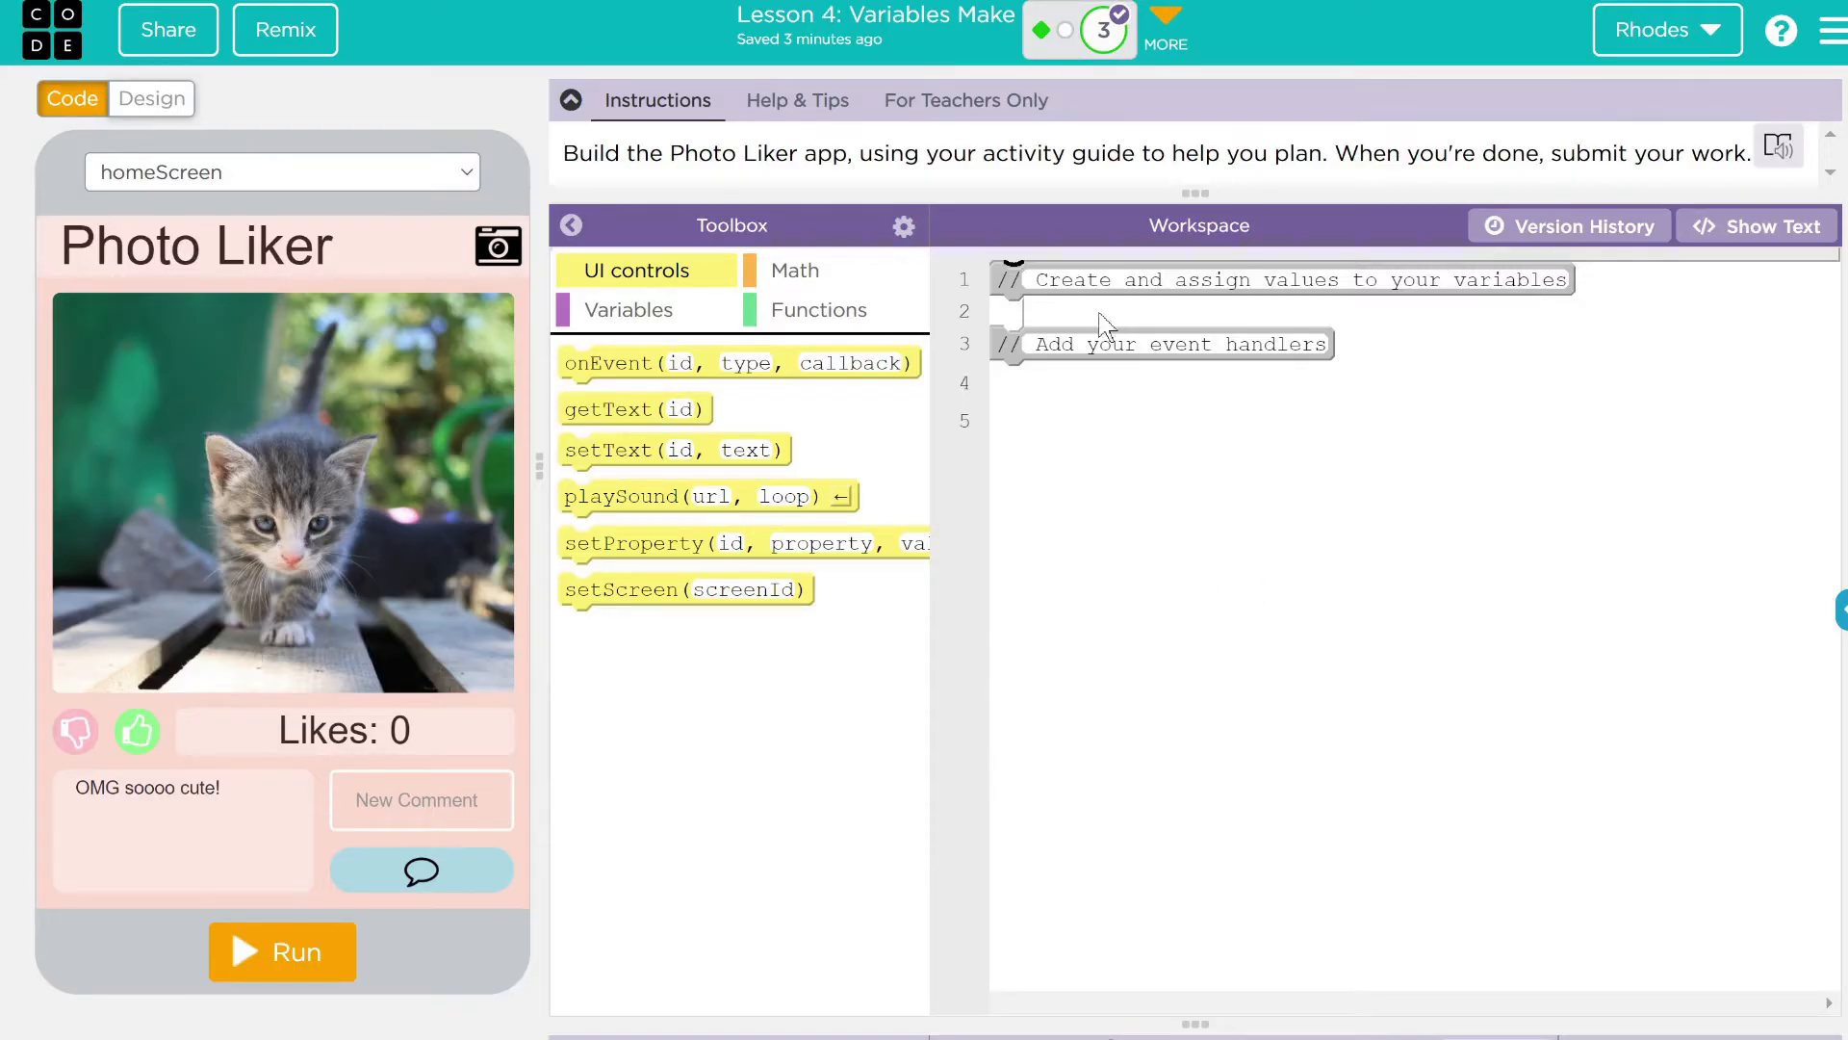
Switch the program to text mode and add blank lines after the variables comment
left_click(1766, 225)
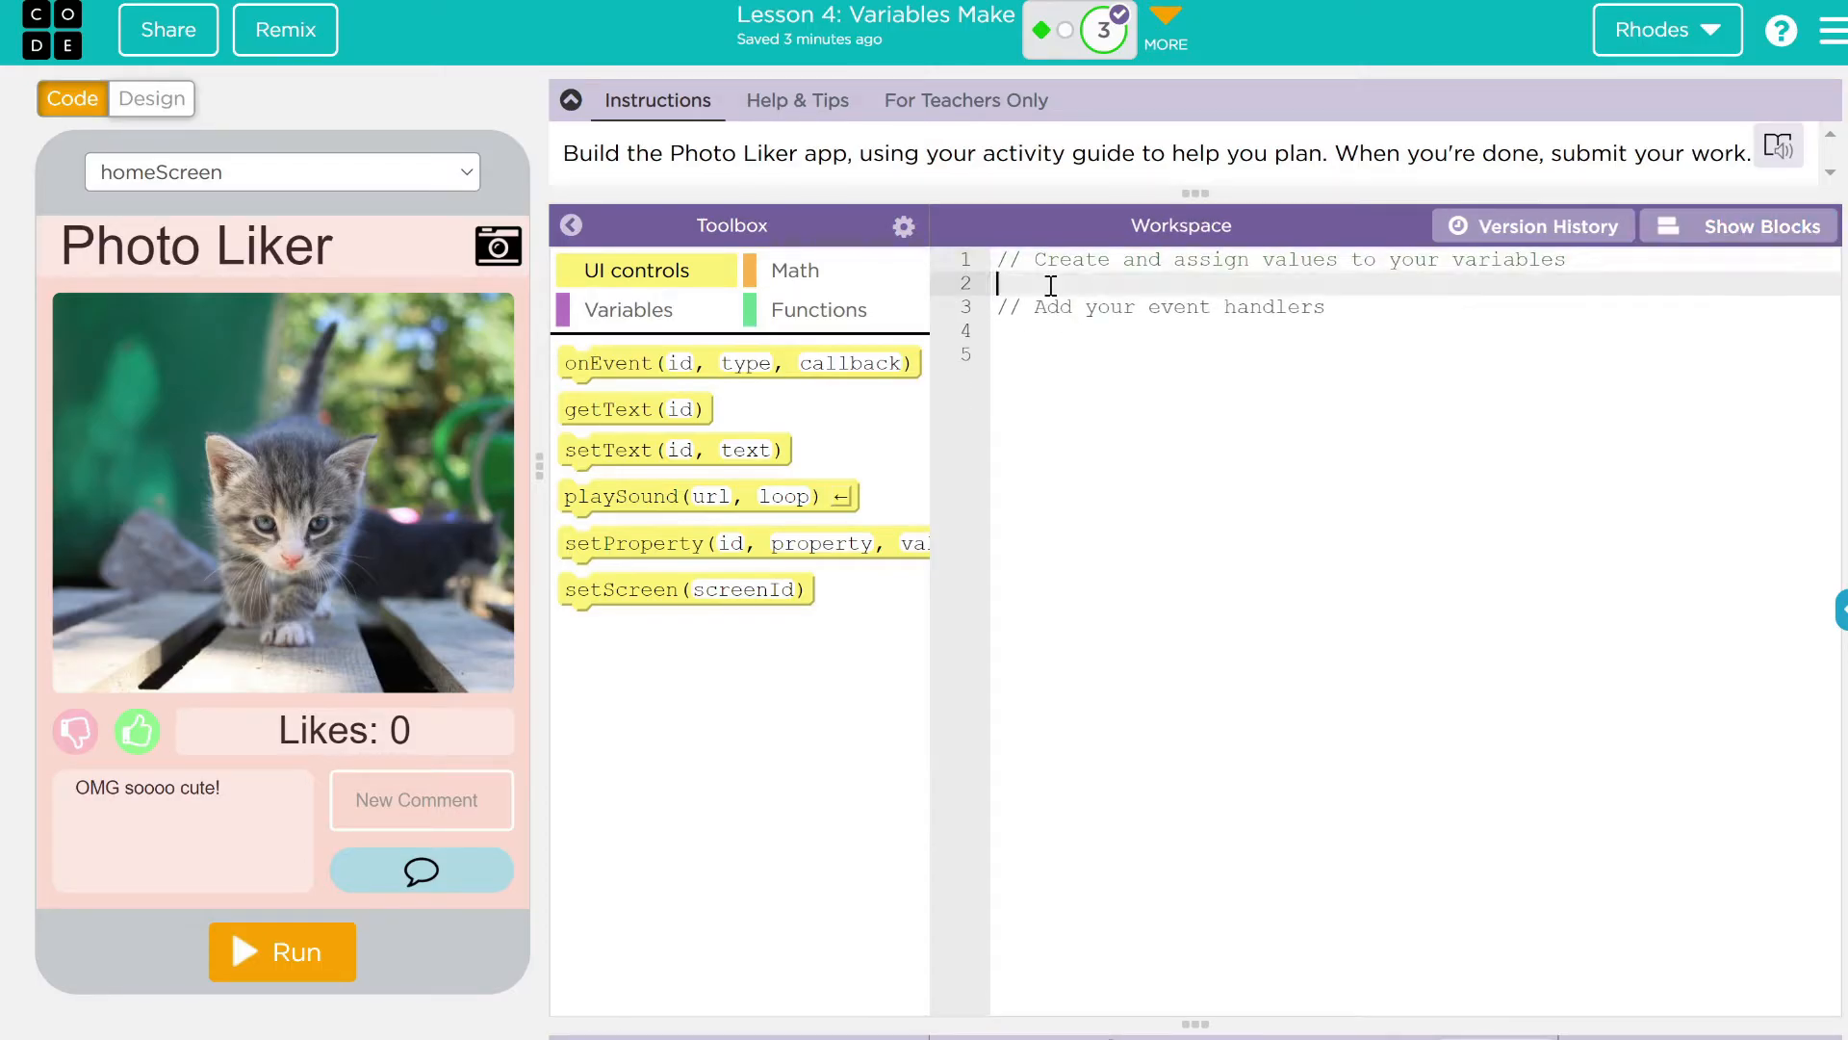
key("enter")
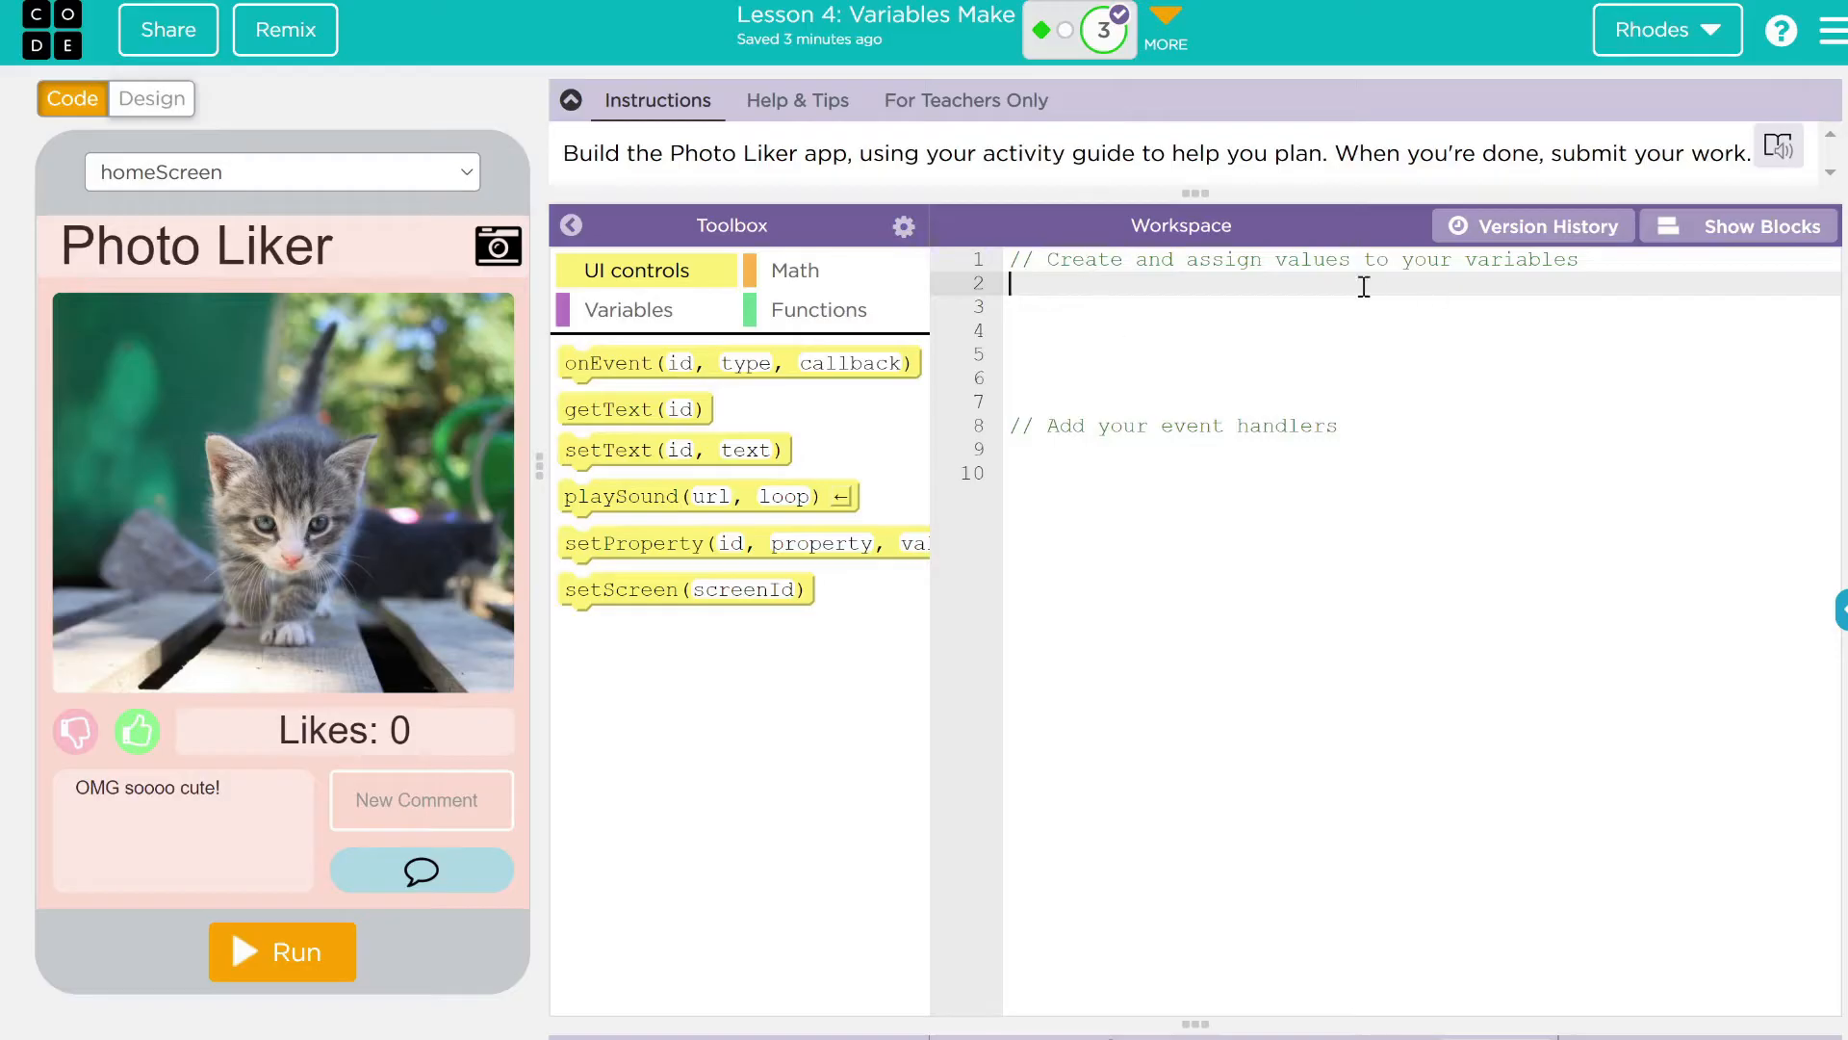
mouse_move(1283, 339)
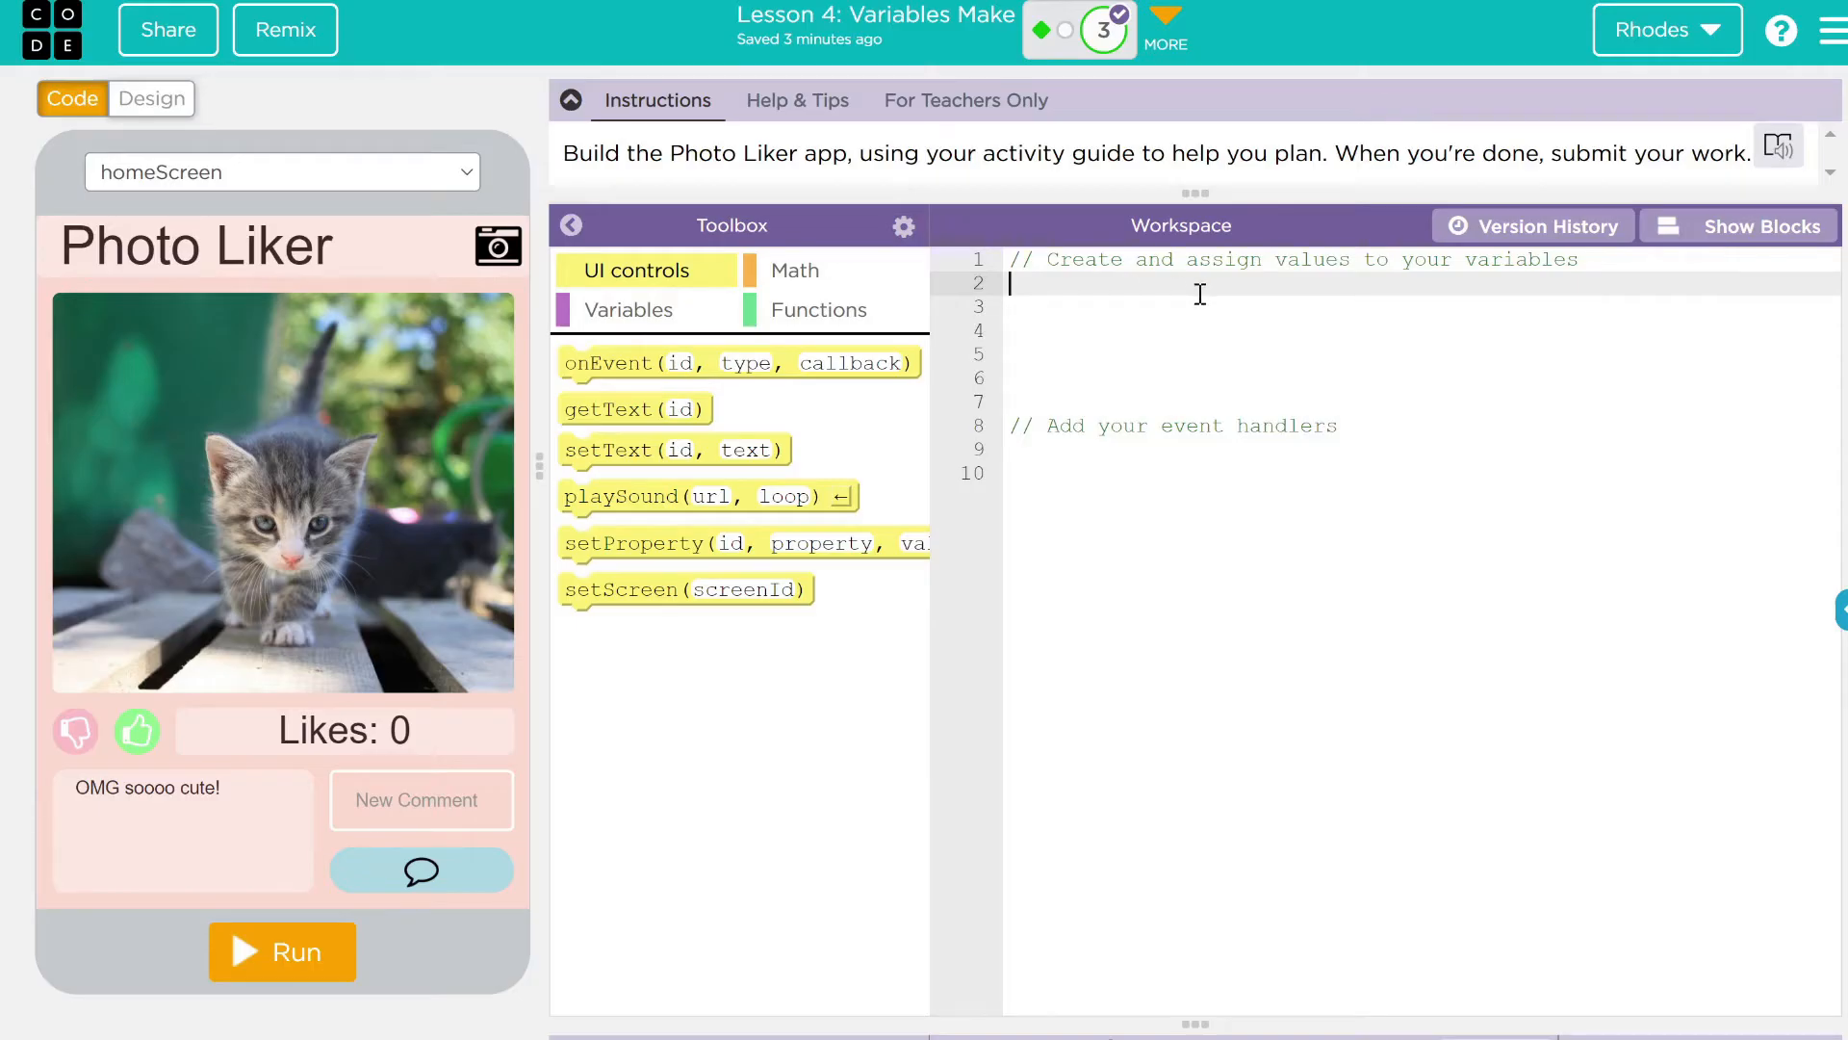
Declare var likes = 0; and var comment = 0; under the variables comment
left_click(628, 310)
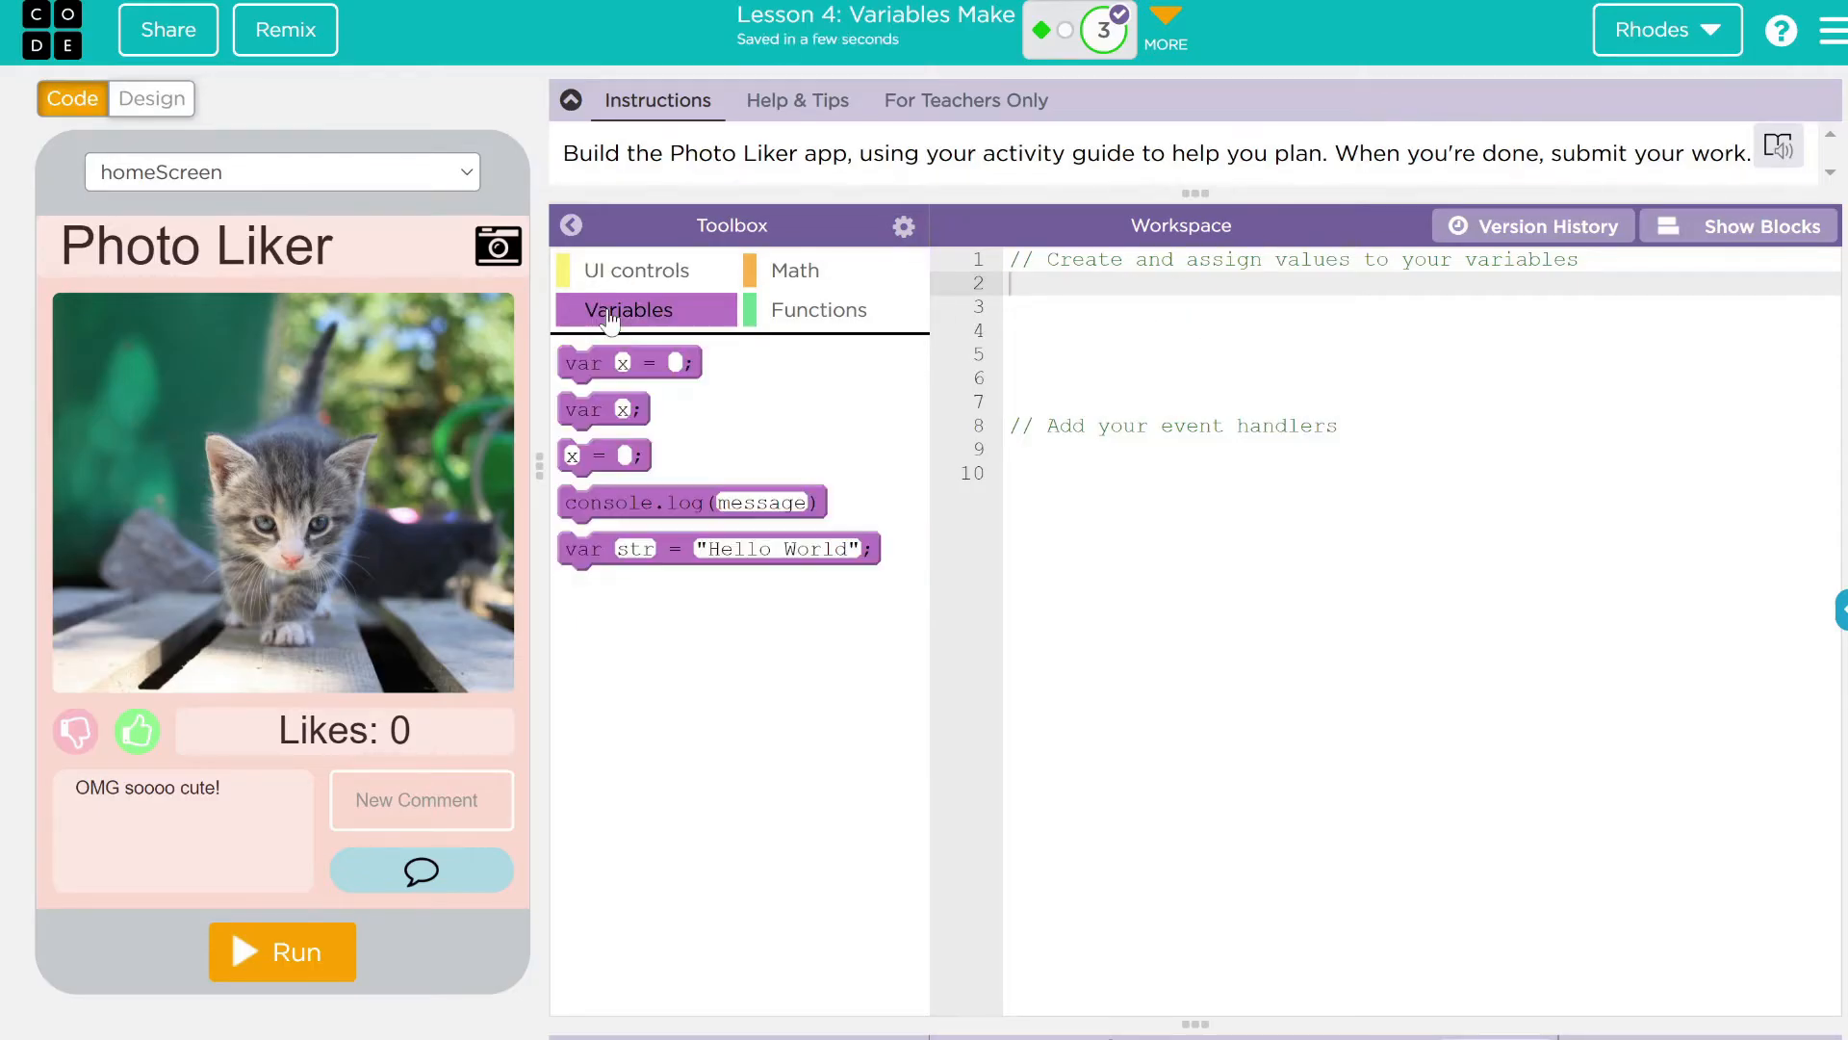
left_click_drag(628, 362, 1032, 324)
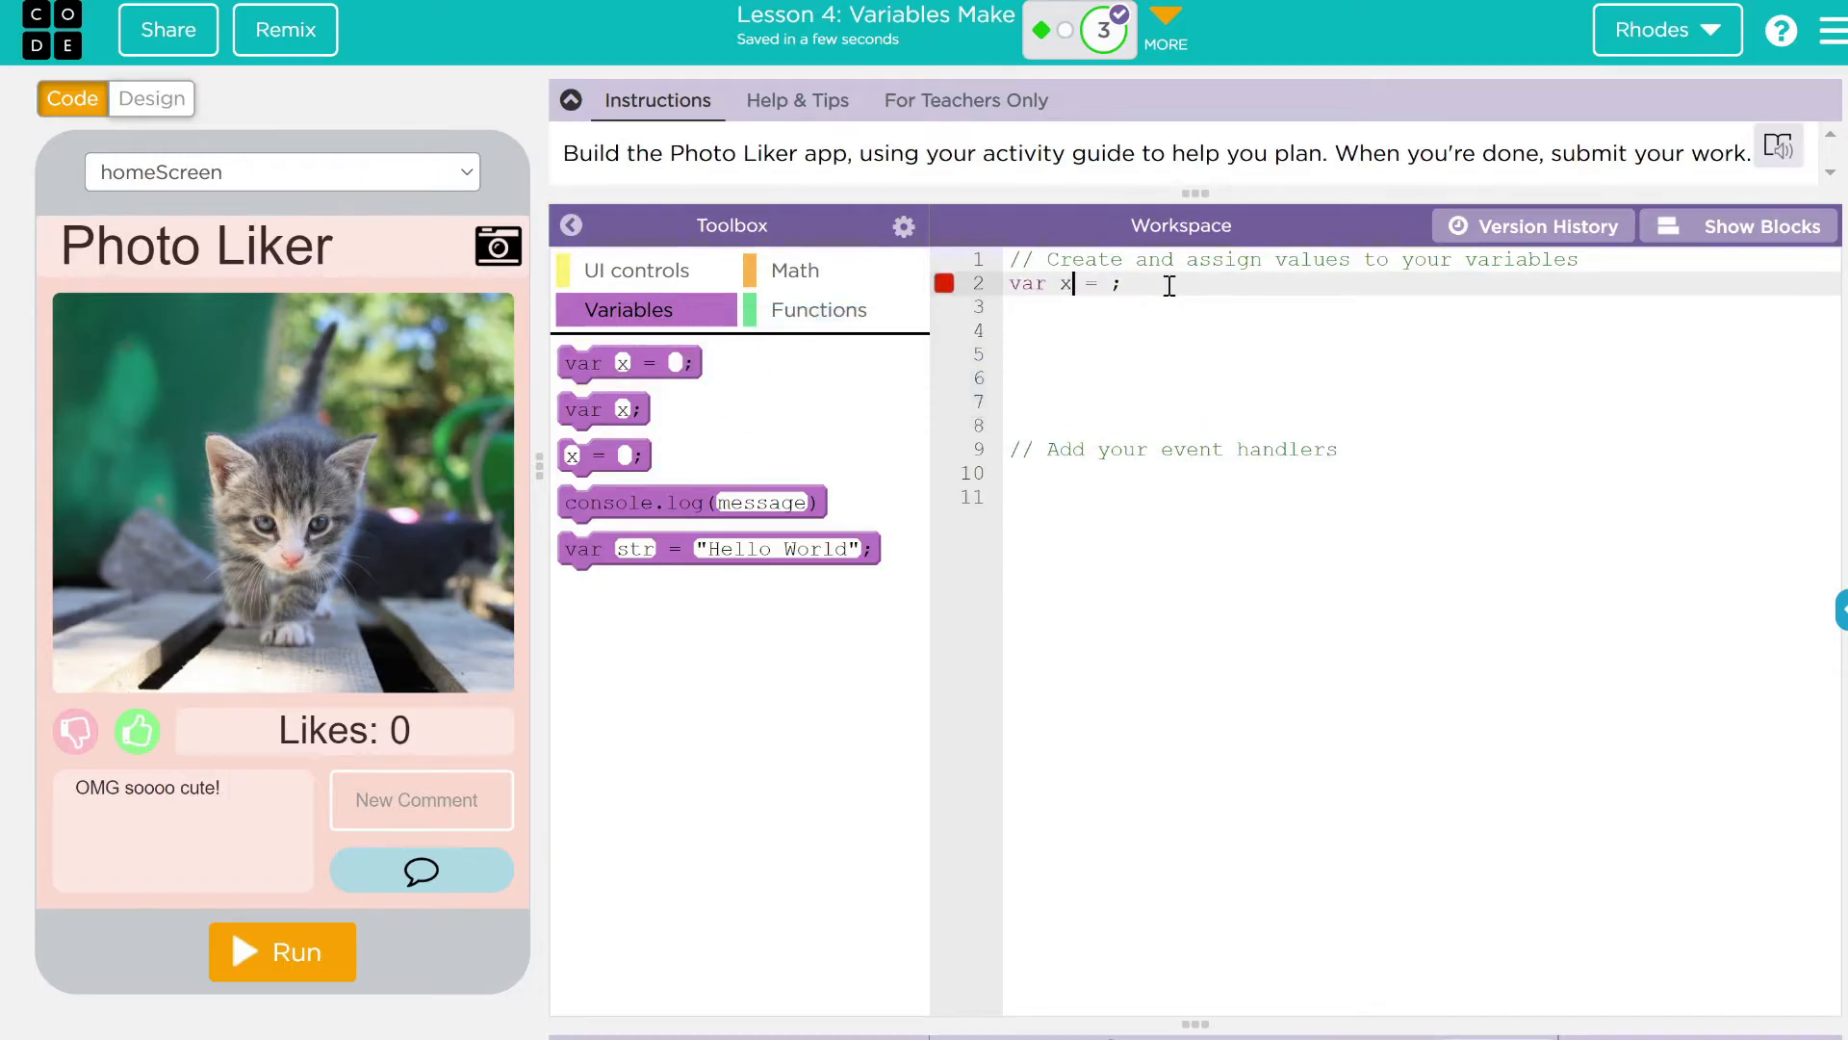
key("Backspace")
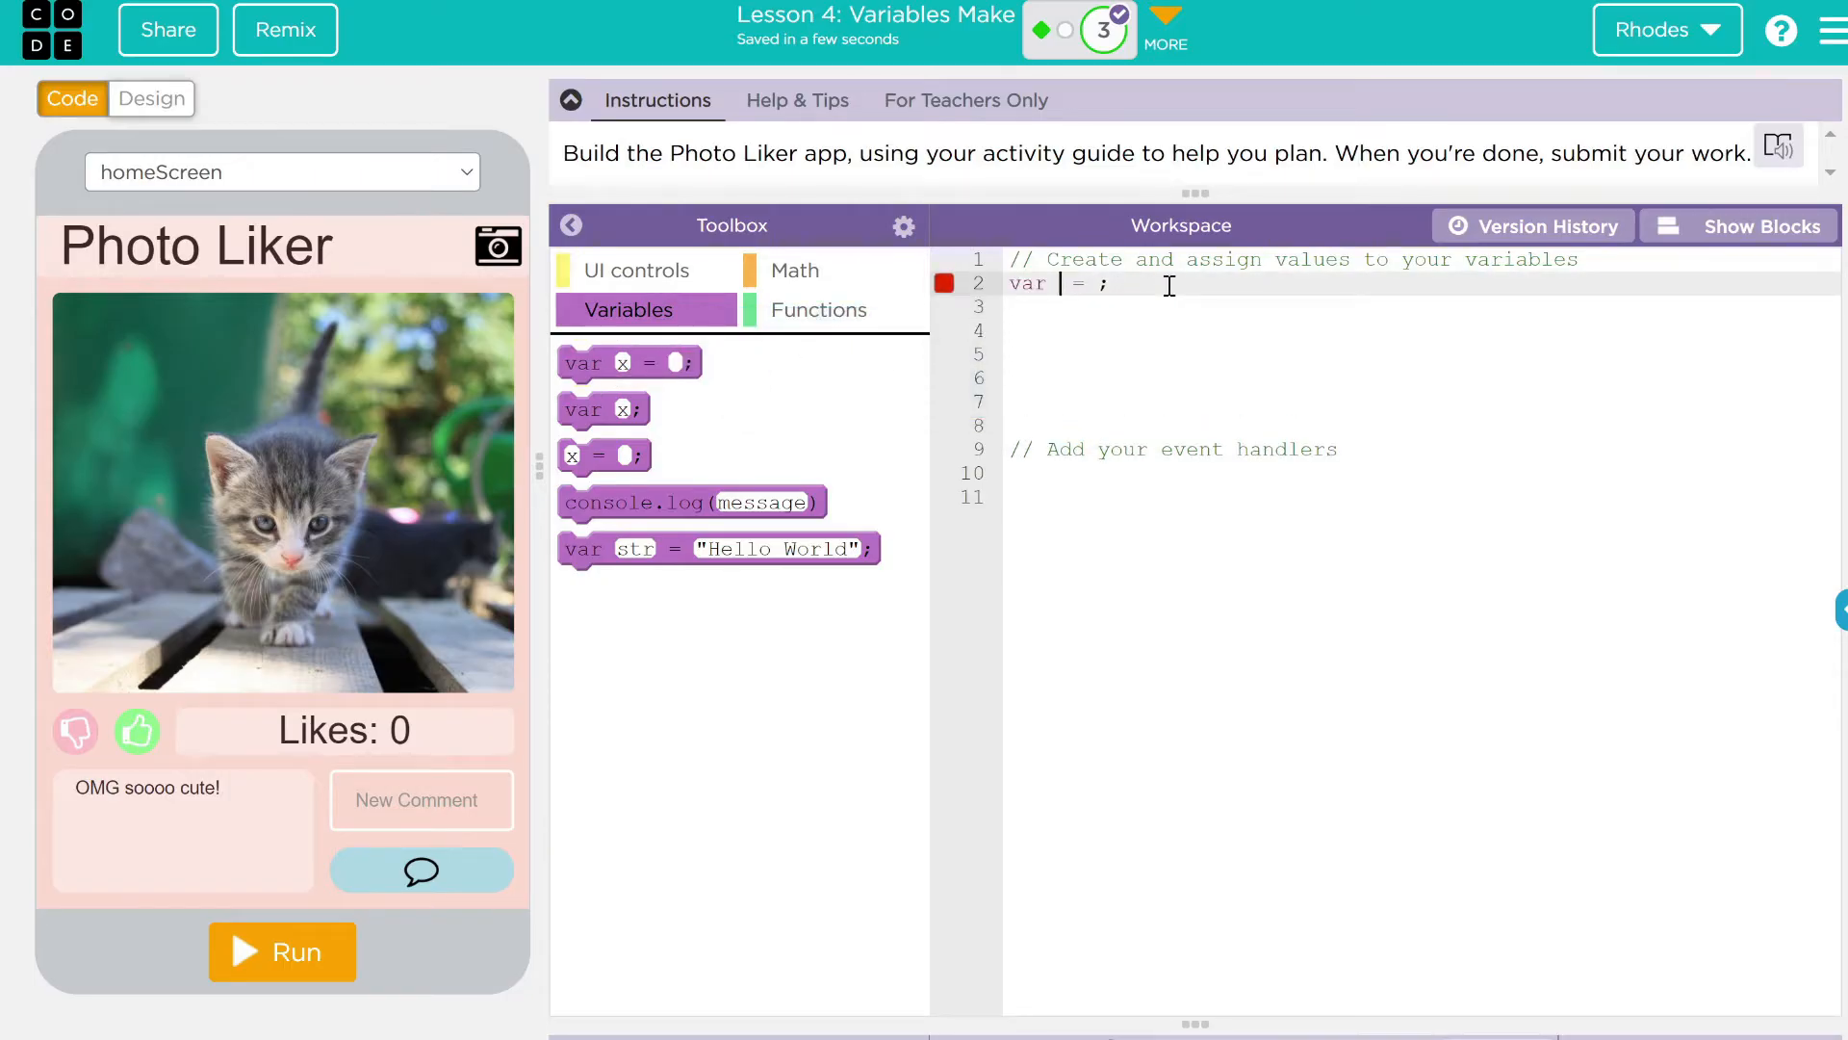
type("likes")
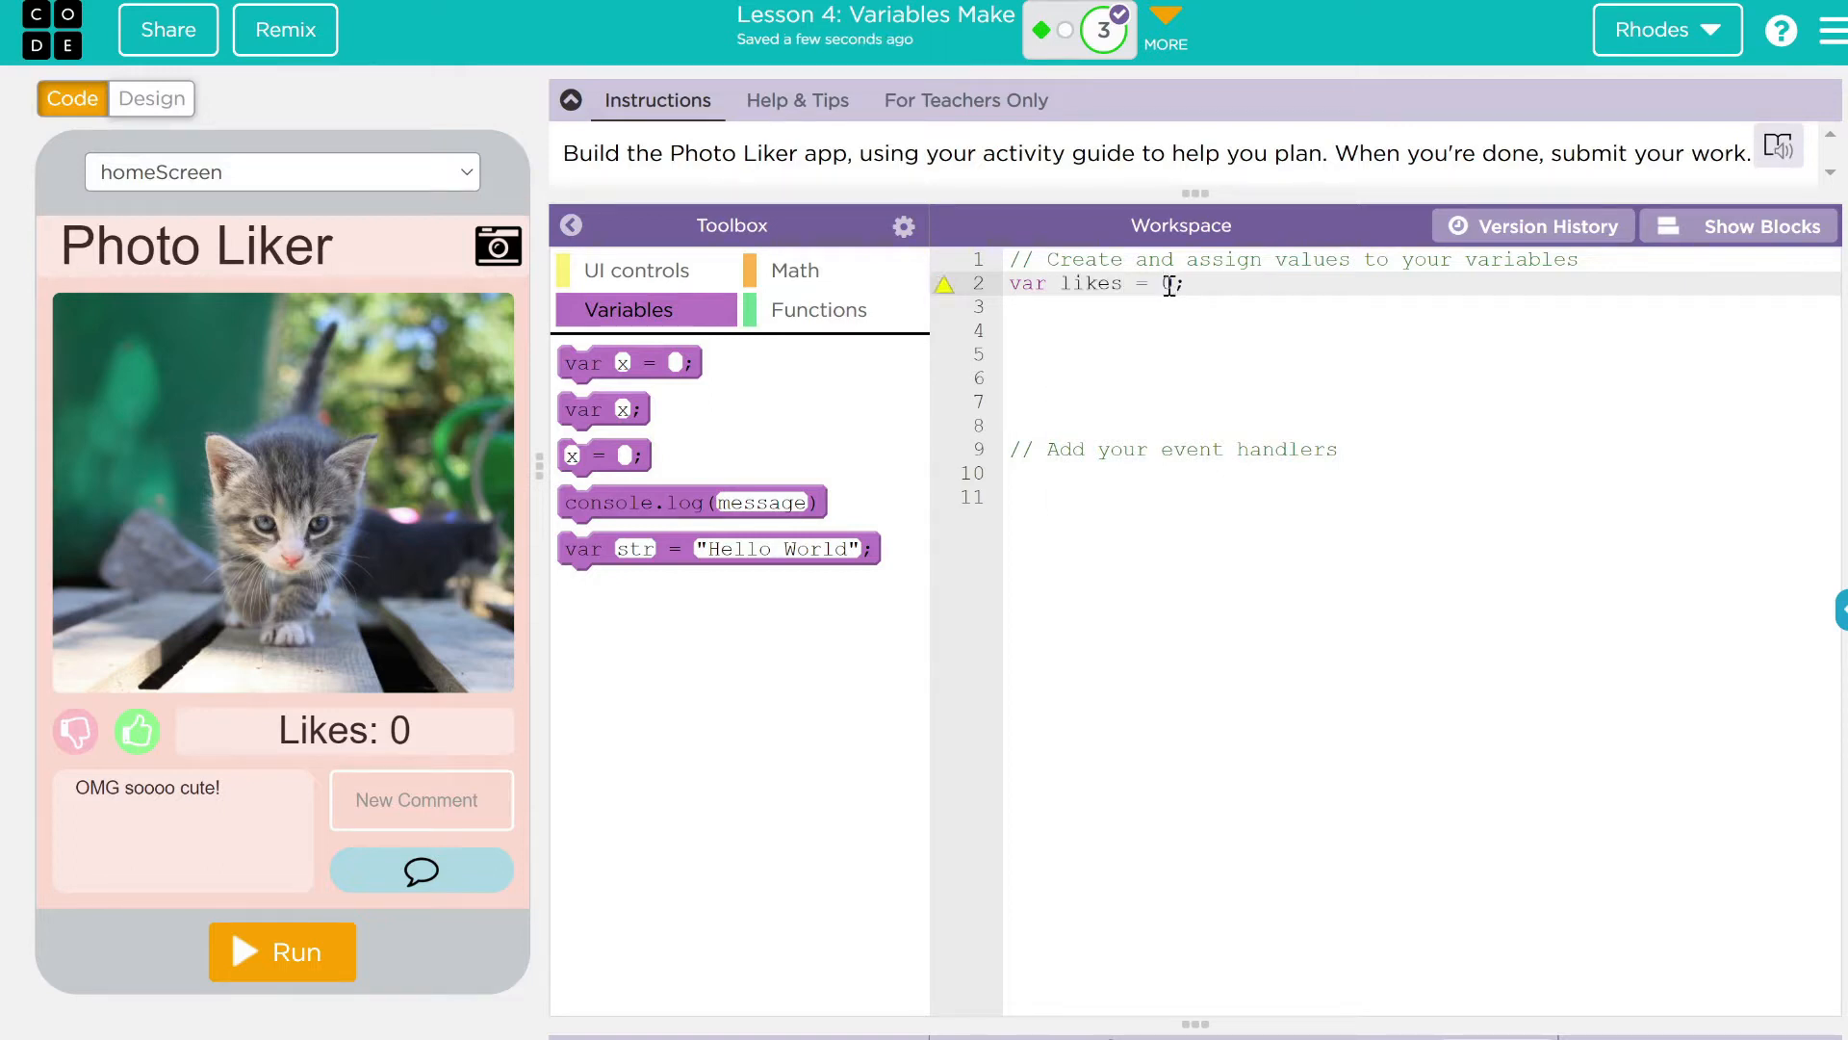
type("var comment")
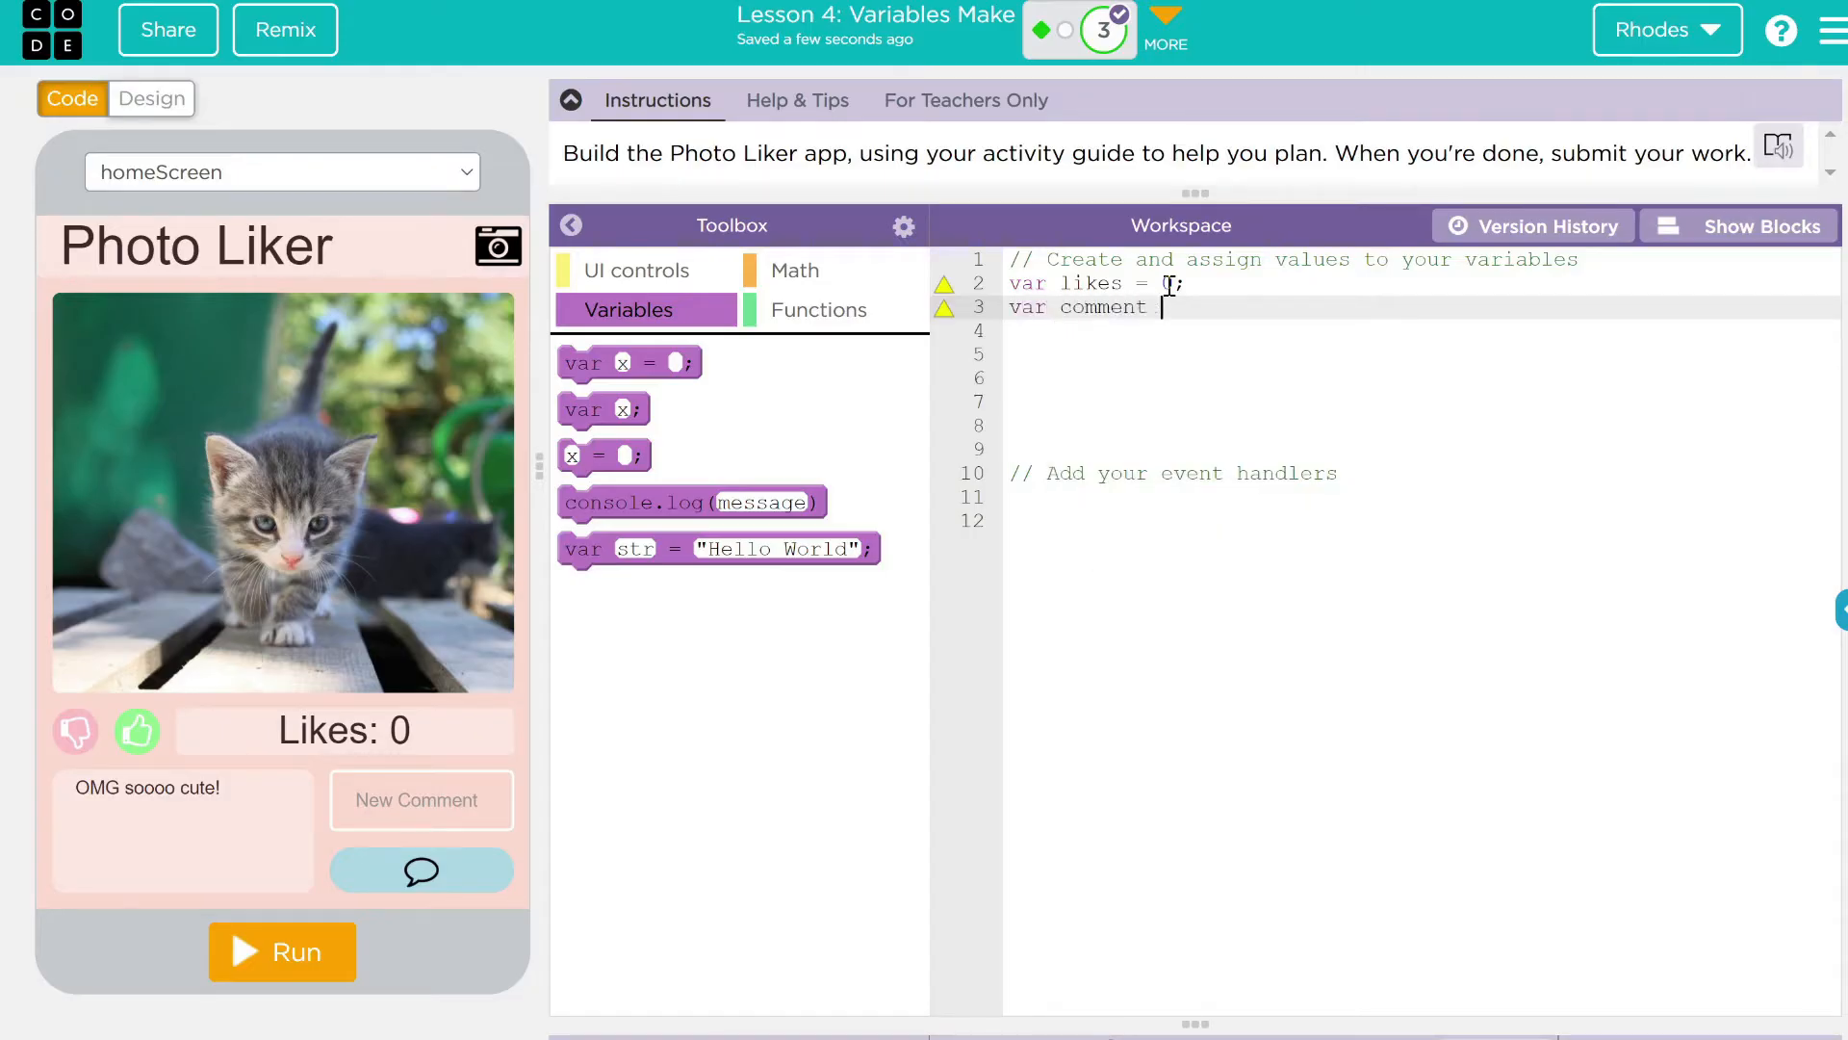
type("= =")
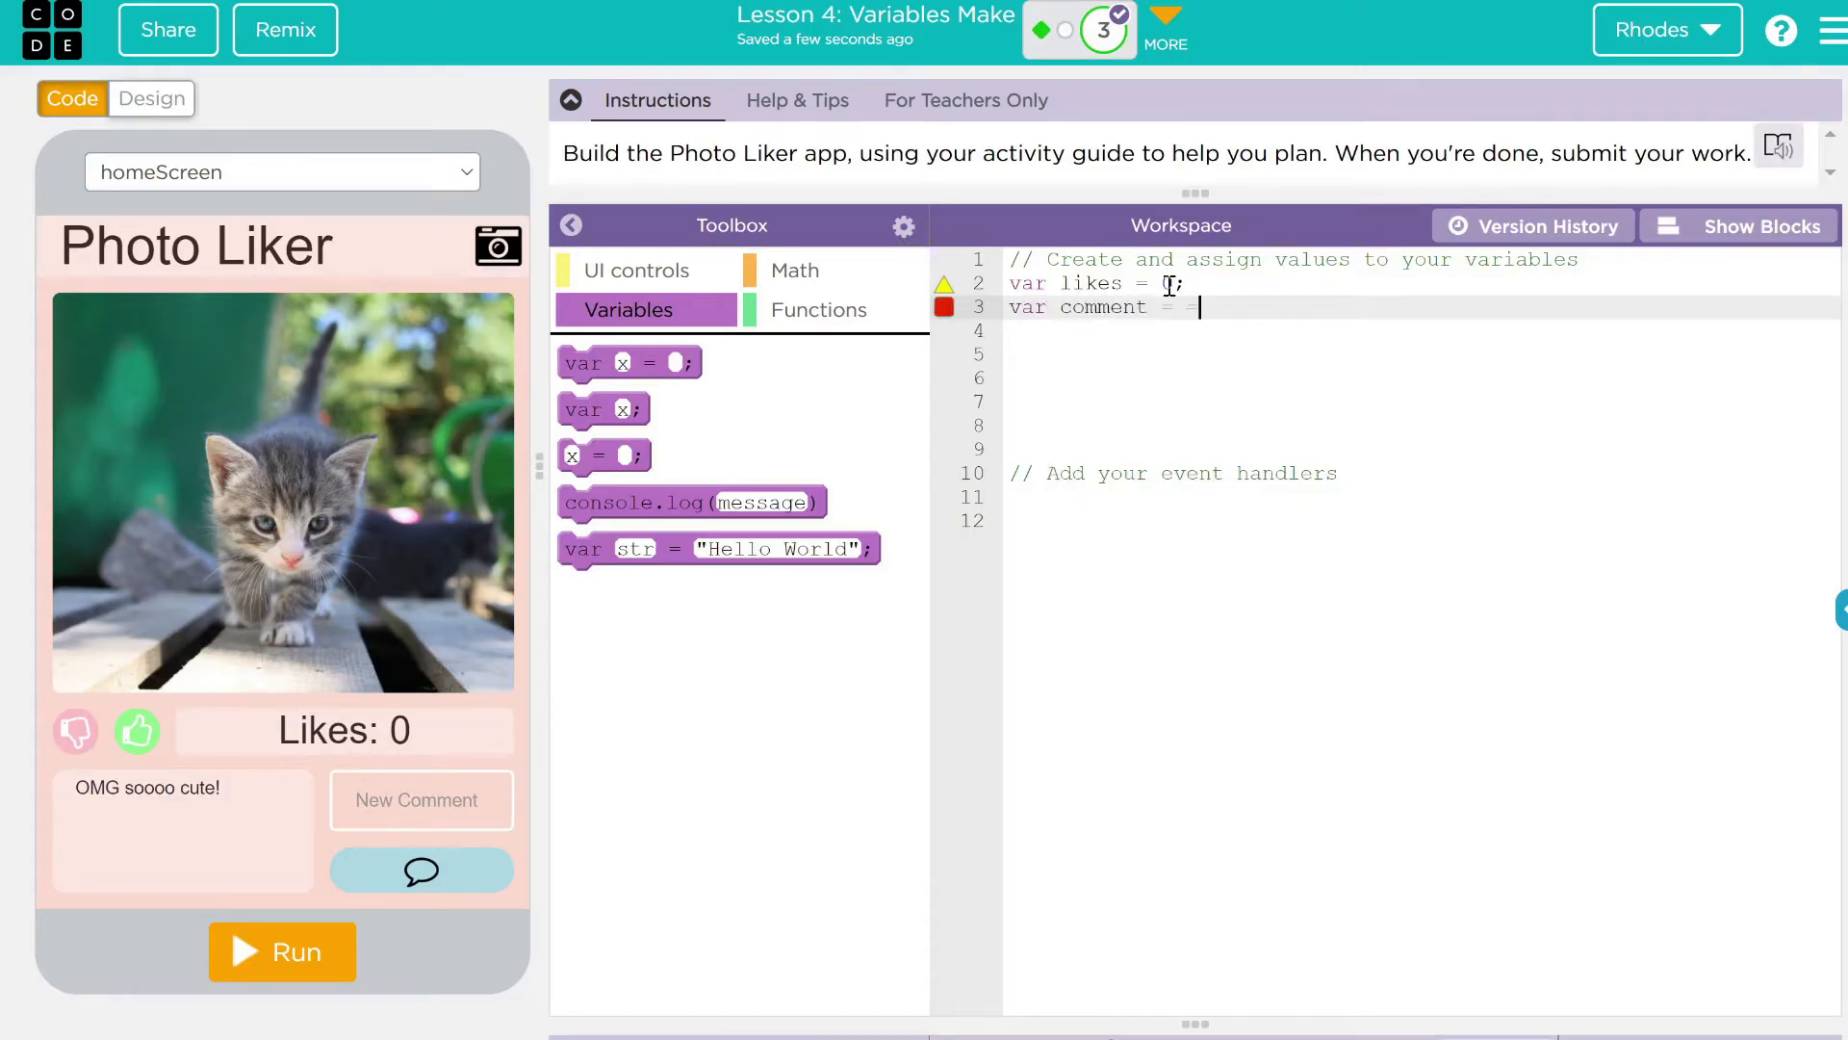
type("0")
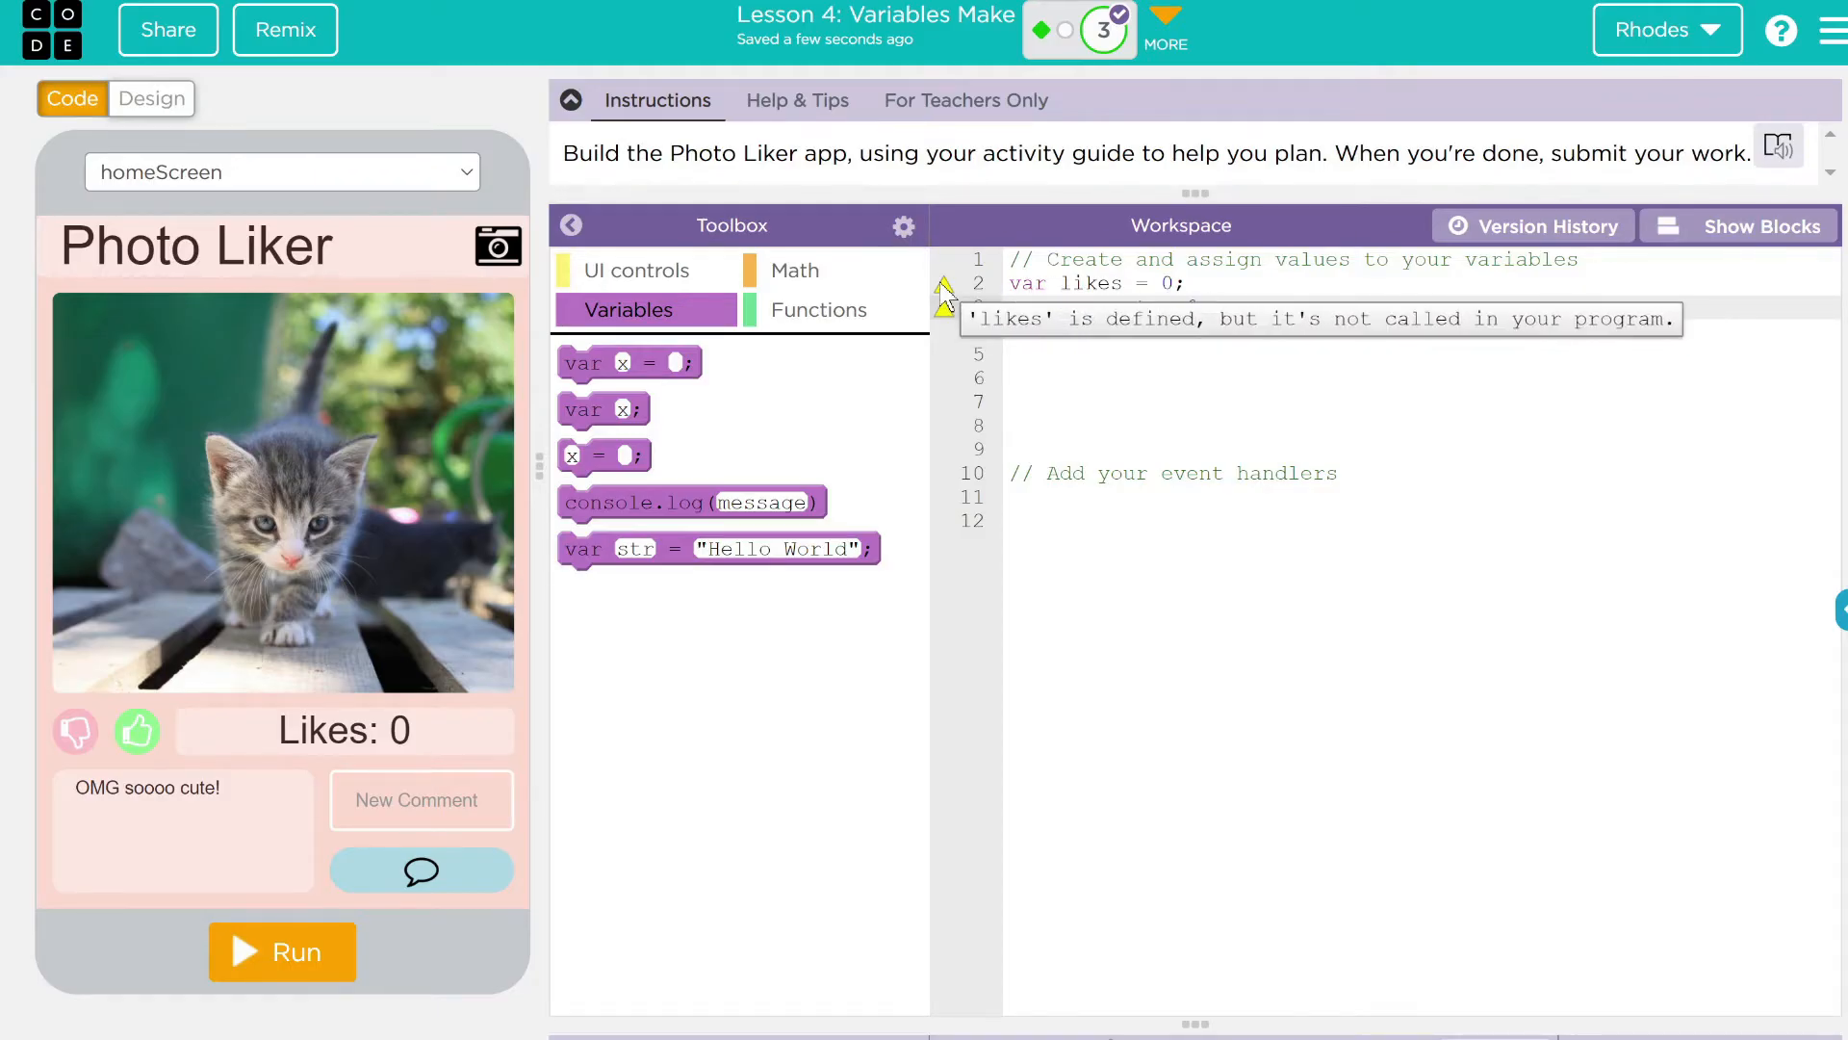
type("var comment = 0;")
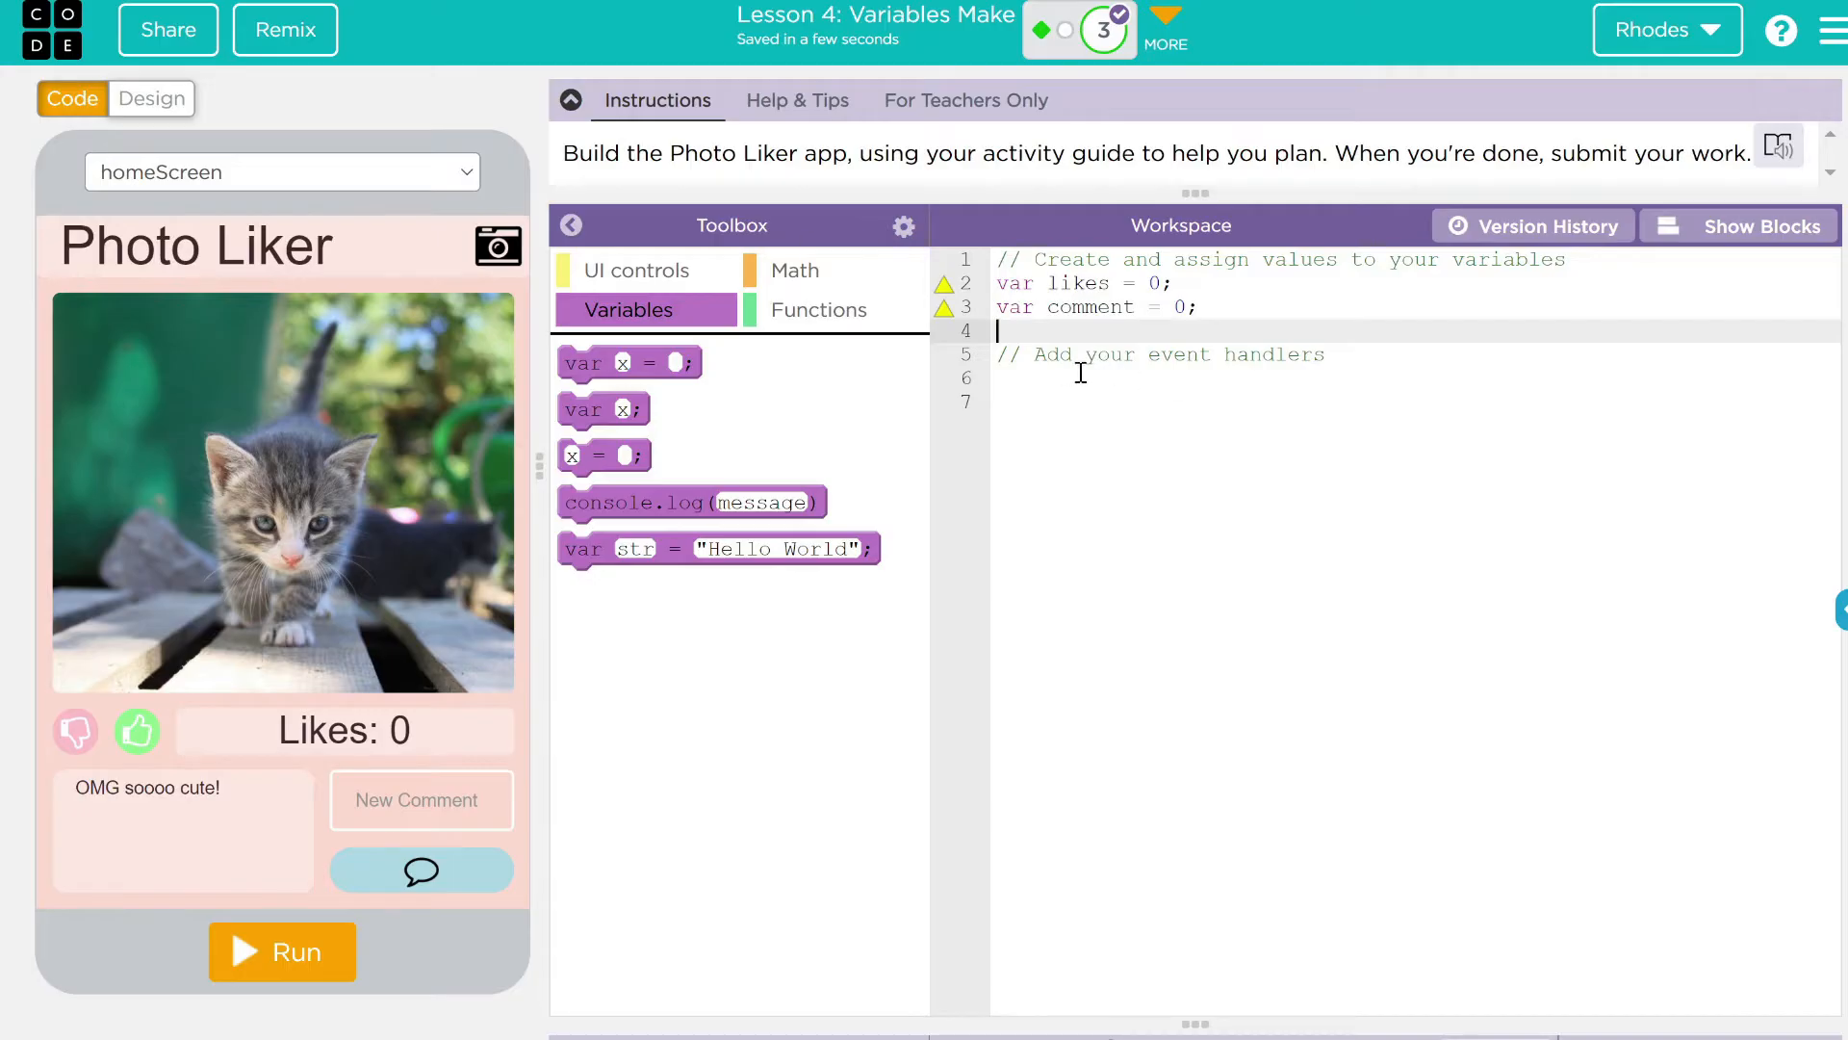
mouse_move(1188, 364)
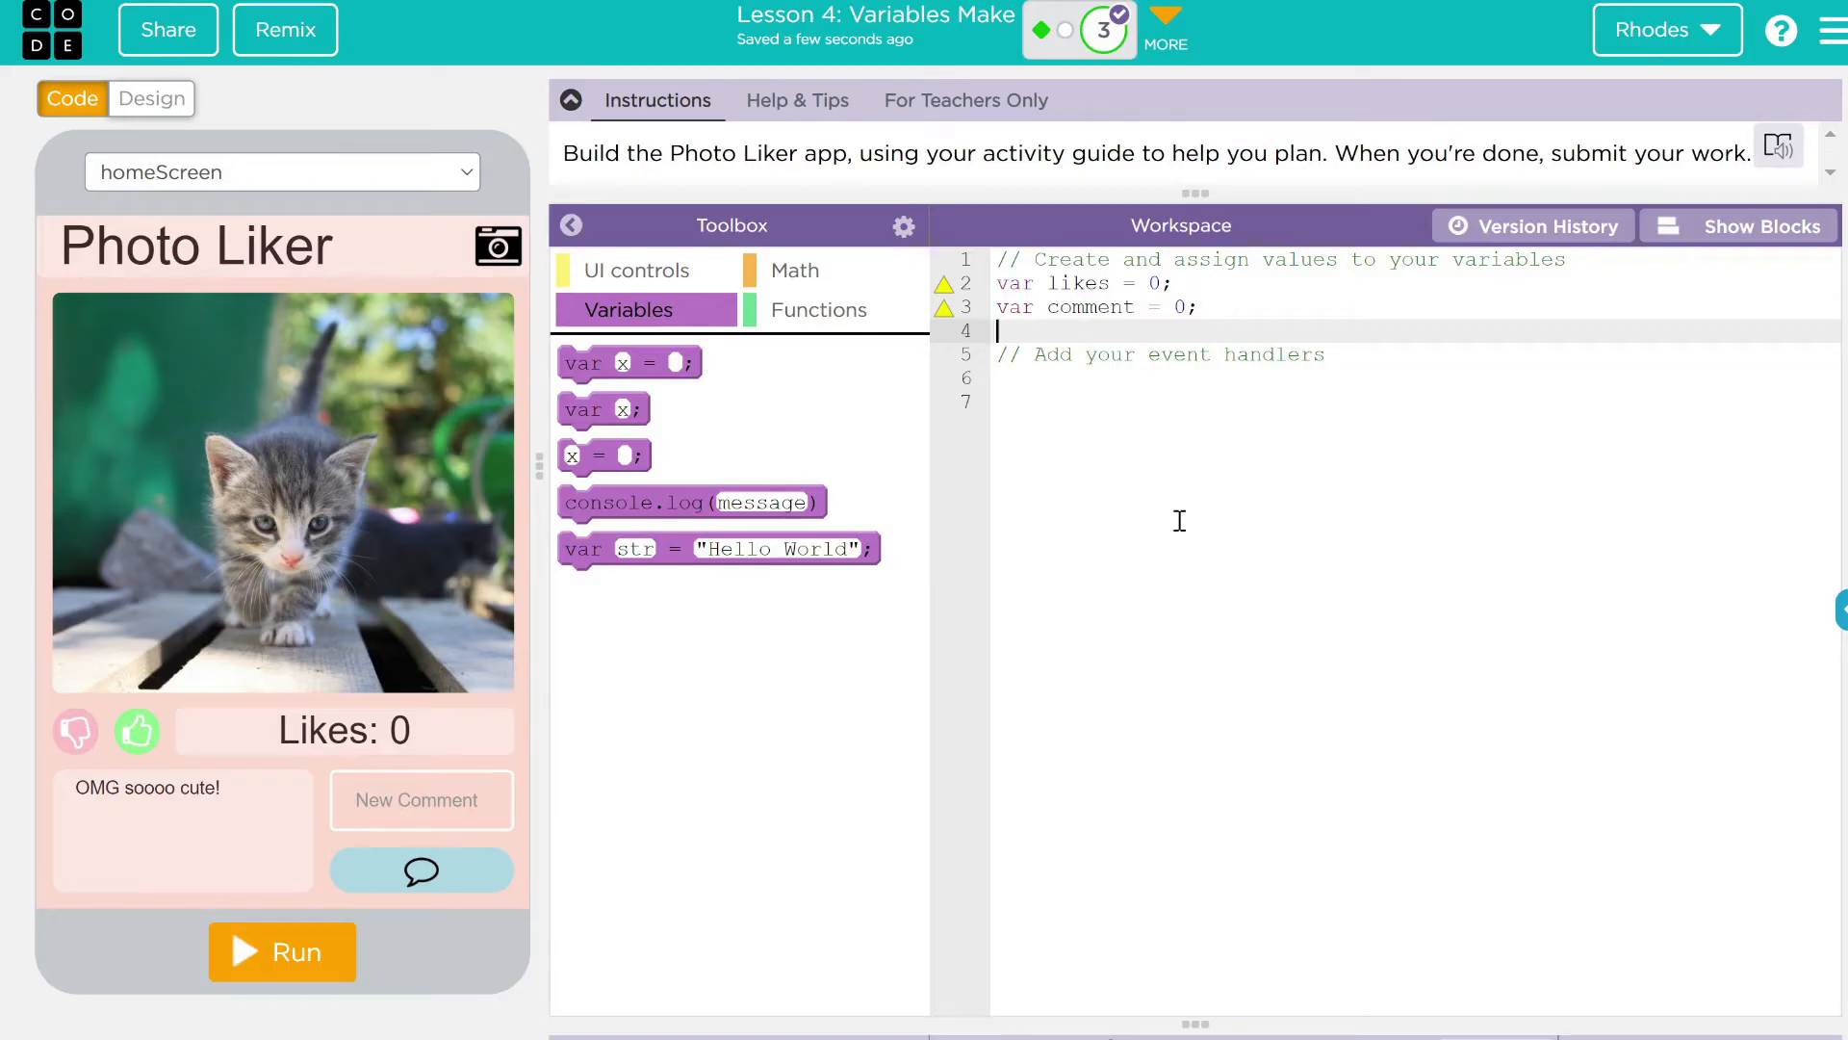
mouse_move(1041, 381)
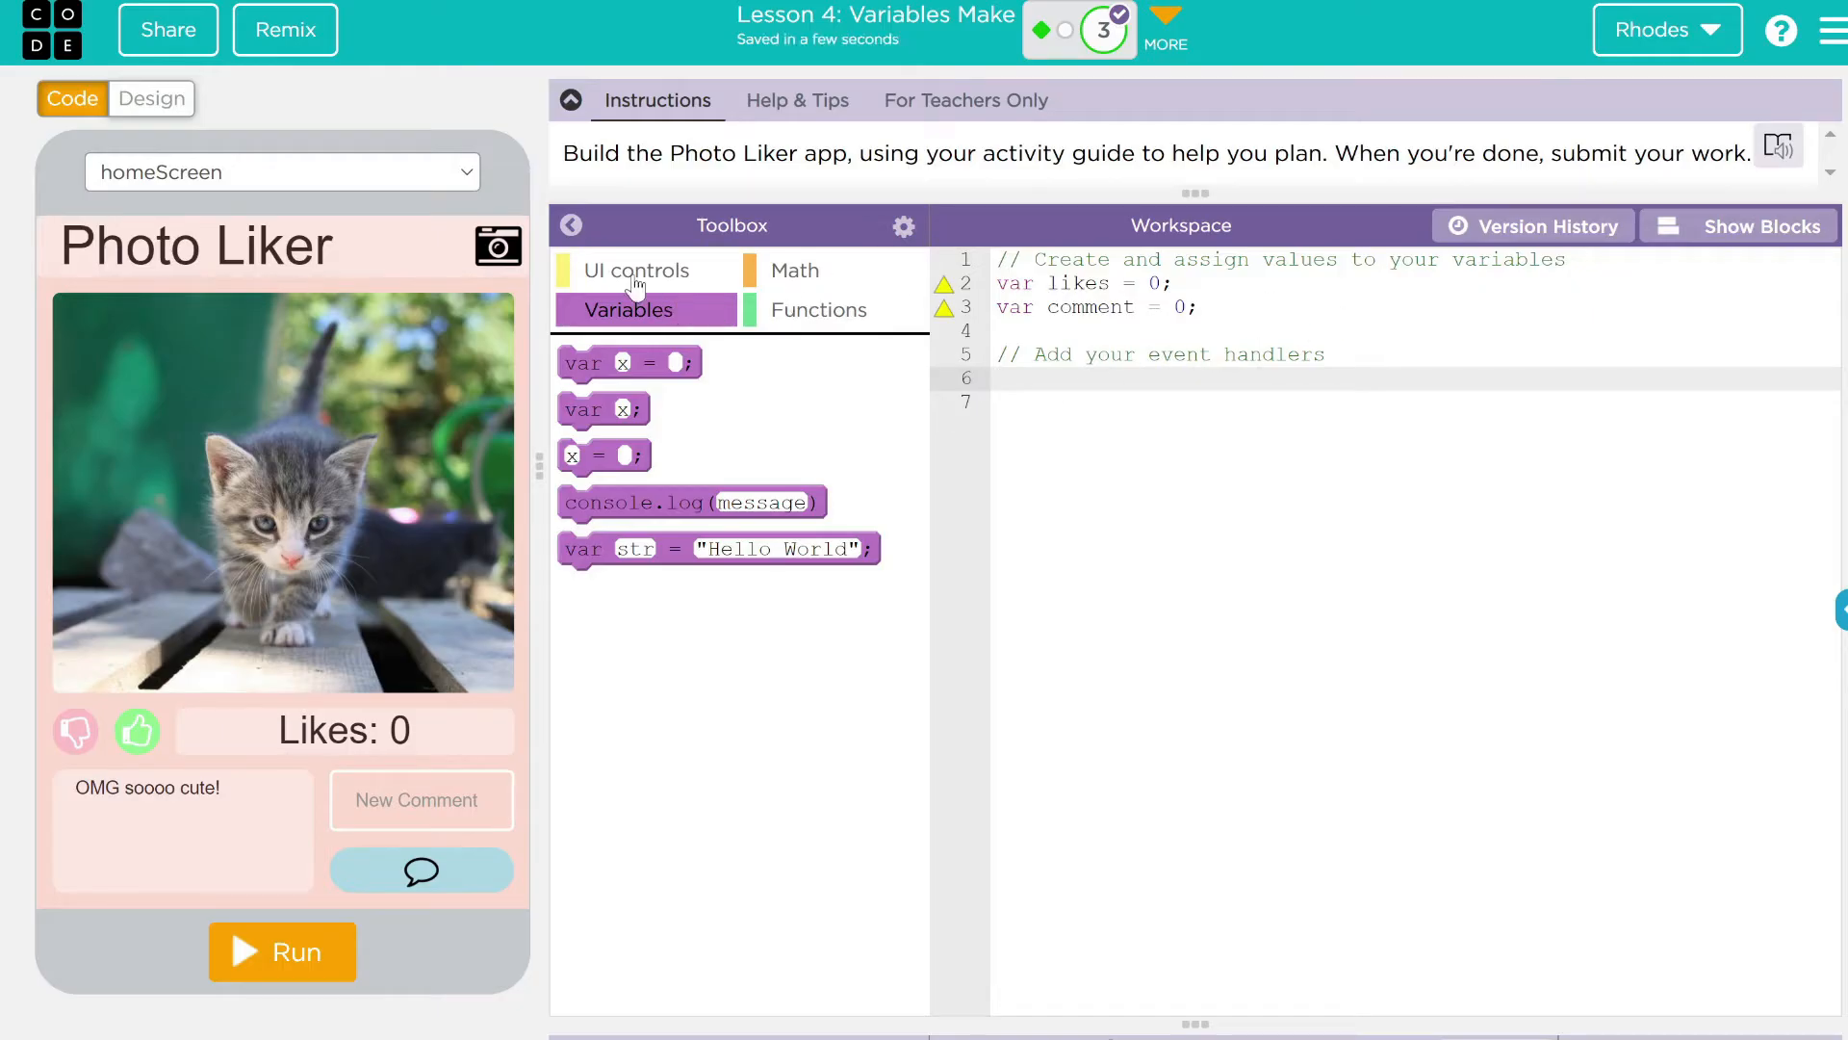
Insert an onEvent click handler and set its element id to downButton after checking it in Design
left_click(635, 270)
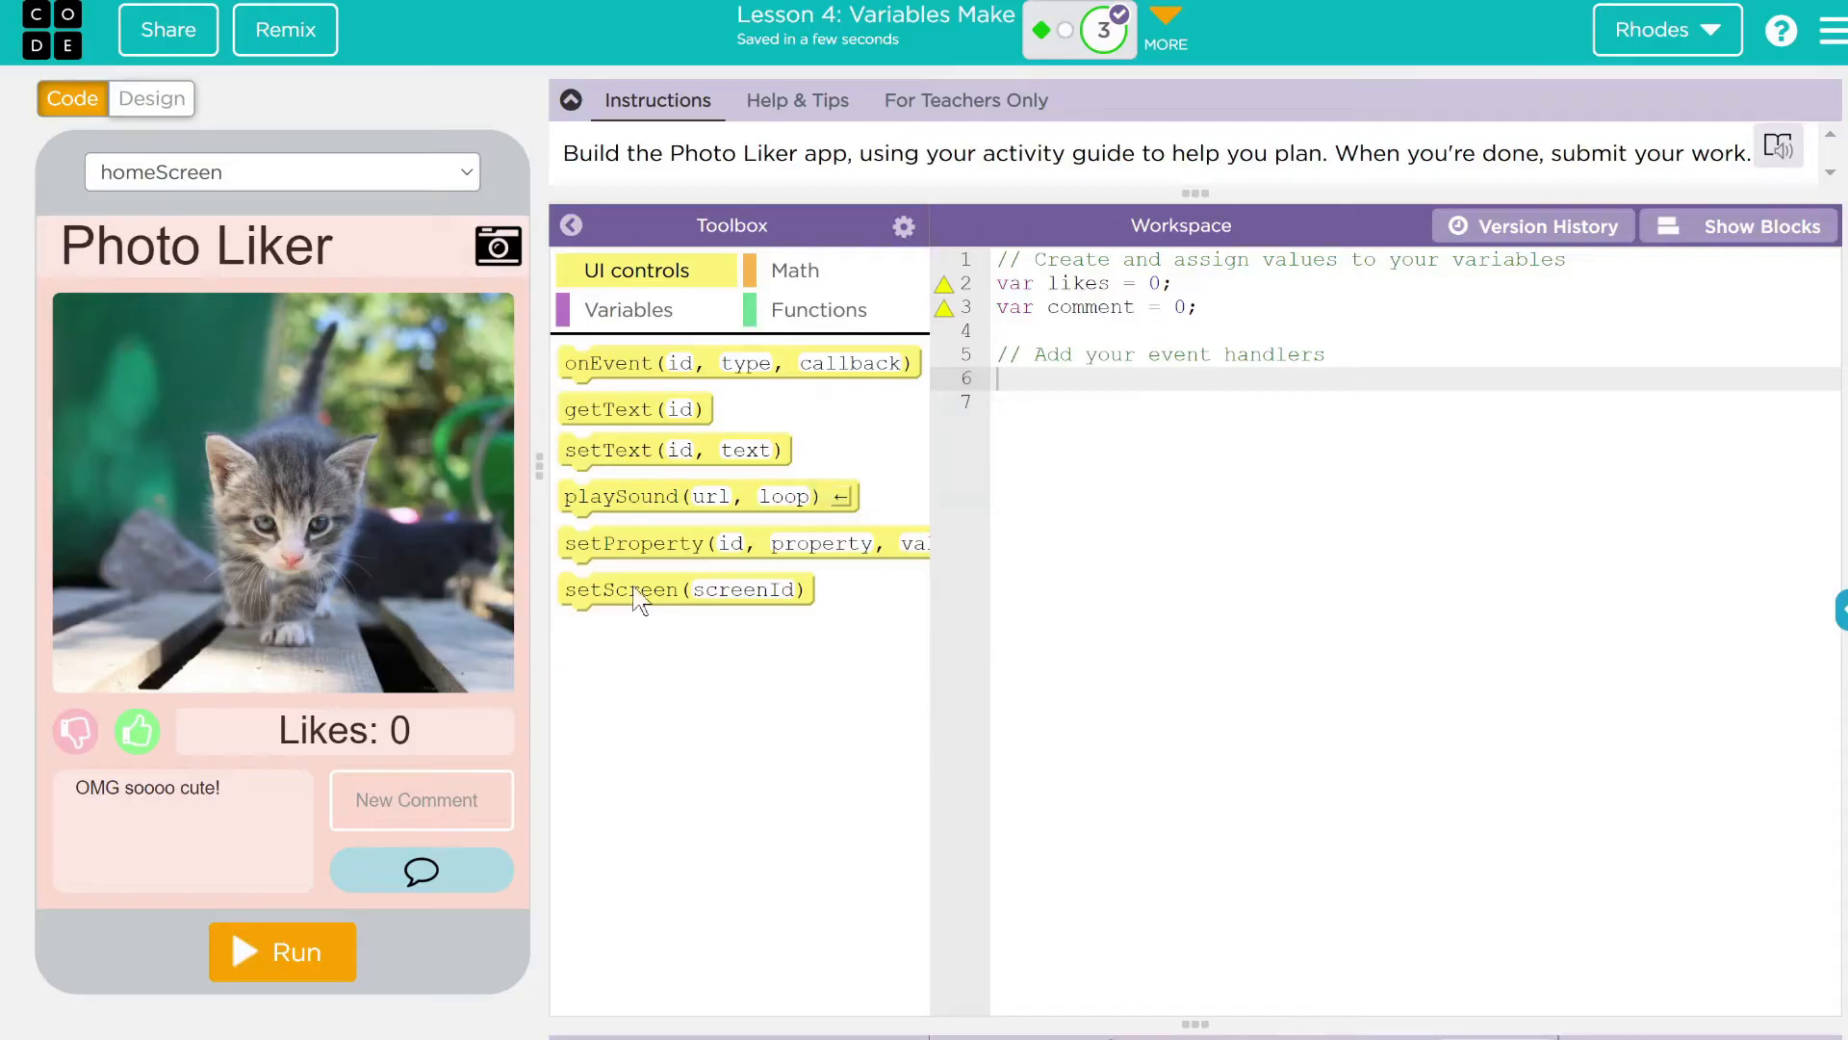
mouse_move(607, 362)
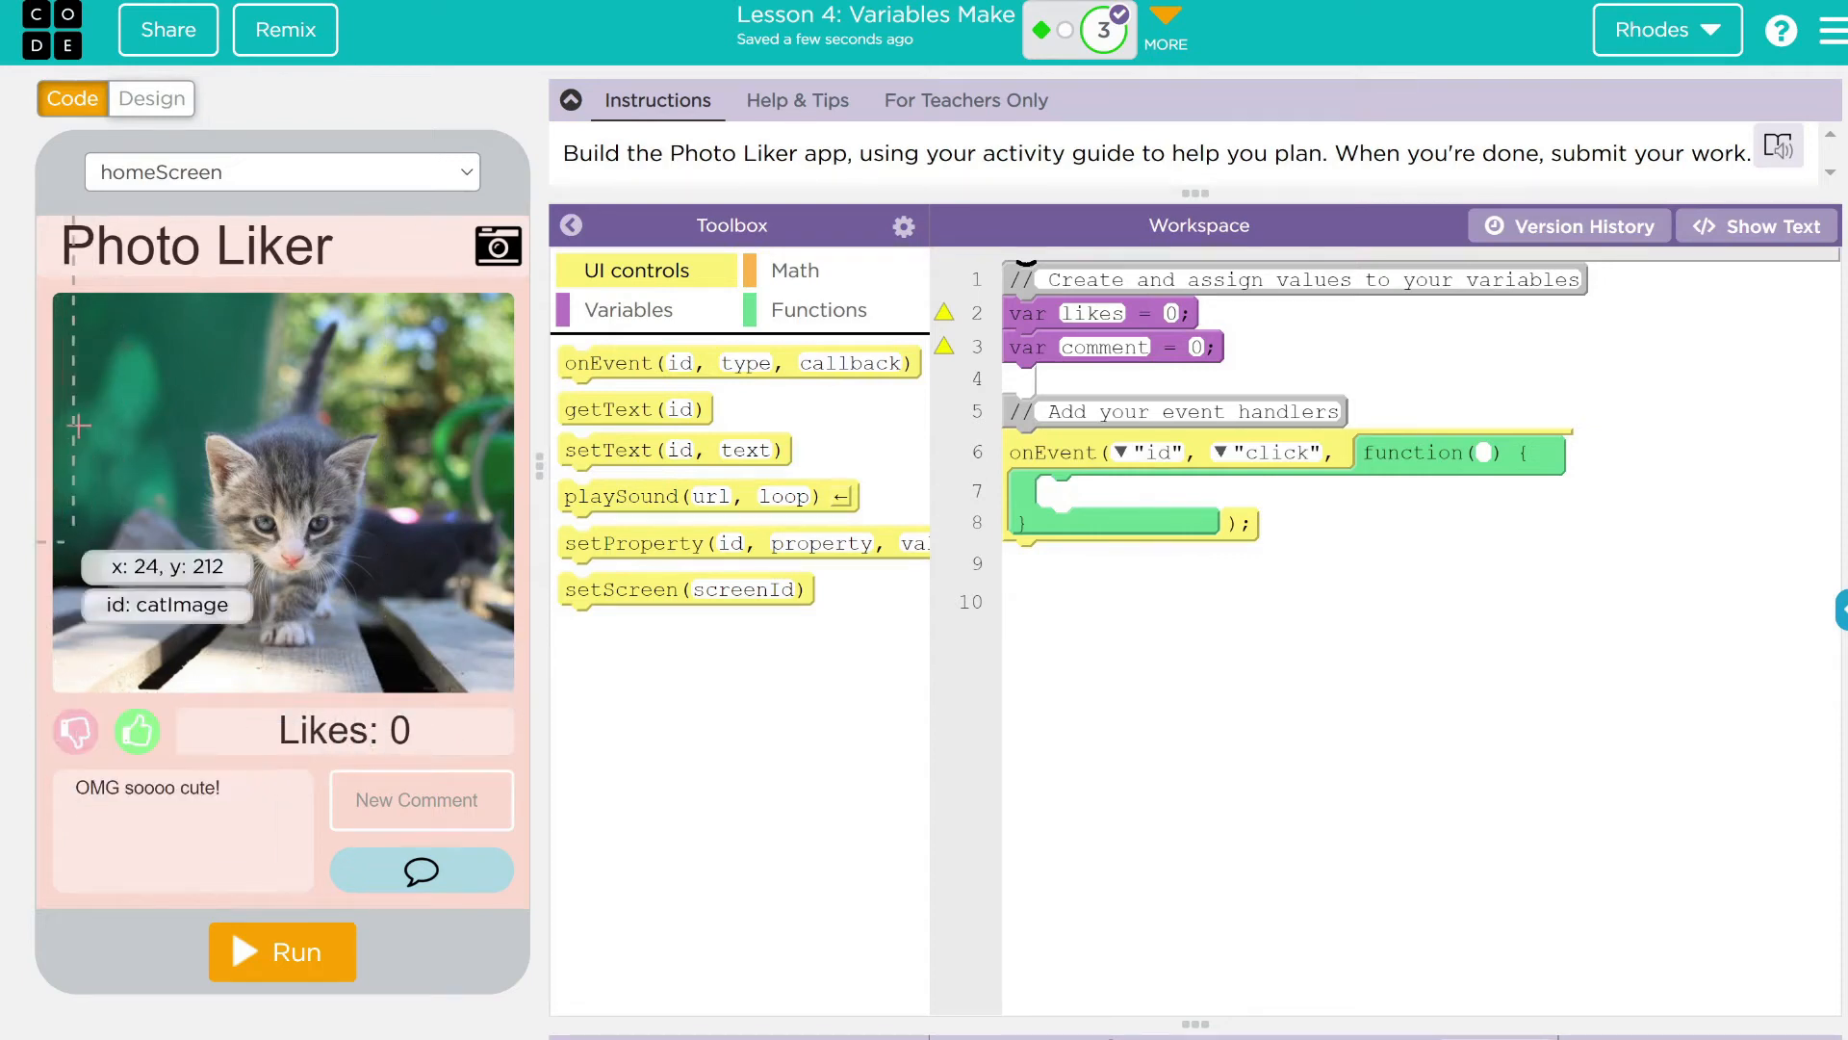
left_click(150, 98)
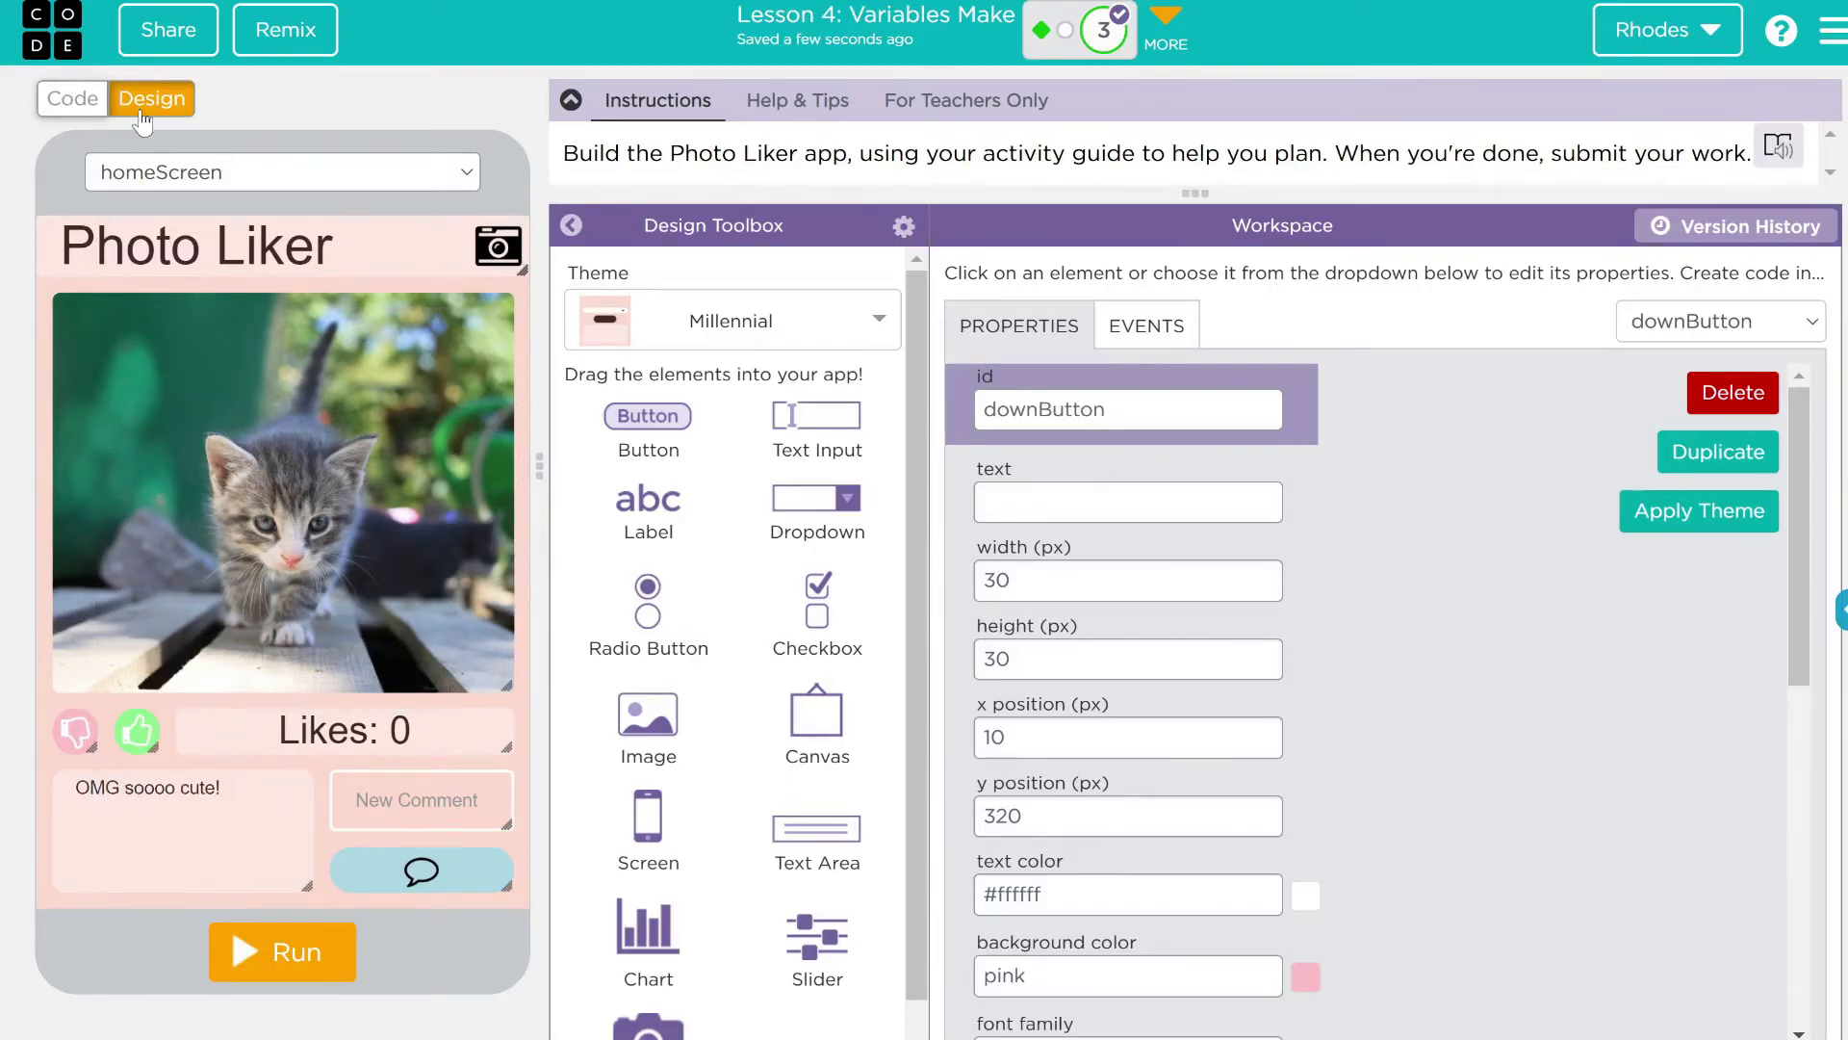
left_click(72, 98)
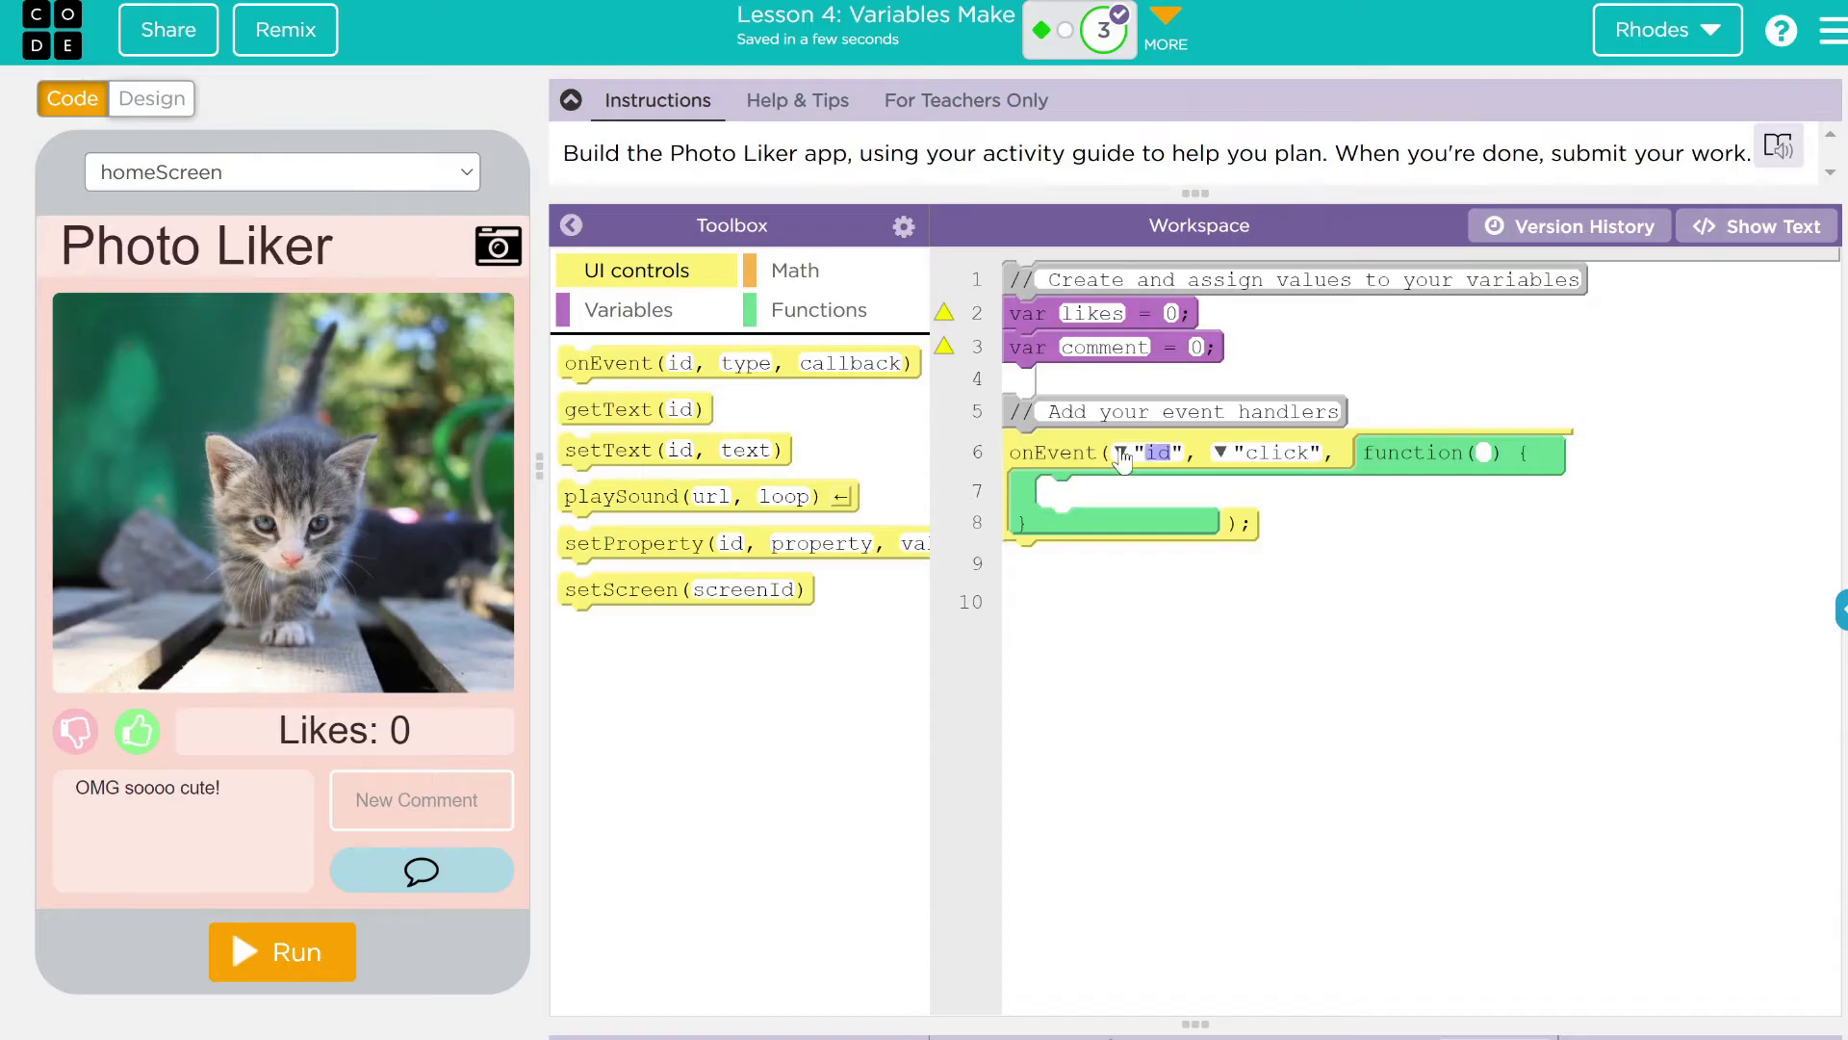
left_click(1159, 450)
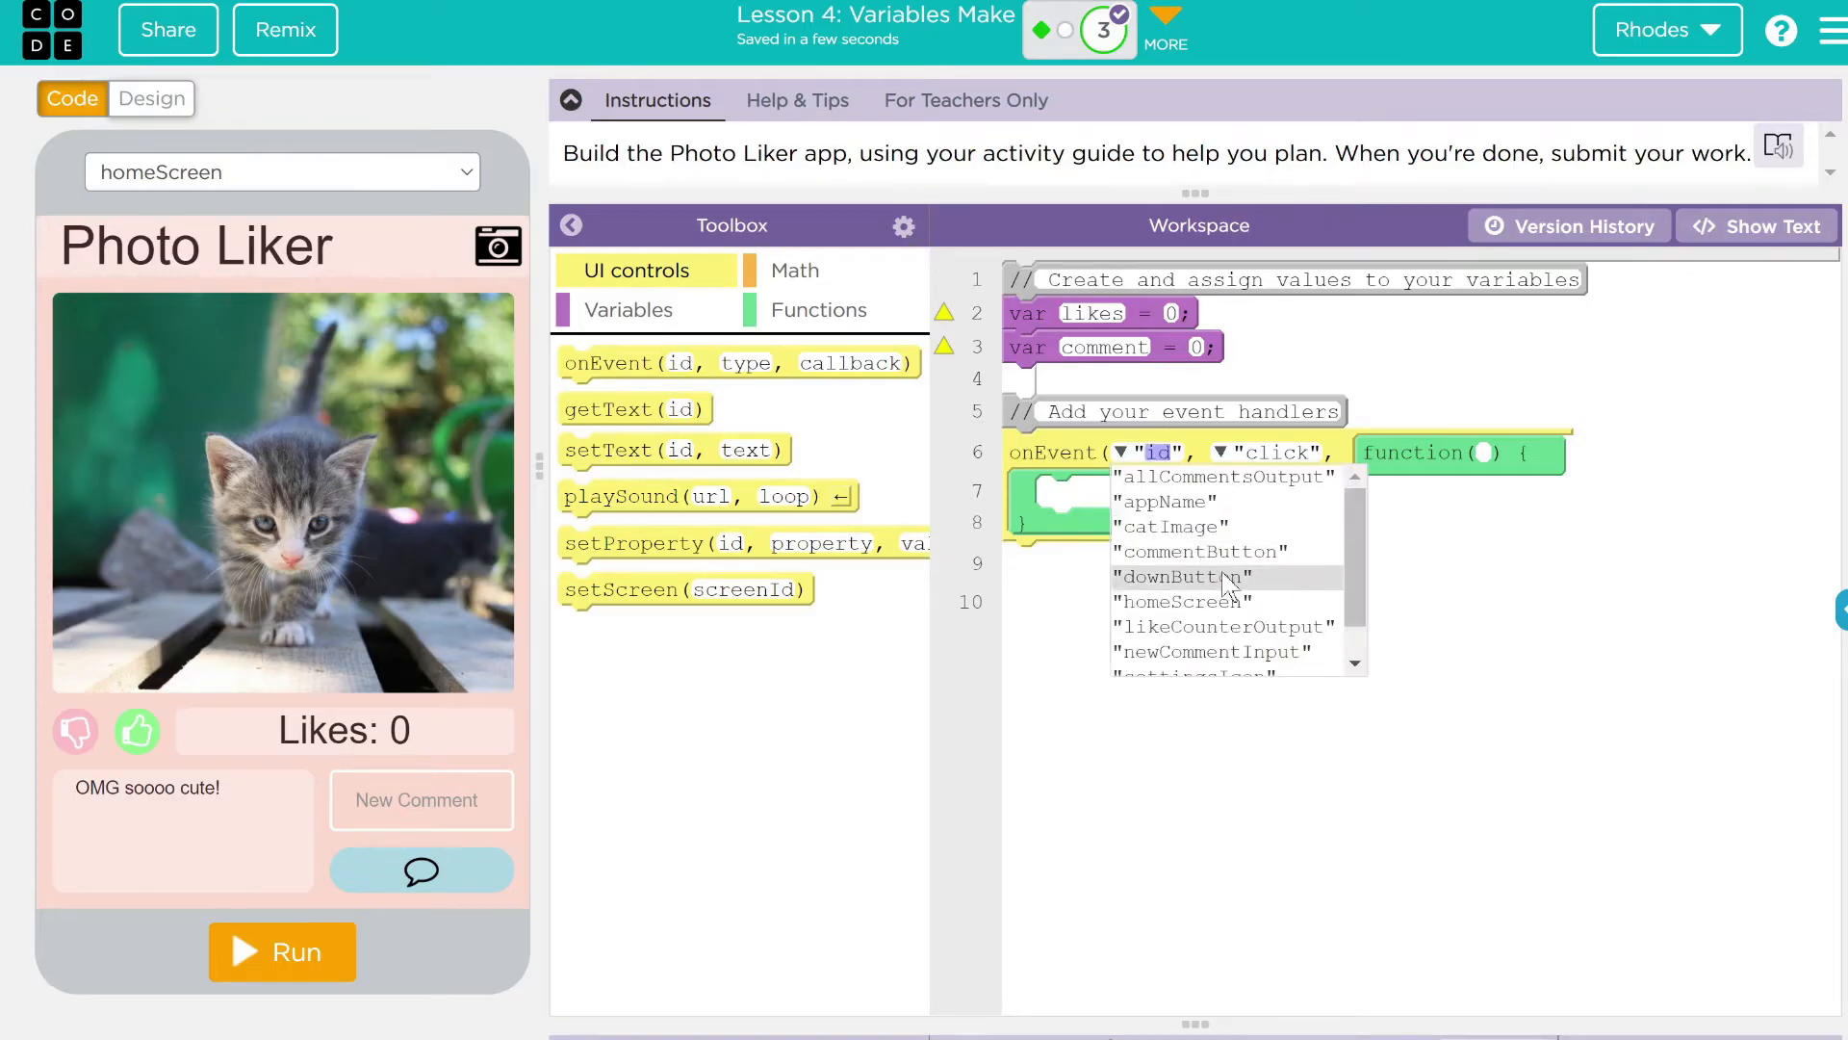
left_click(1182, 575)
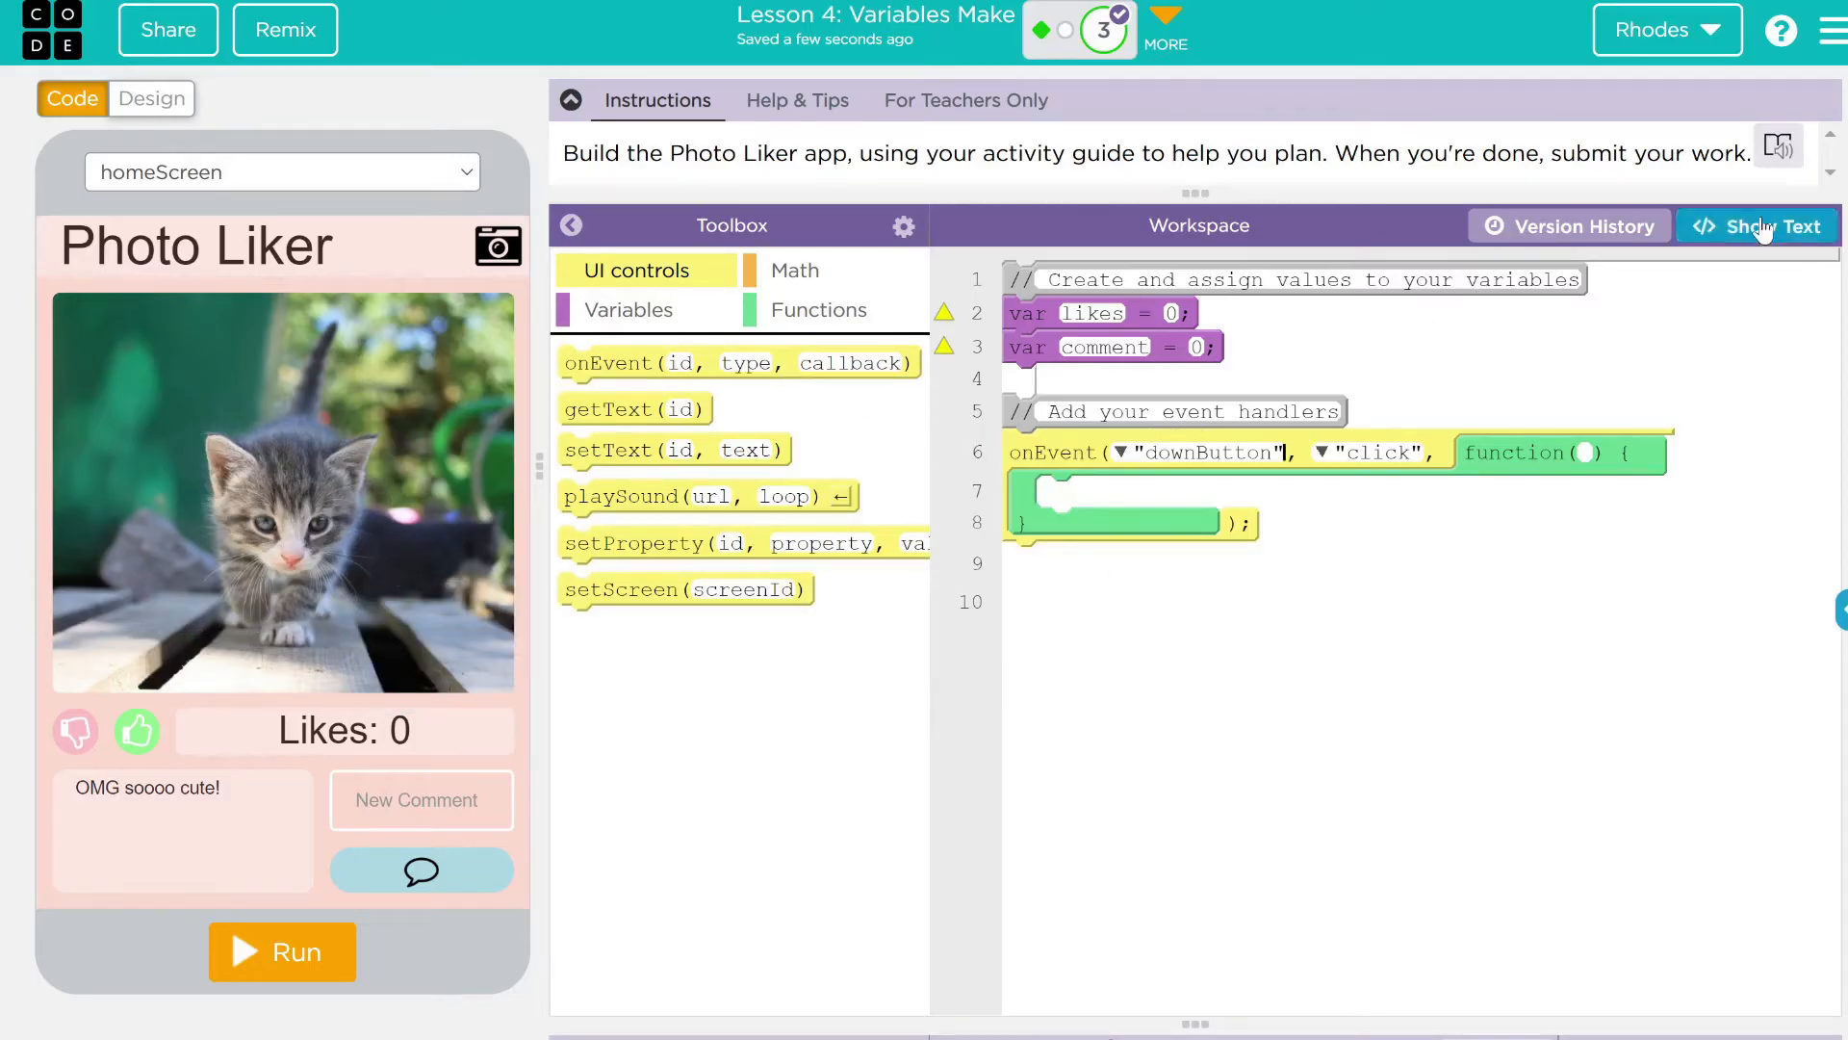
Write likes = likes - 1; inside the downButton handler in text mode
left_click(1756, 225)
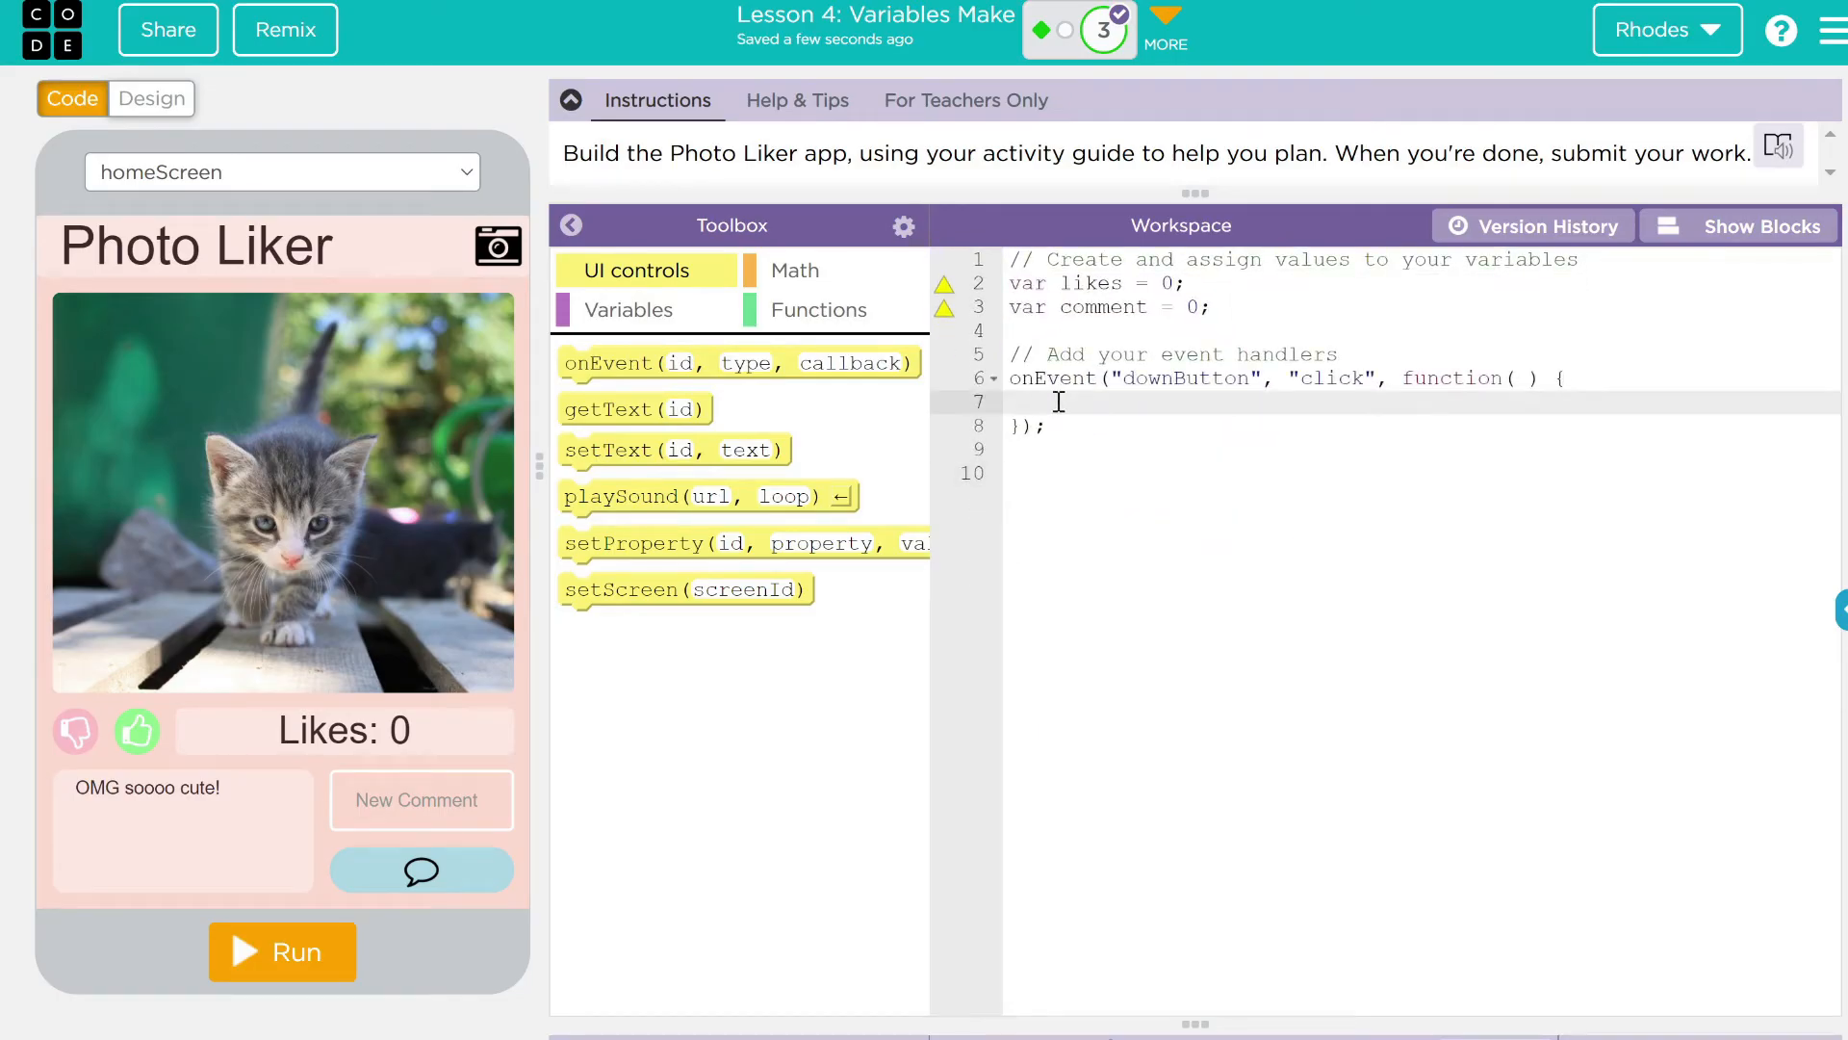
type("l")
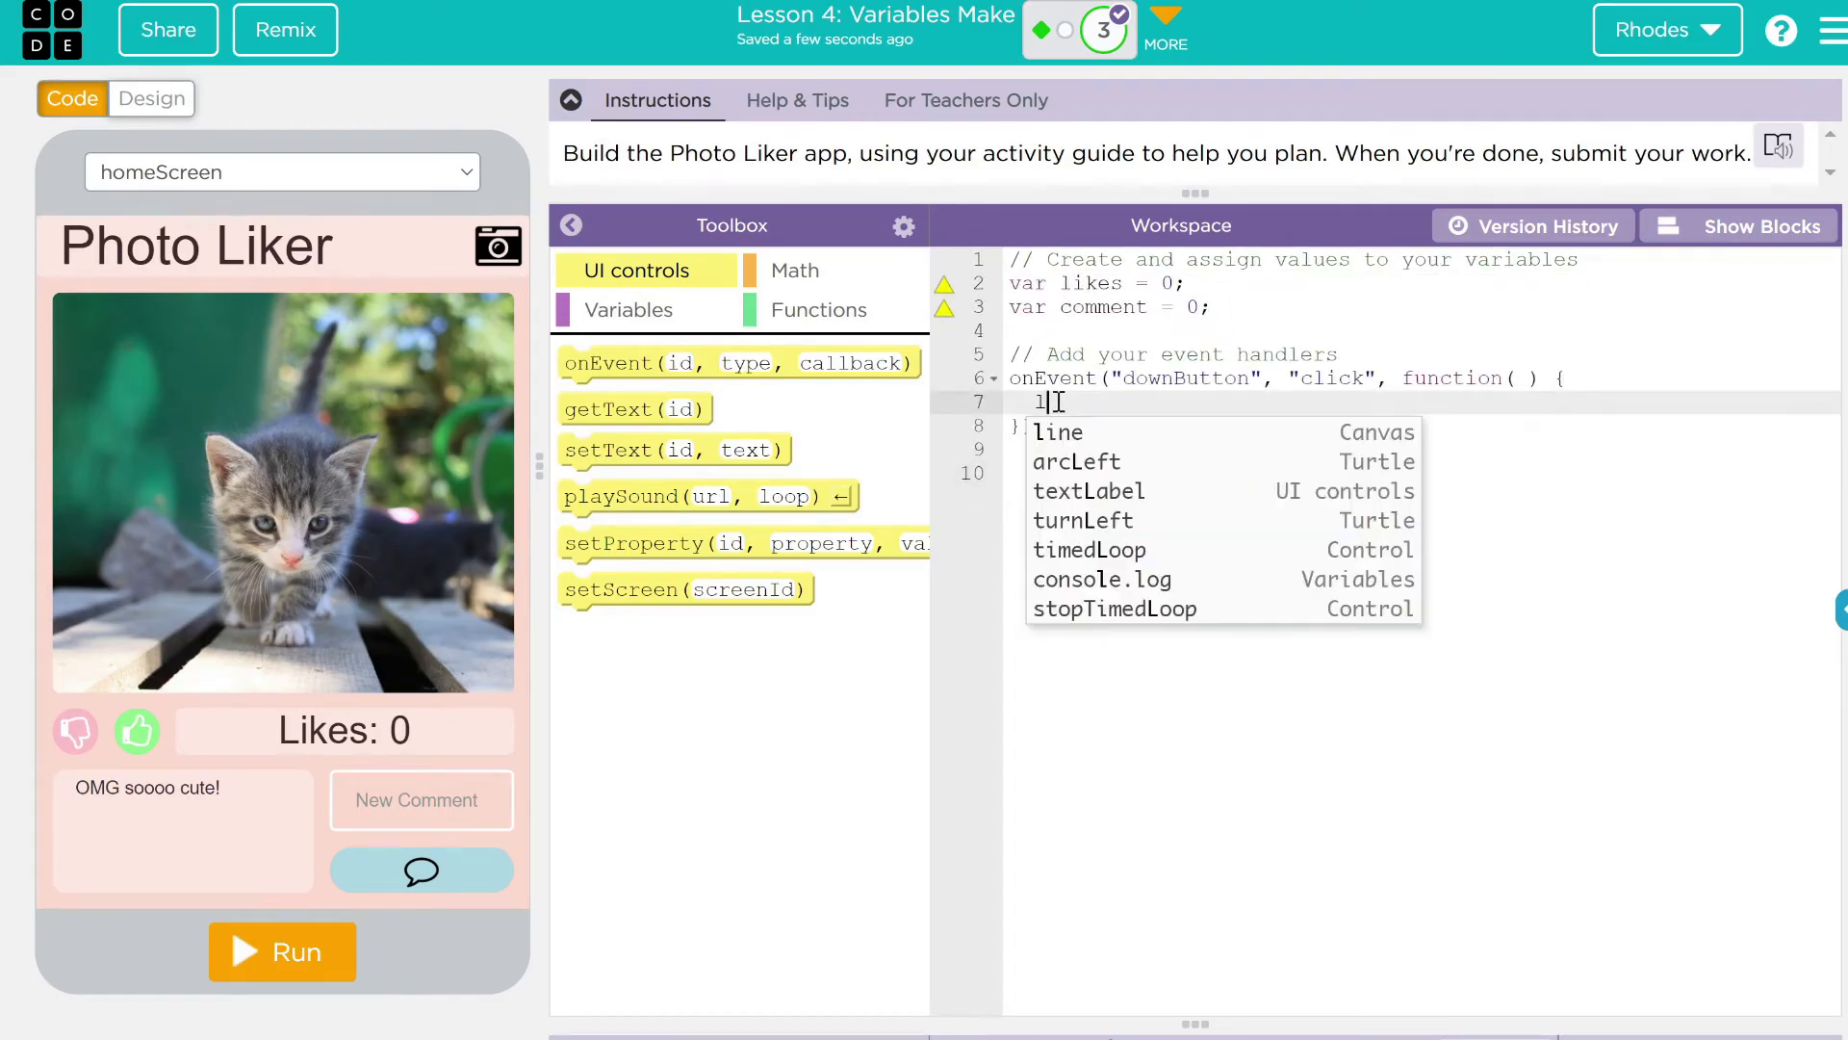
type("ike")
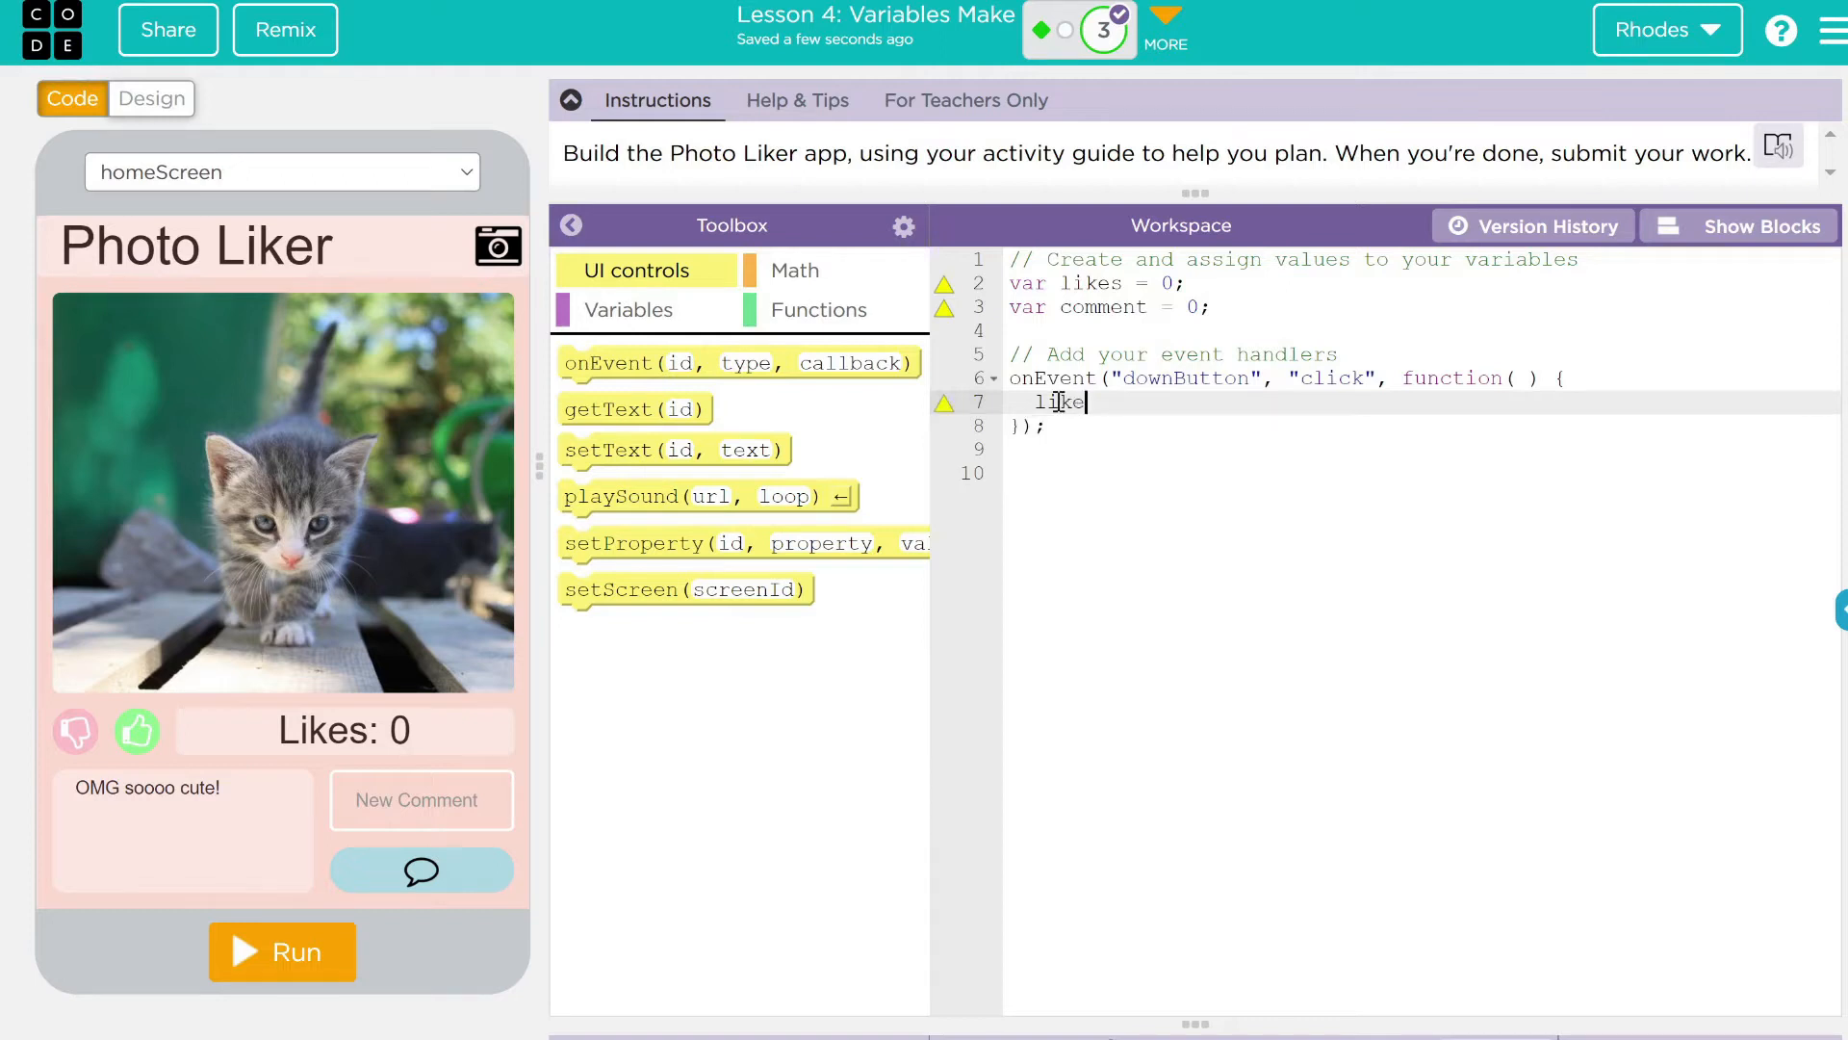
type("s = li")
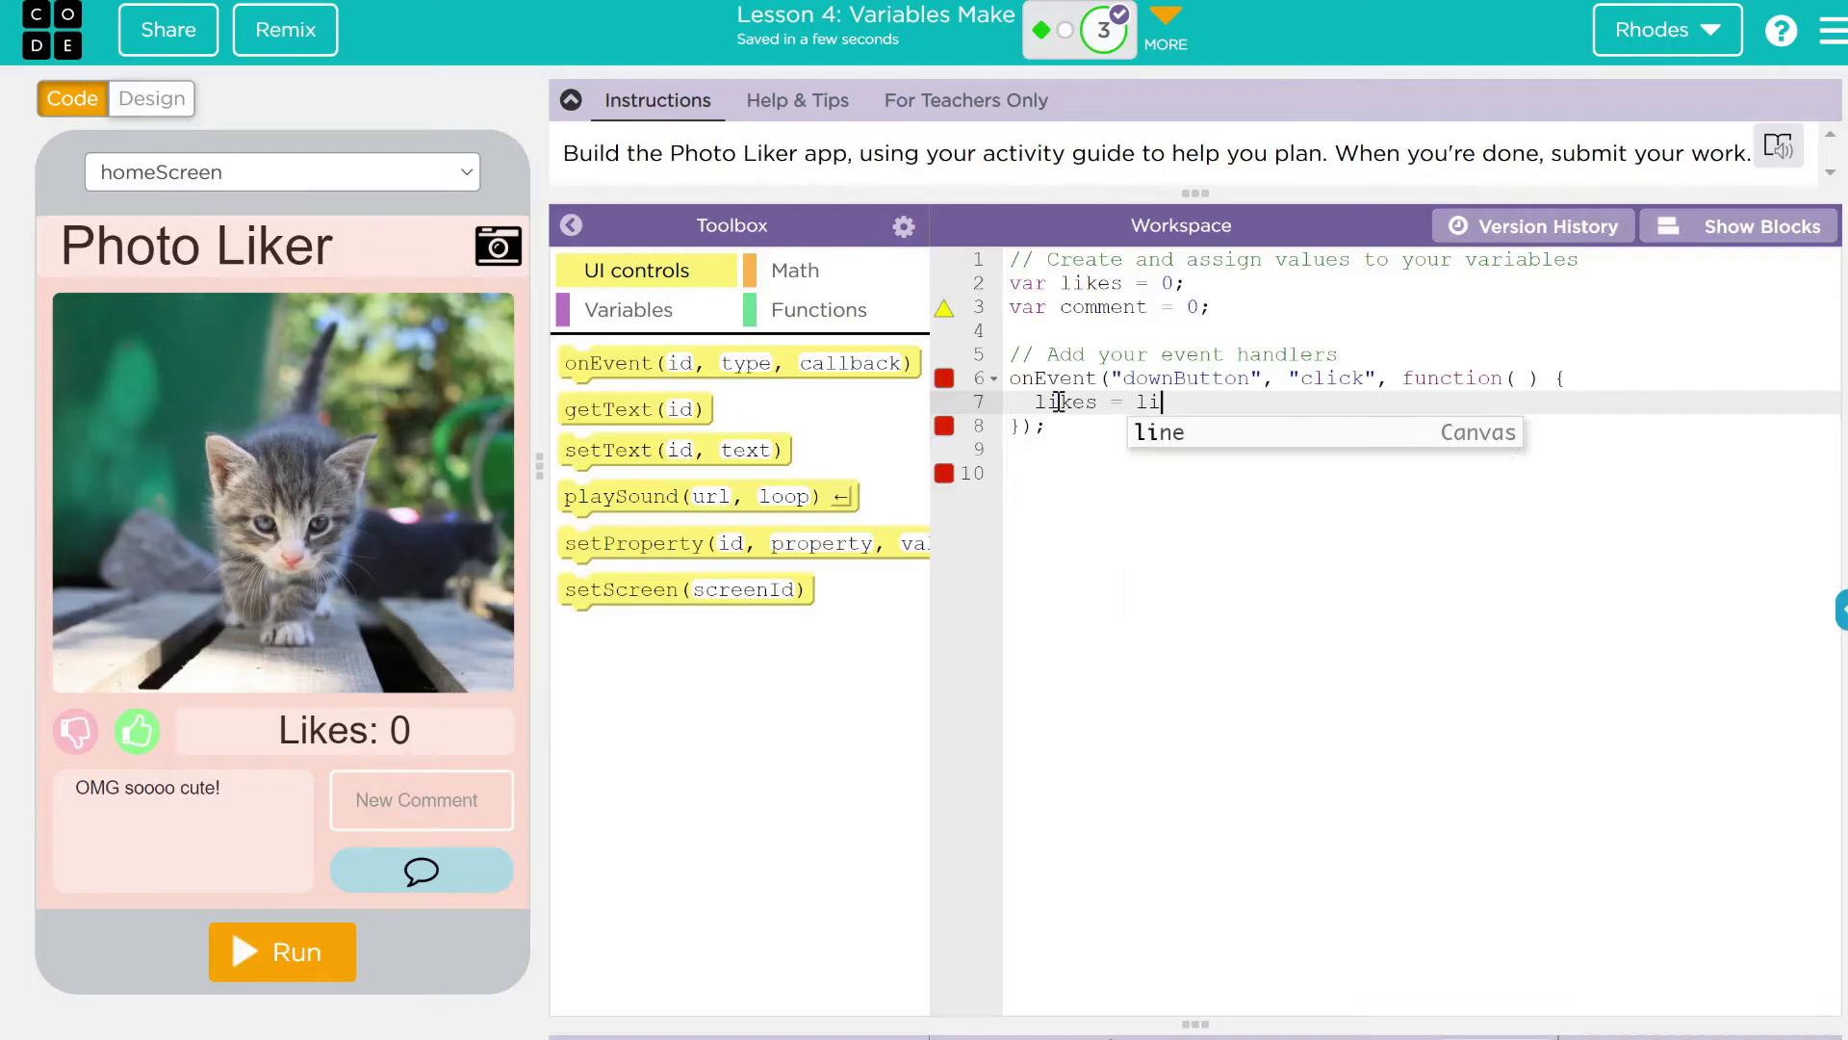
type("kes")
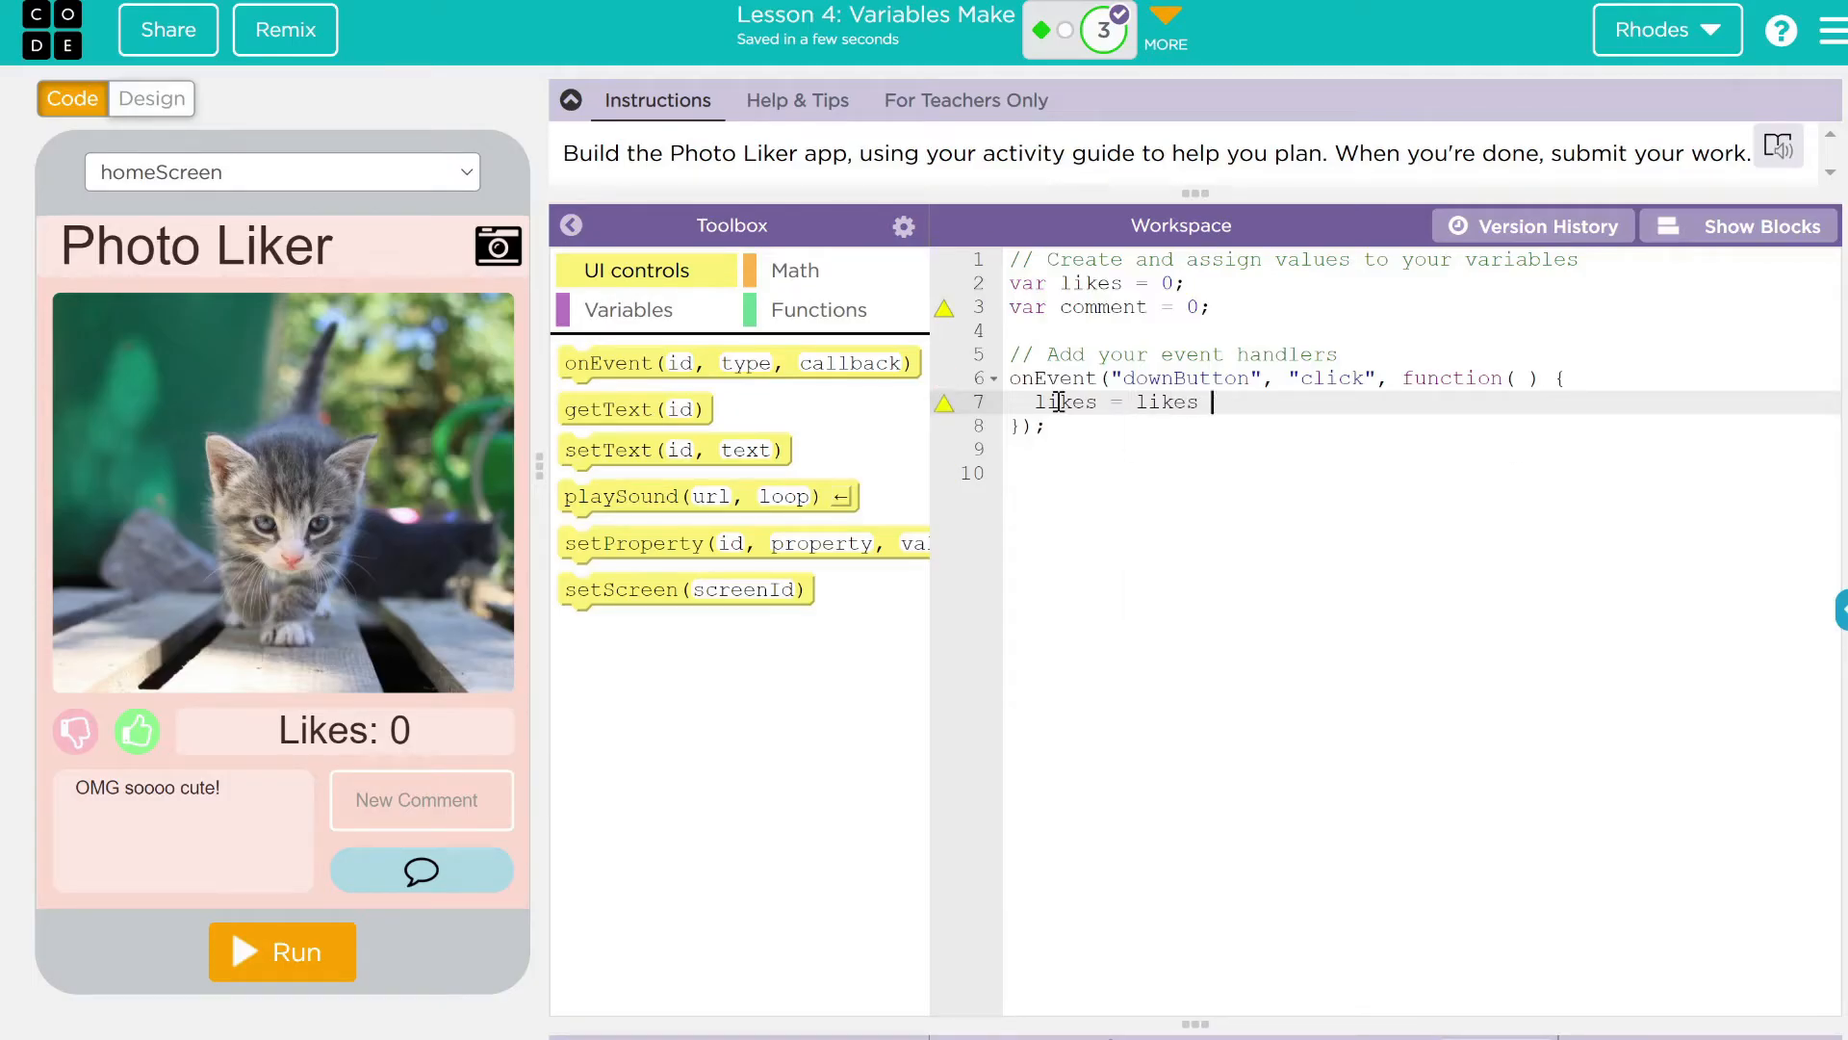
type("- 1")
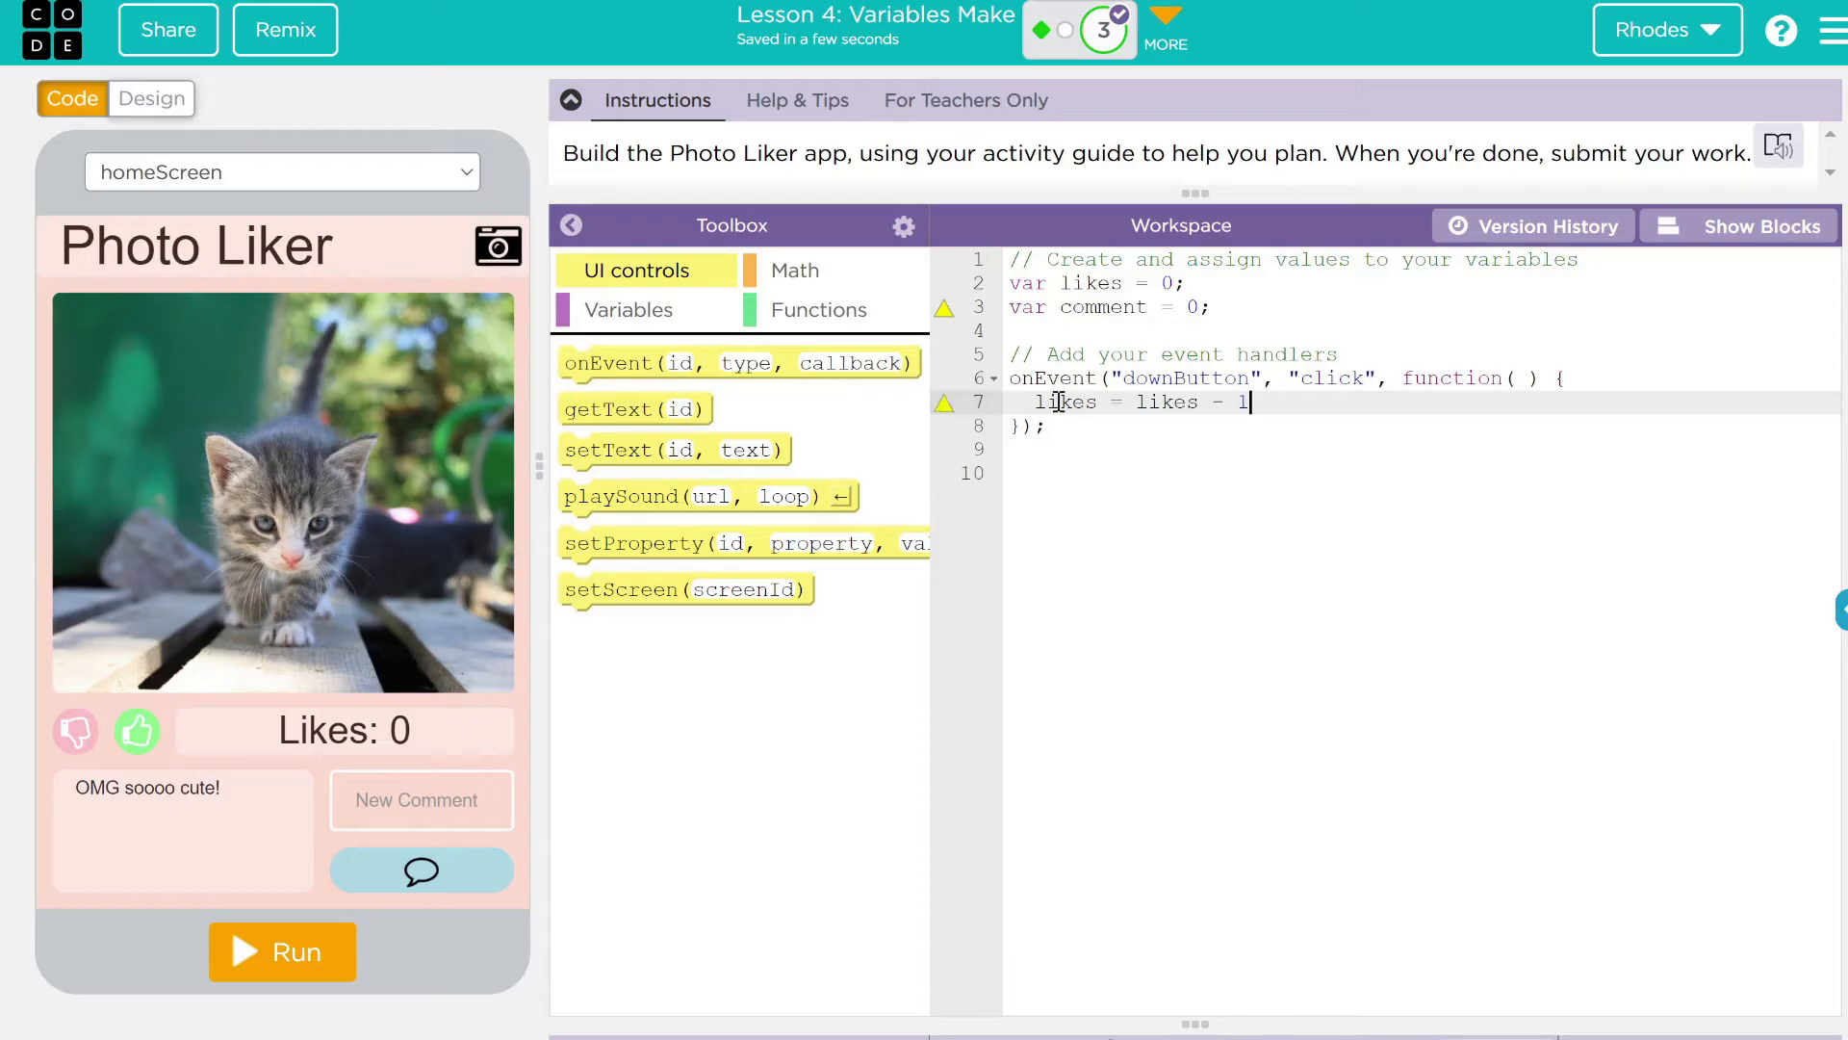
type(";")
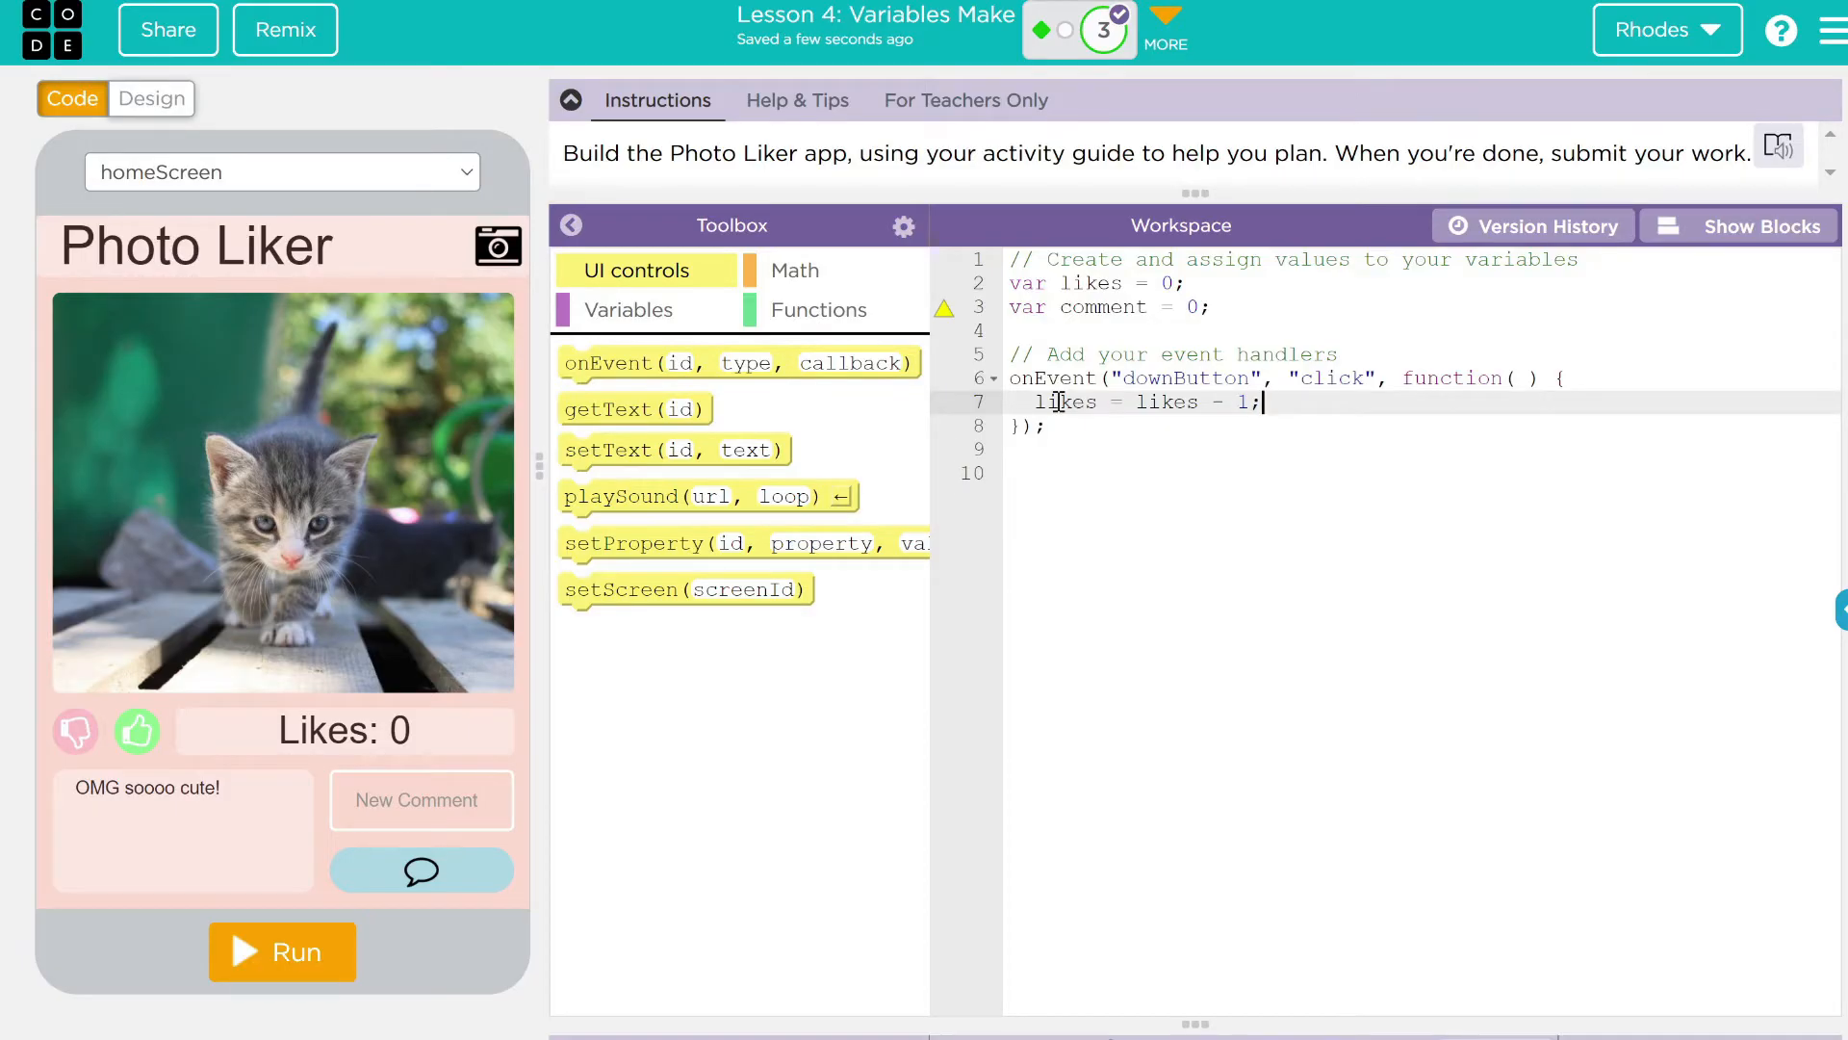
mouse_move(943, 308)
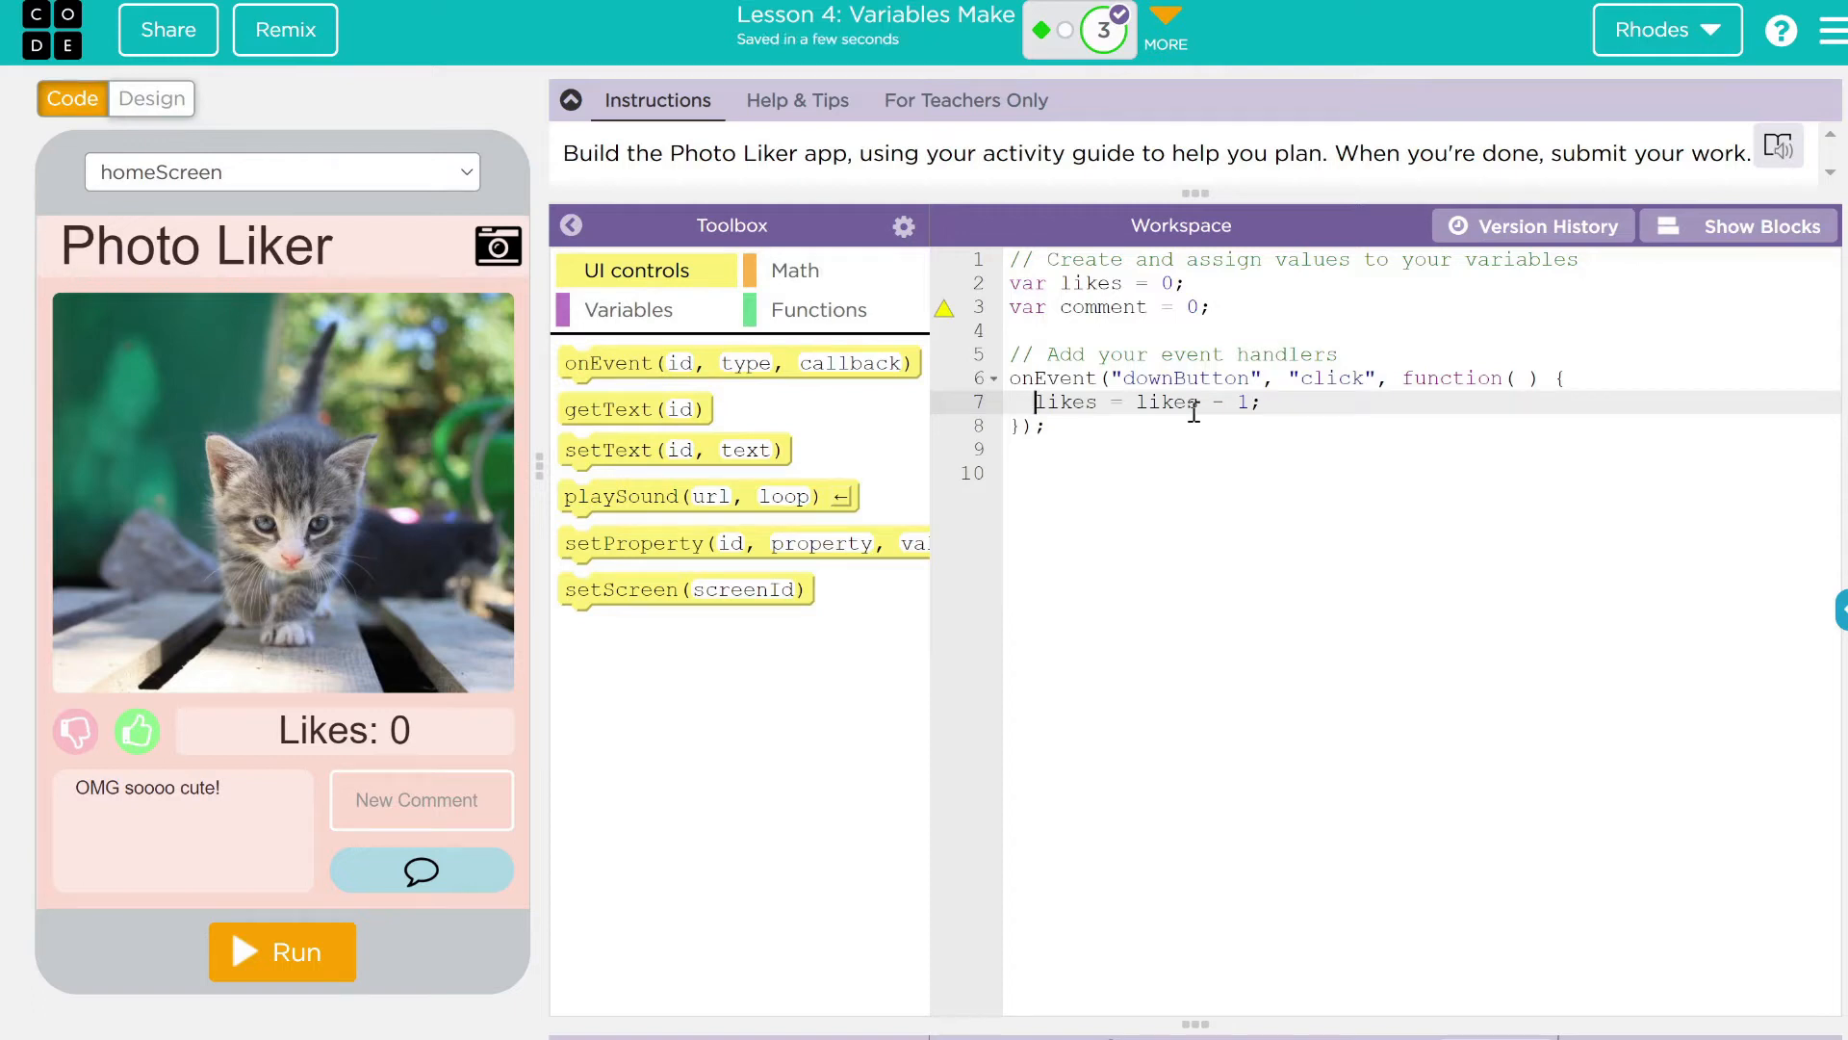
type("var")
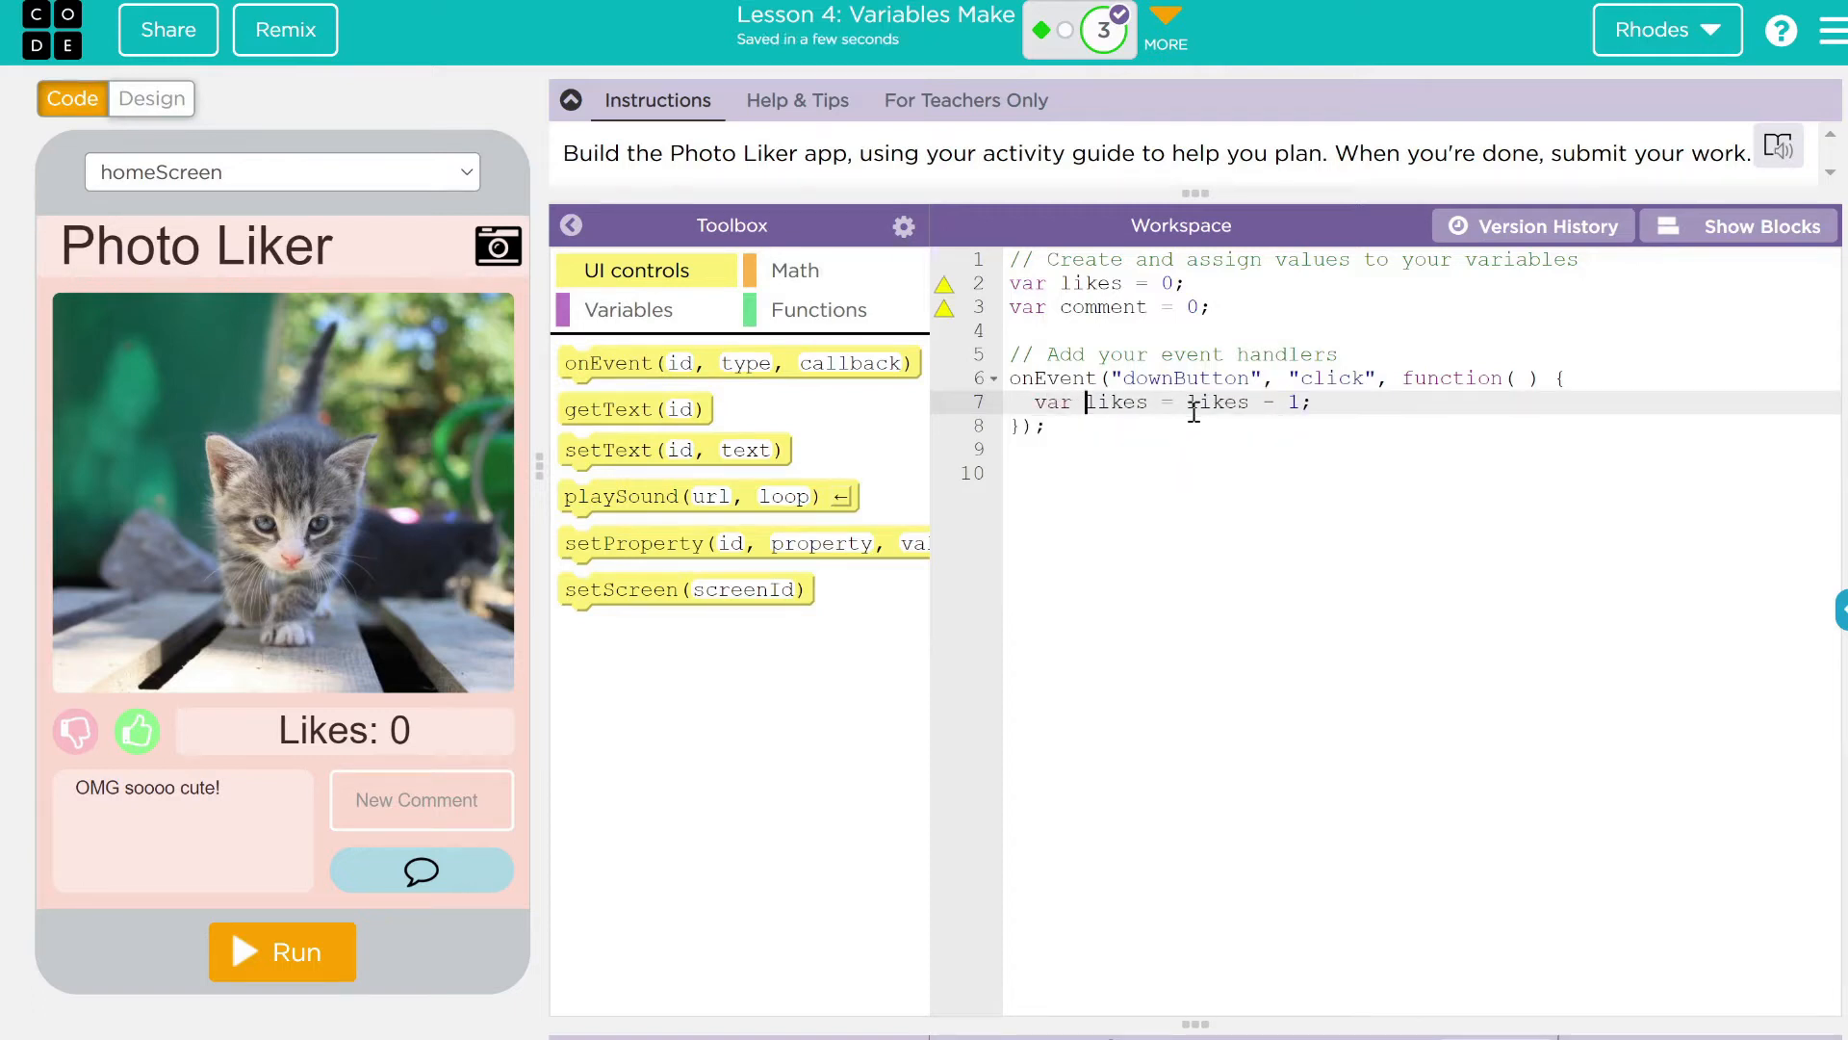
key("Backspace")
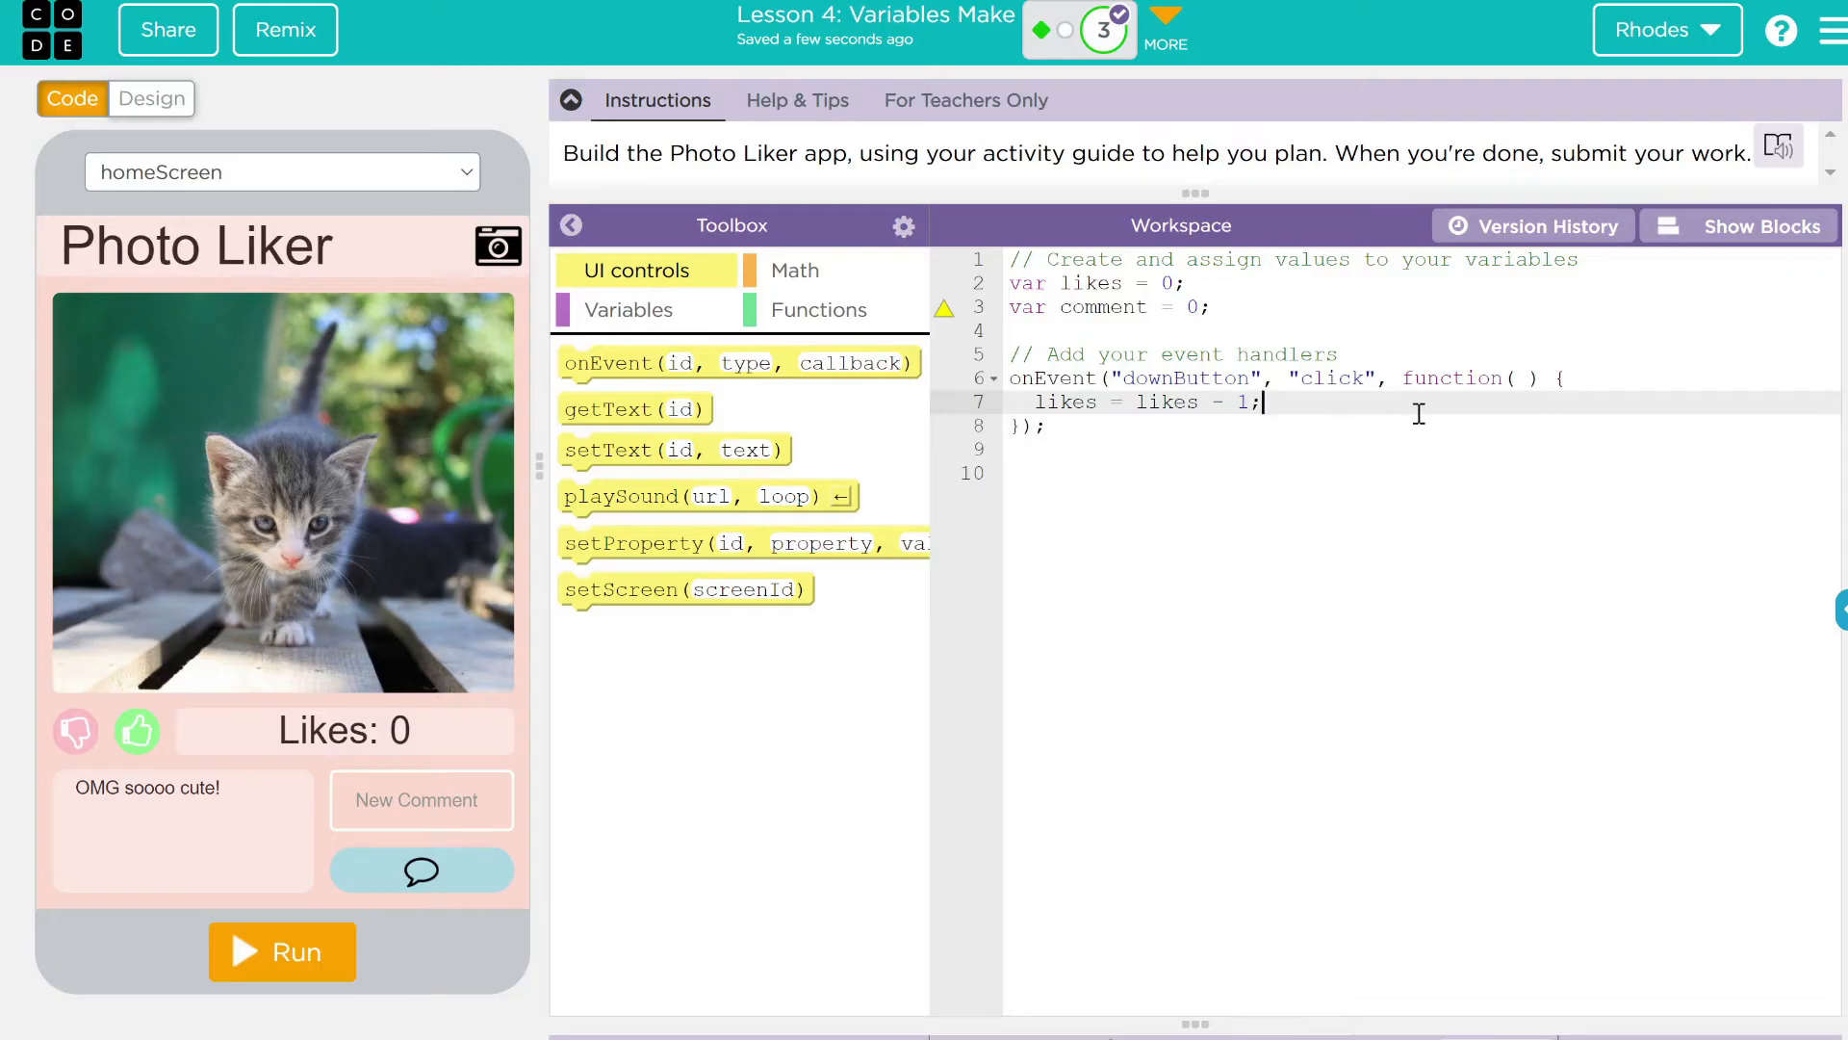
key("Enter")
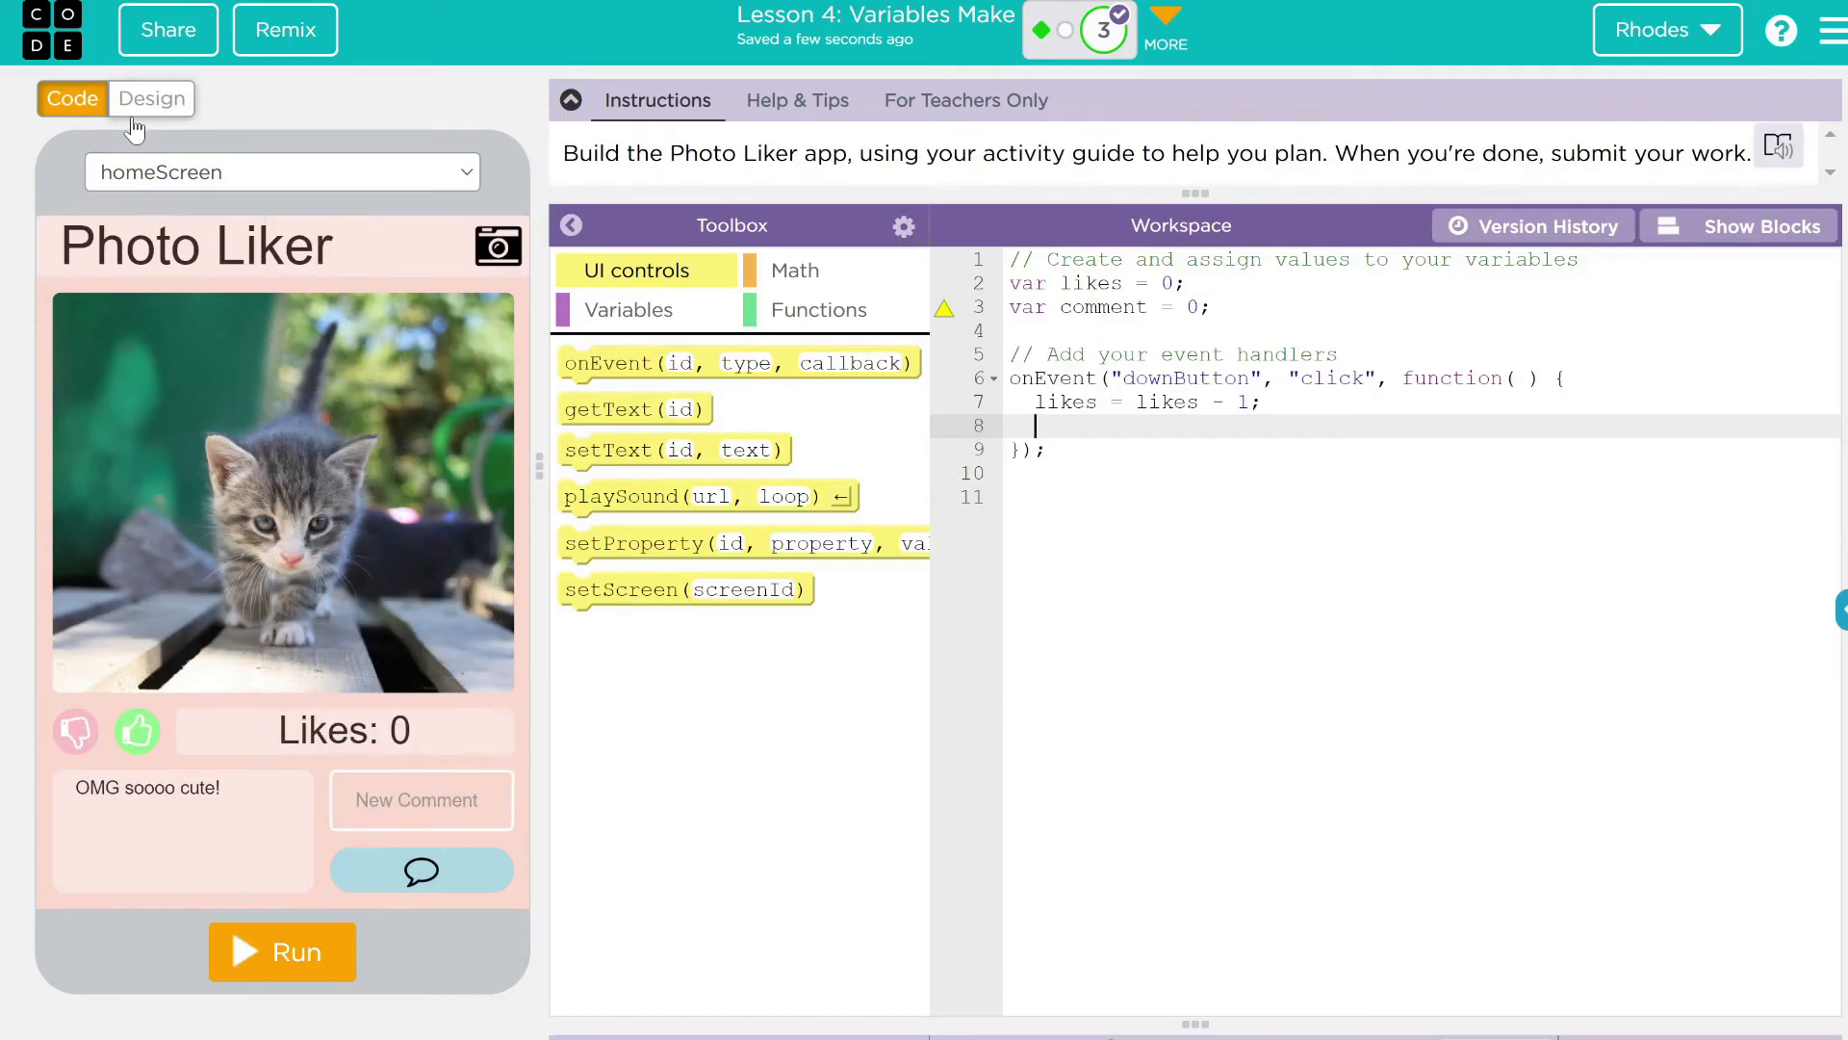
In Design, set the likeCounterOutput label's text to Likes: 0 and return to Code
left_click(150, 98)
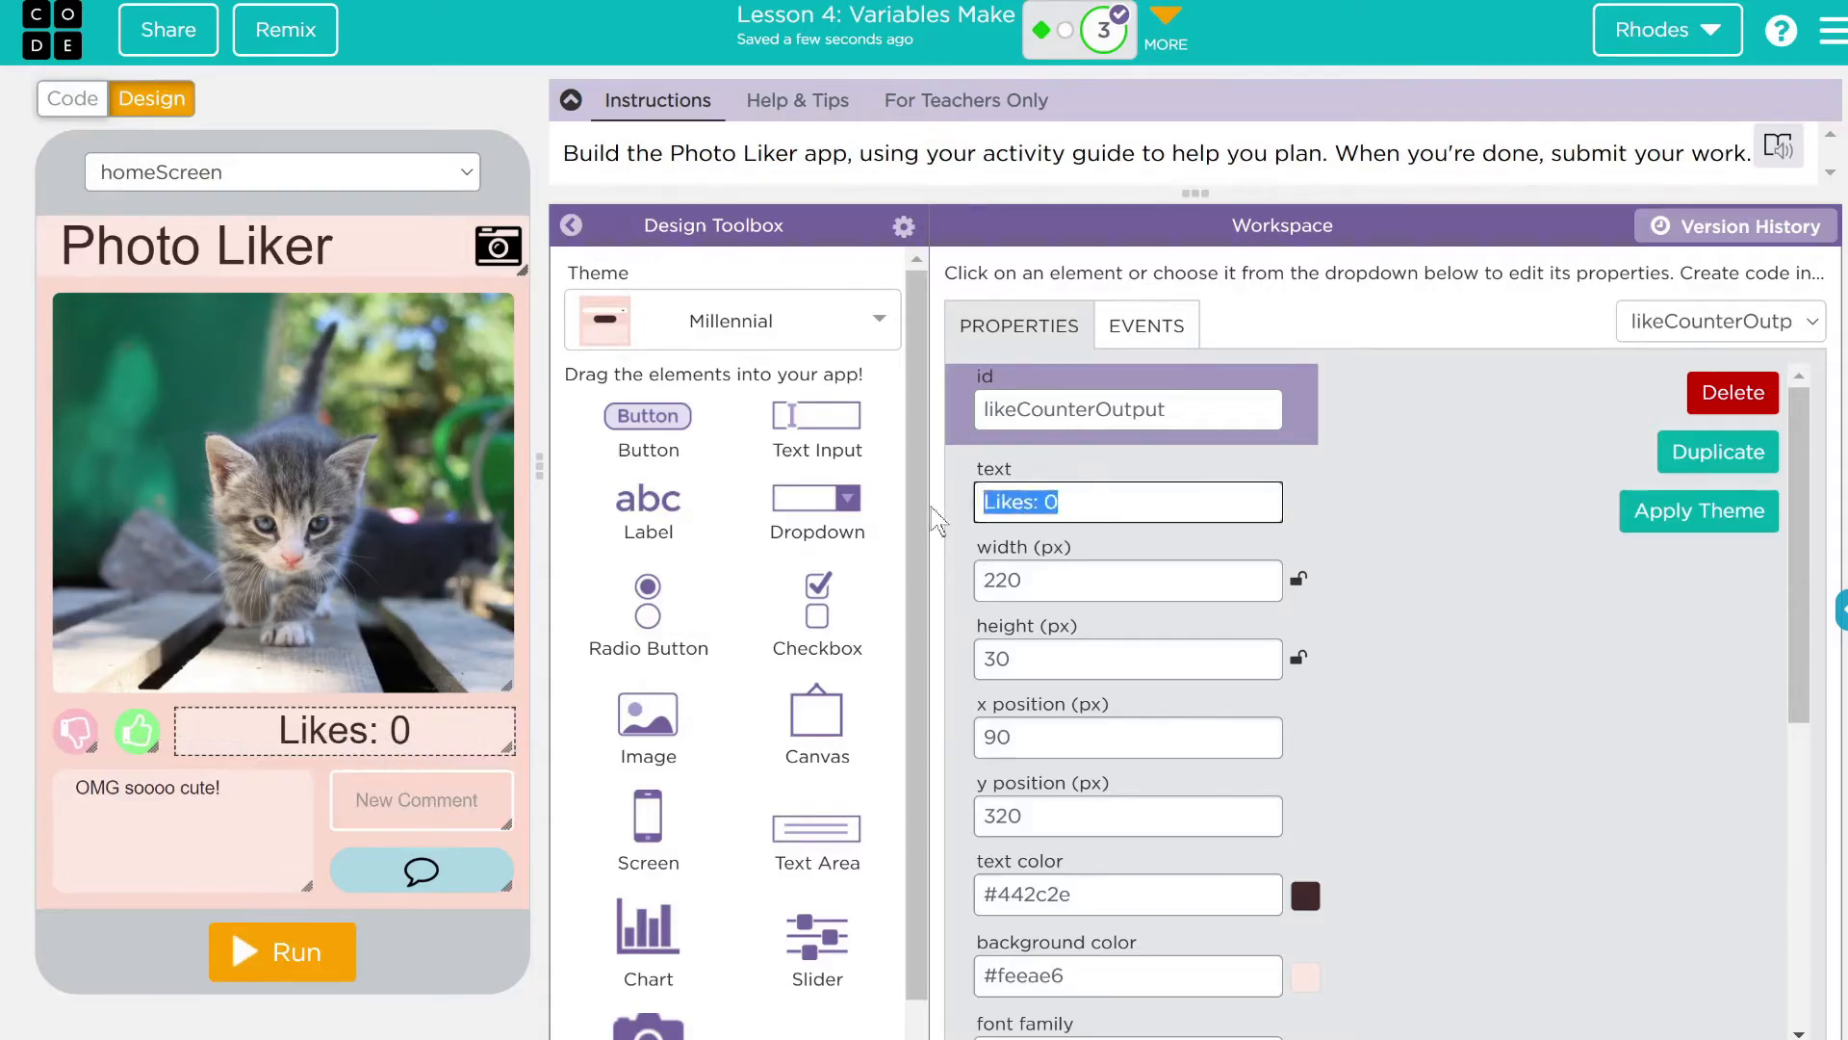
left_click(1063, 501)
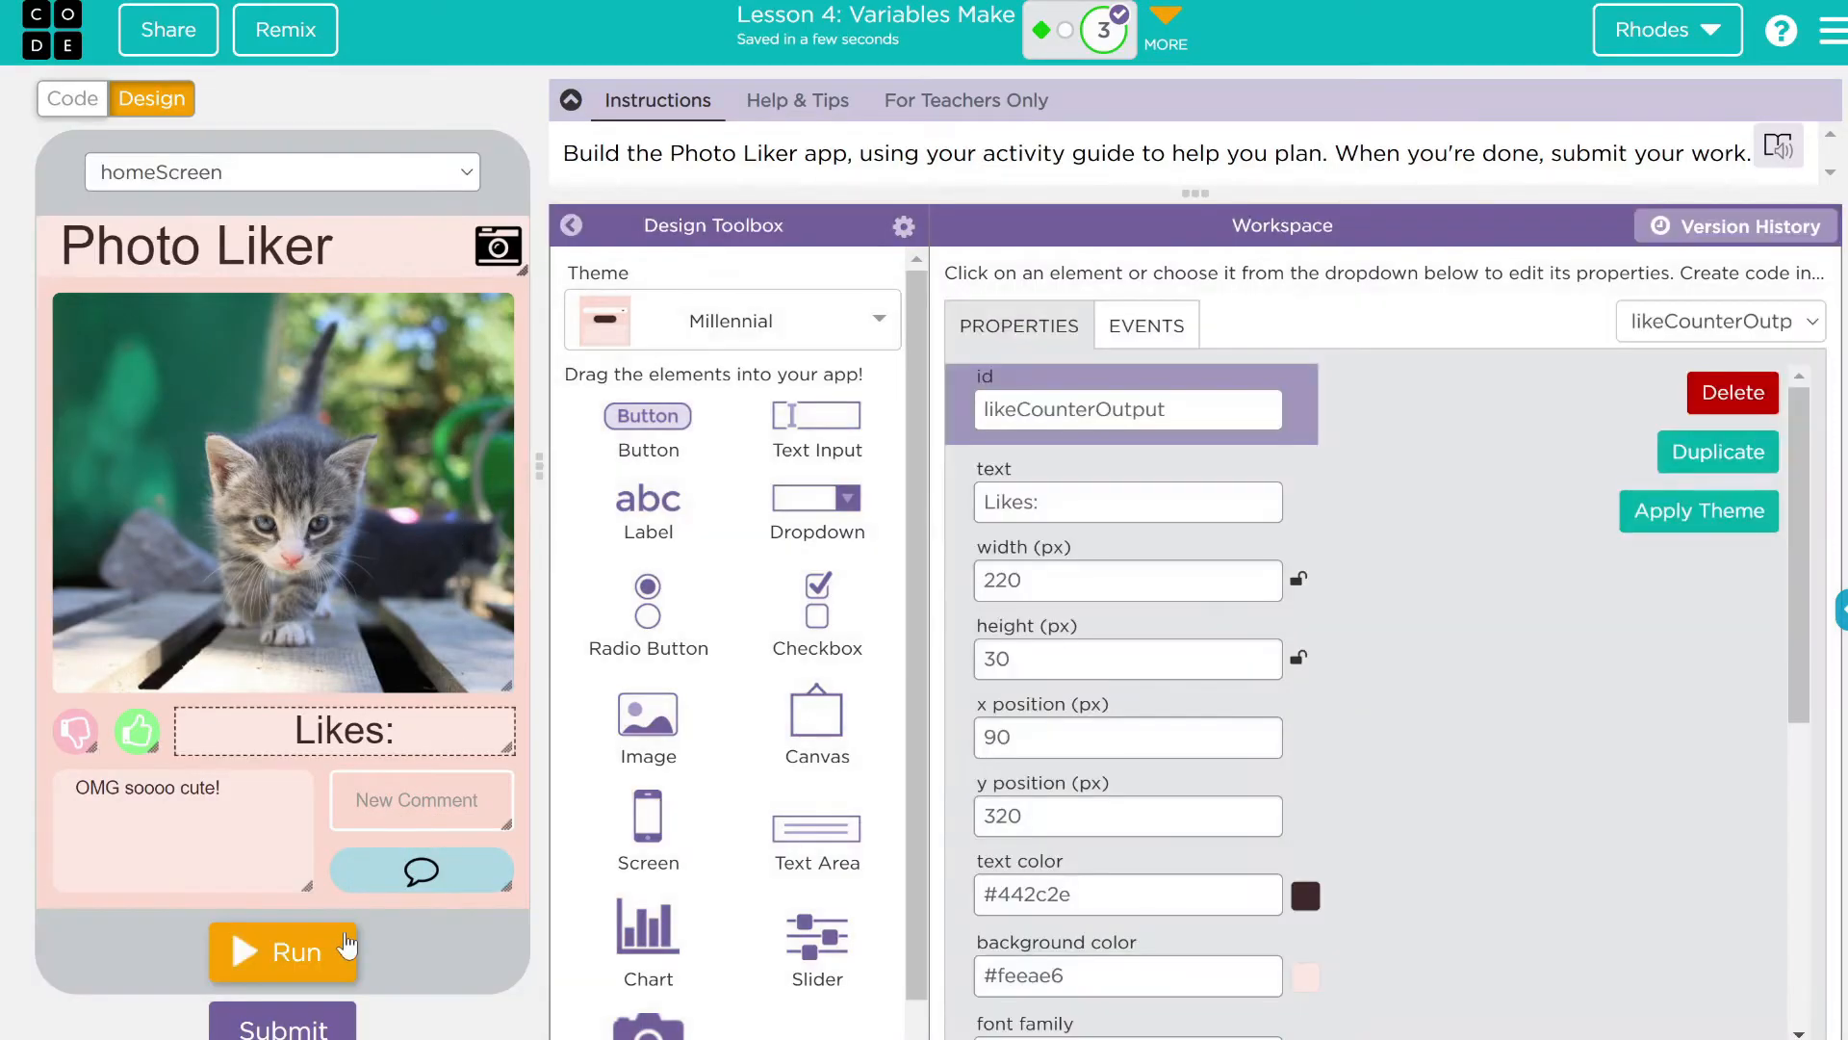
type("0")
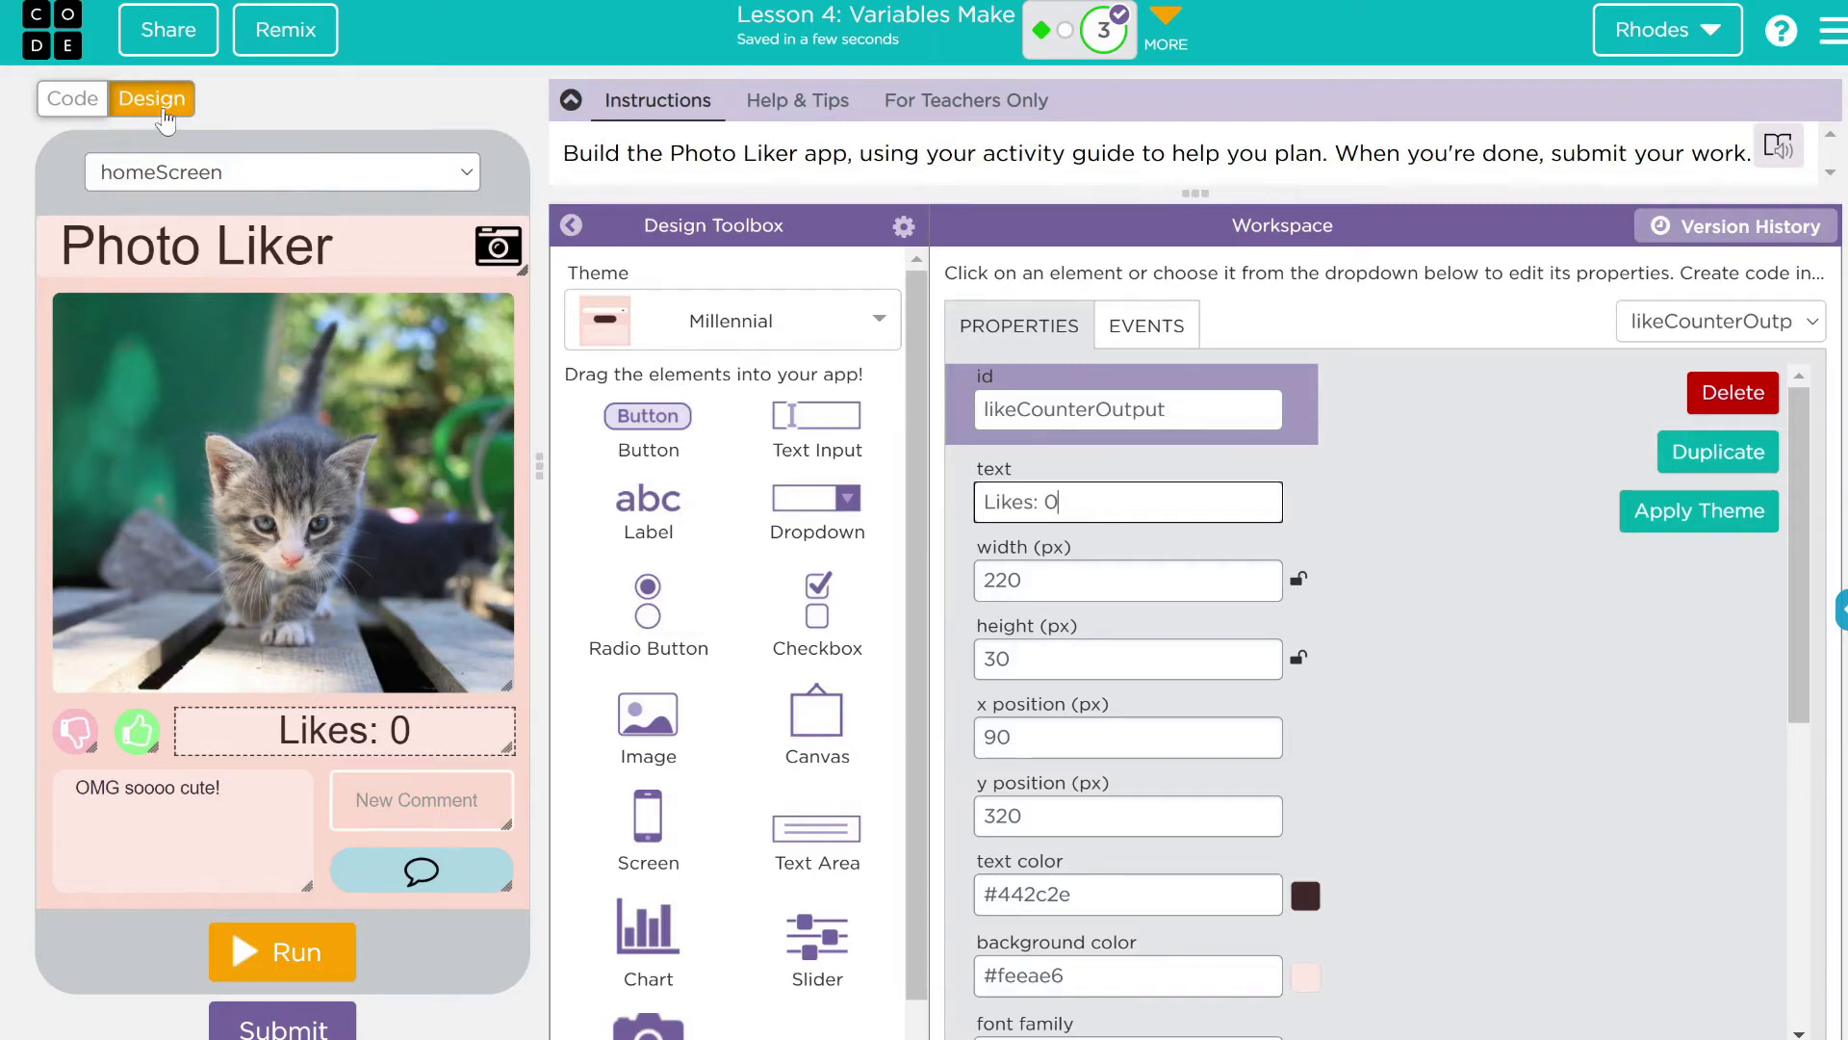
left_click(71, 98)
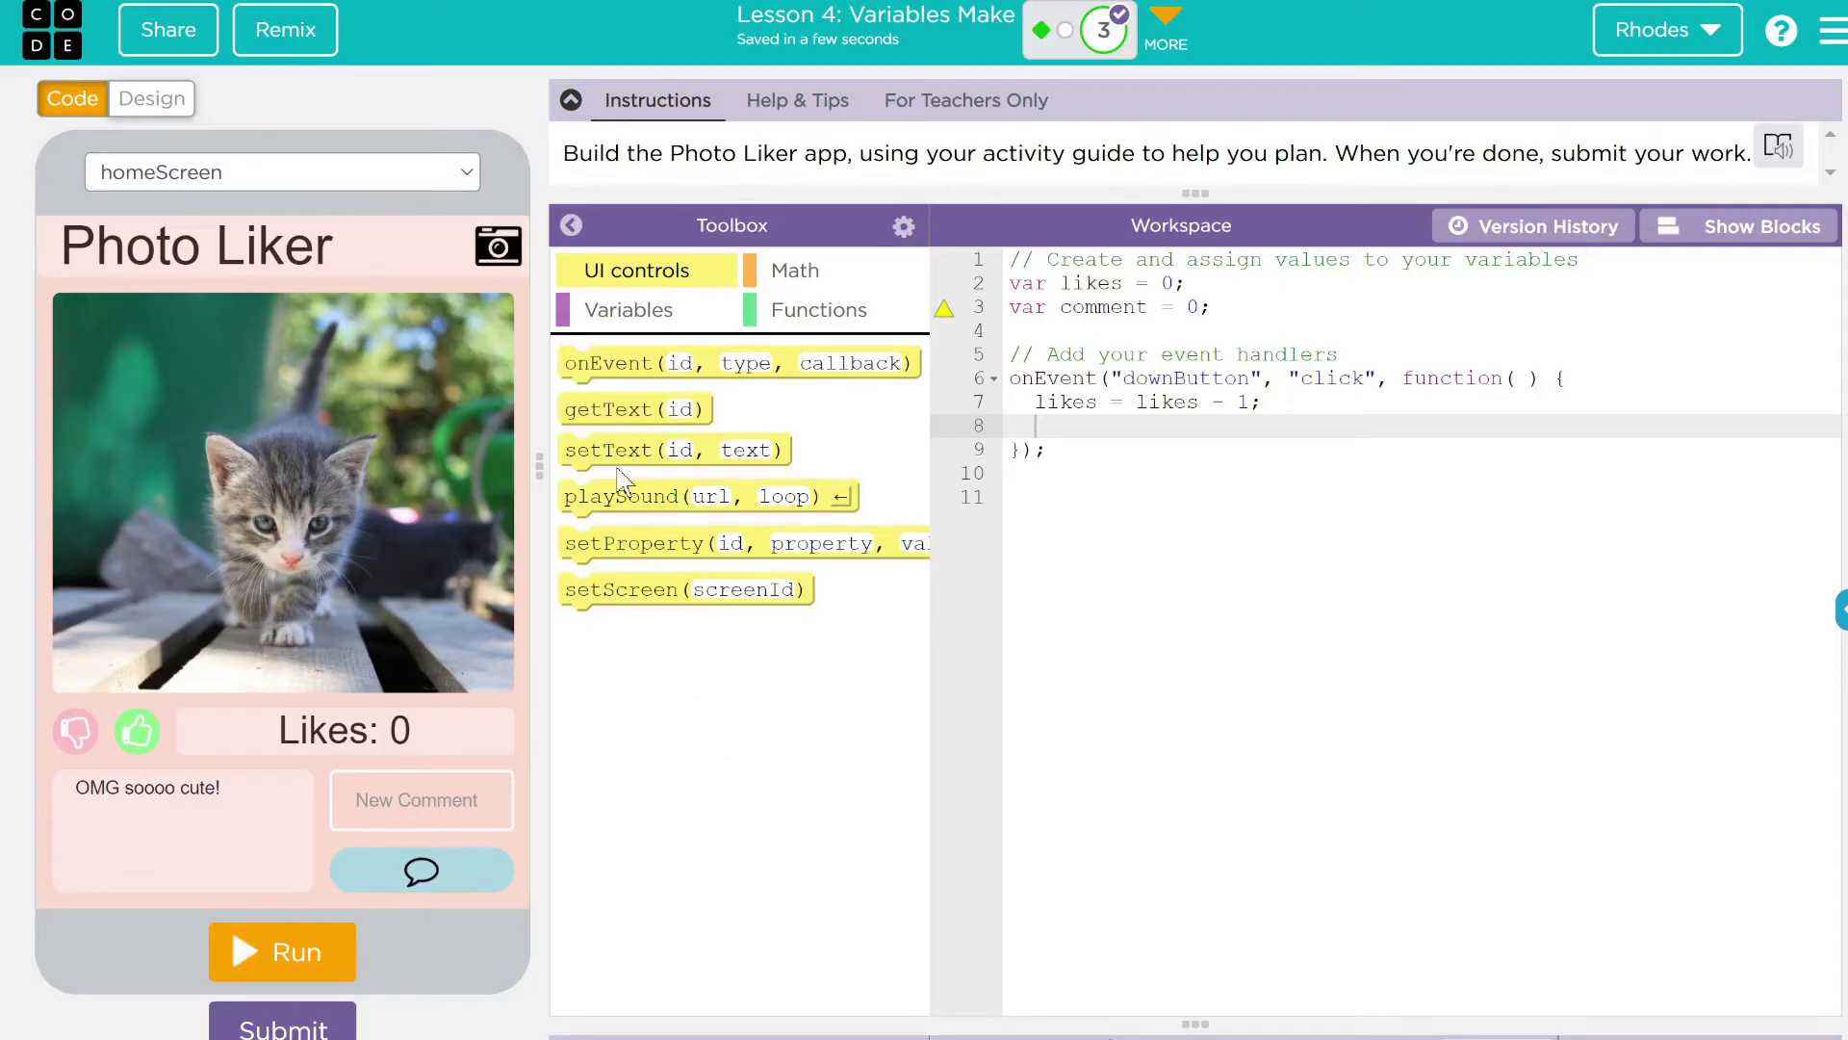
Add setText to the dislike handler targeting likeCounterOutput with "Likes: " + likes
left_click_drag(672, 448, 1084, 451)
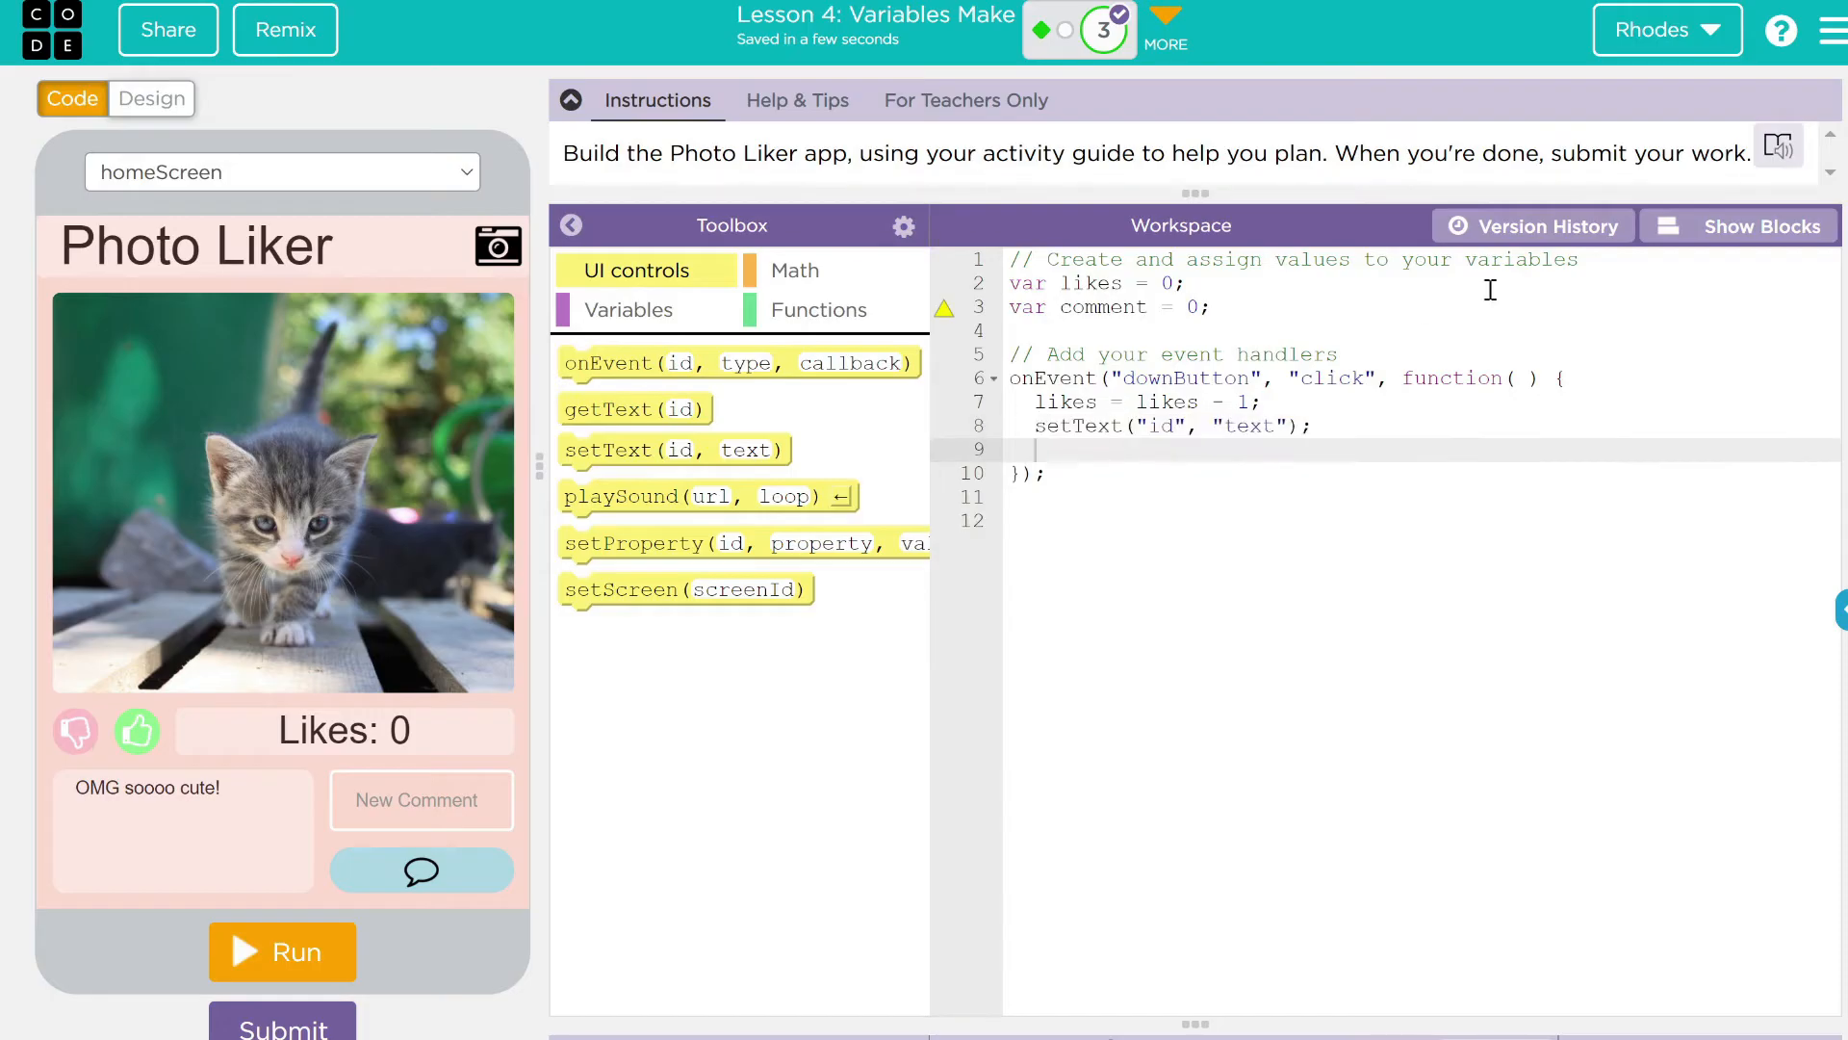
left_click(1750, 225)
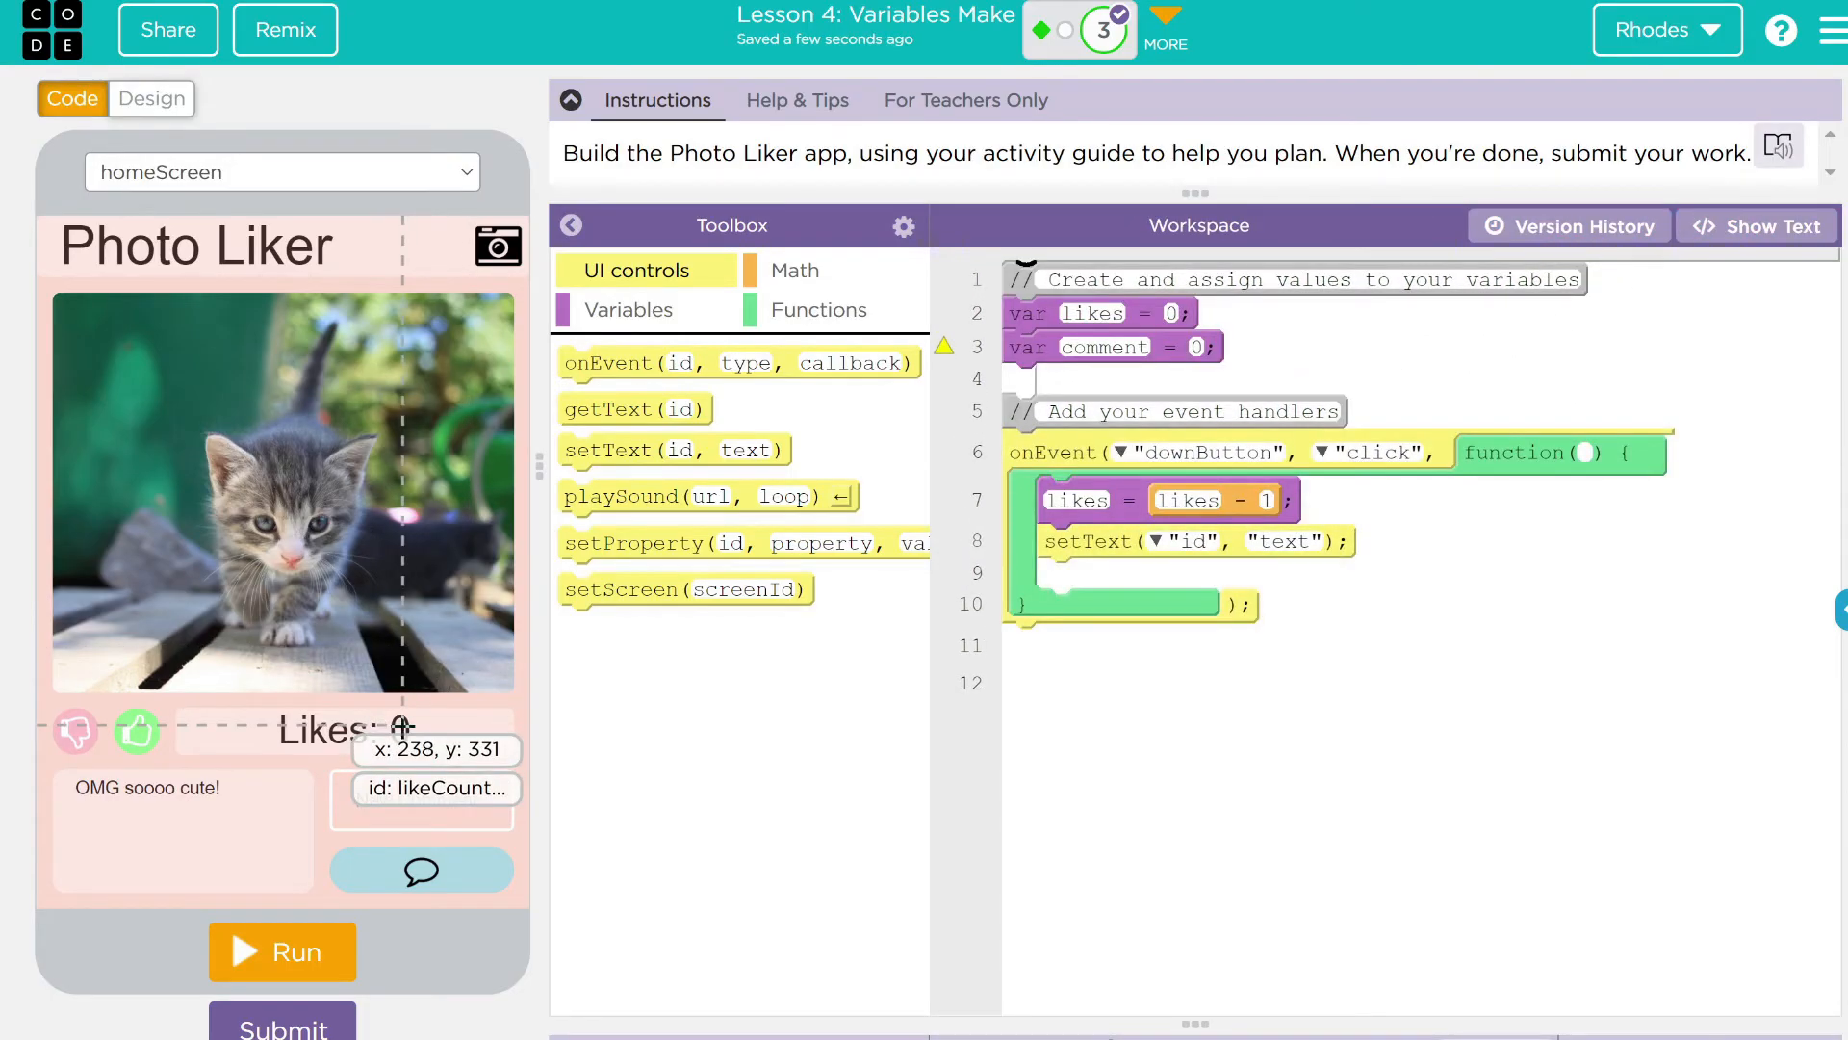
left_click(1166, 541)
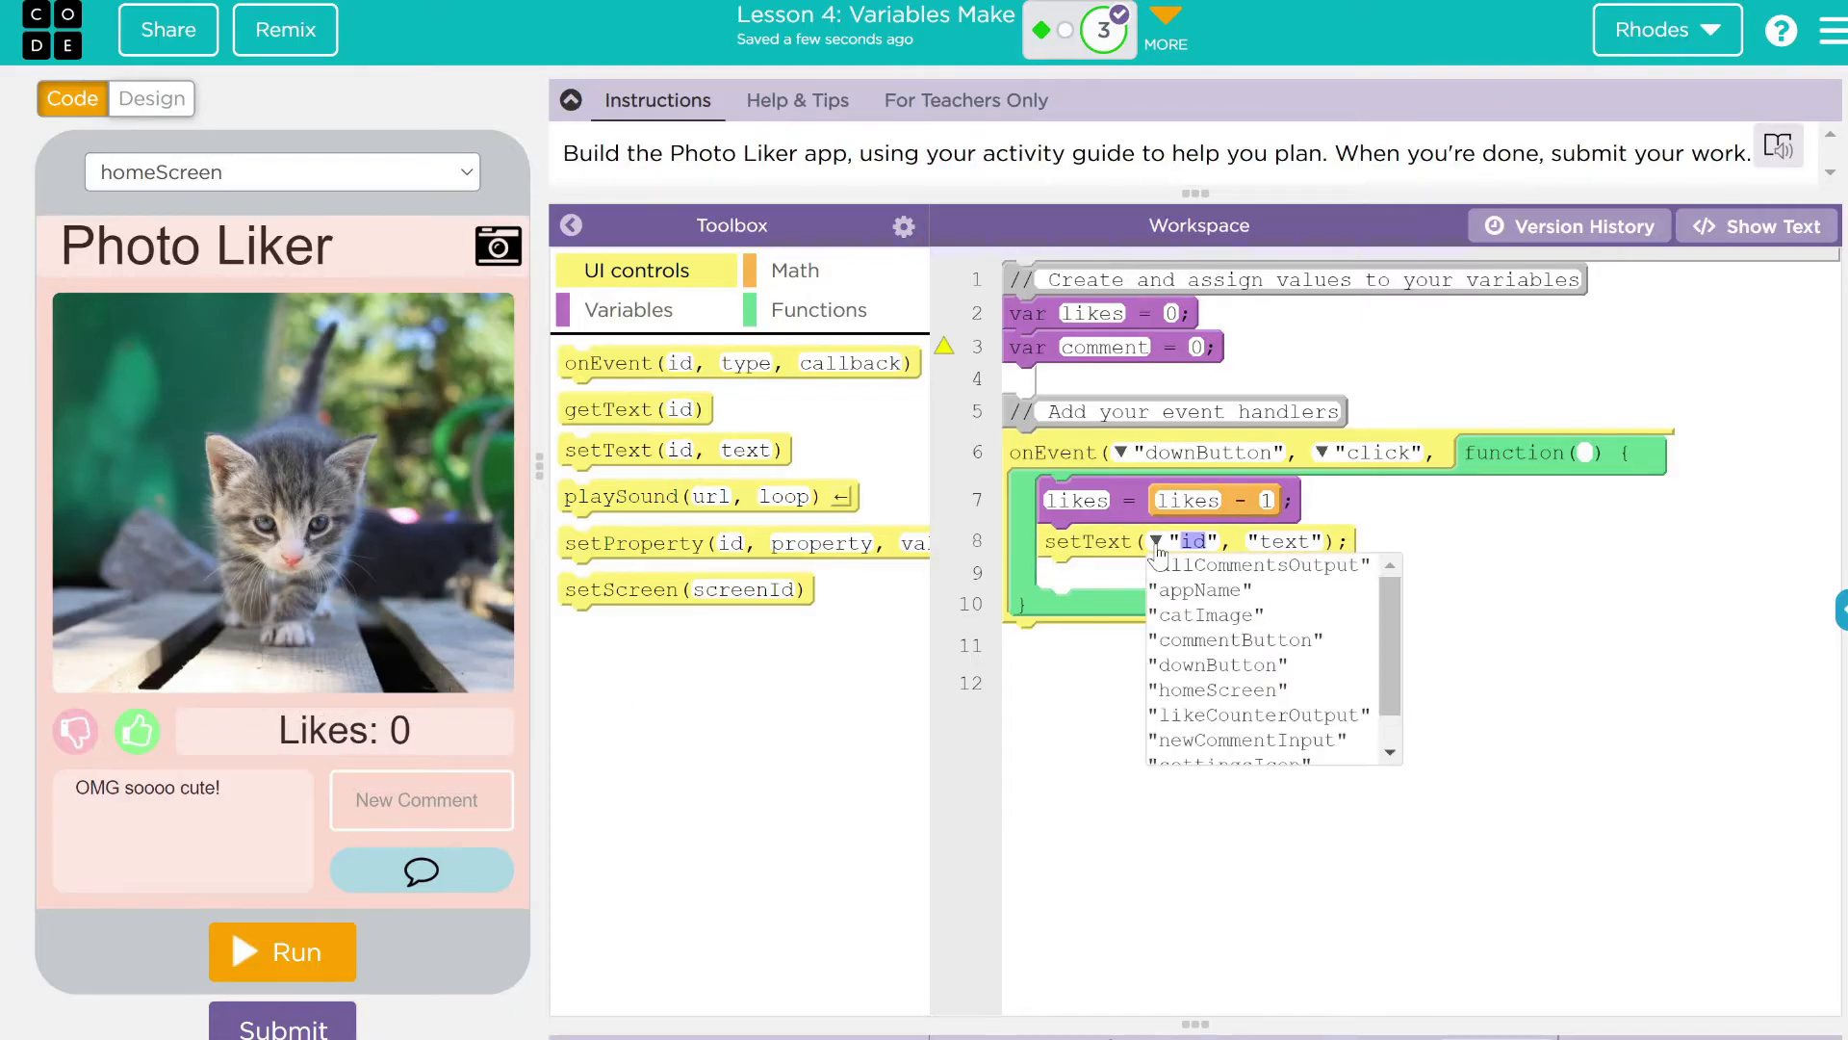
left_click(1255, 714)
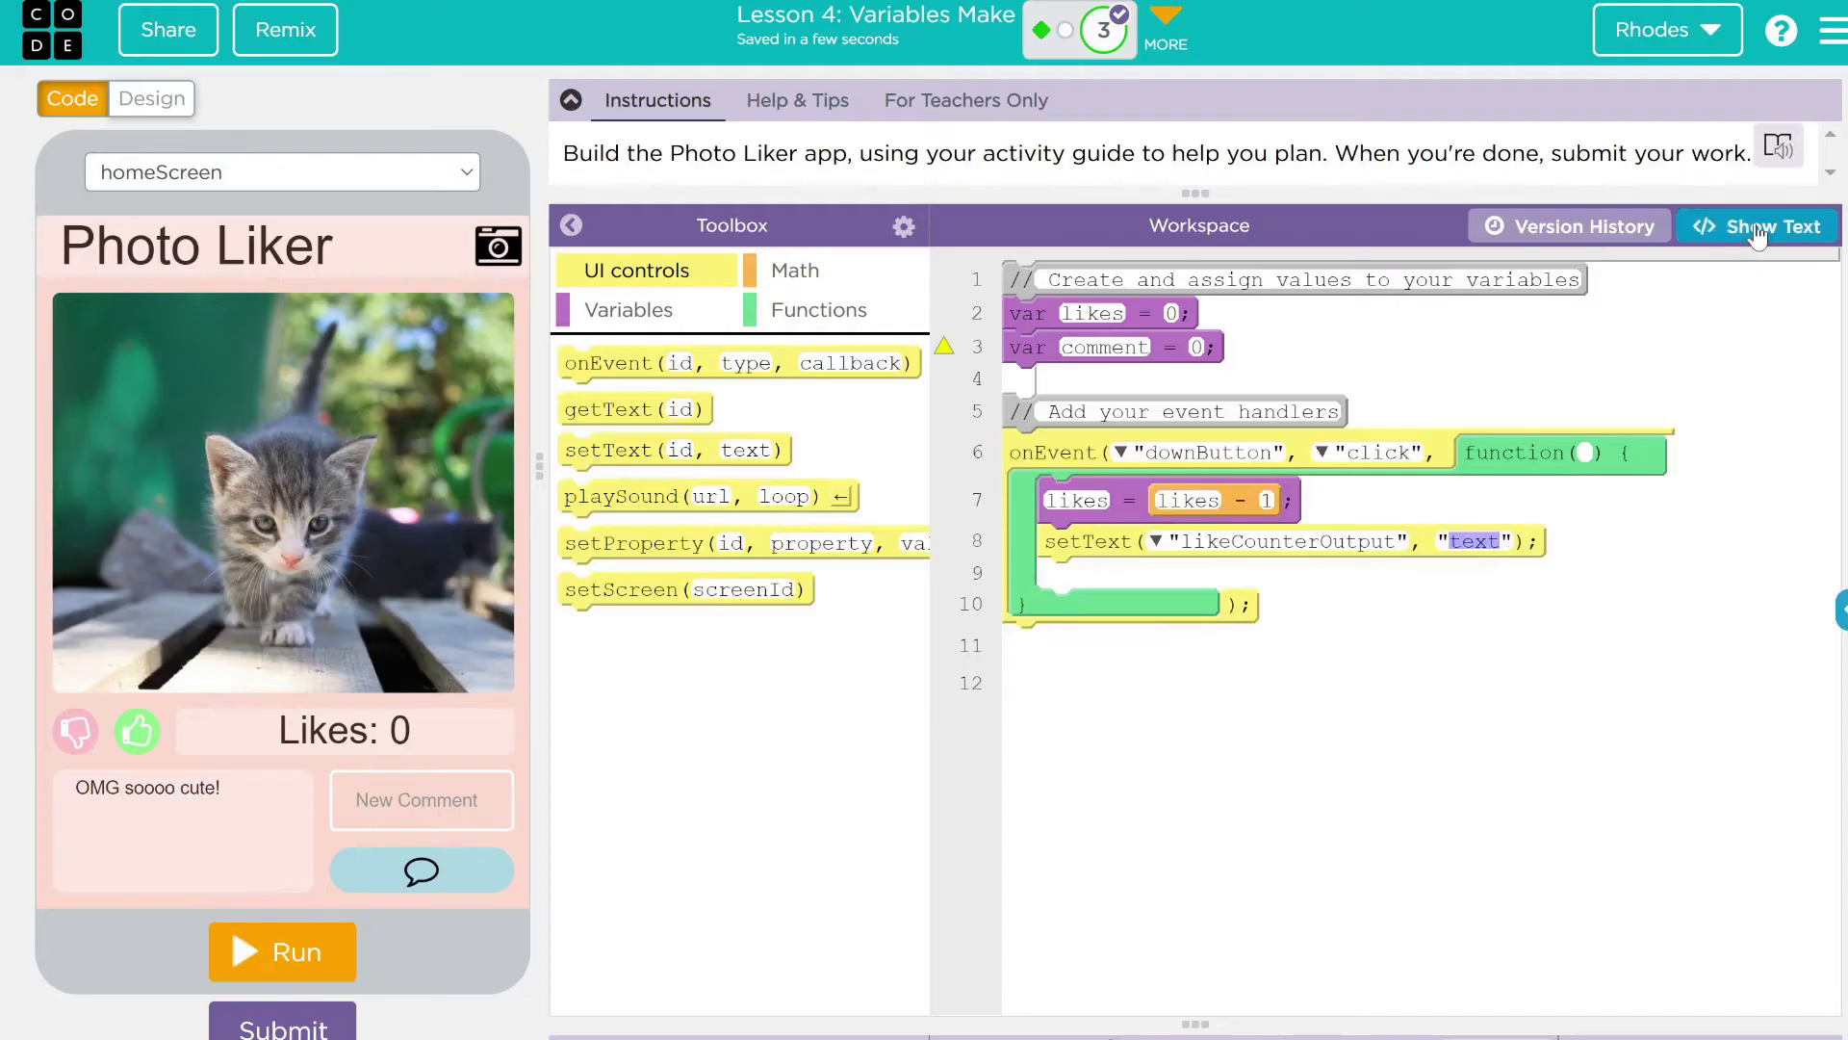
left_click(1758, 227)
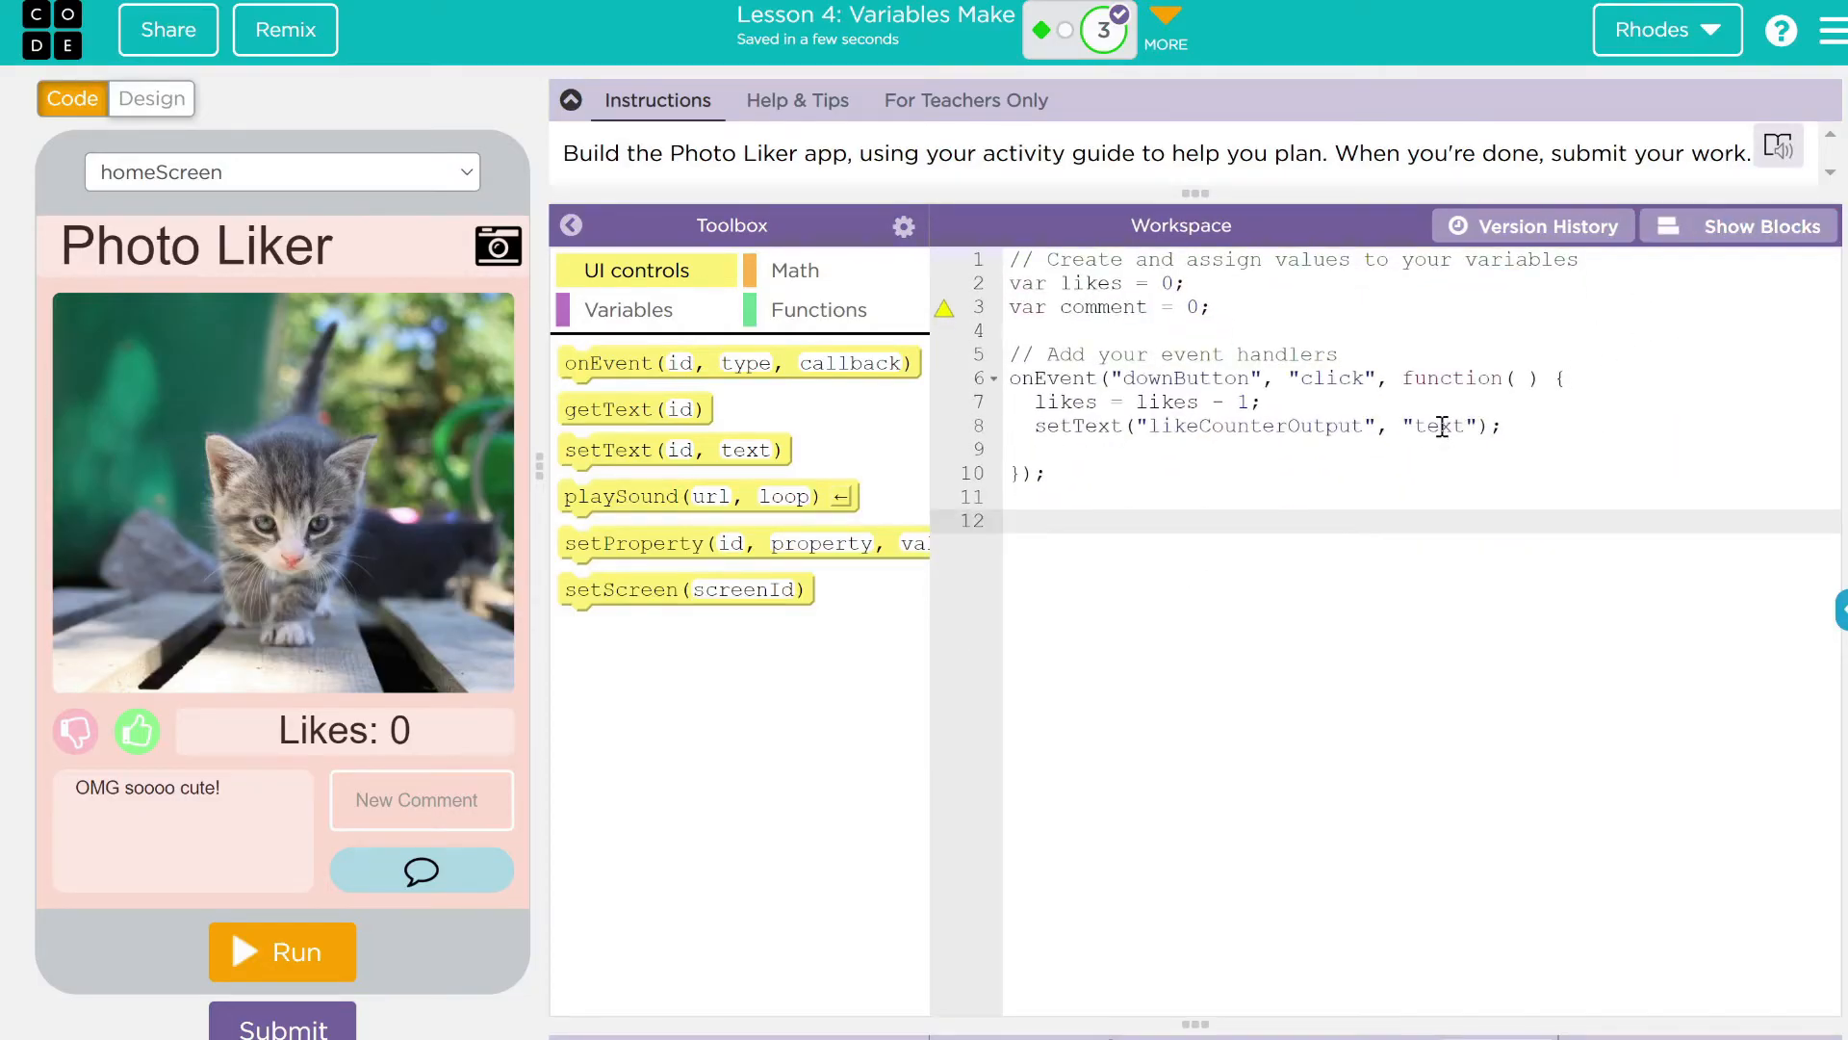
double_click(1438, 425)
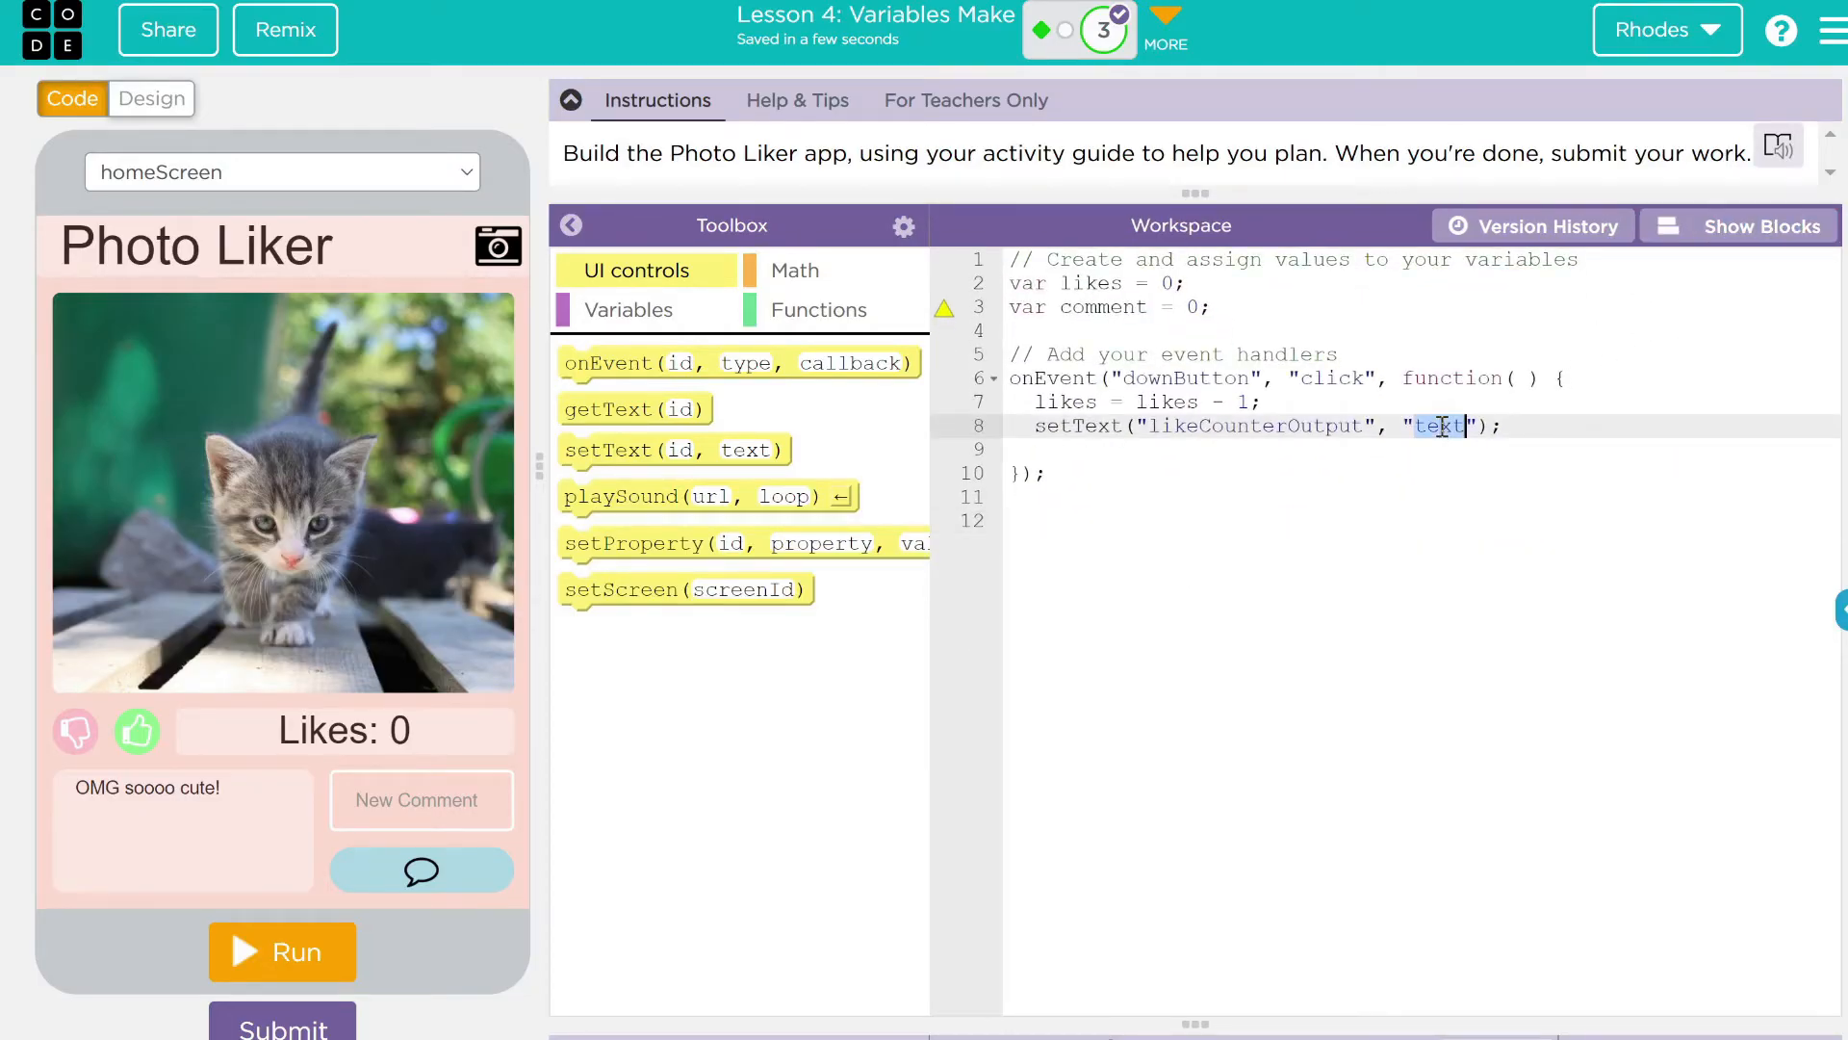
type("Like")
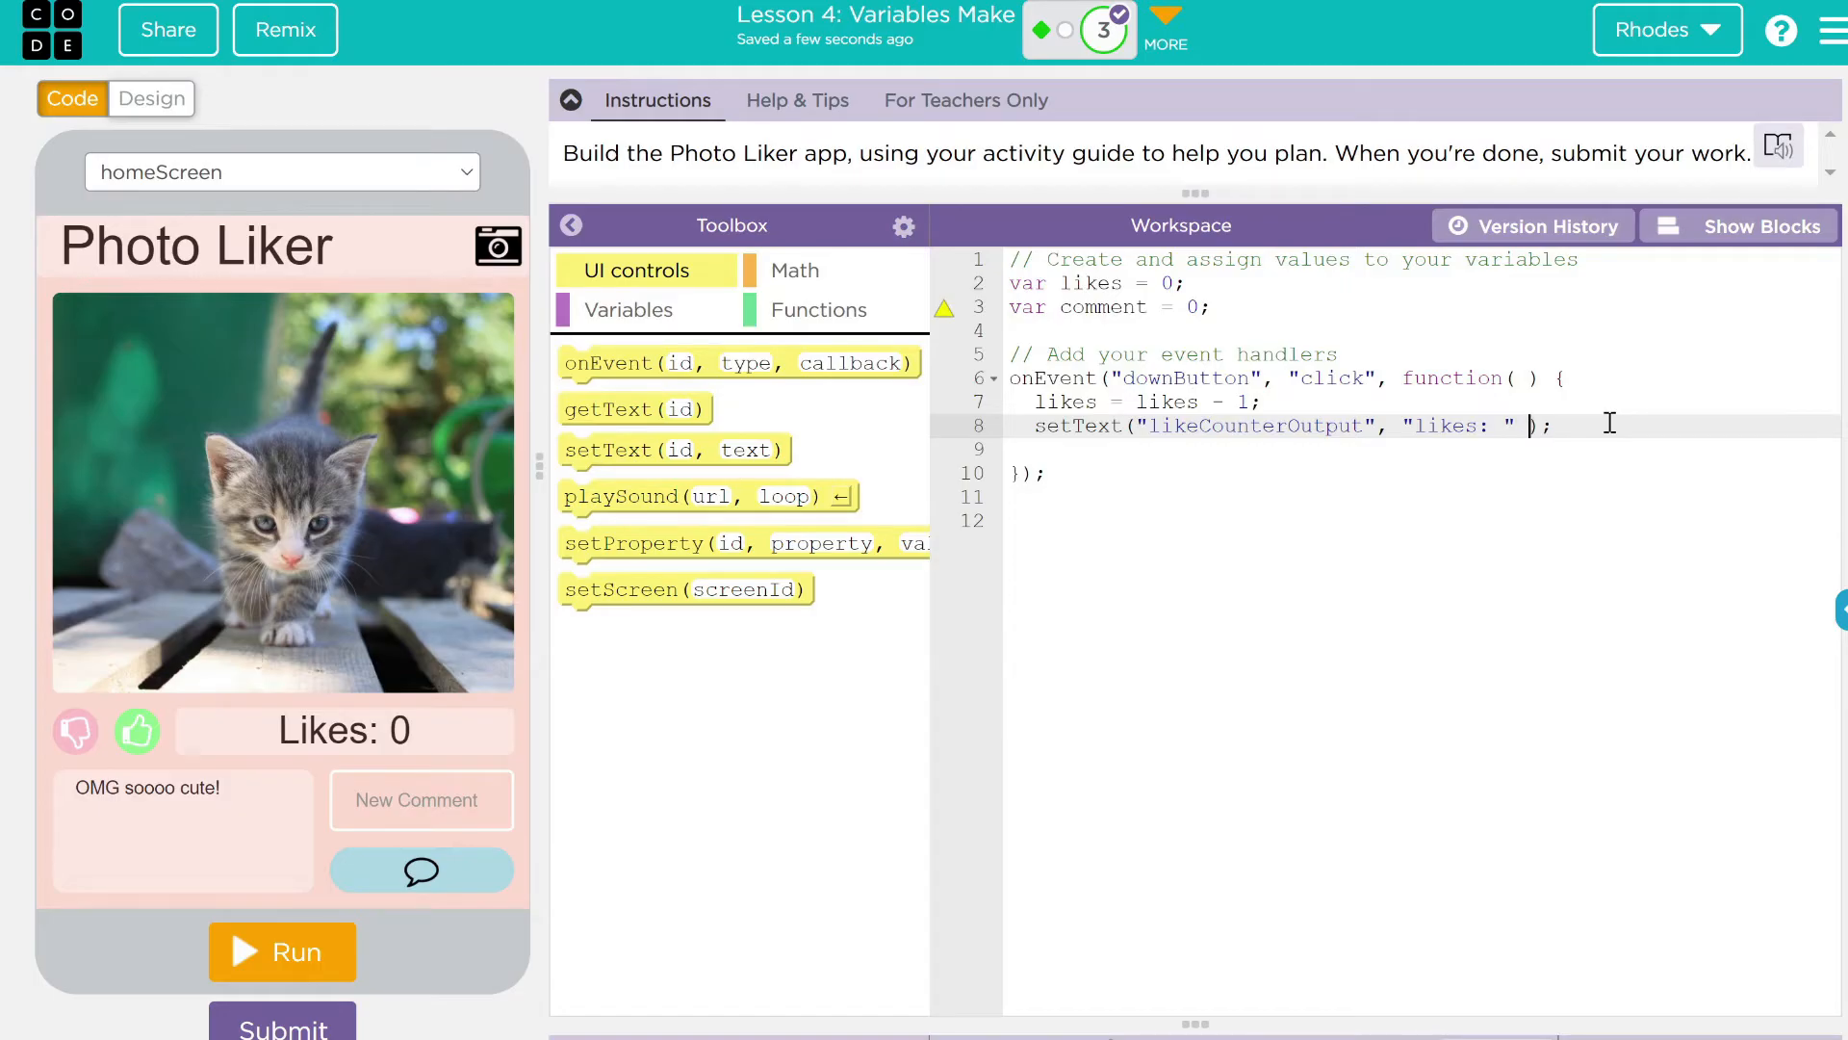
type("+")
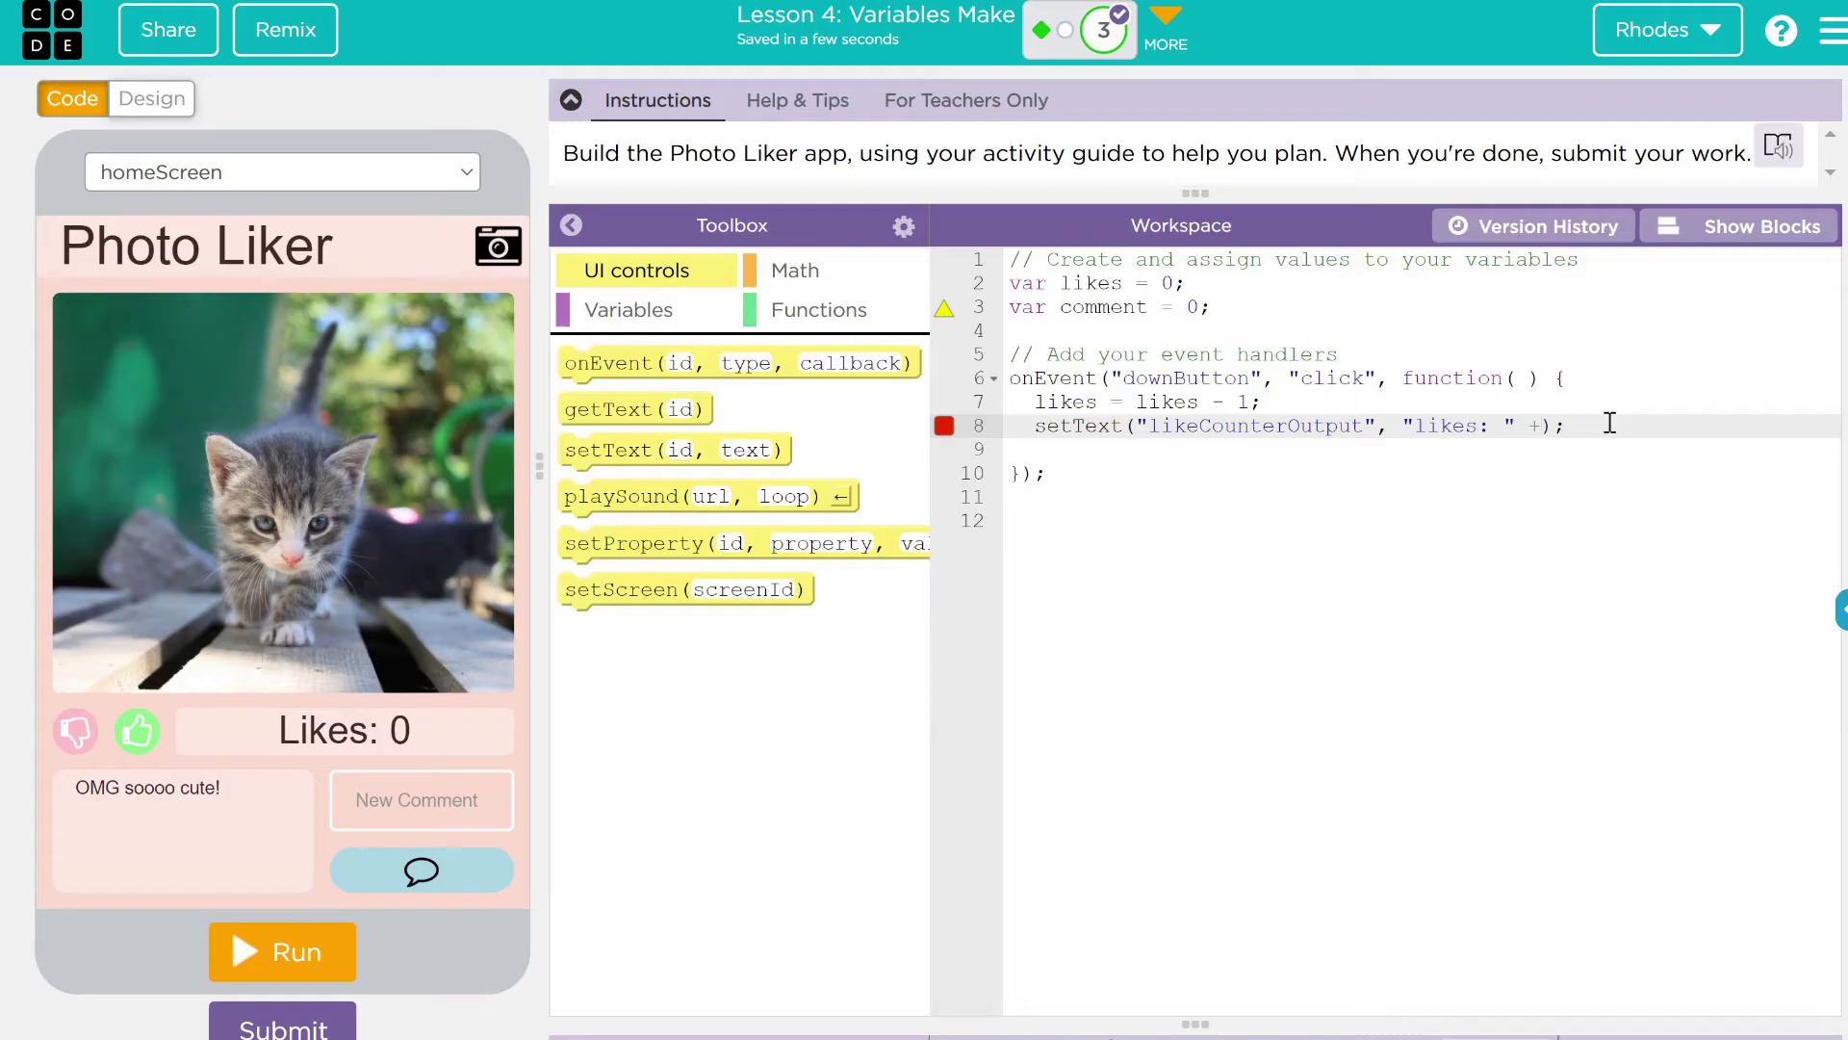
type("likes")
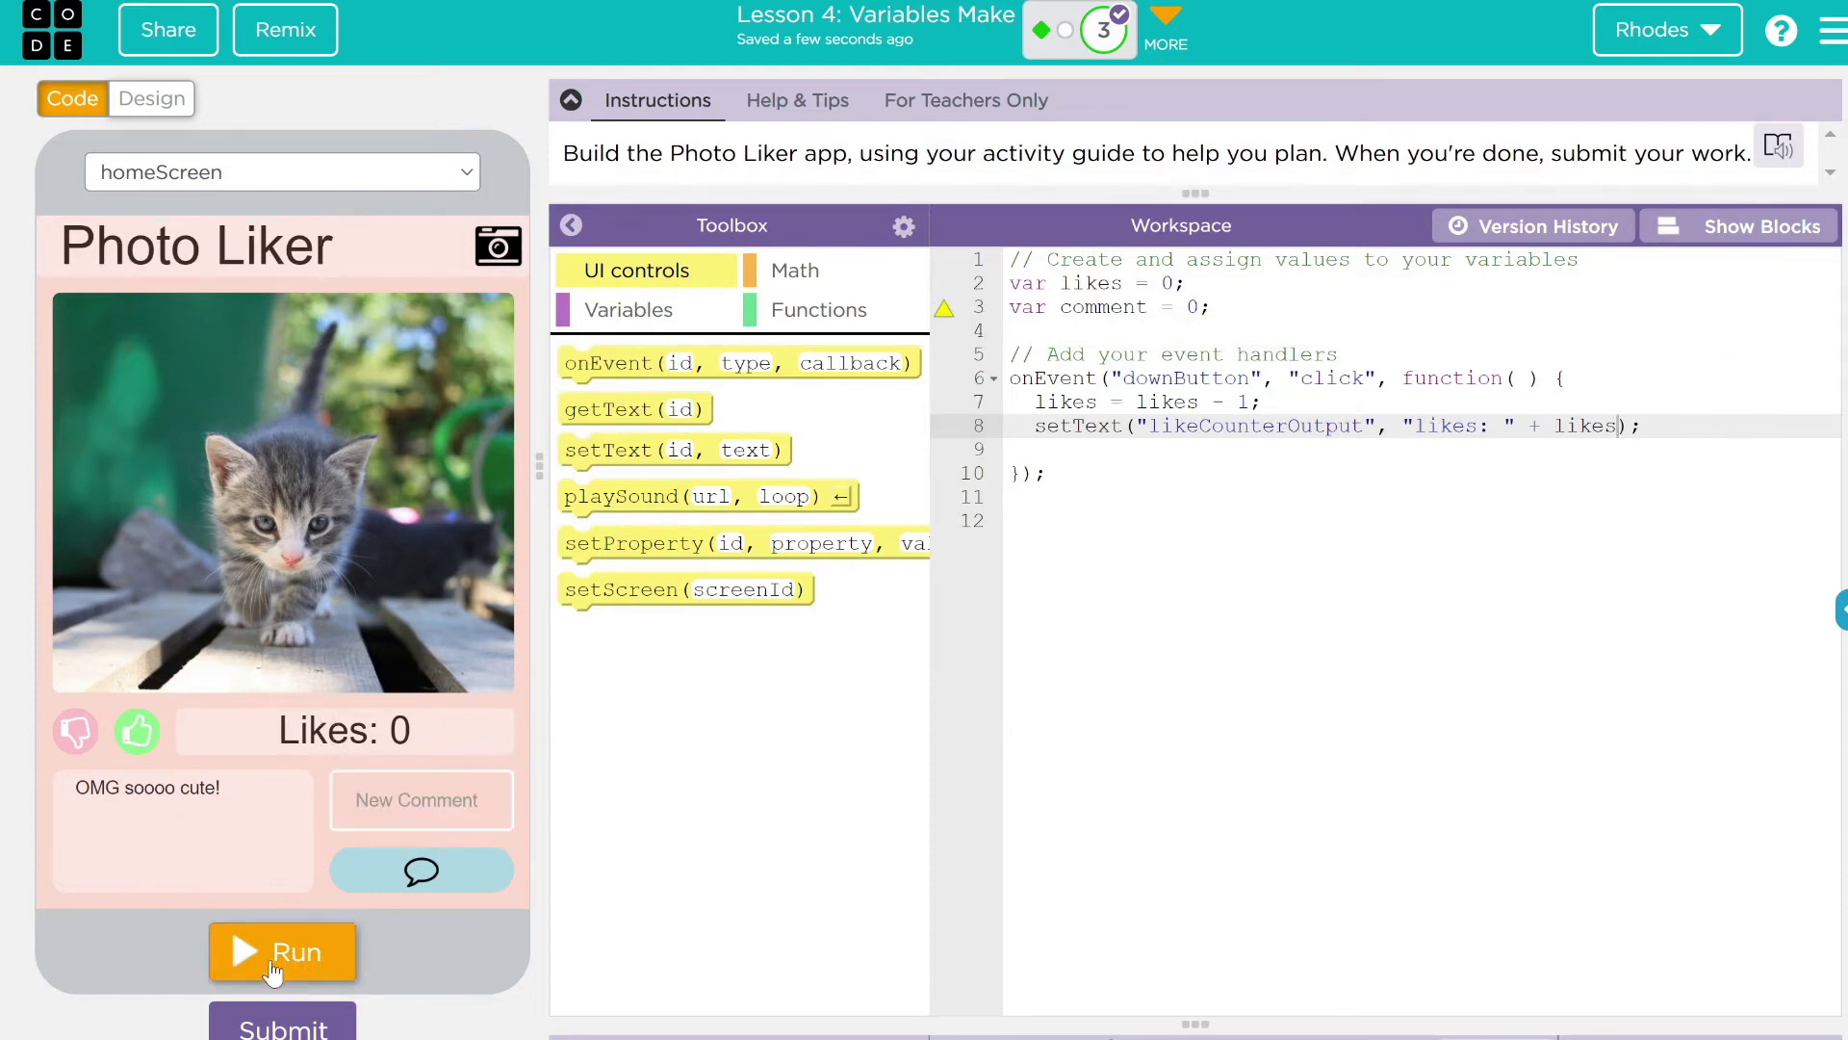
Run the app and dislike repeatedly, confirming the label drops to Likes: -9
left_click(281, 951)
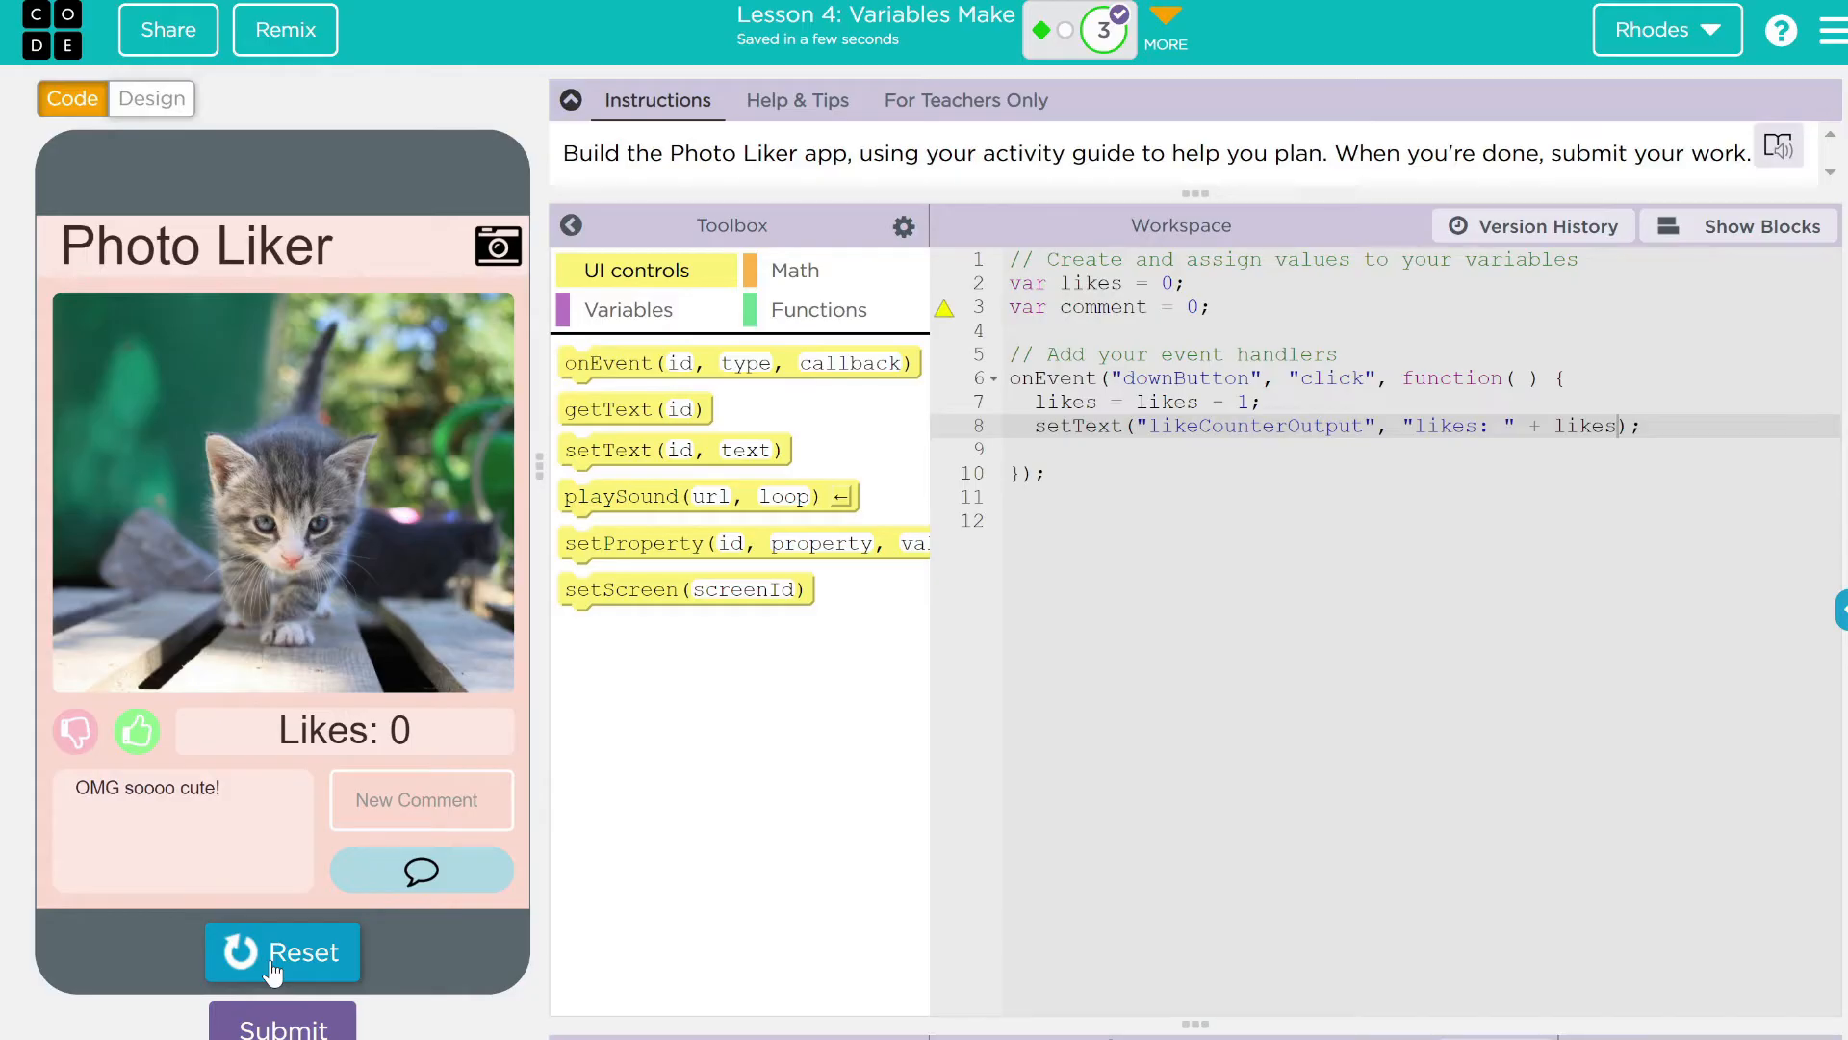
left_click(75, 732)
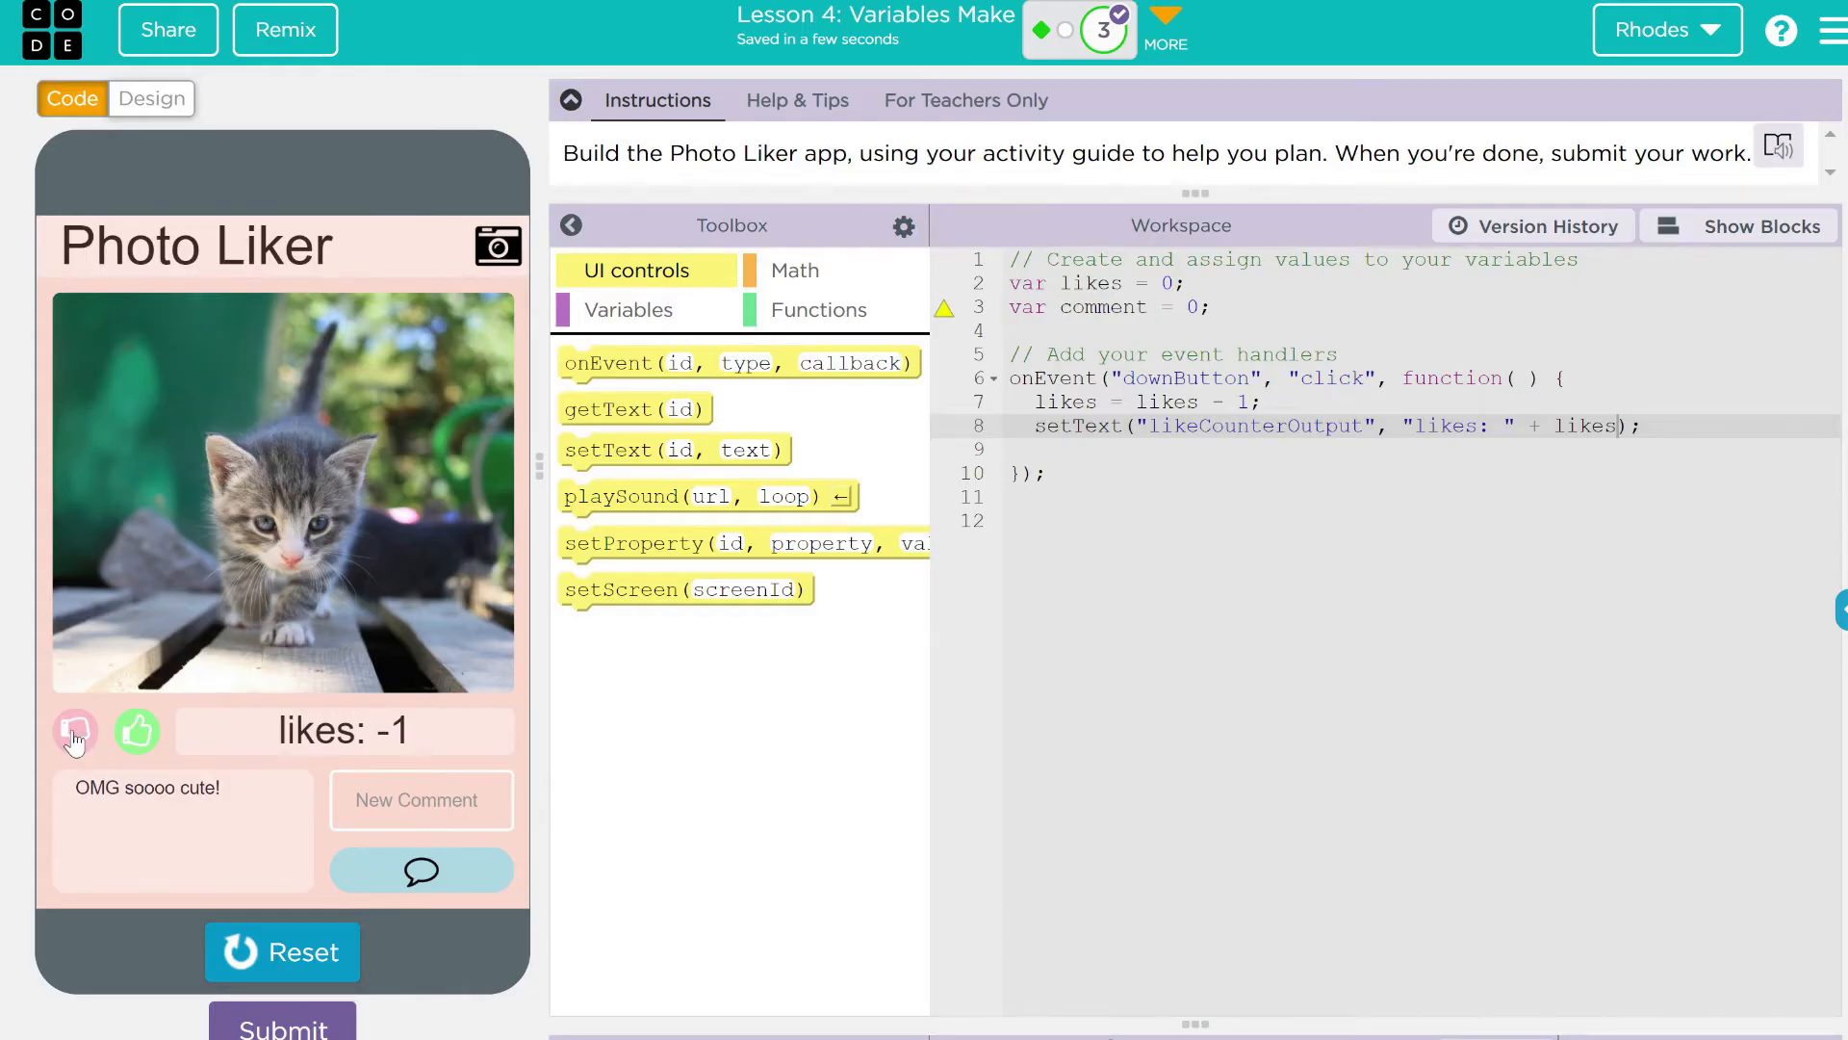
left_click(75, 731)
type("L")
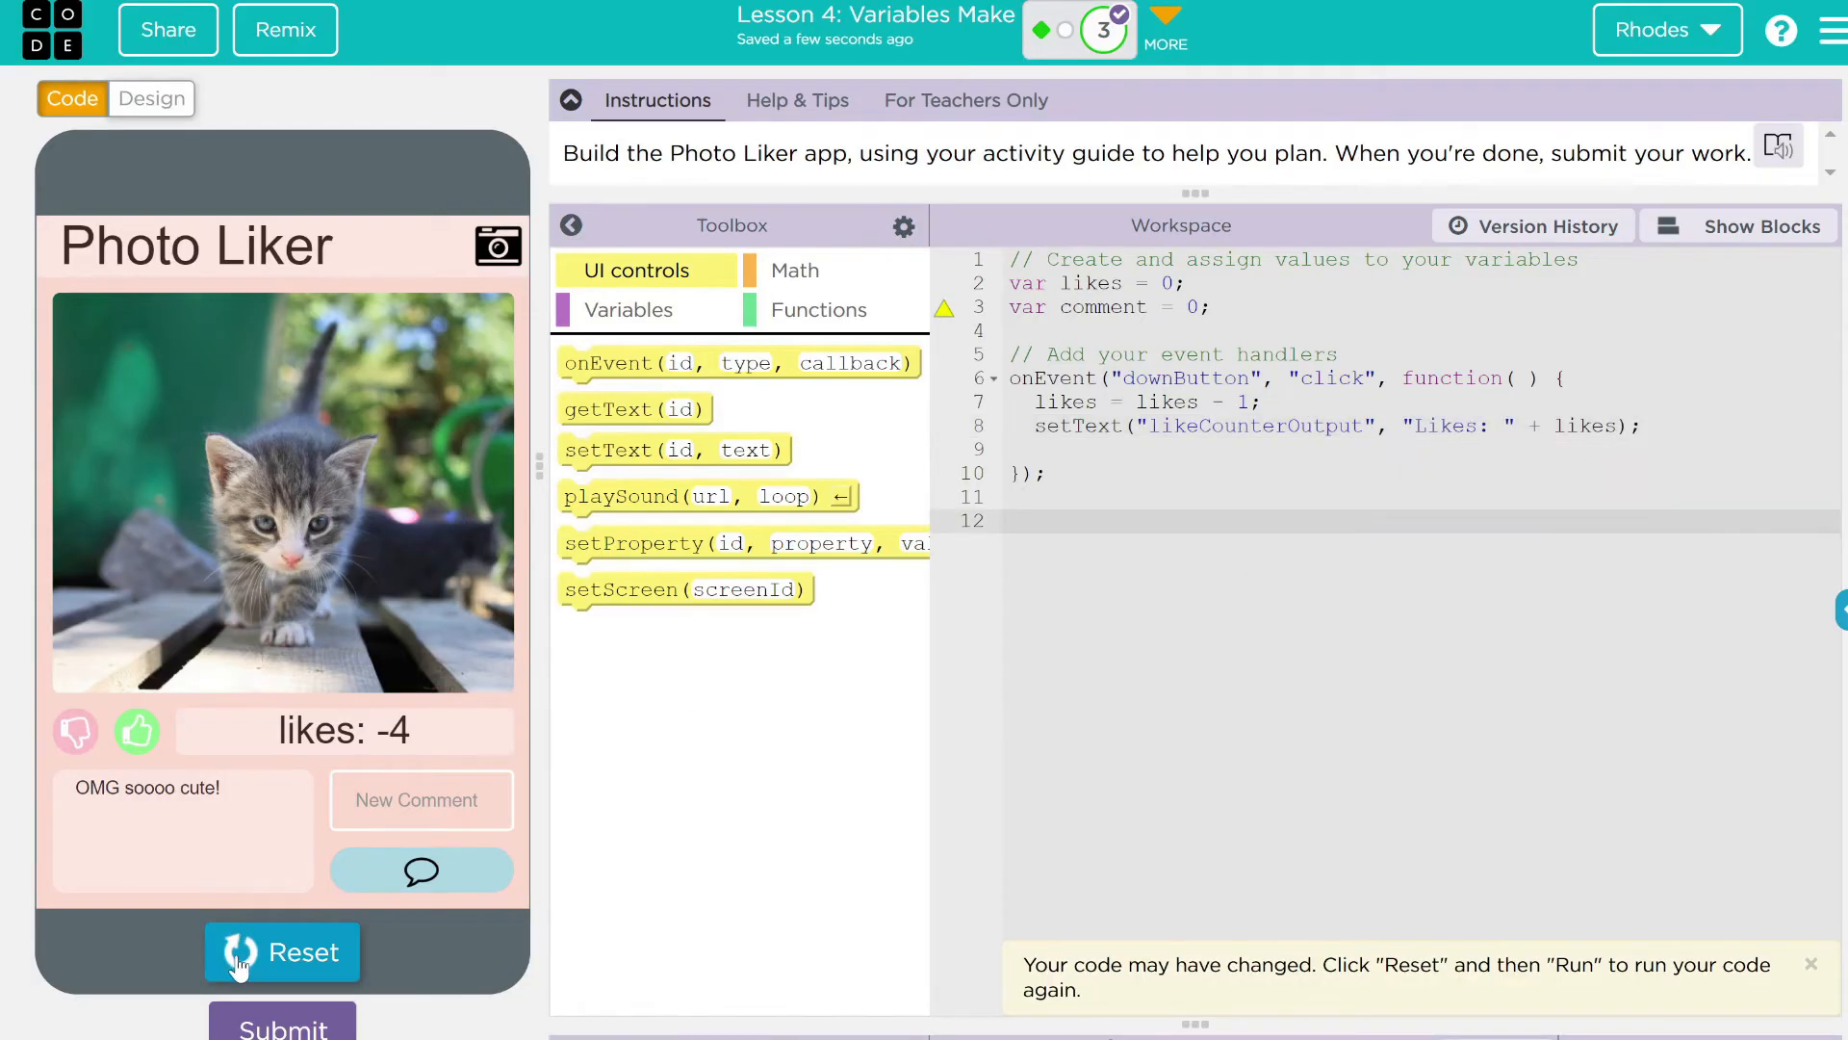
left_click(281, 951)
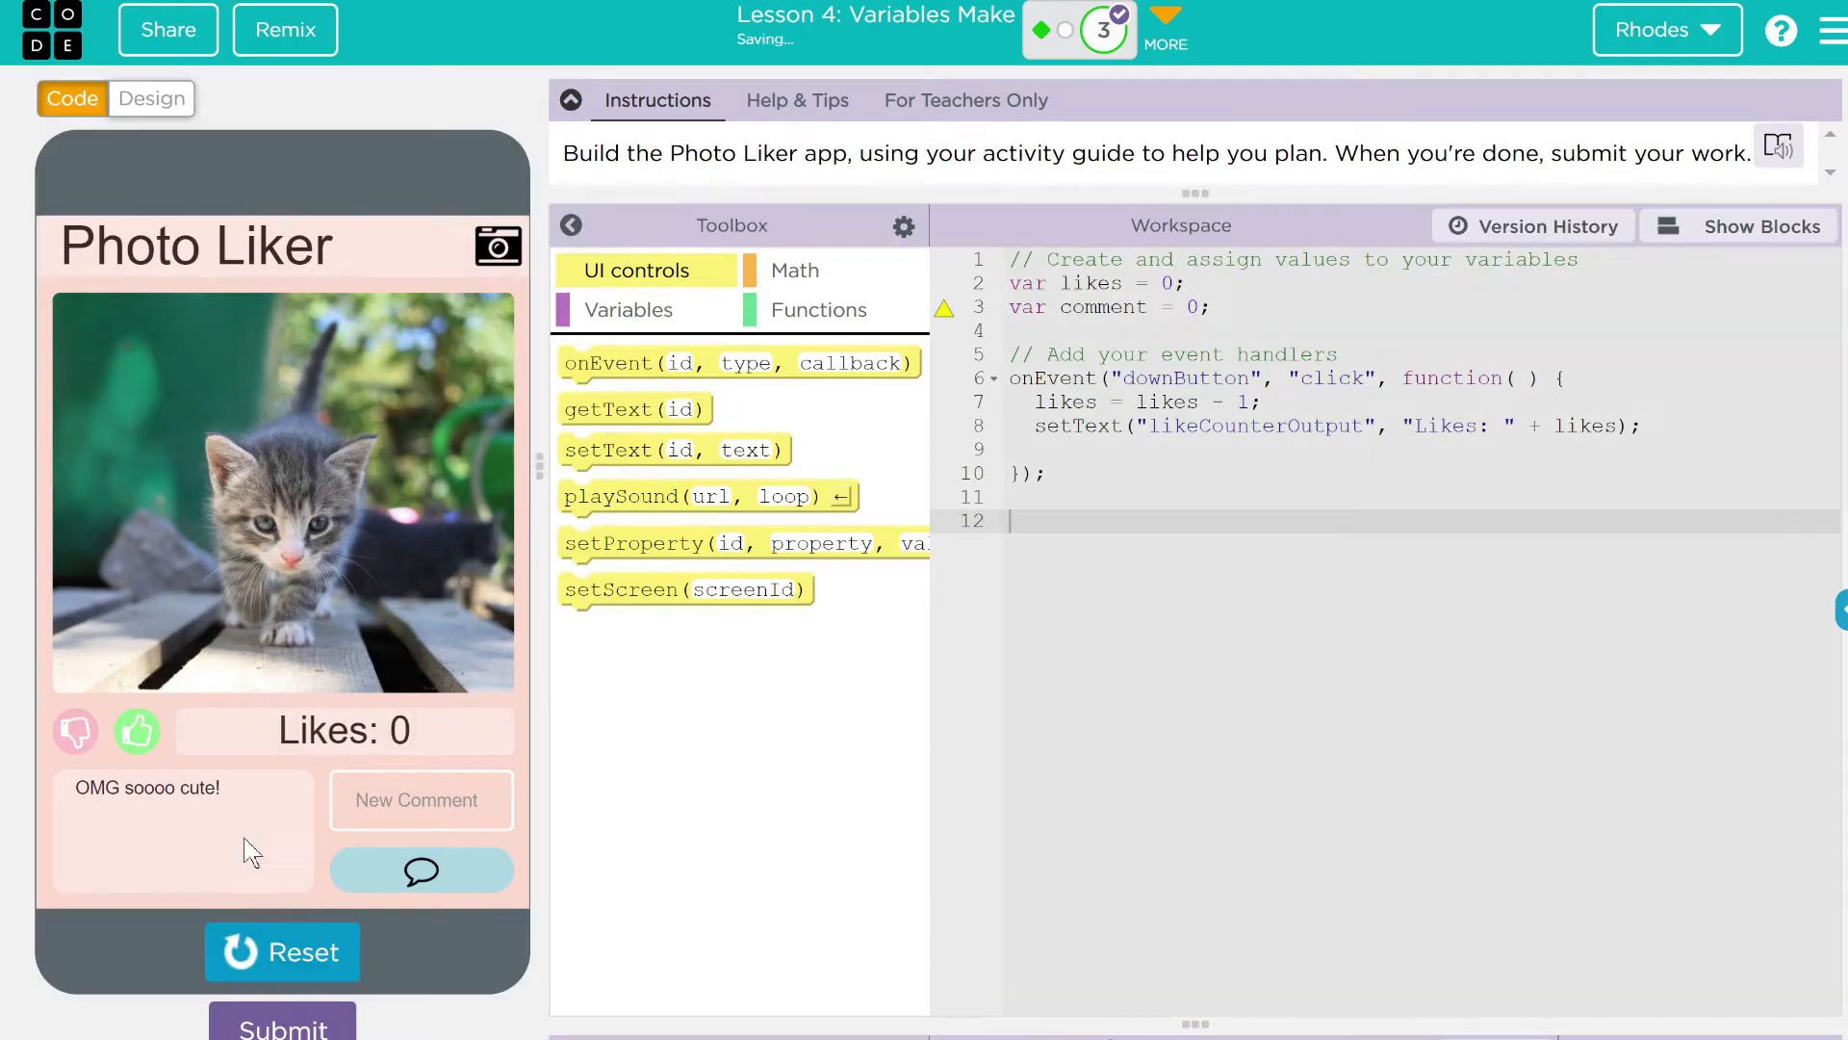
left_click(137, 731)
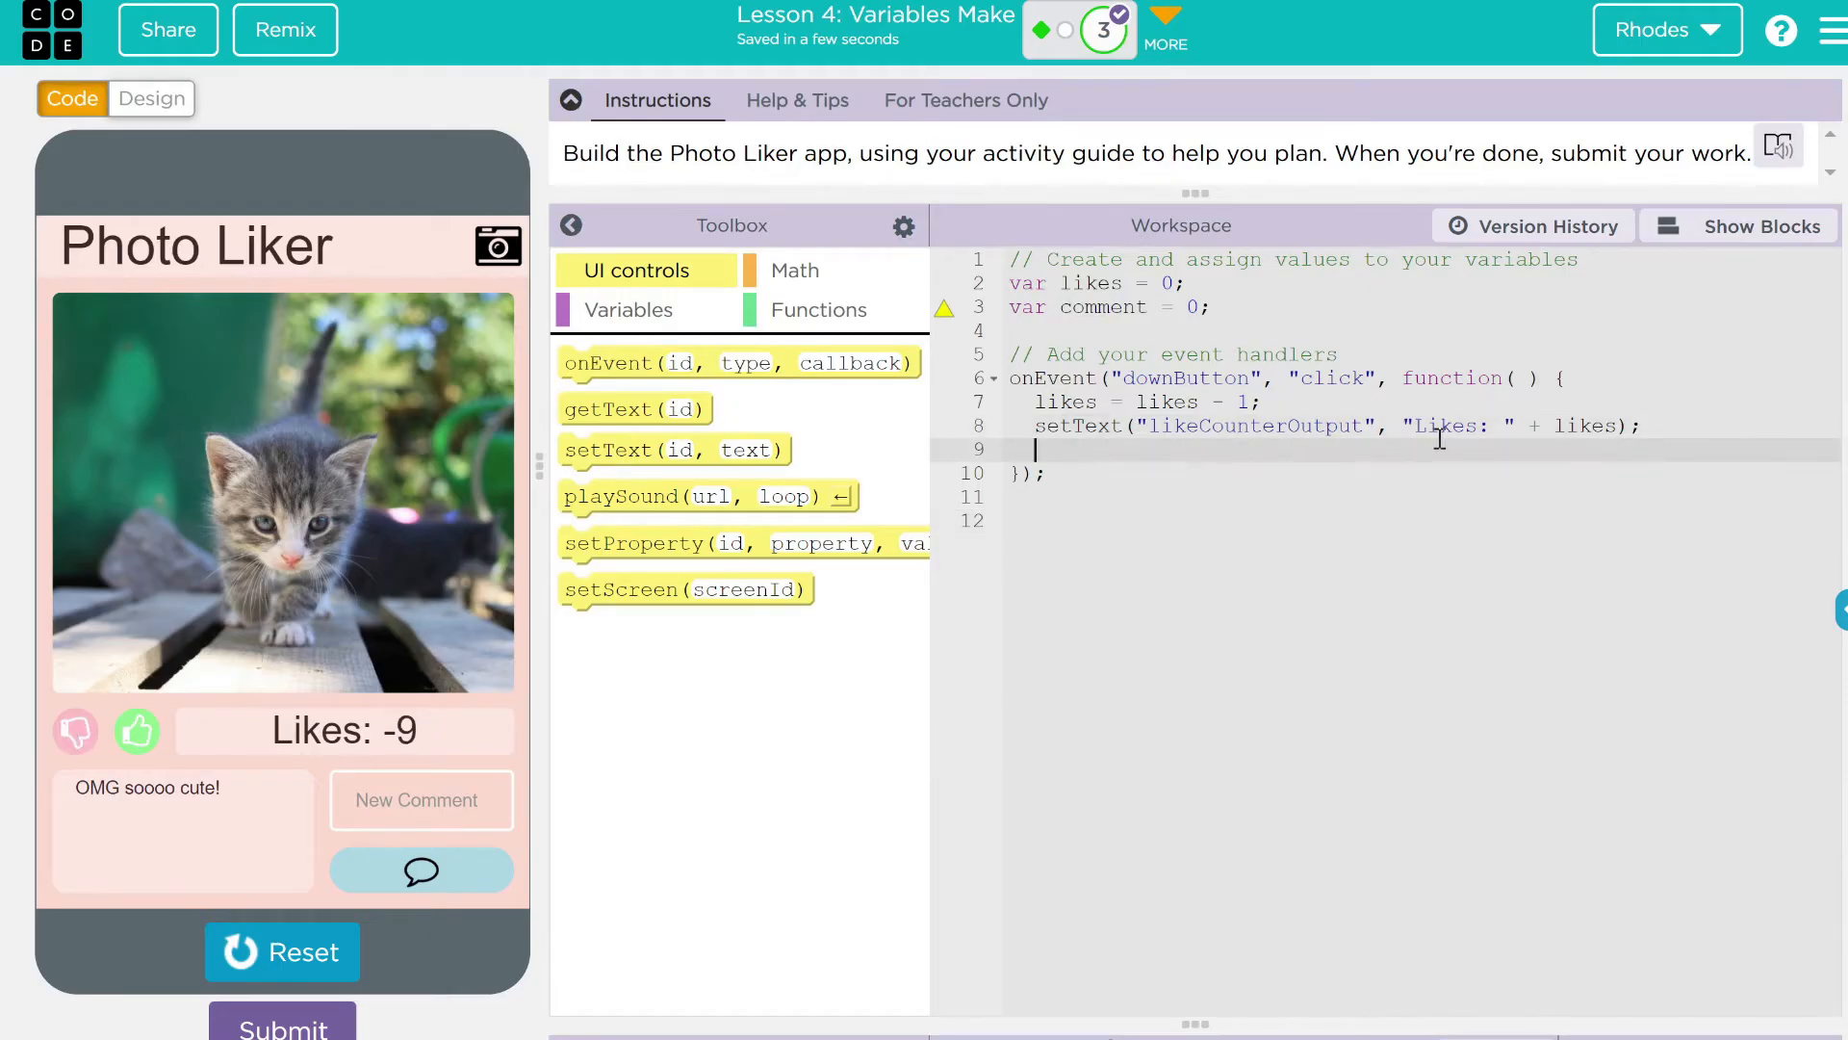
mouse_move(637, 495)
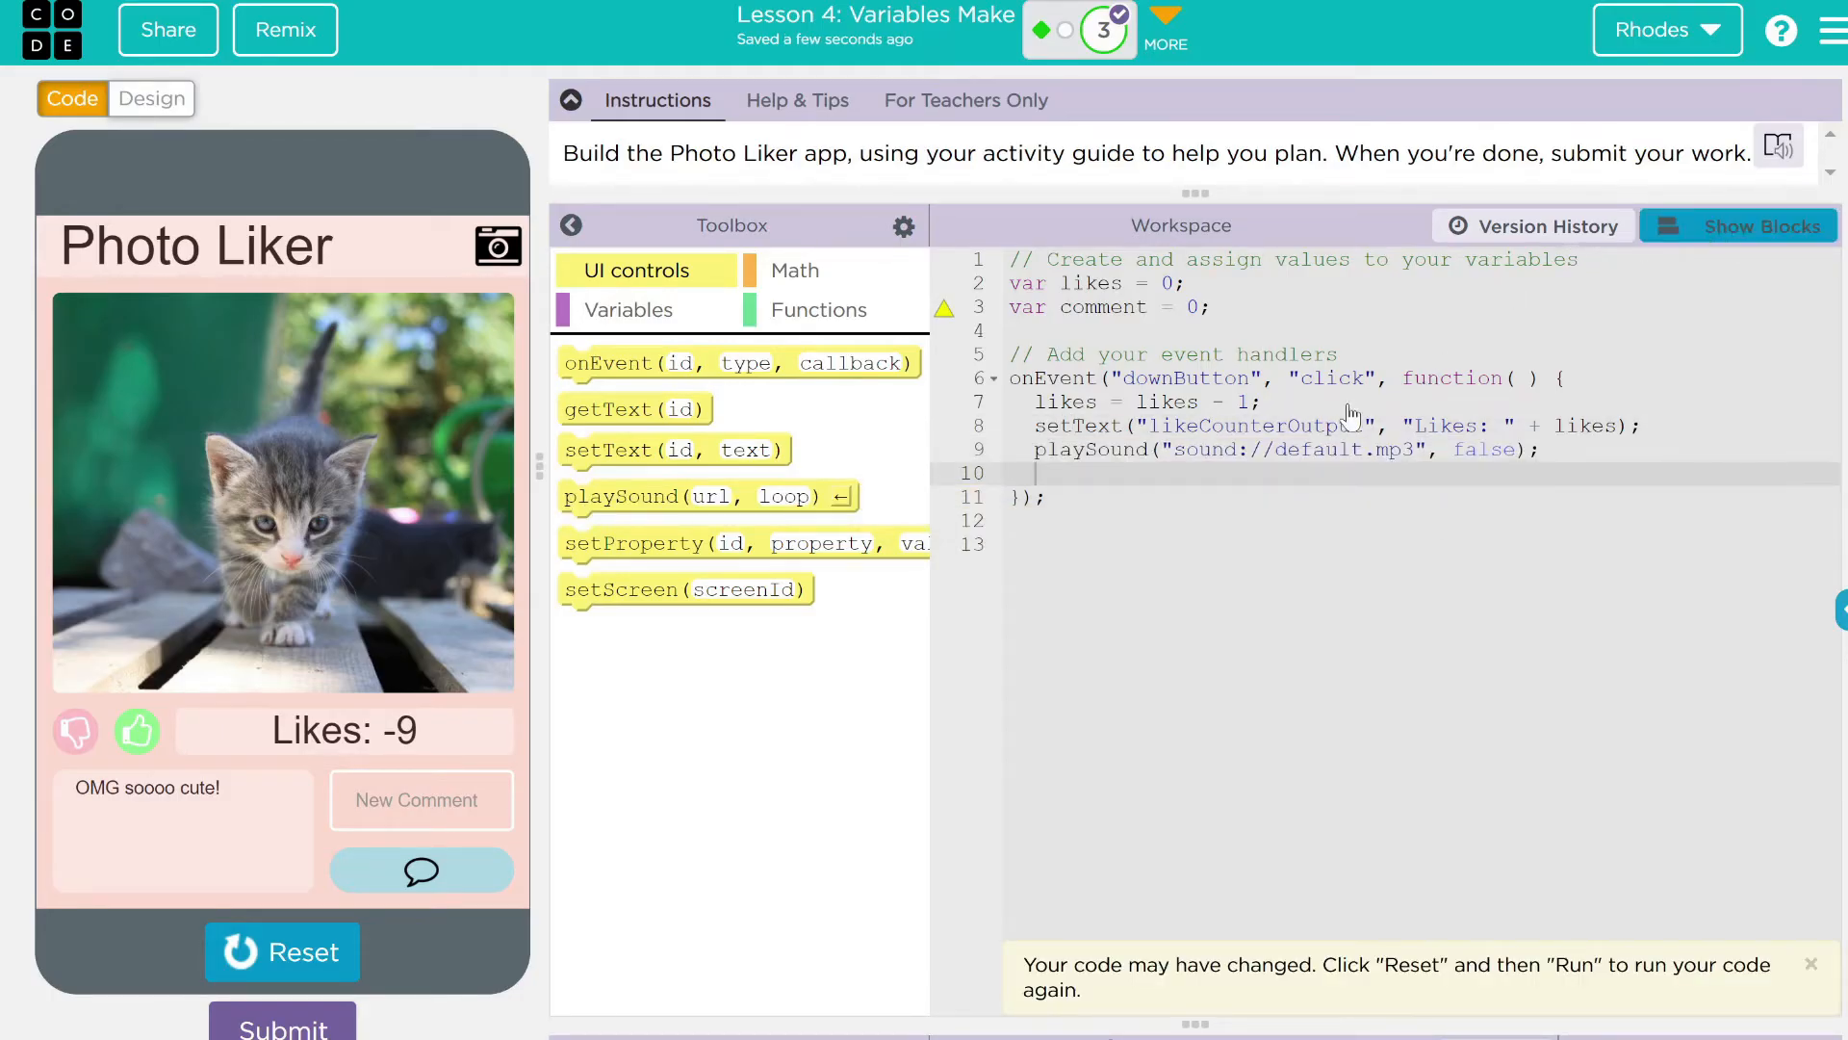
Preview library sounds and choose fun_game_win_musical_5.mp3 for the dislike handler's playSound
left_click(1736, 226)
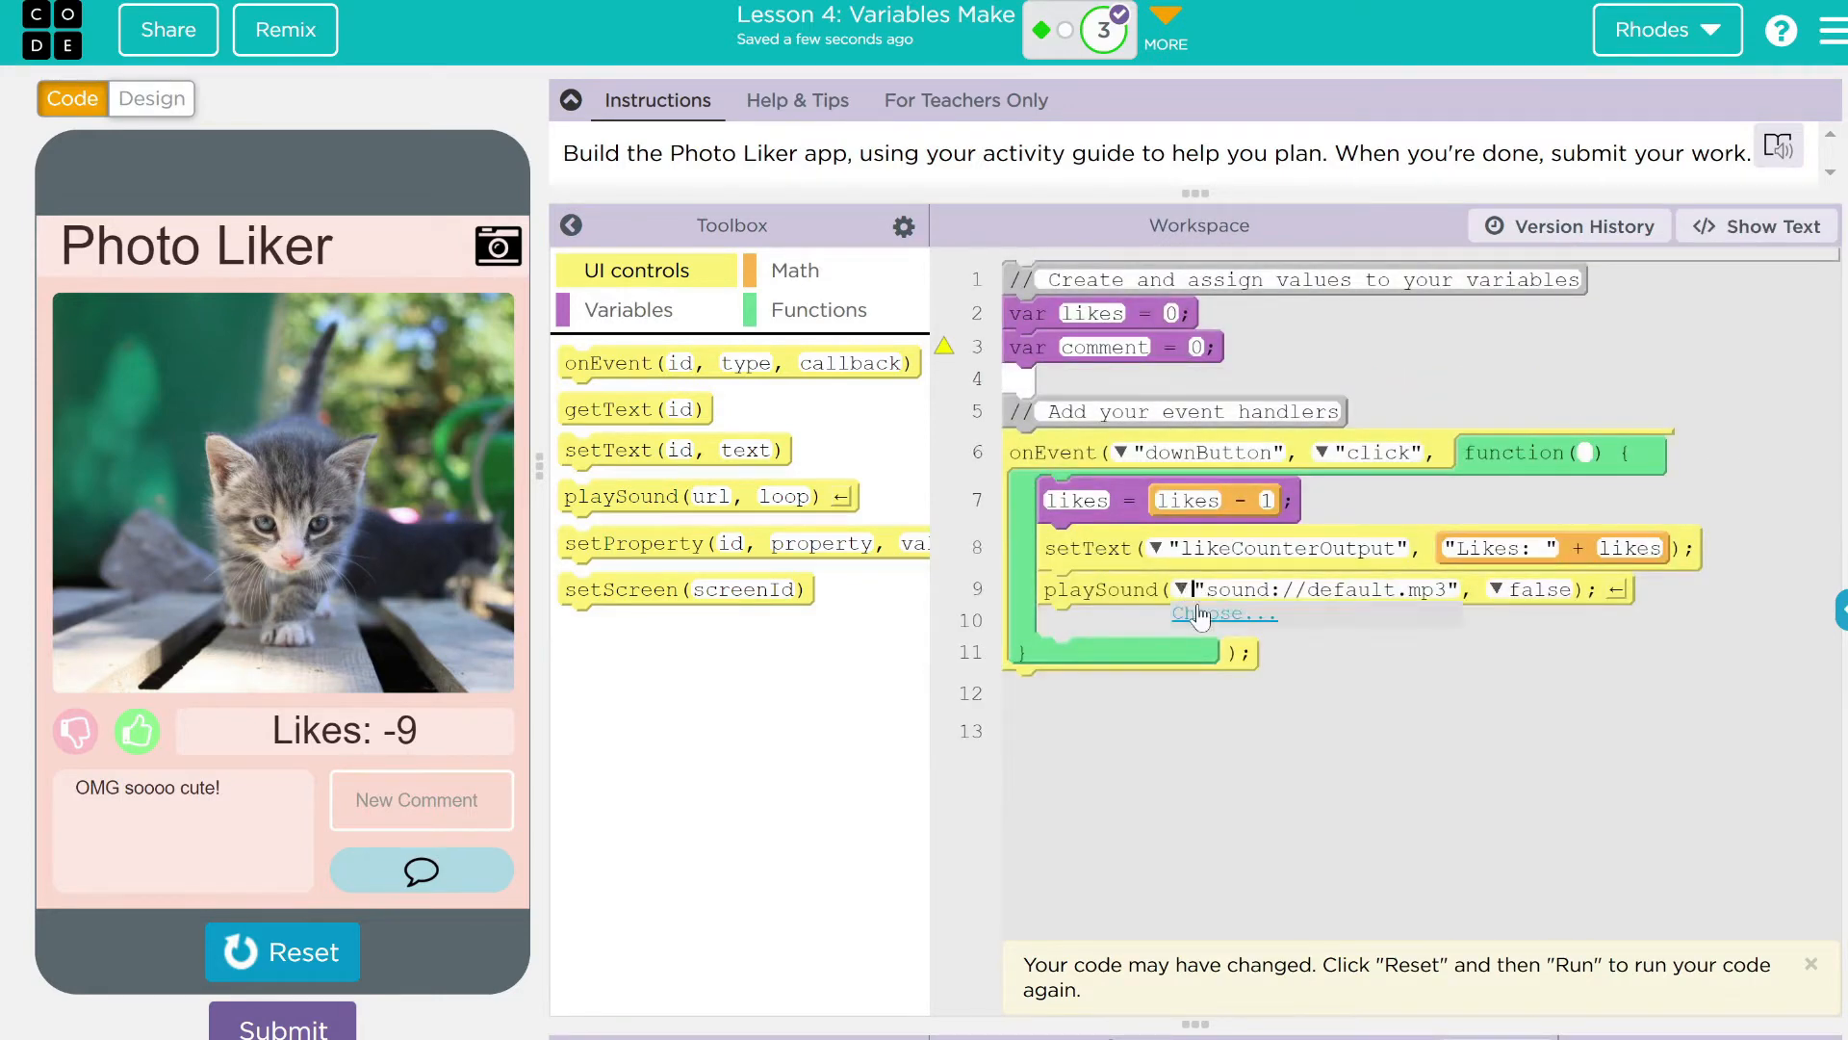
left_click(1224, 612)
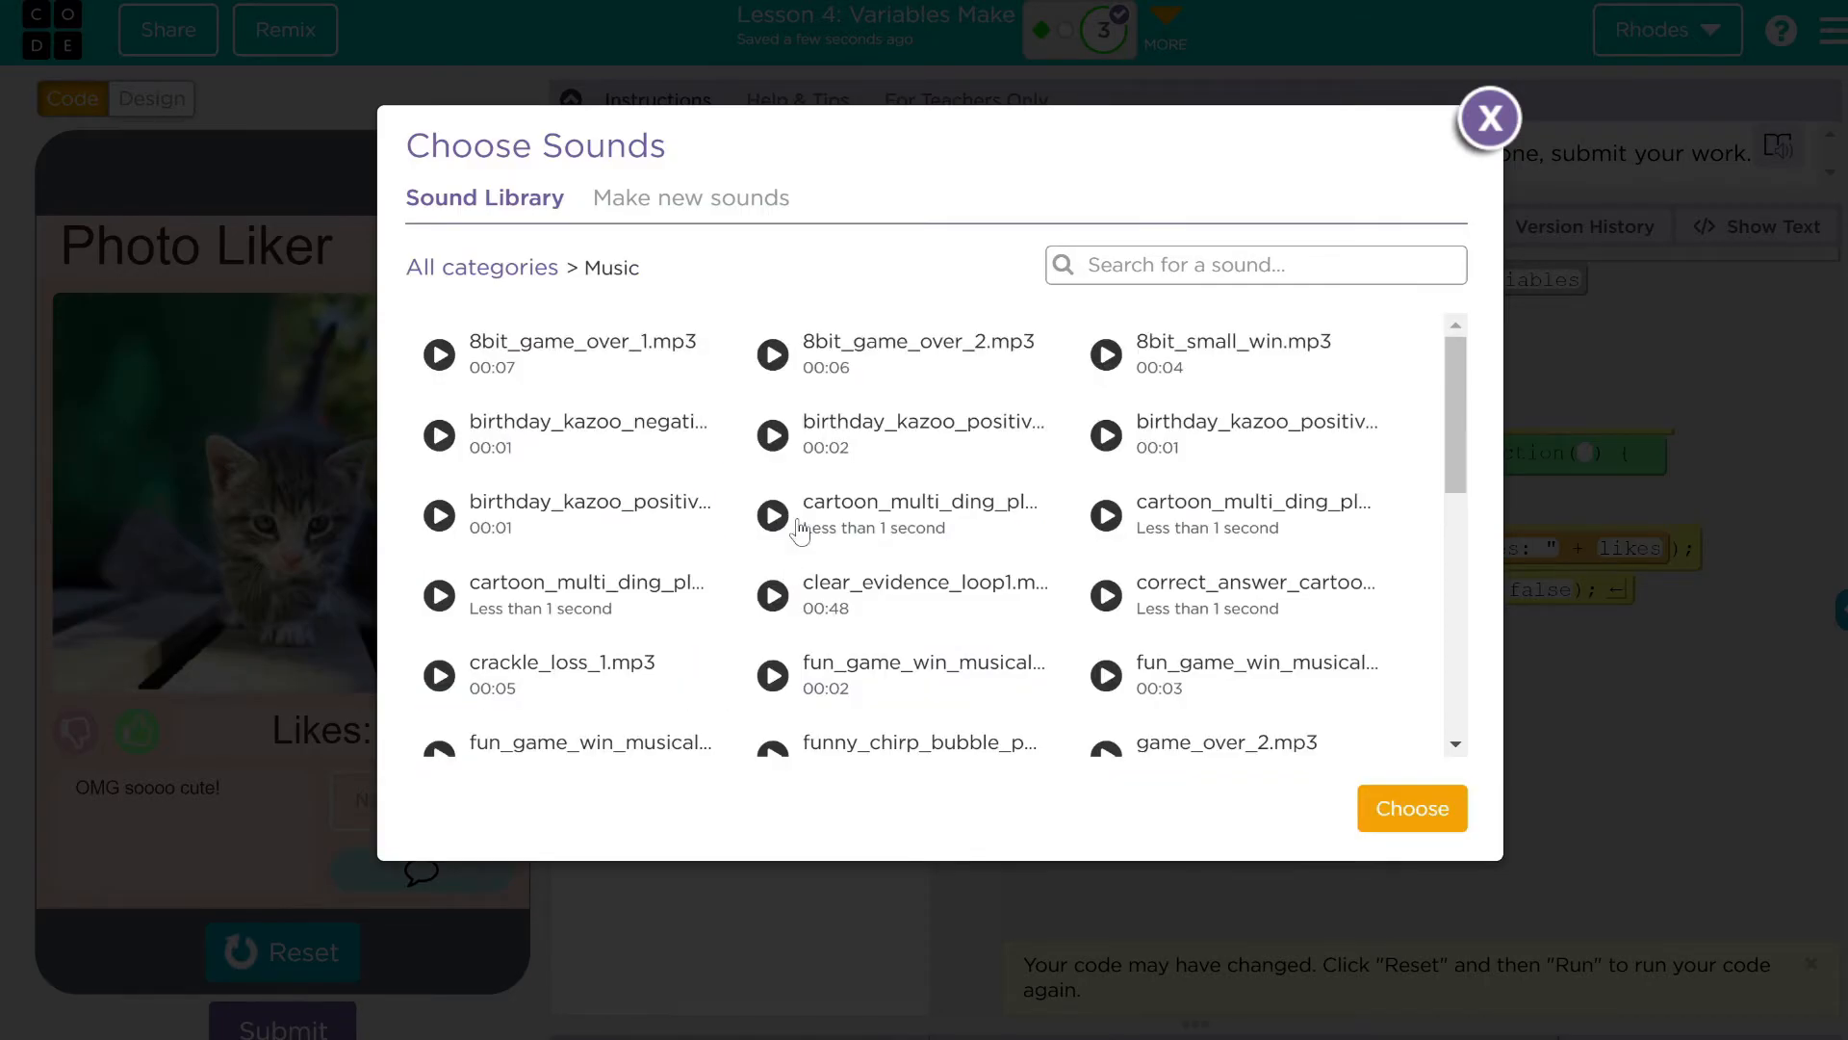
left_click(905, 514)
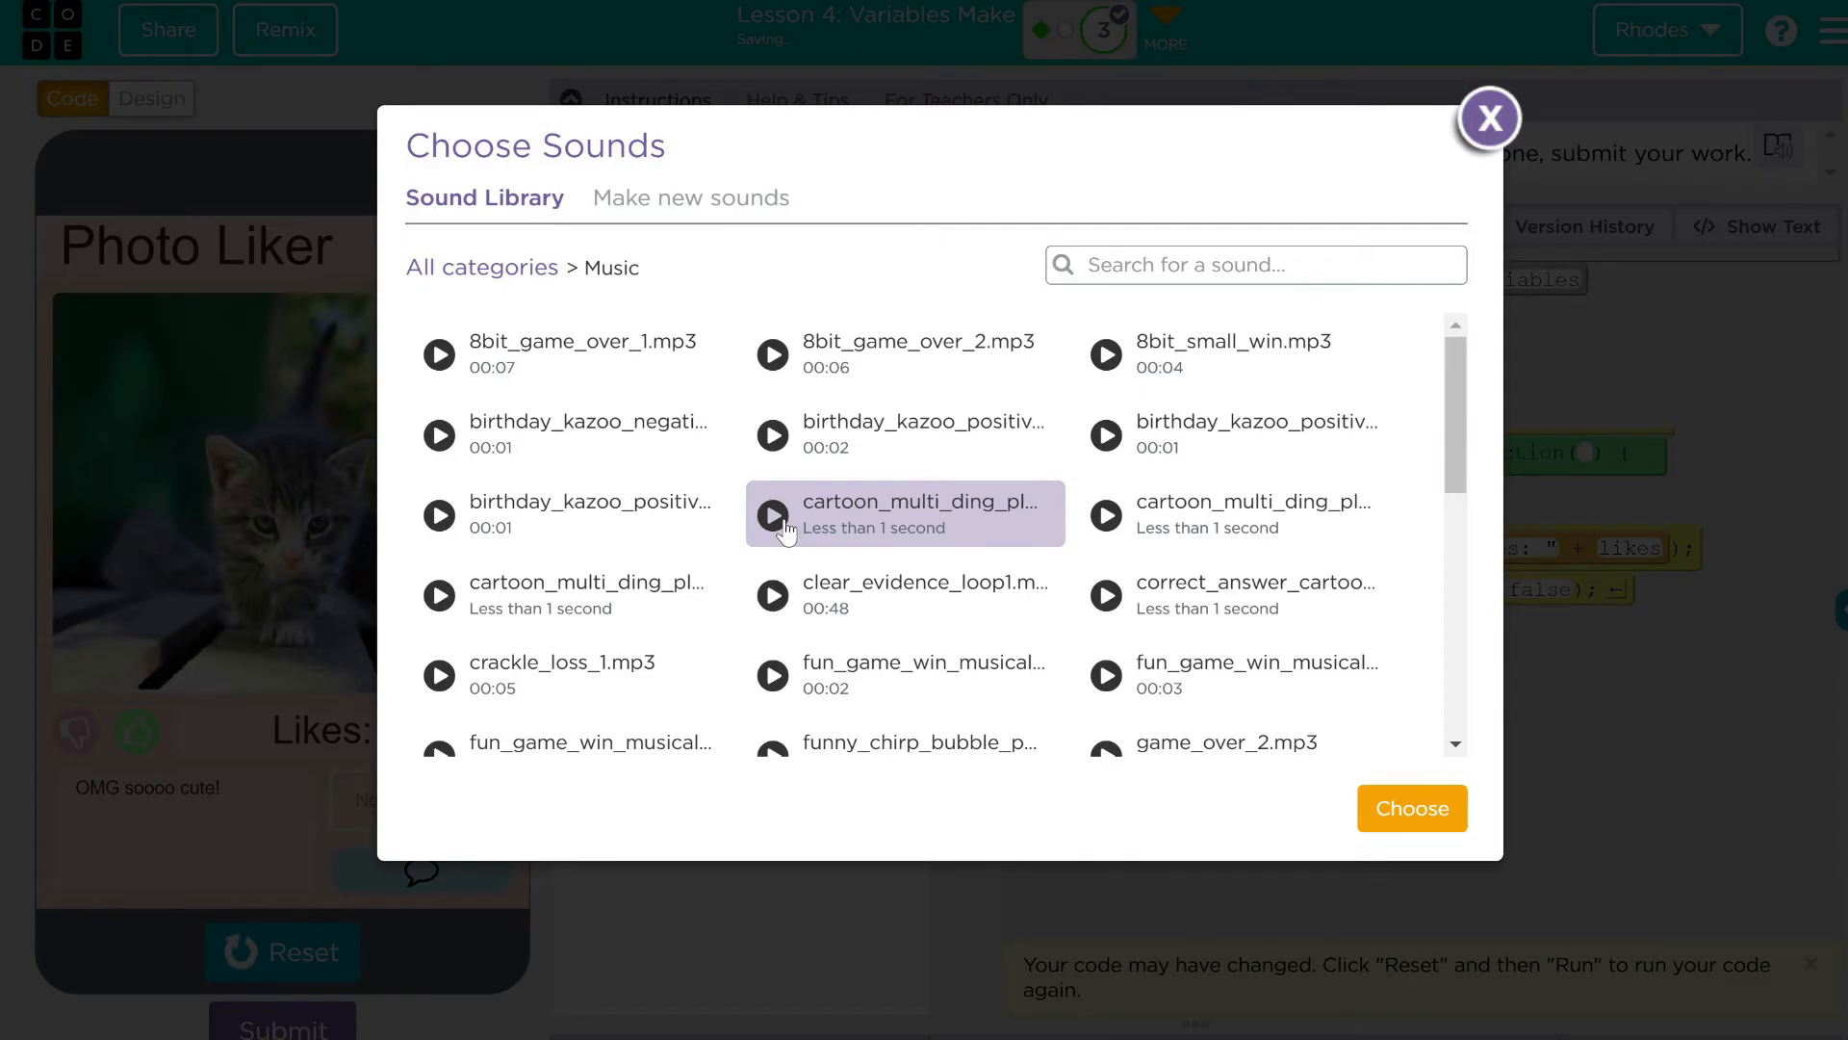
scroll("down", 3)
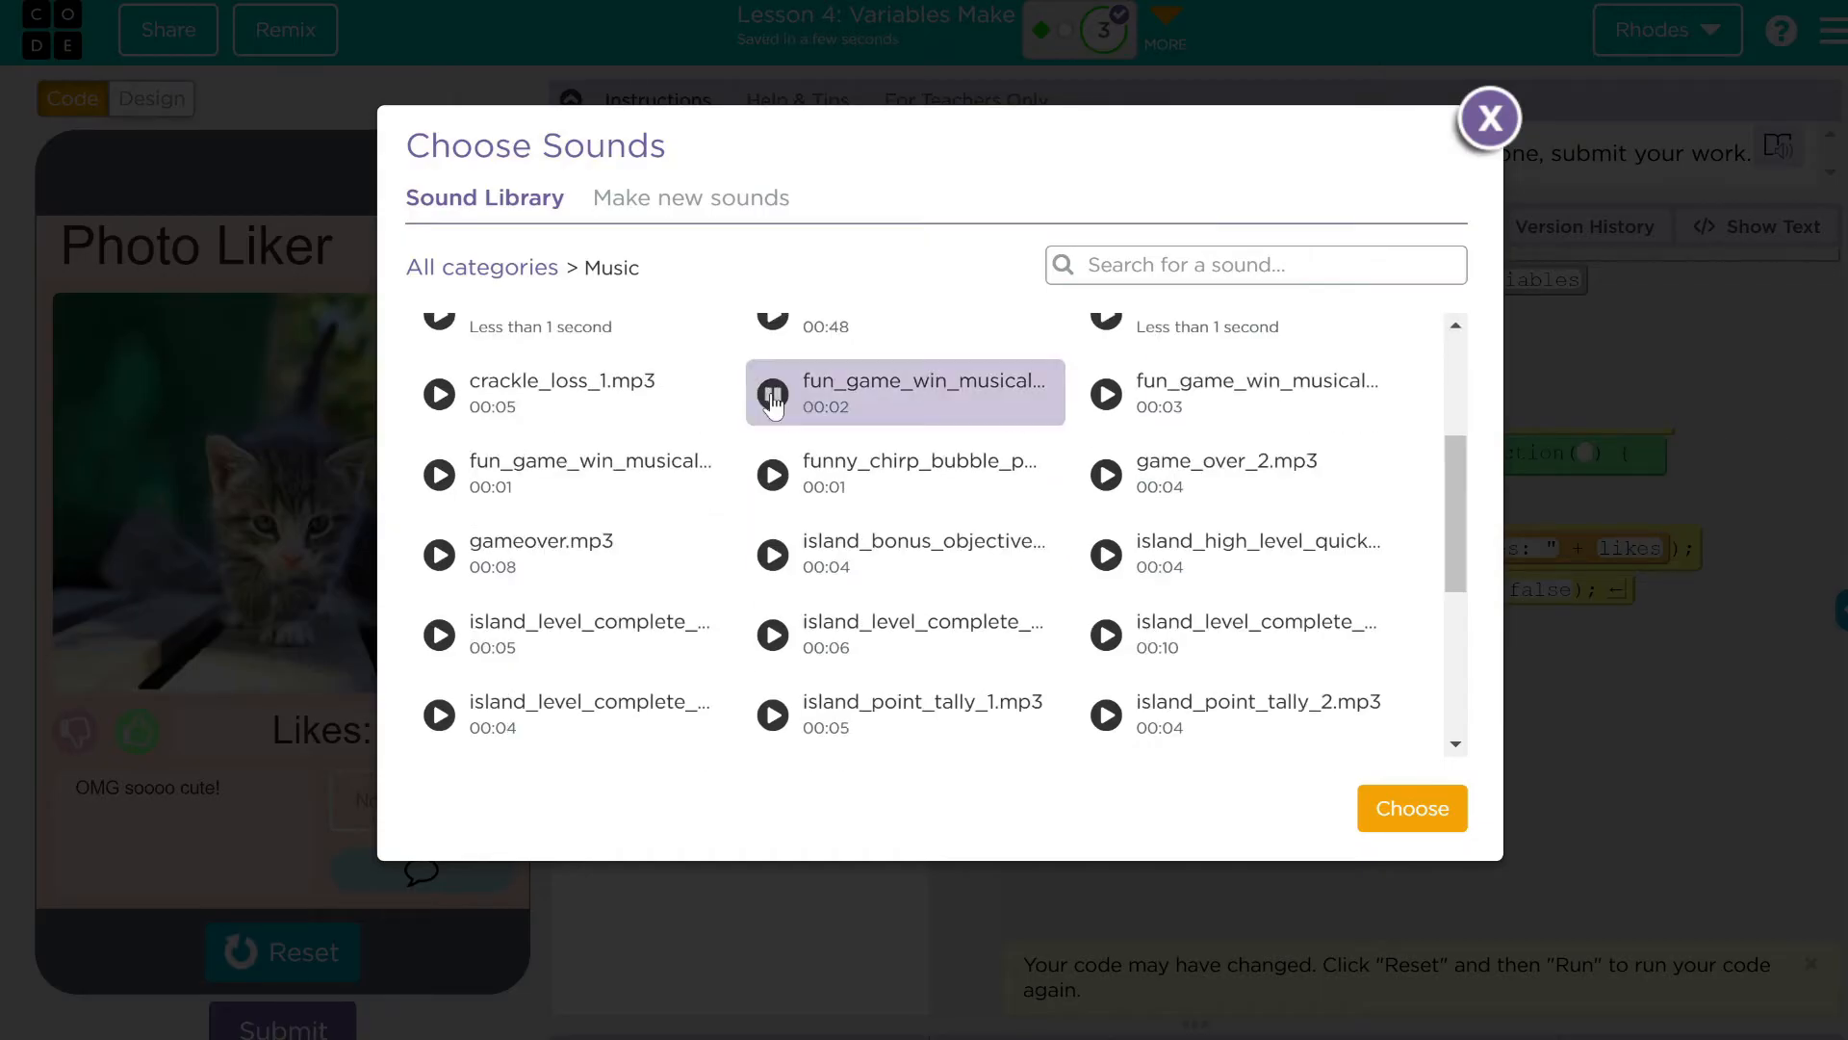
left_click(774, 393)
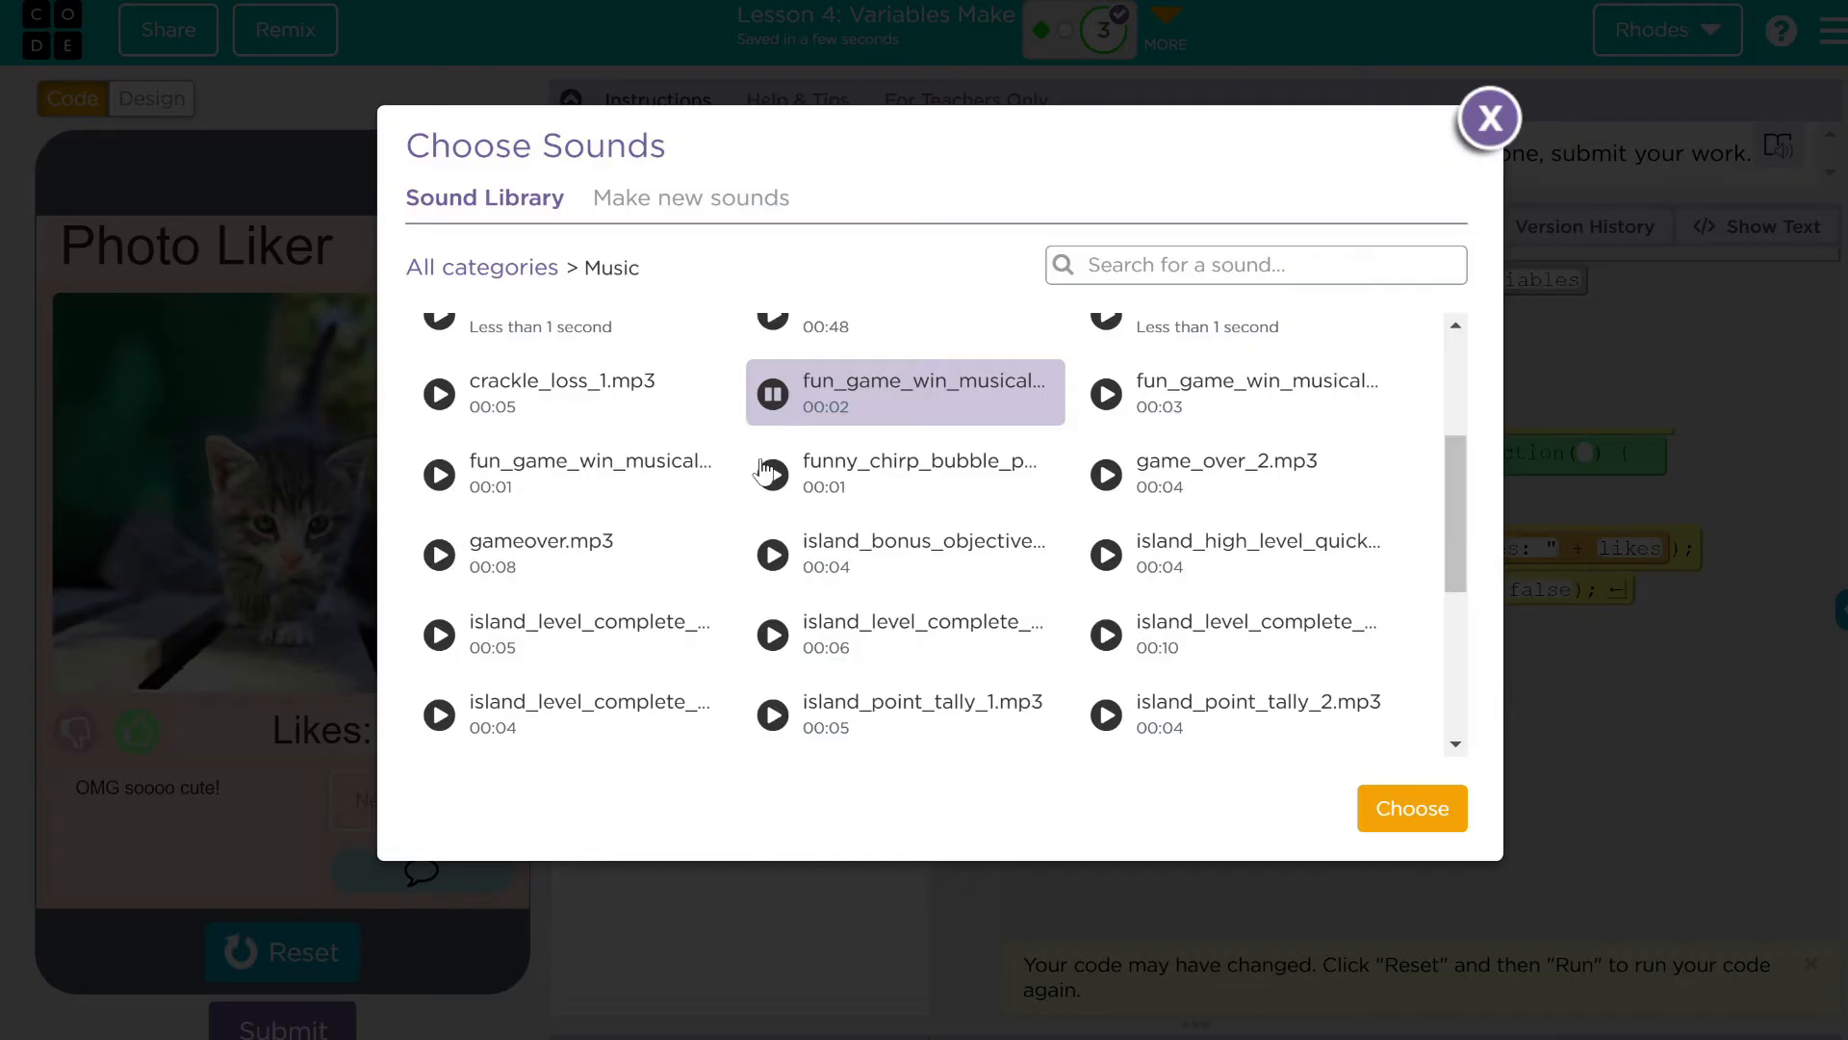
scroll("down", 3)
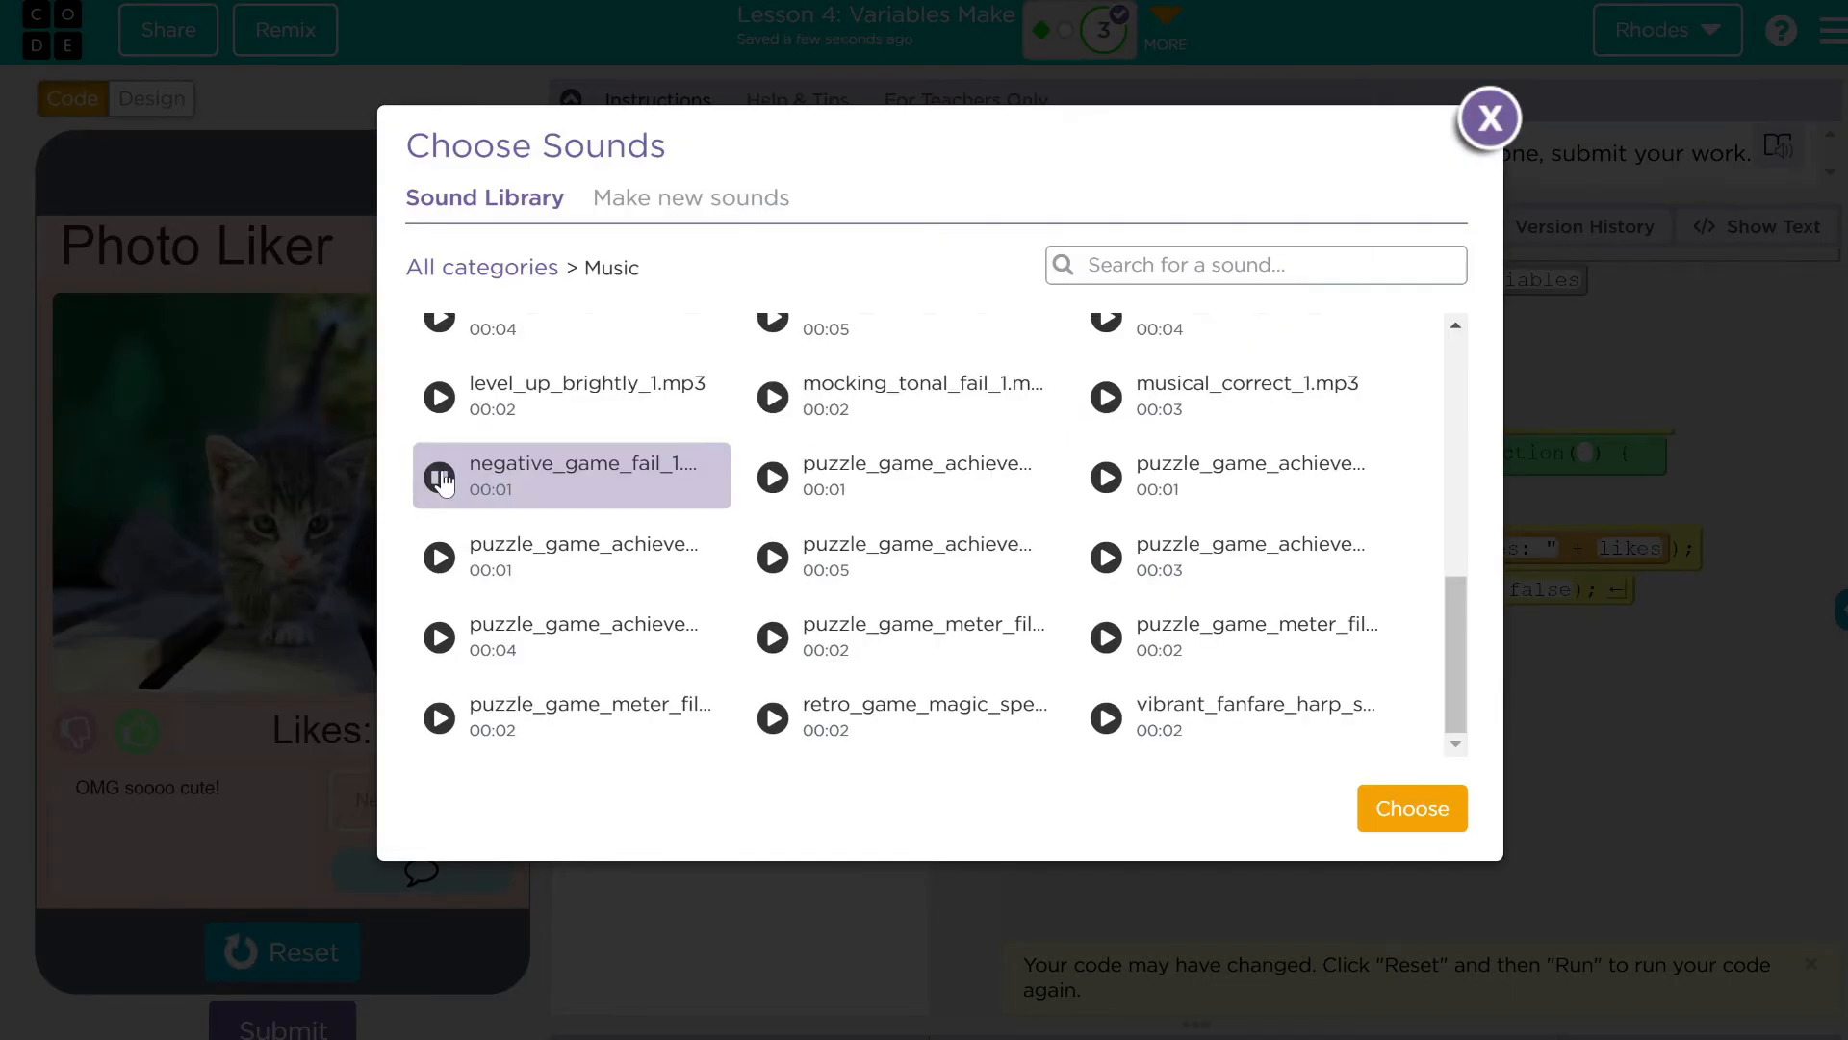
left_click(572, 555)
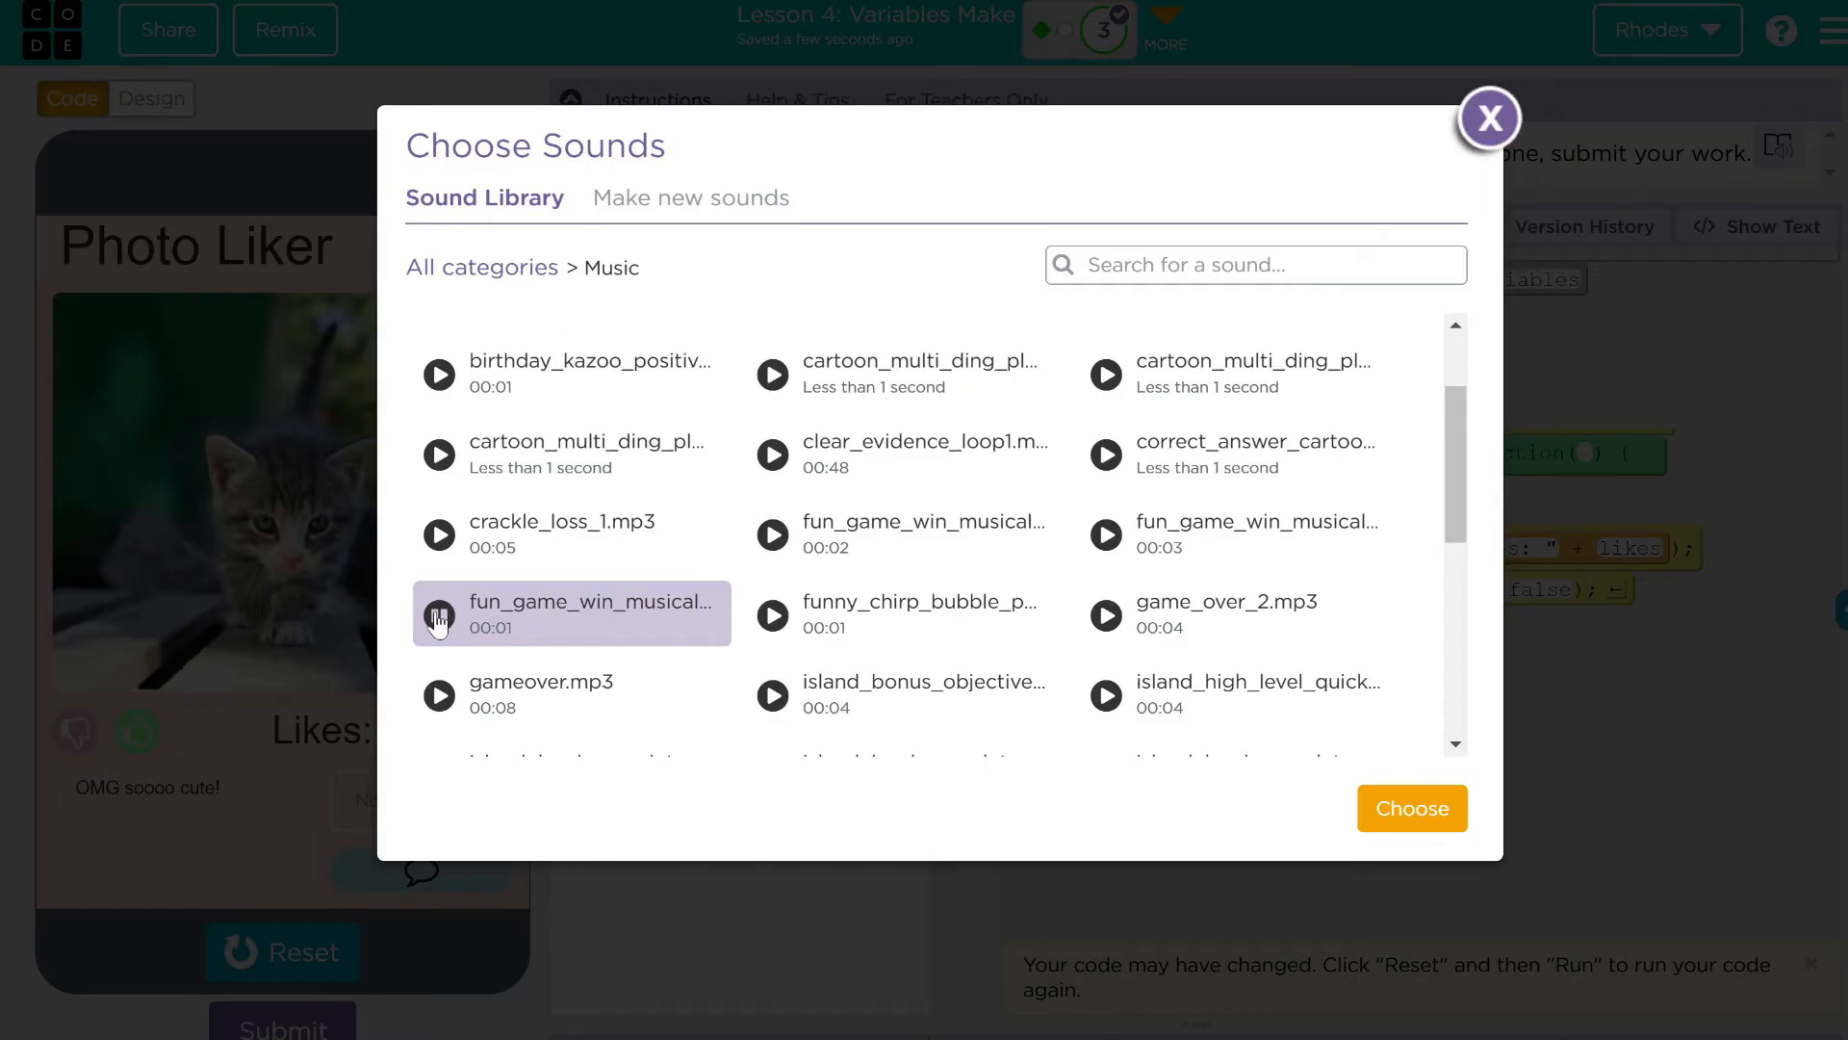
left_click(1411, 807)
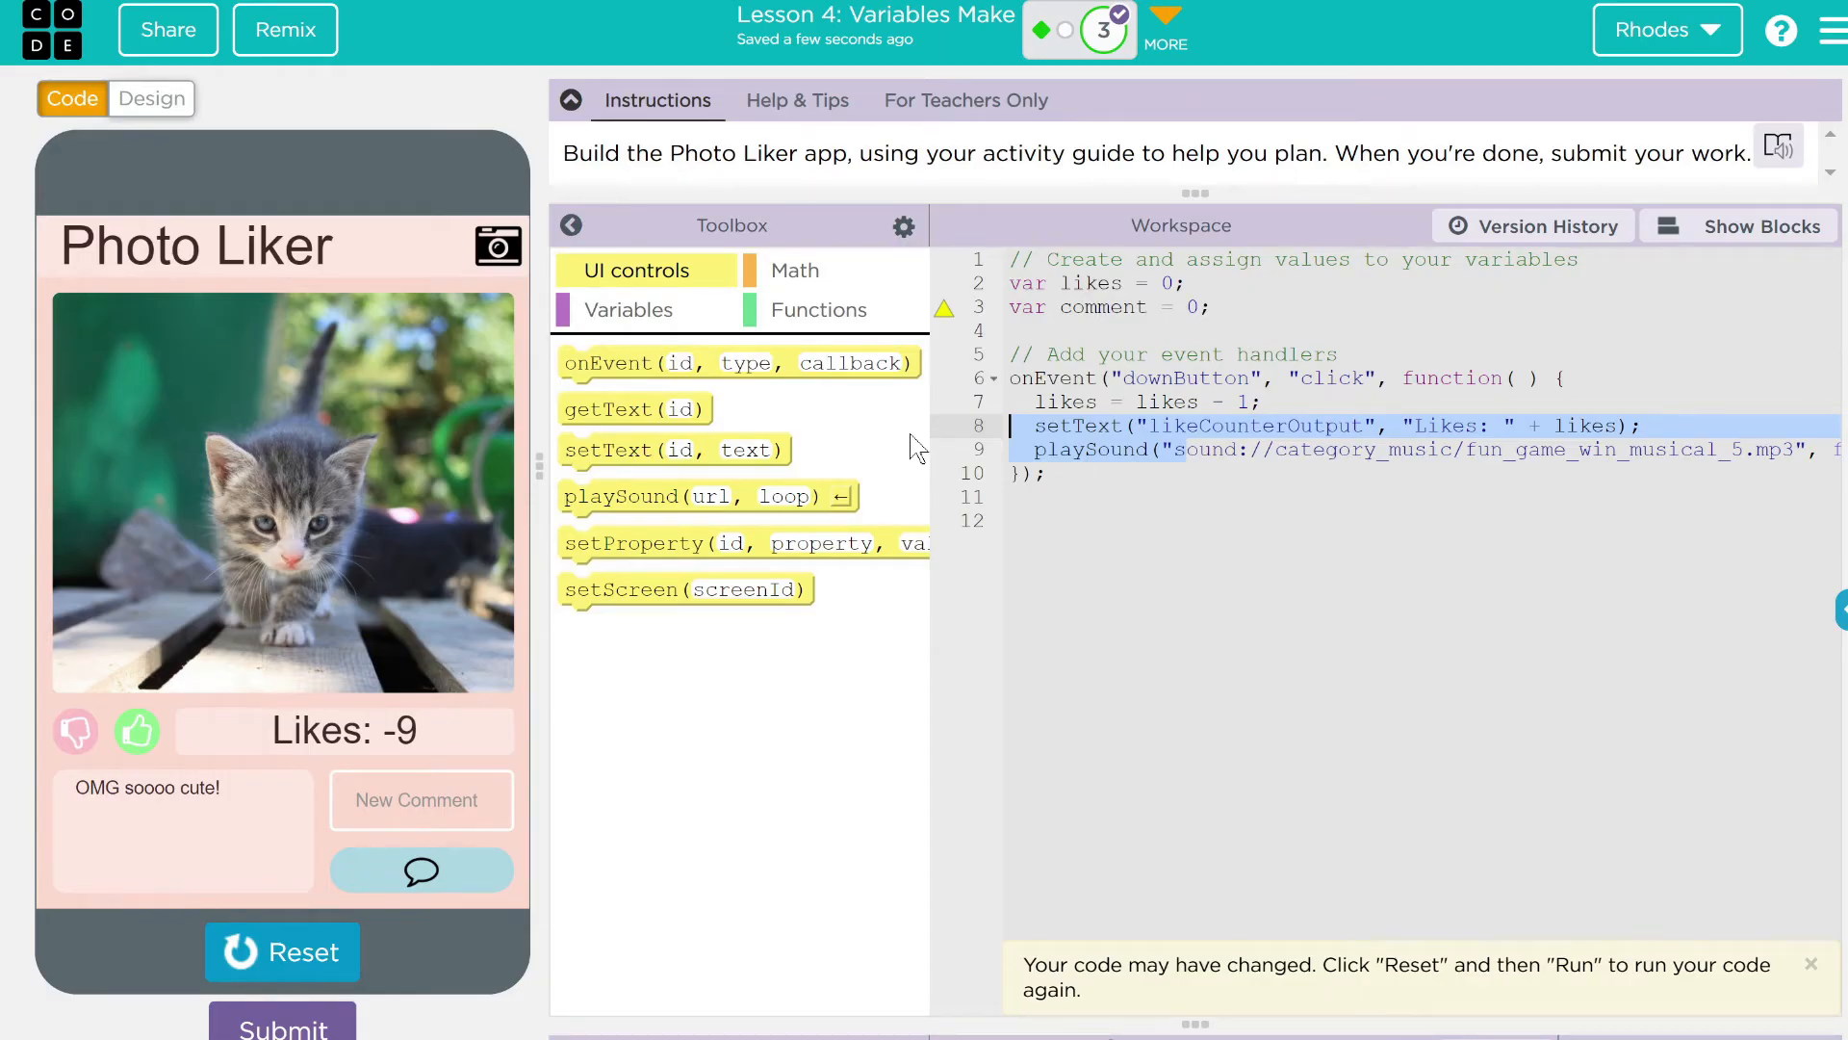
Build the upButton handler by copying the count and label lines and changing - 1 to + 1
left_click(76, 732)
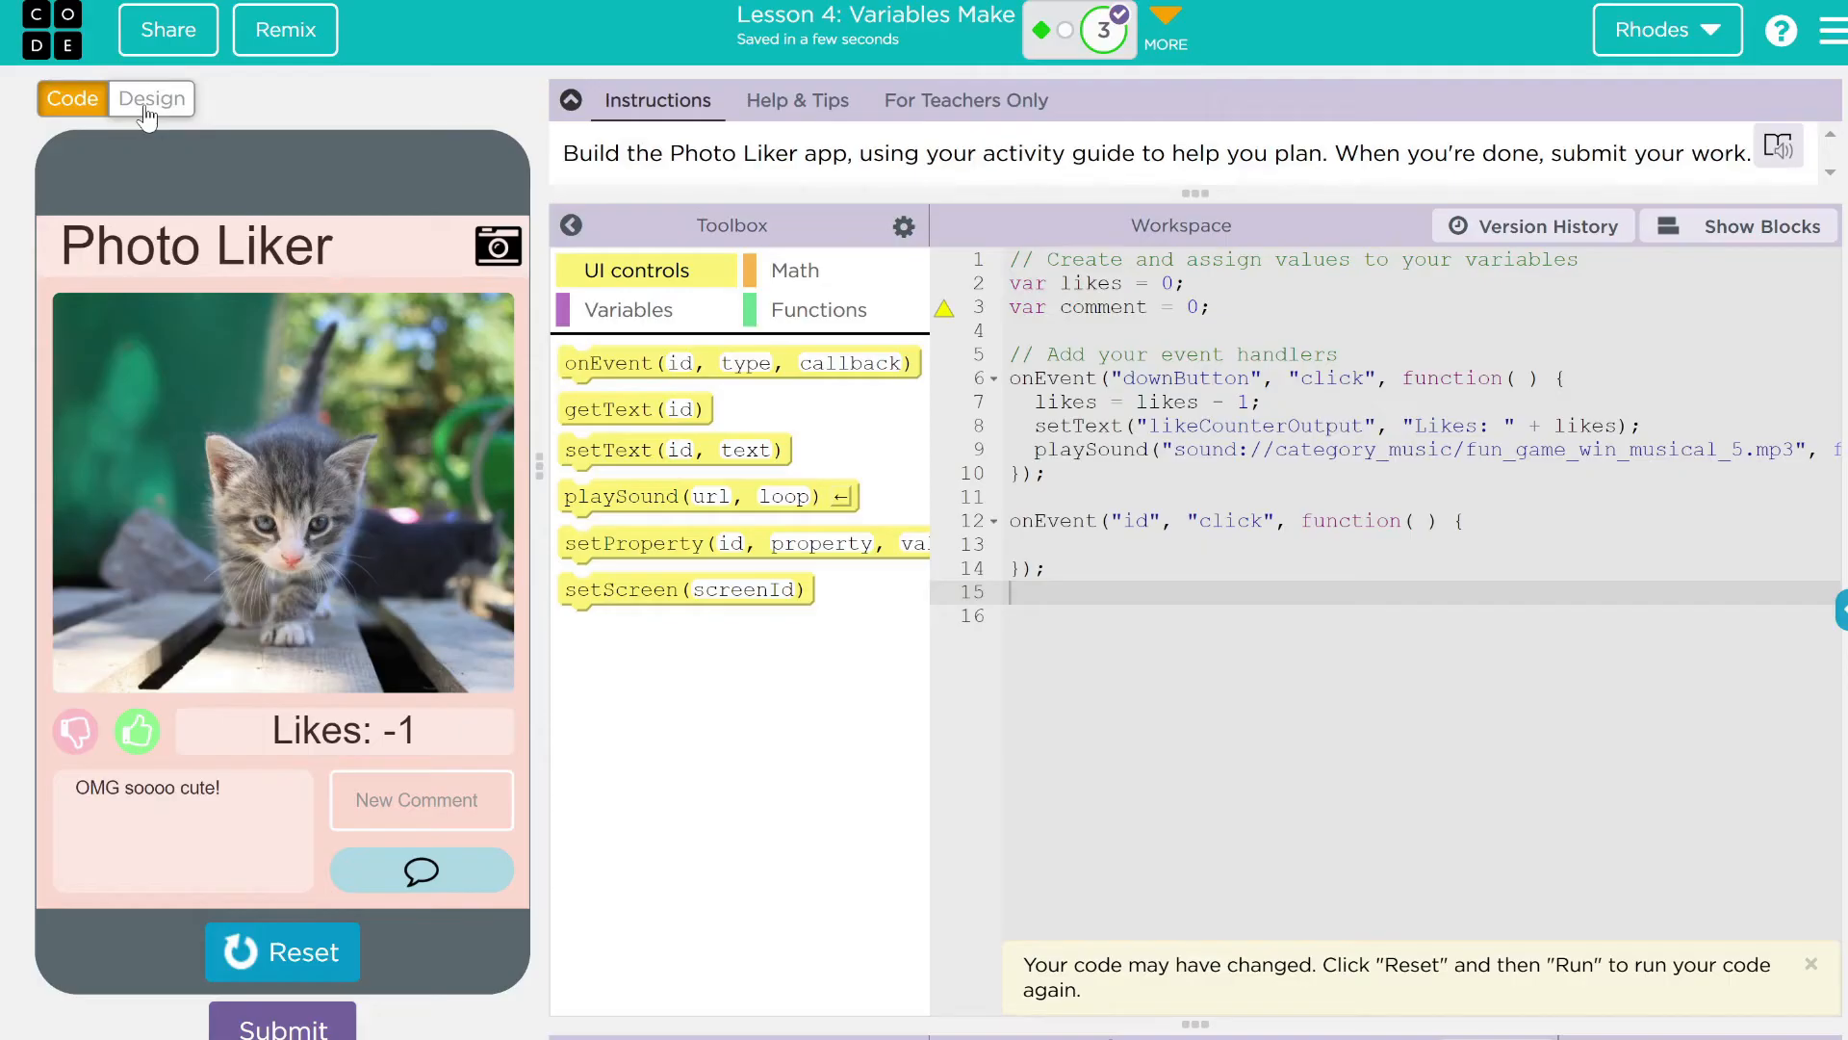
left_click(151, 98)
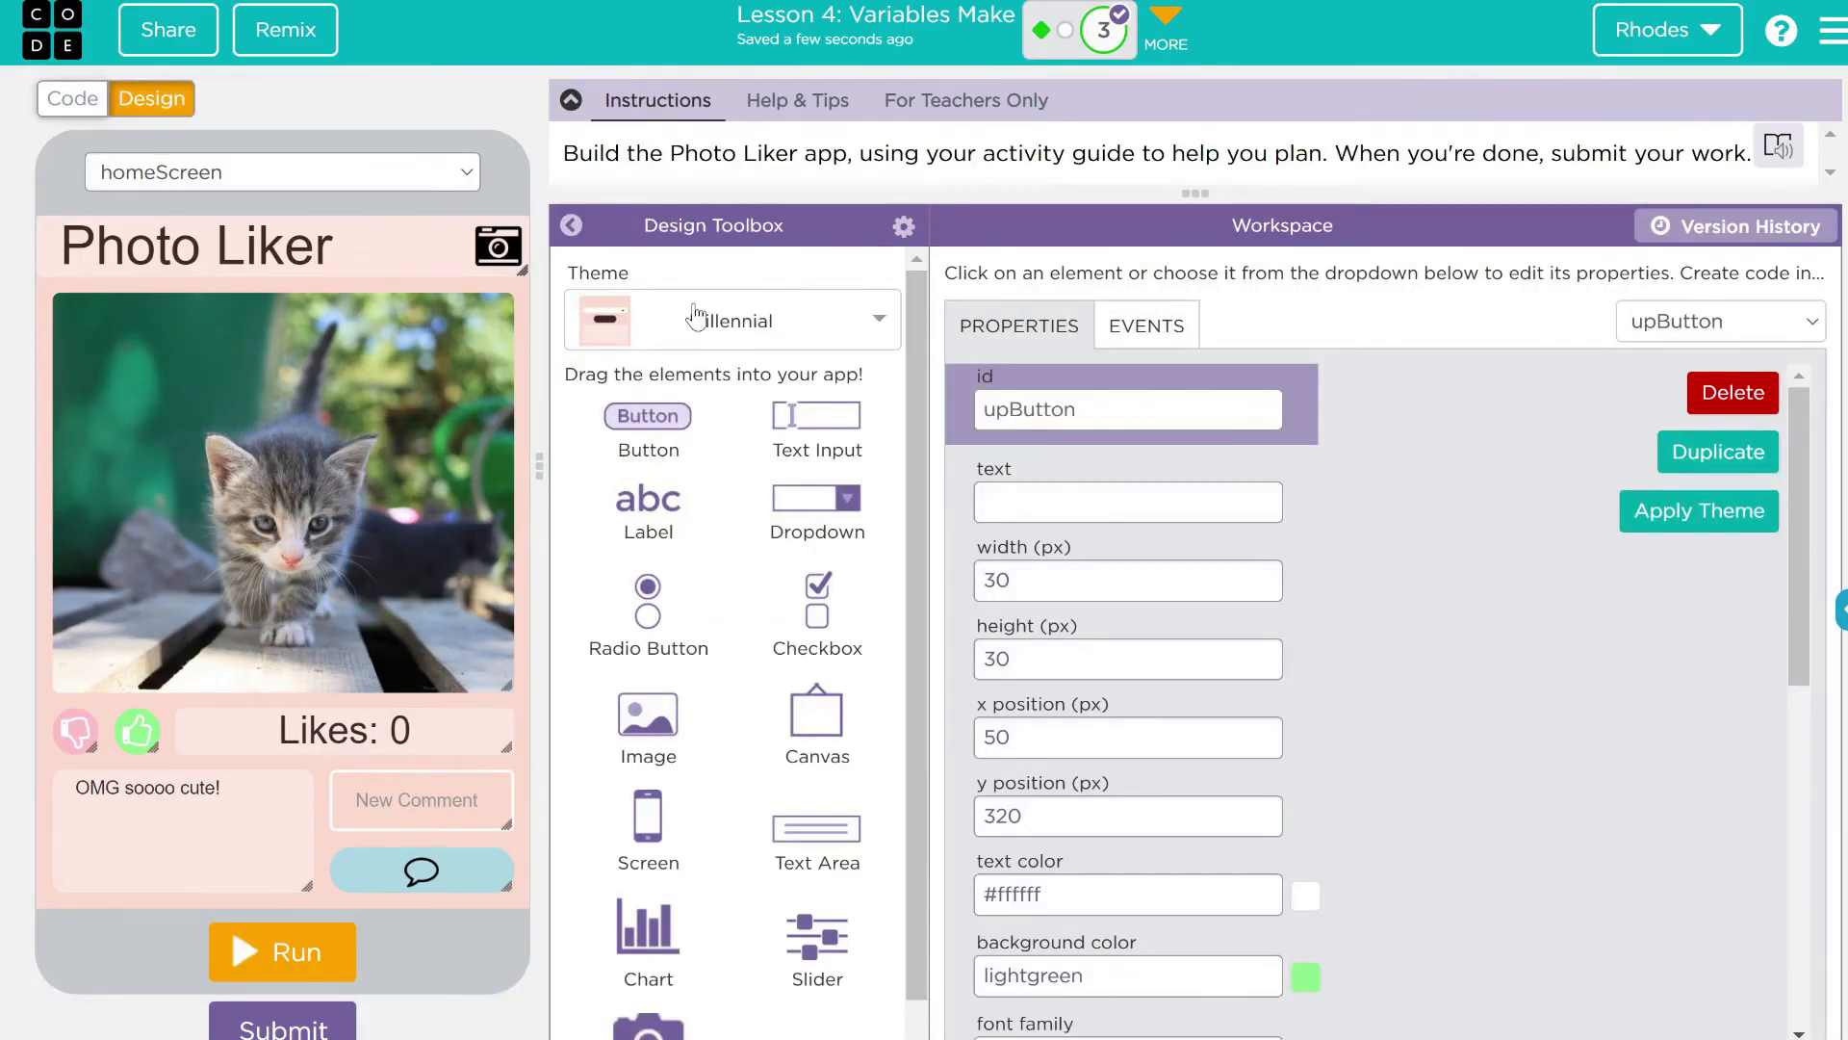
left_click(71, 98)
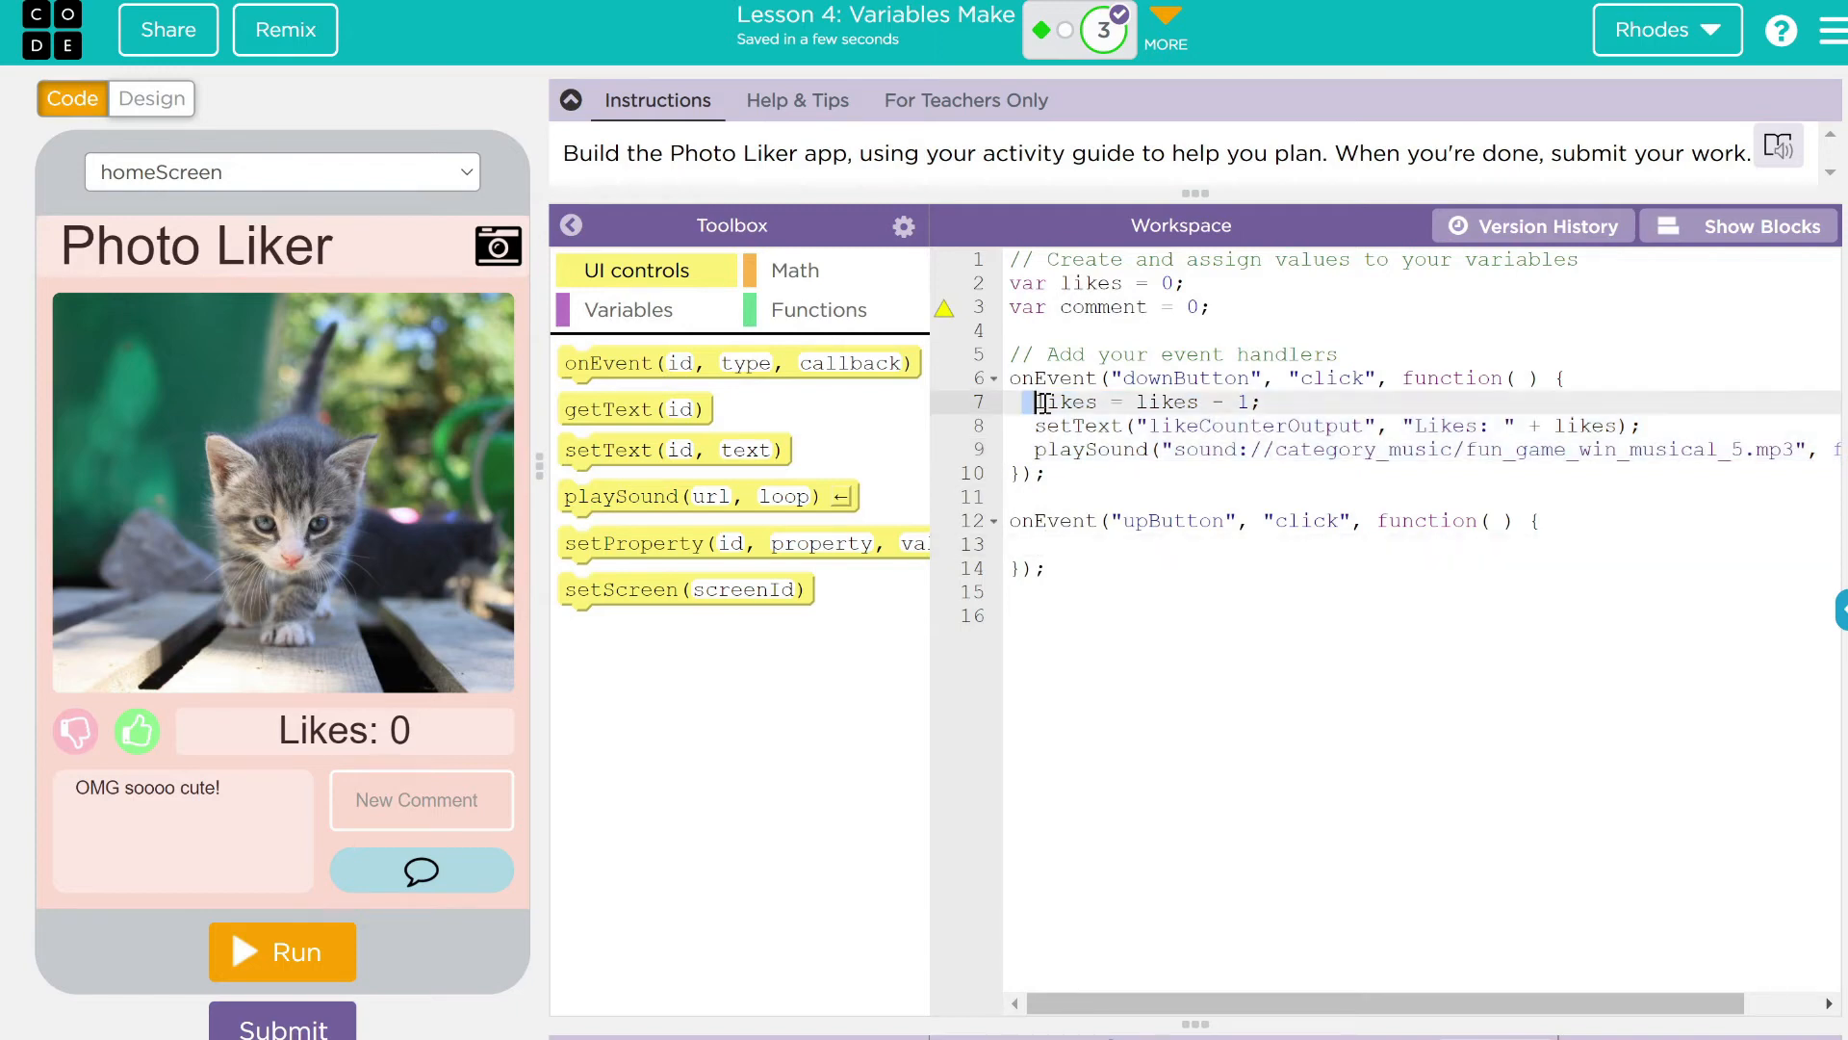
left_click_drag(1037, 400, 1037, 426)
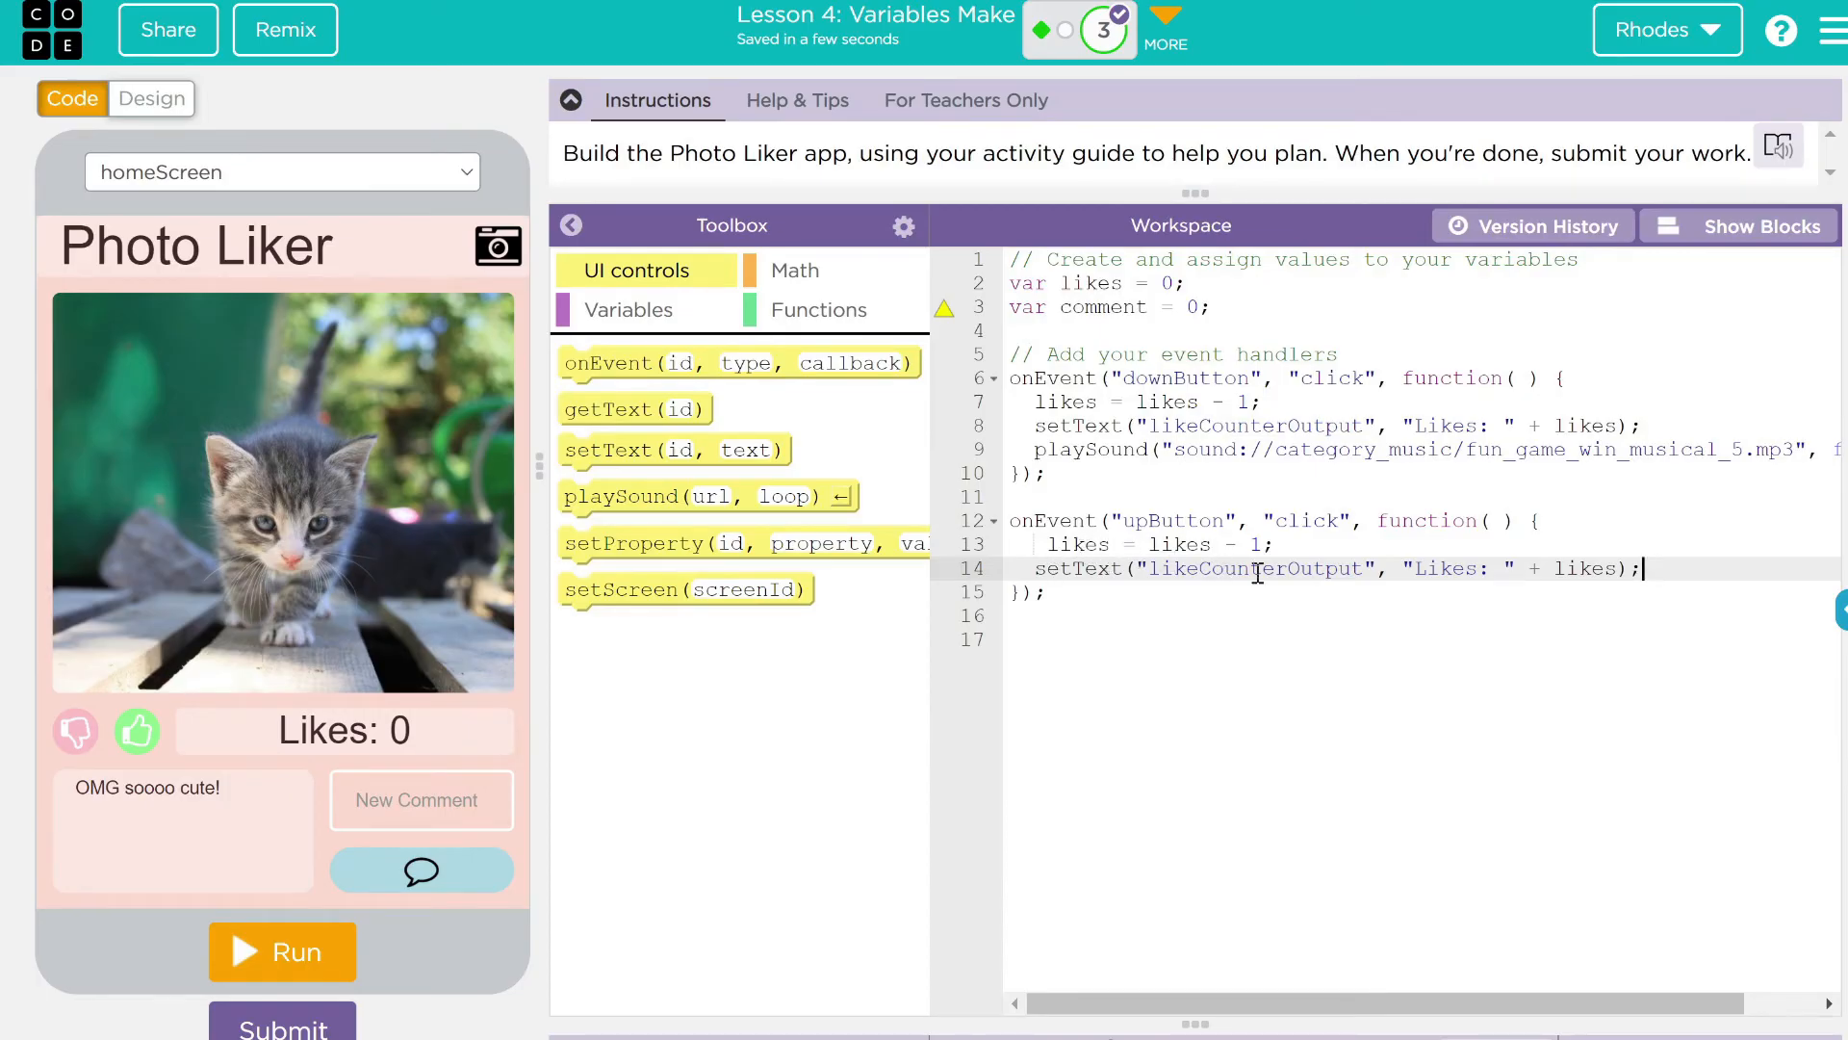
left_click(1236, 543)
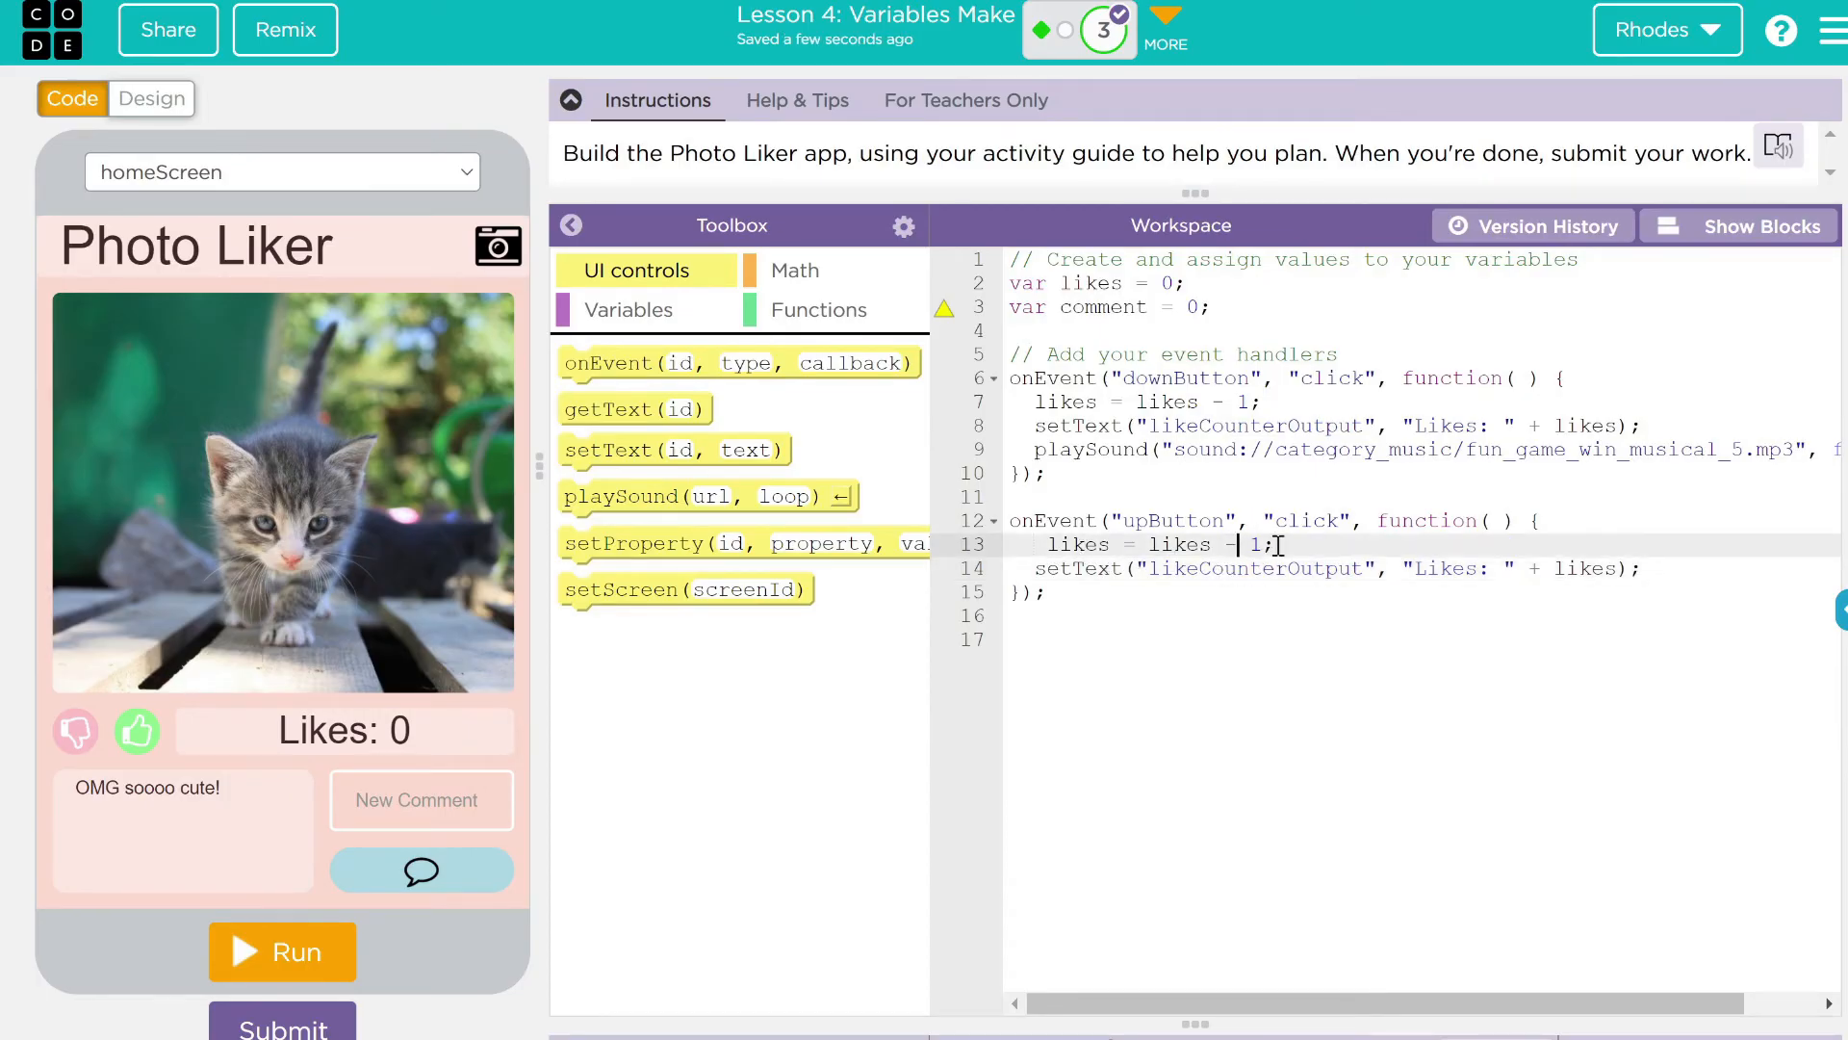
type("+")
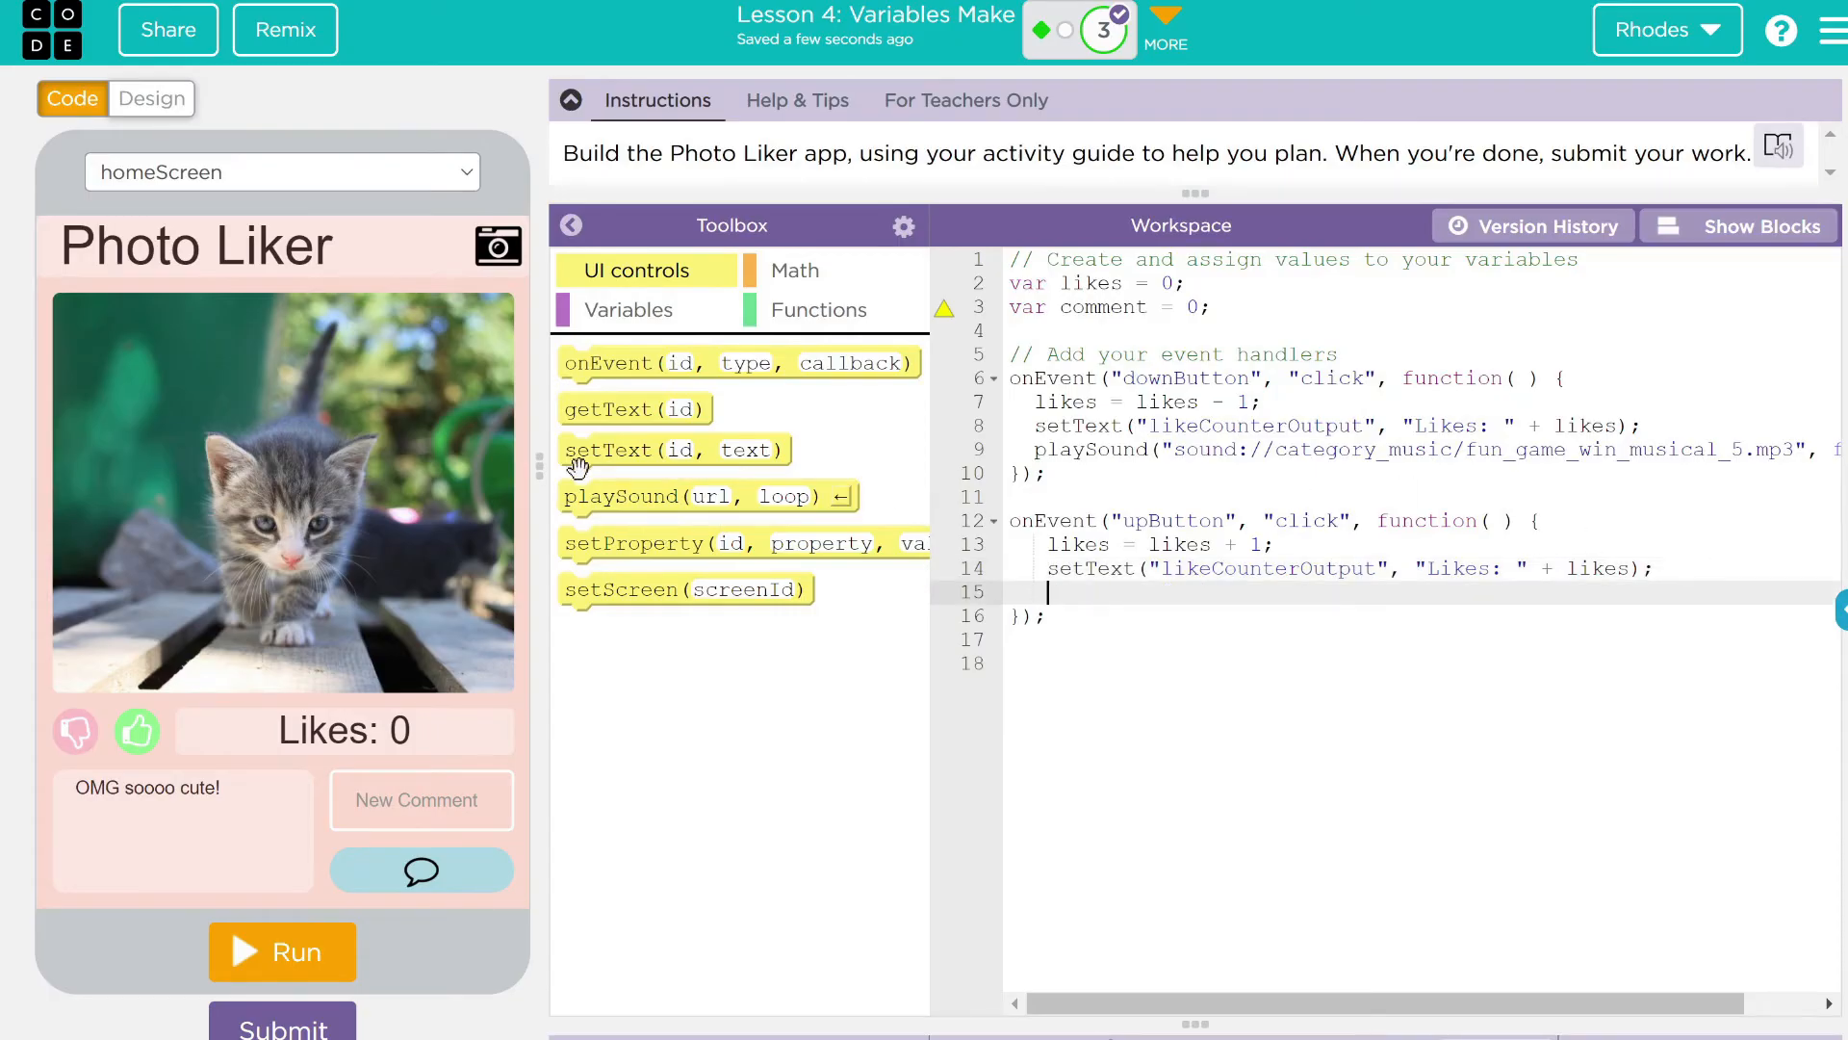
Add playSound("sound://default.mp3", false); after setText in the upButton handler
type("playSound(\"sound://default.mp3\", false);")
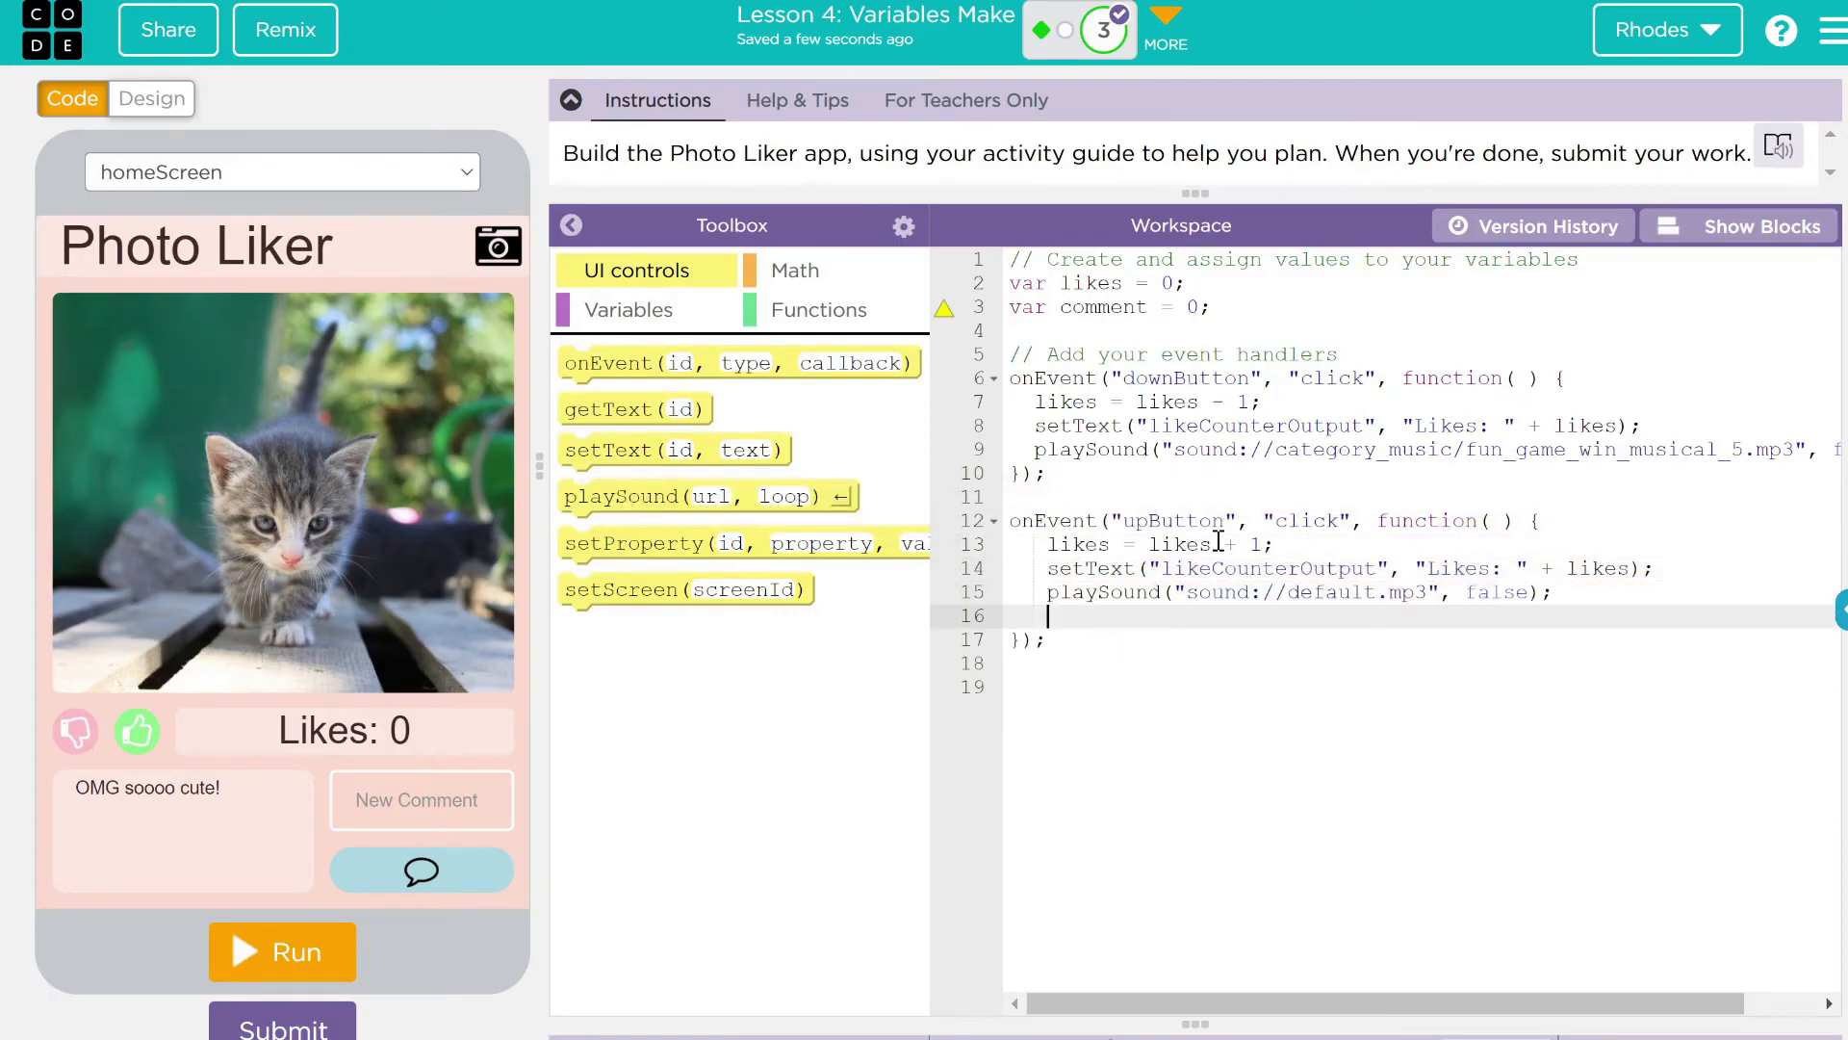
Replace the up handler's default sound with app_button_5.mp3 from the App category
left_click(1750, 226)
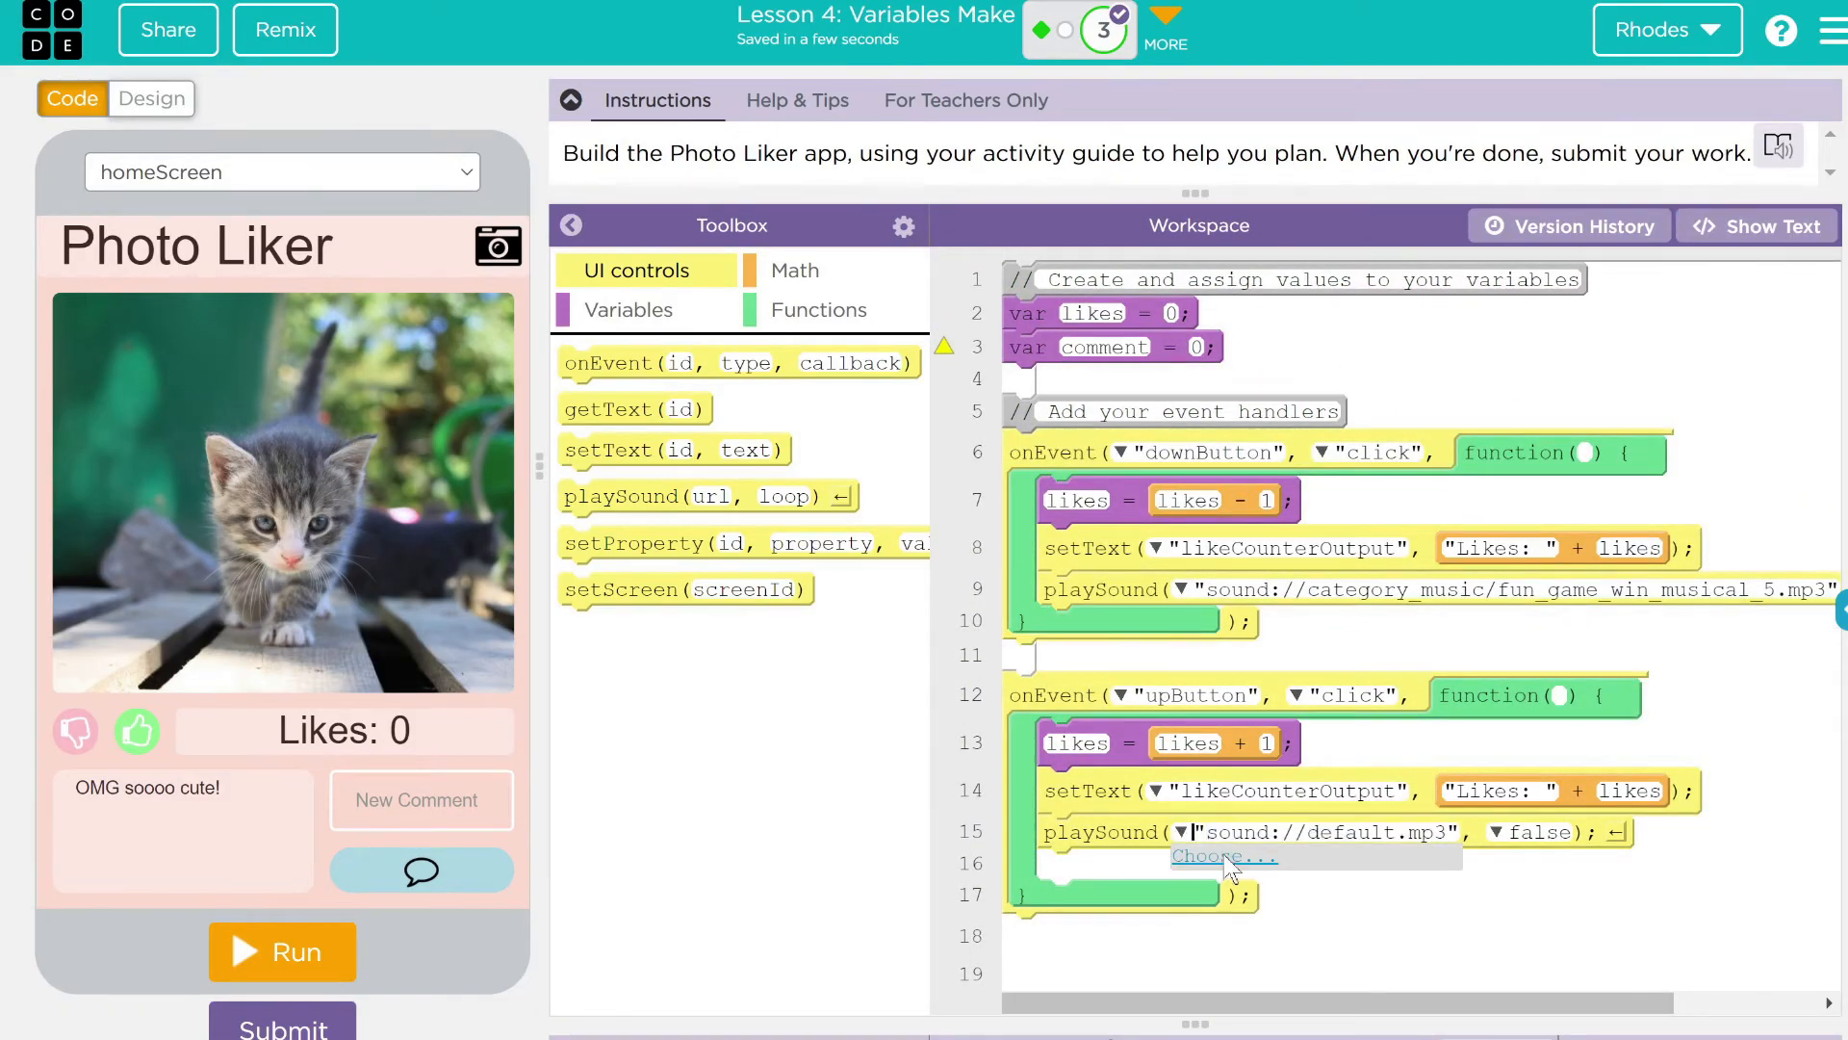
left_click(1223, 855)
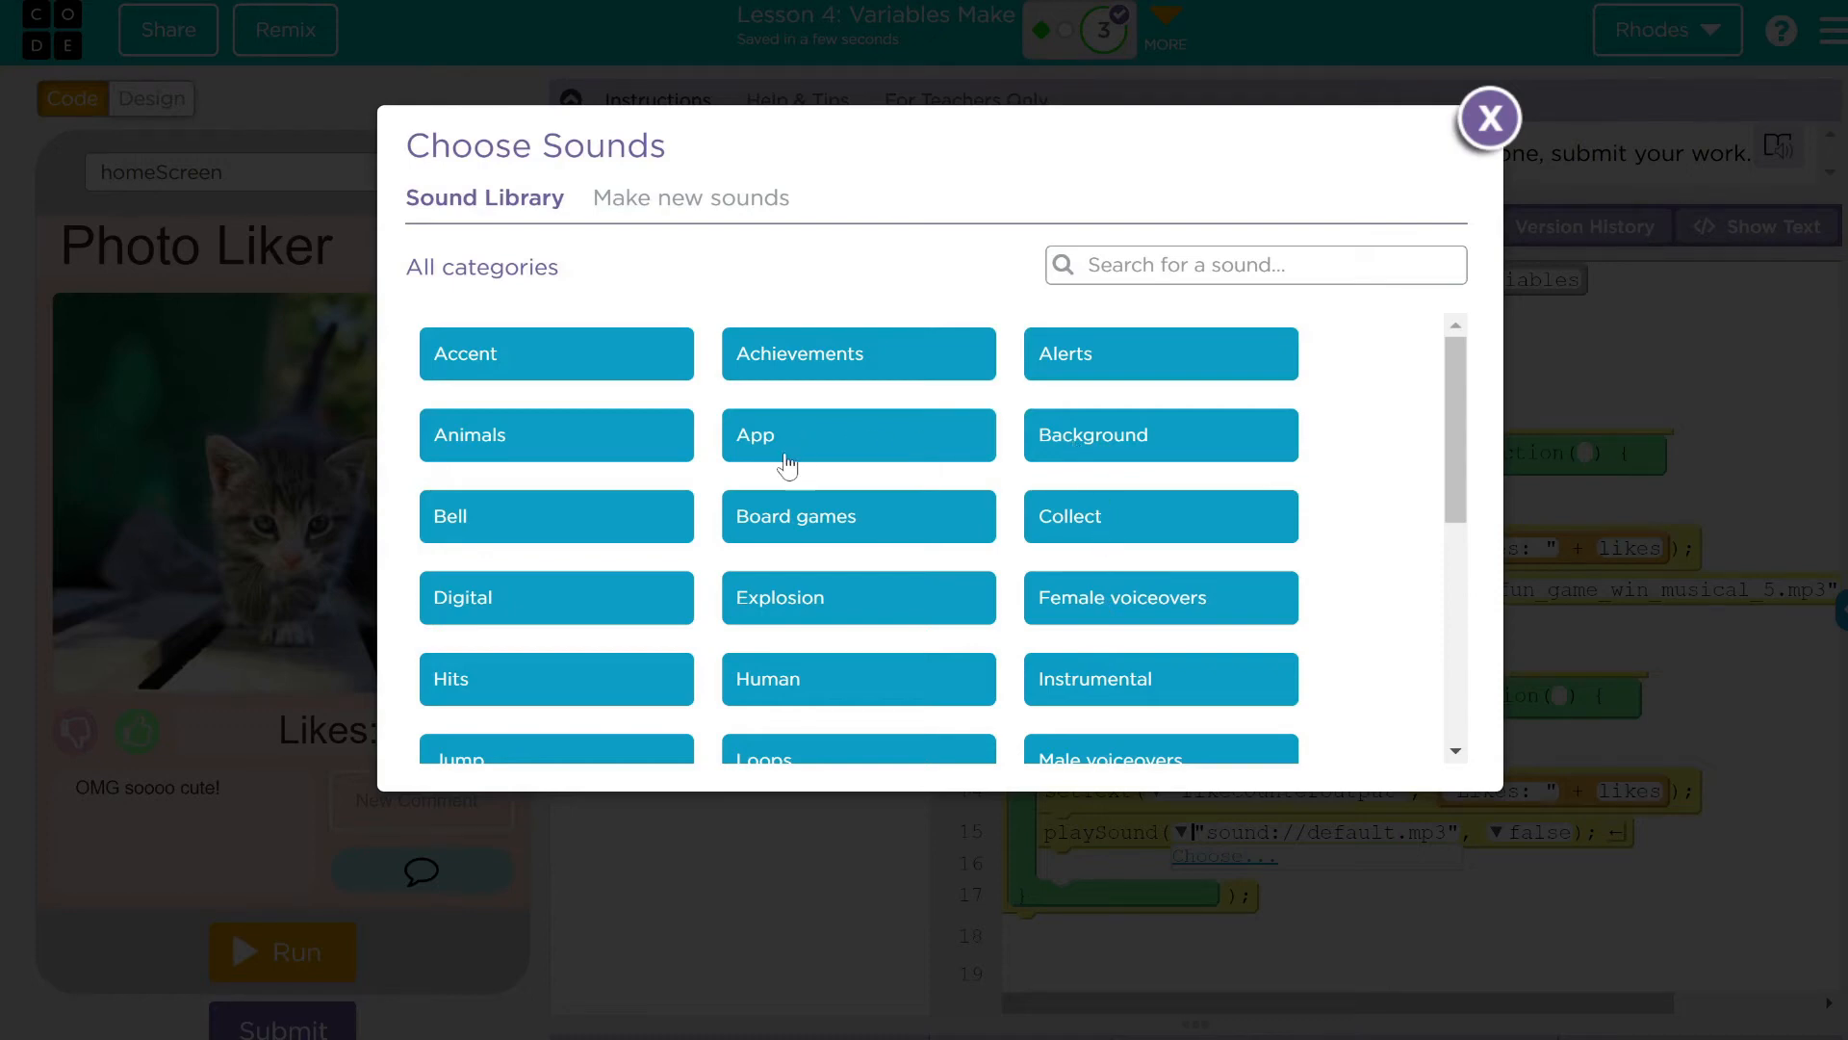
left_click(859, 433)
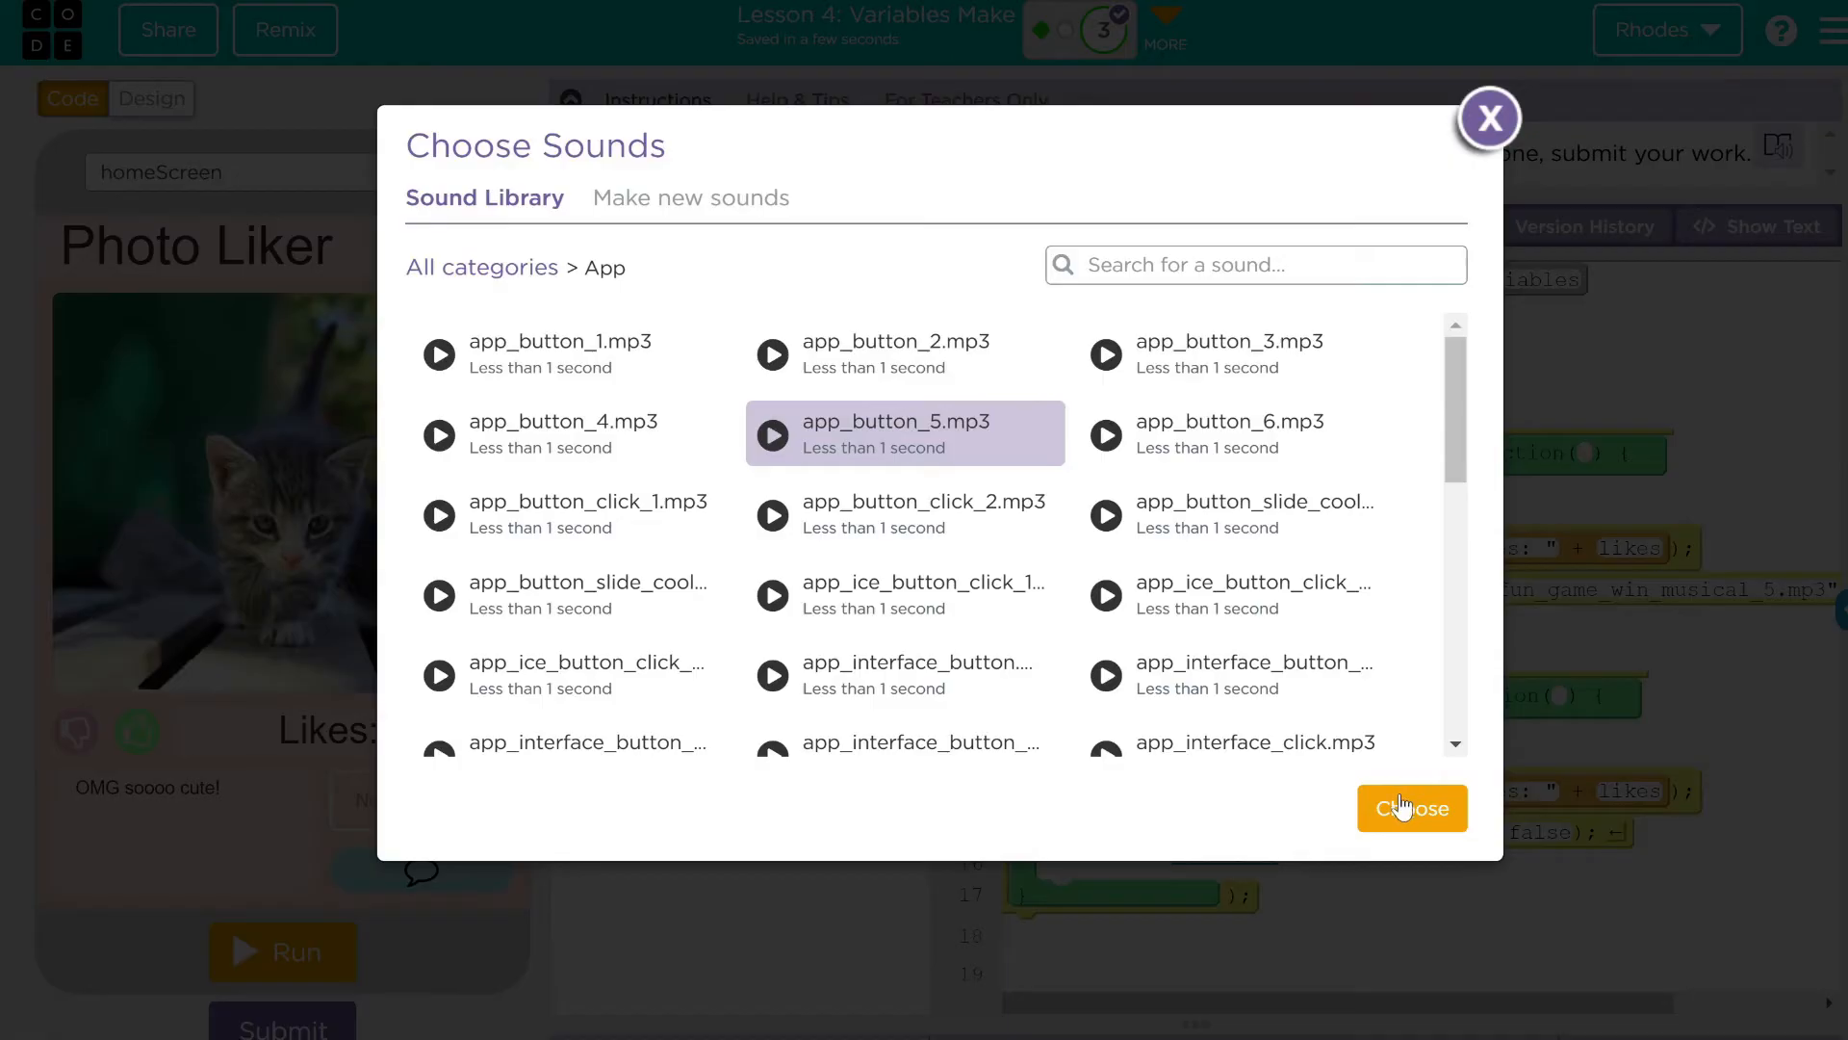
left_click(1411, 806)
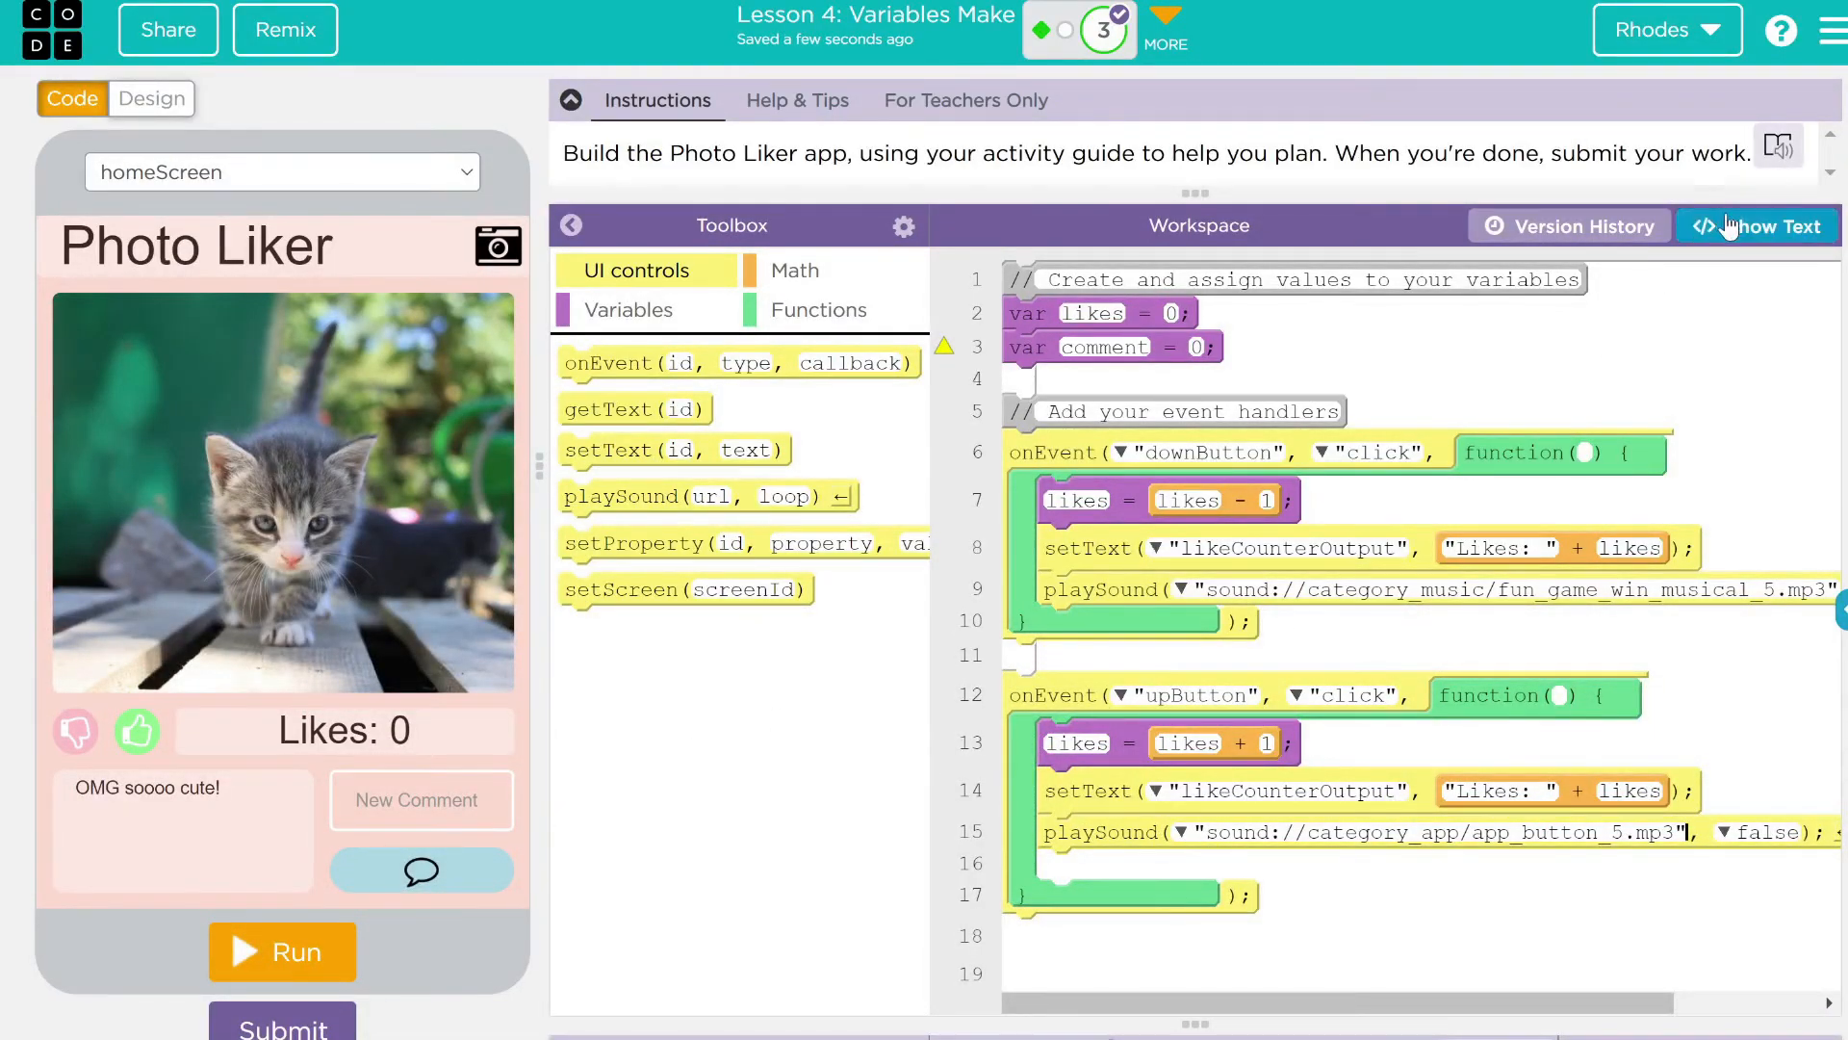
left_click(1756, 225)
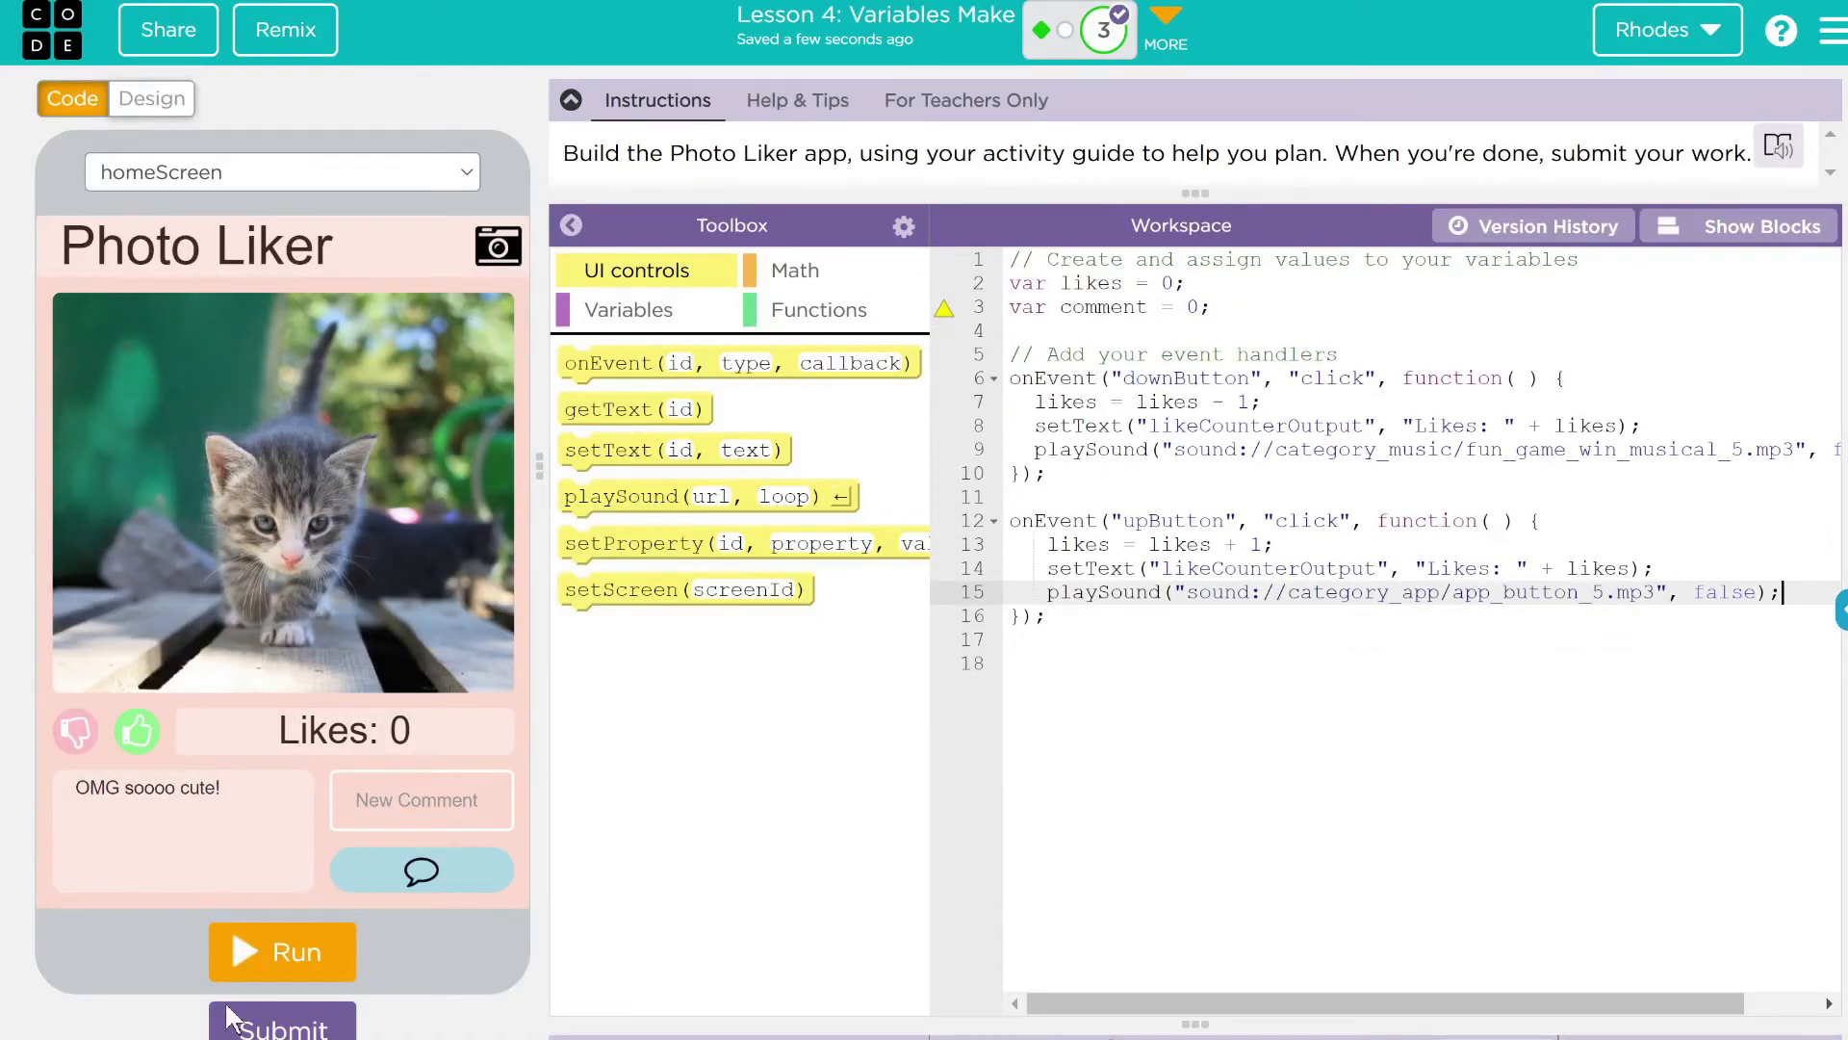
Run the app, like several times to reach 8, then unlike once to Likes: 7
left_click(281, 951)
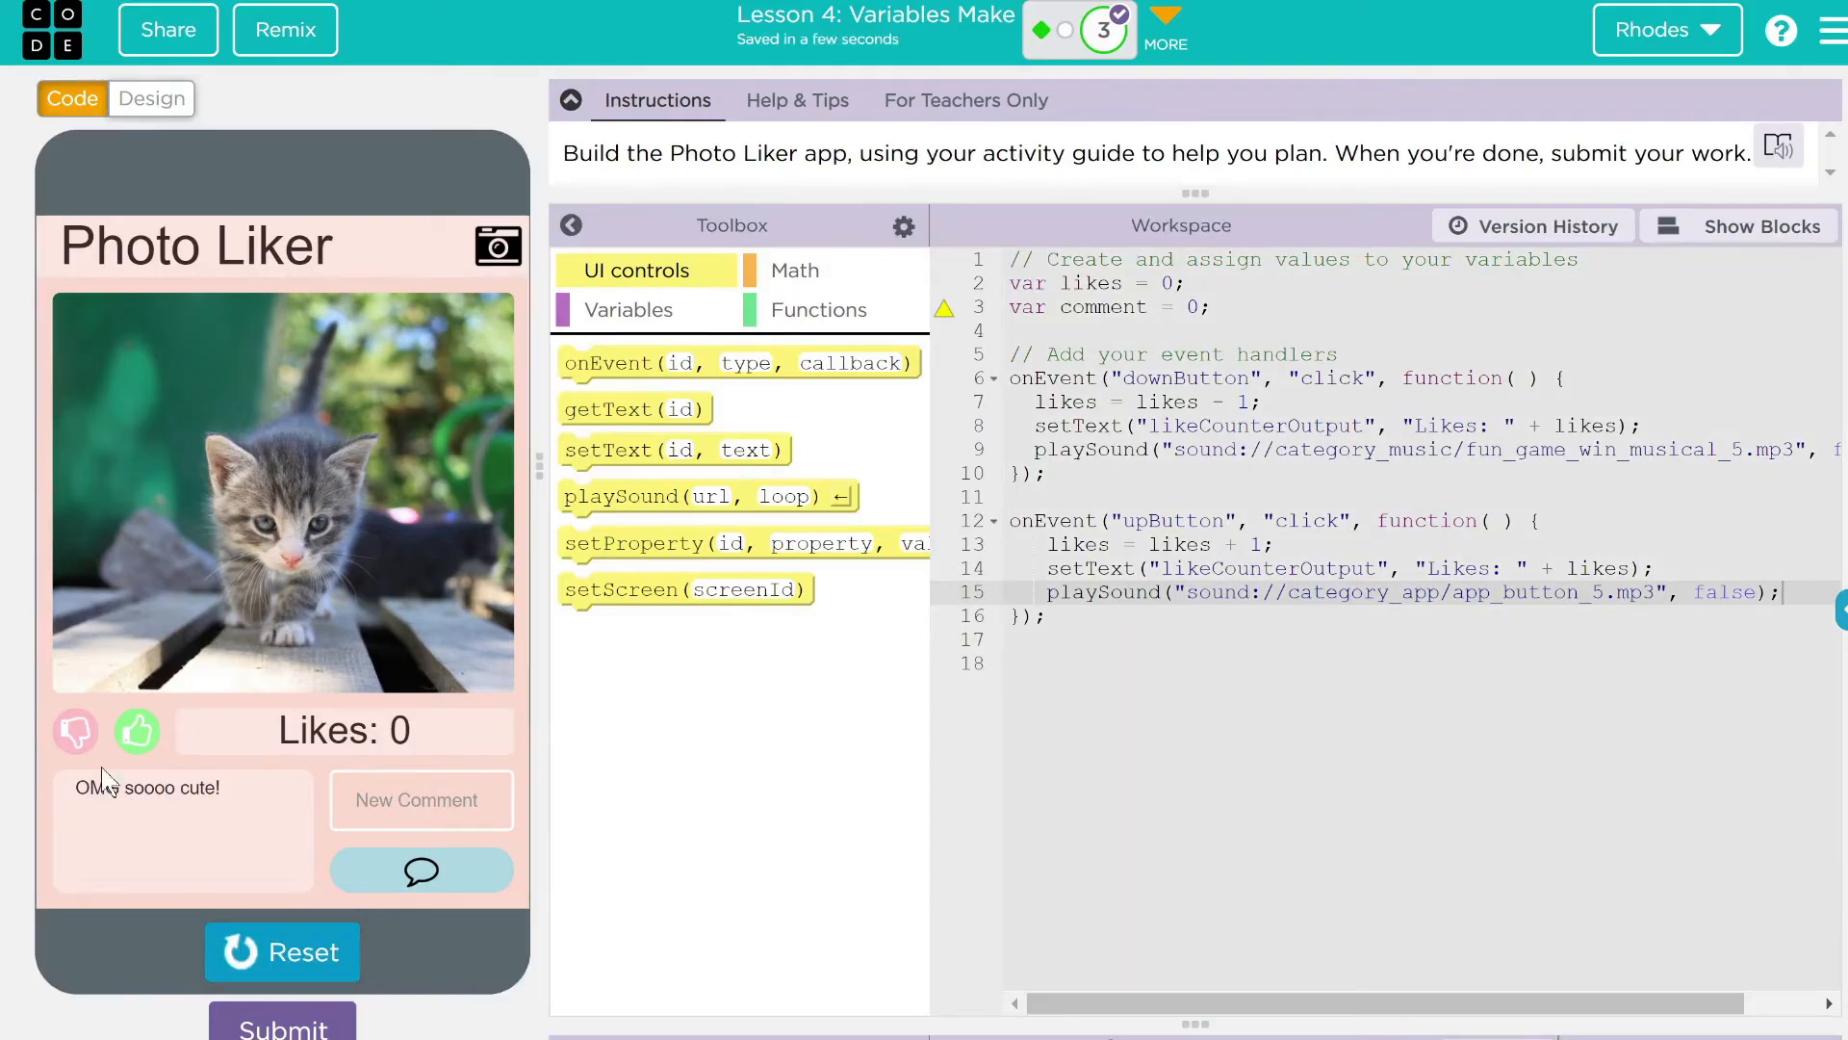
left_click(137, 731)
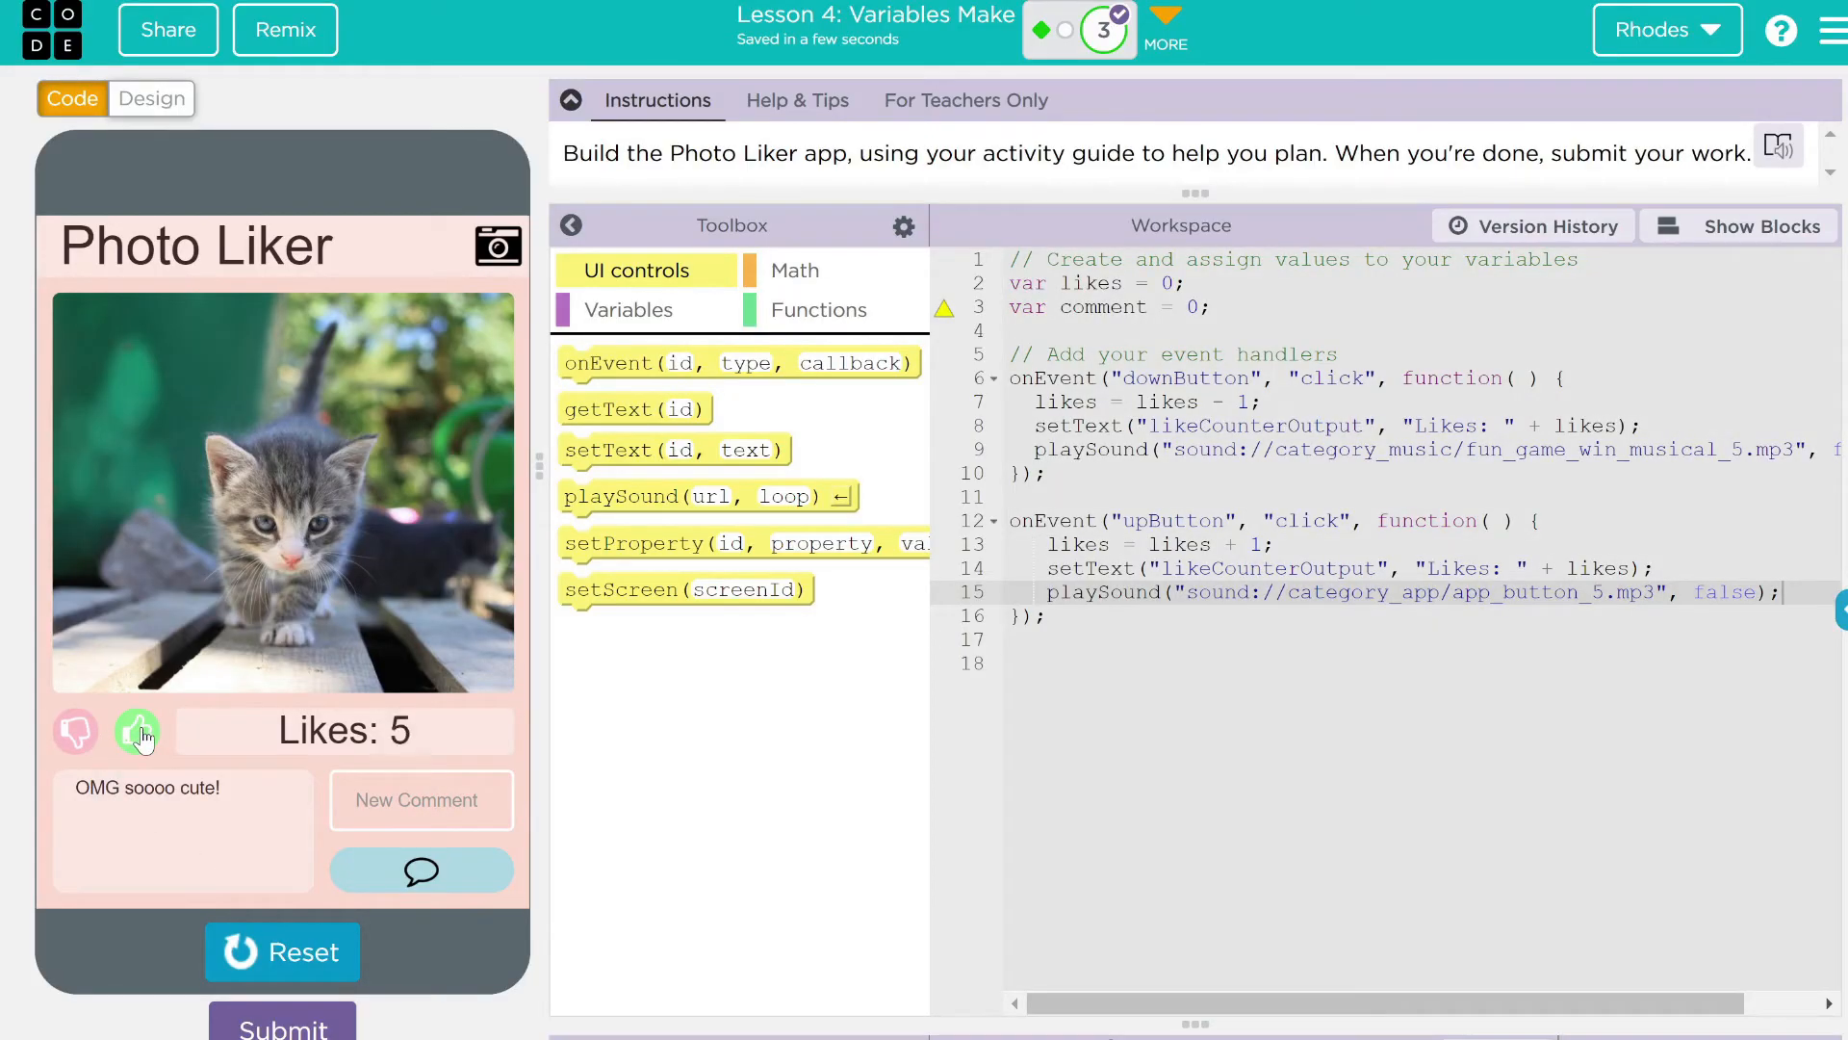
left_click(139, 732)
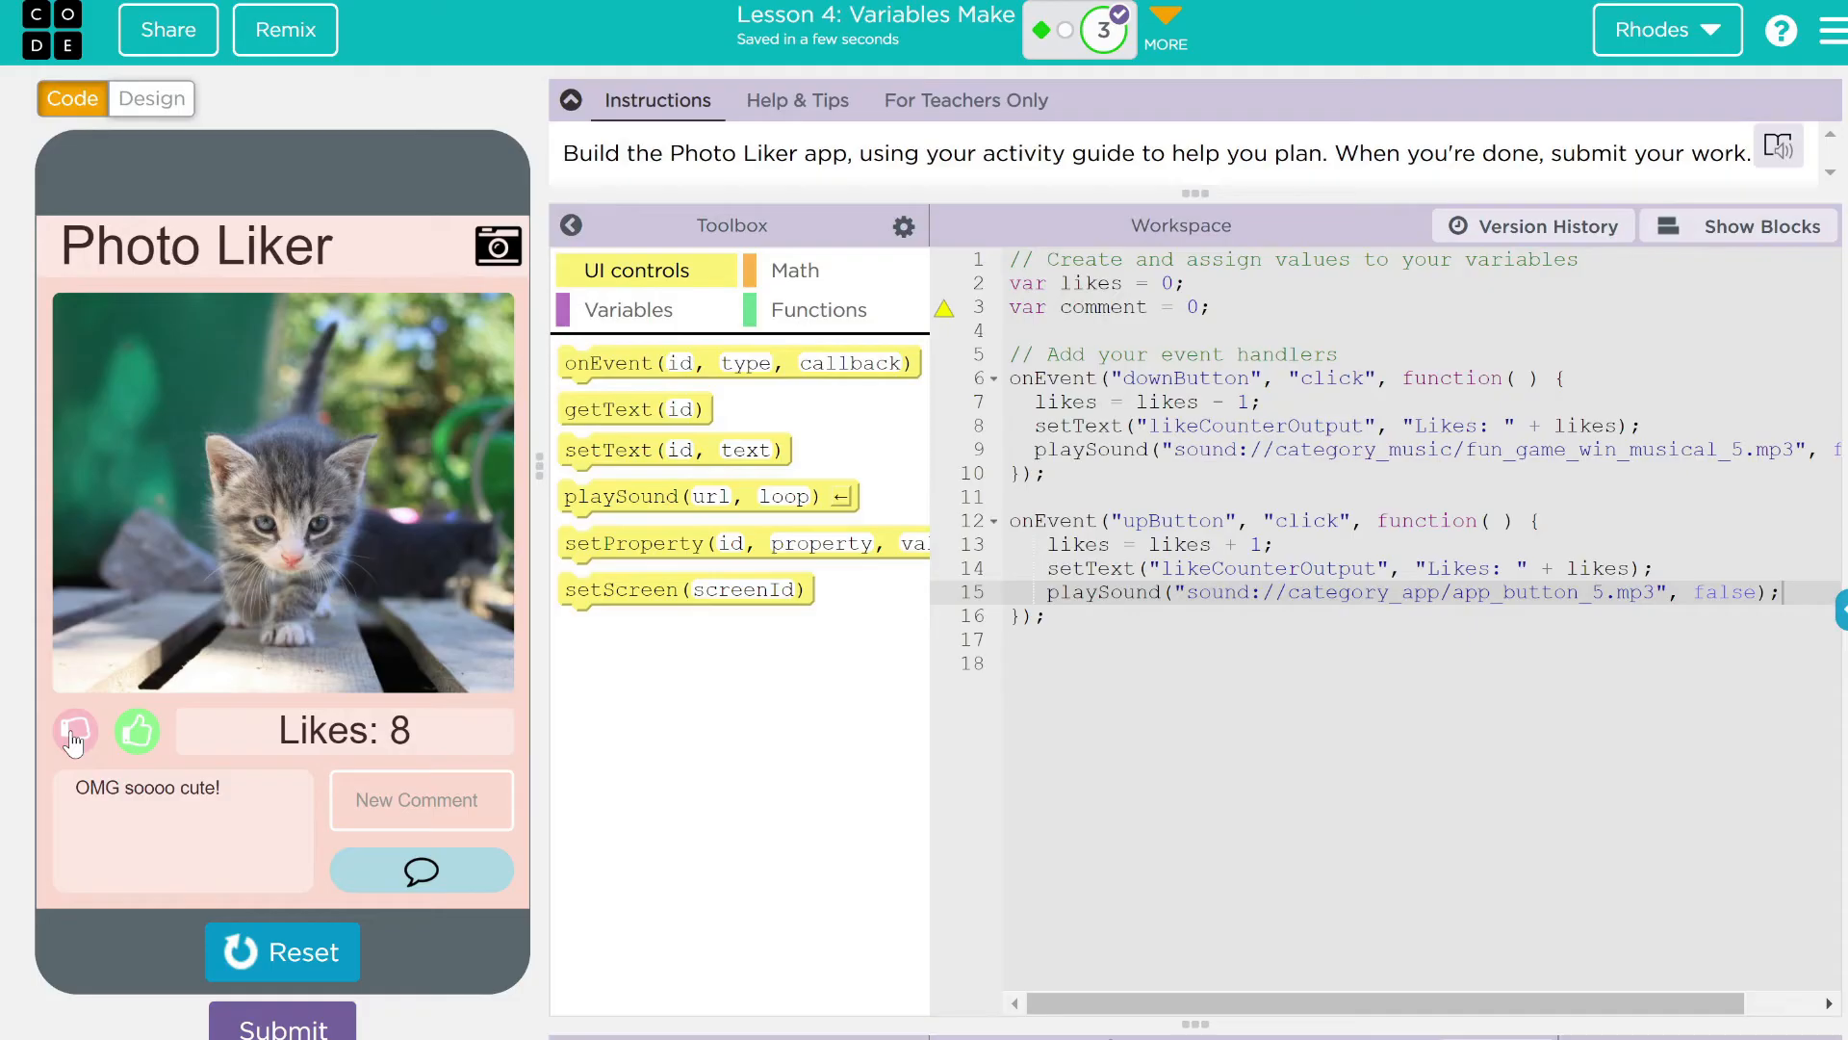
left_click(75, 731)
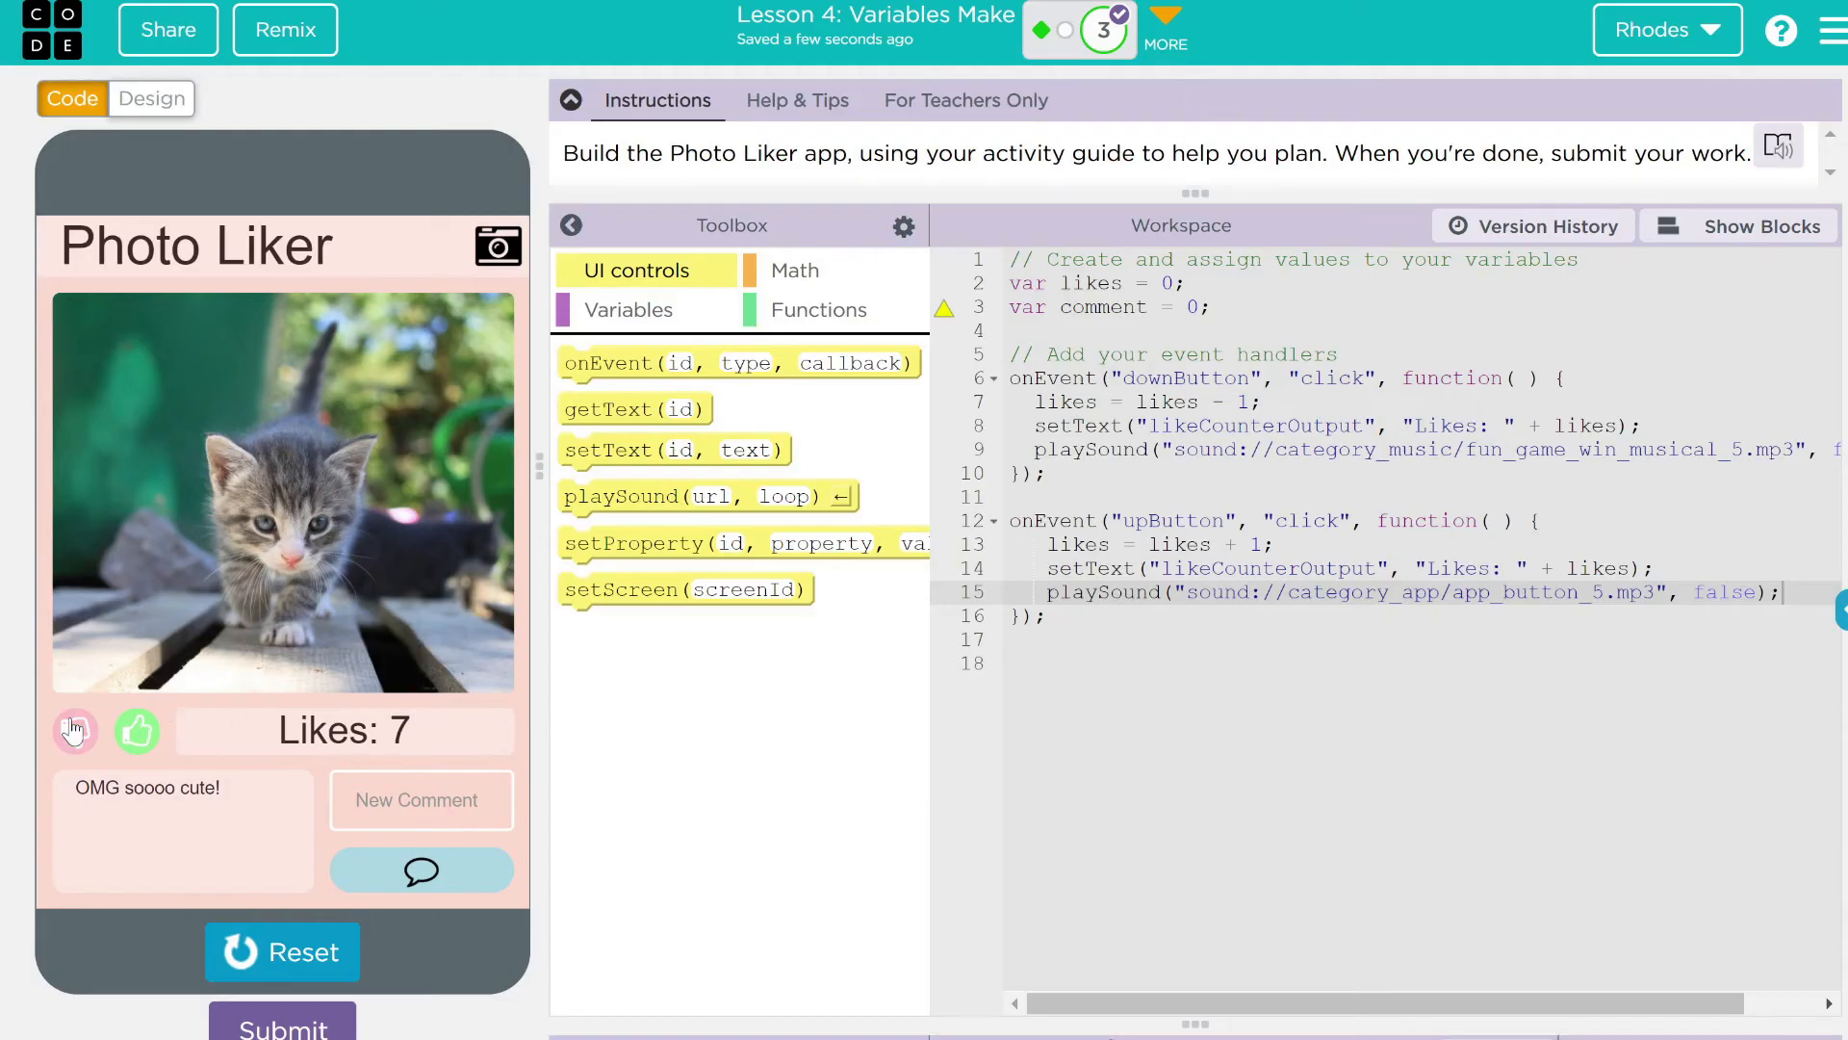
mouse_move(406, 737)
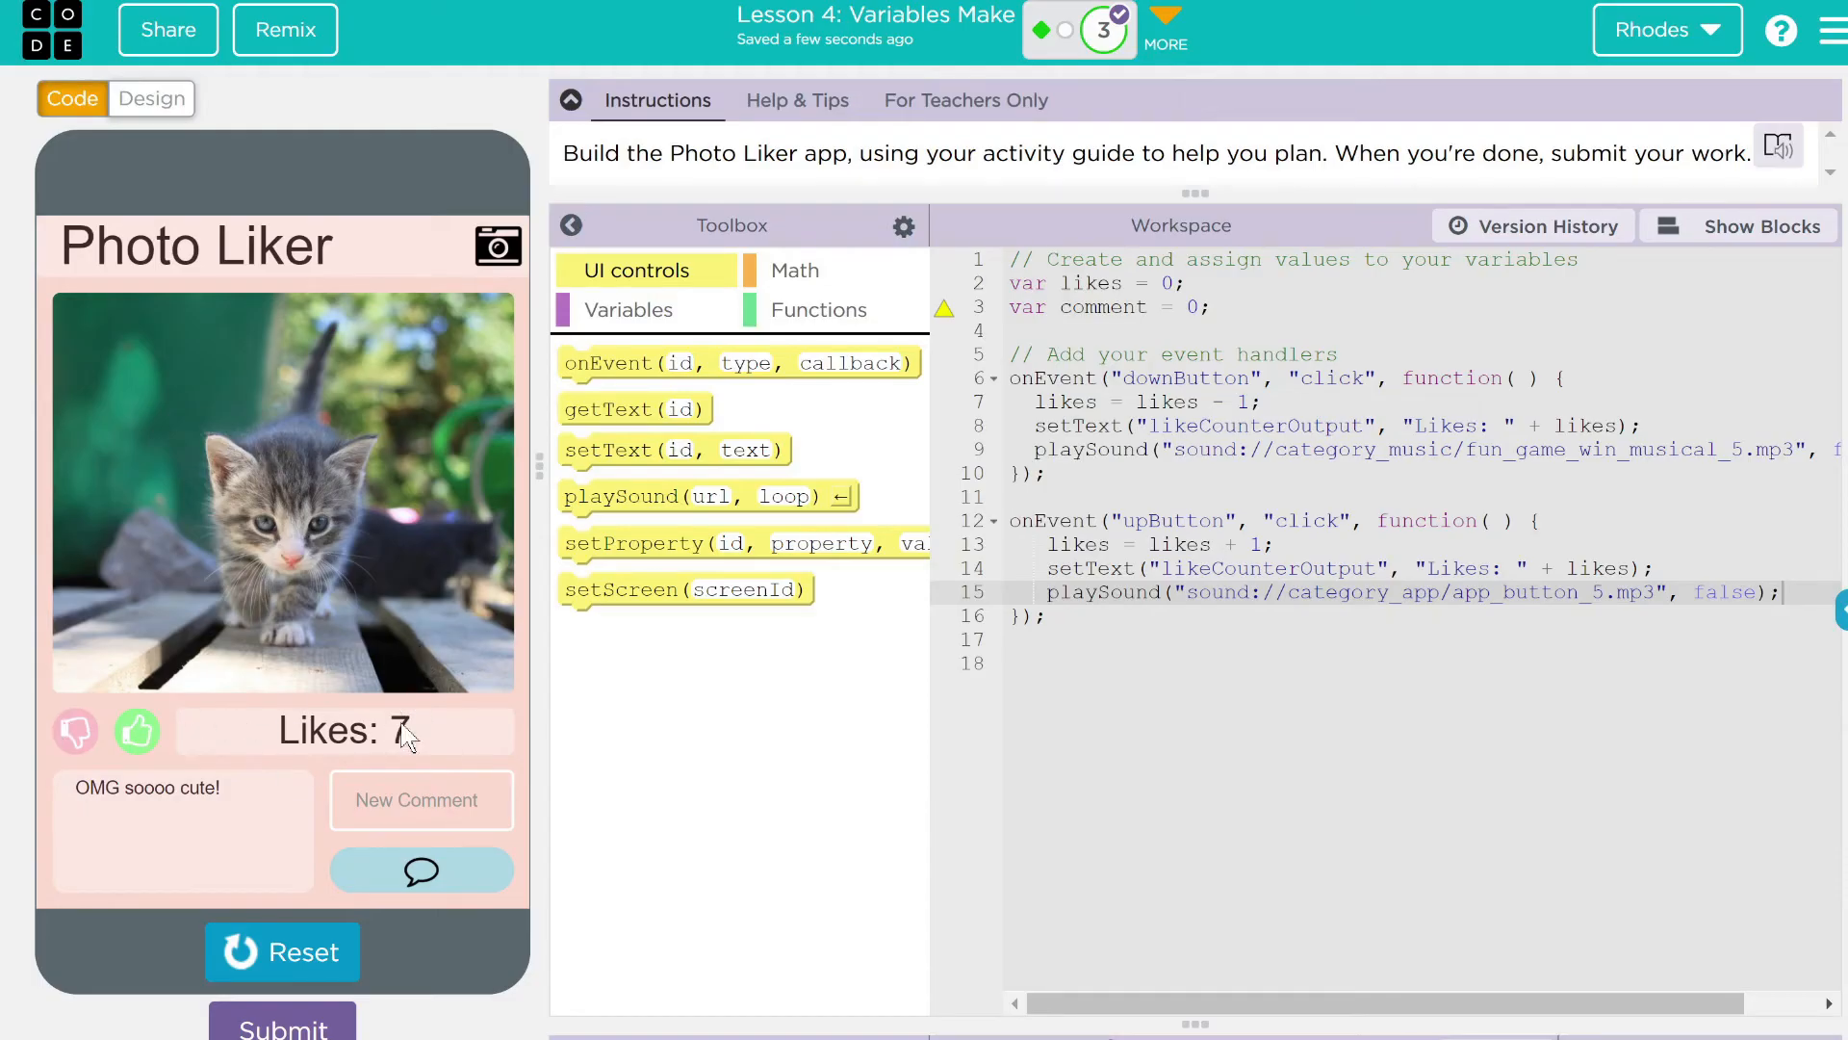
mouse_move(273, 864)
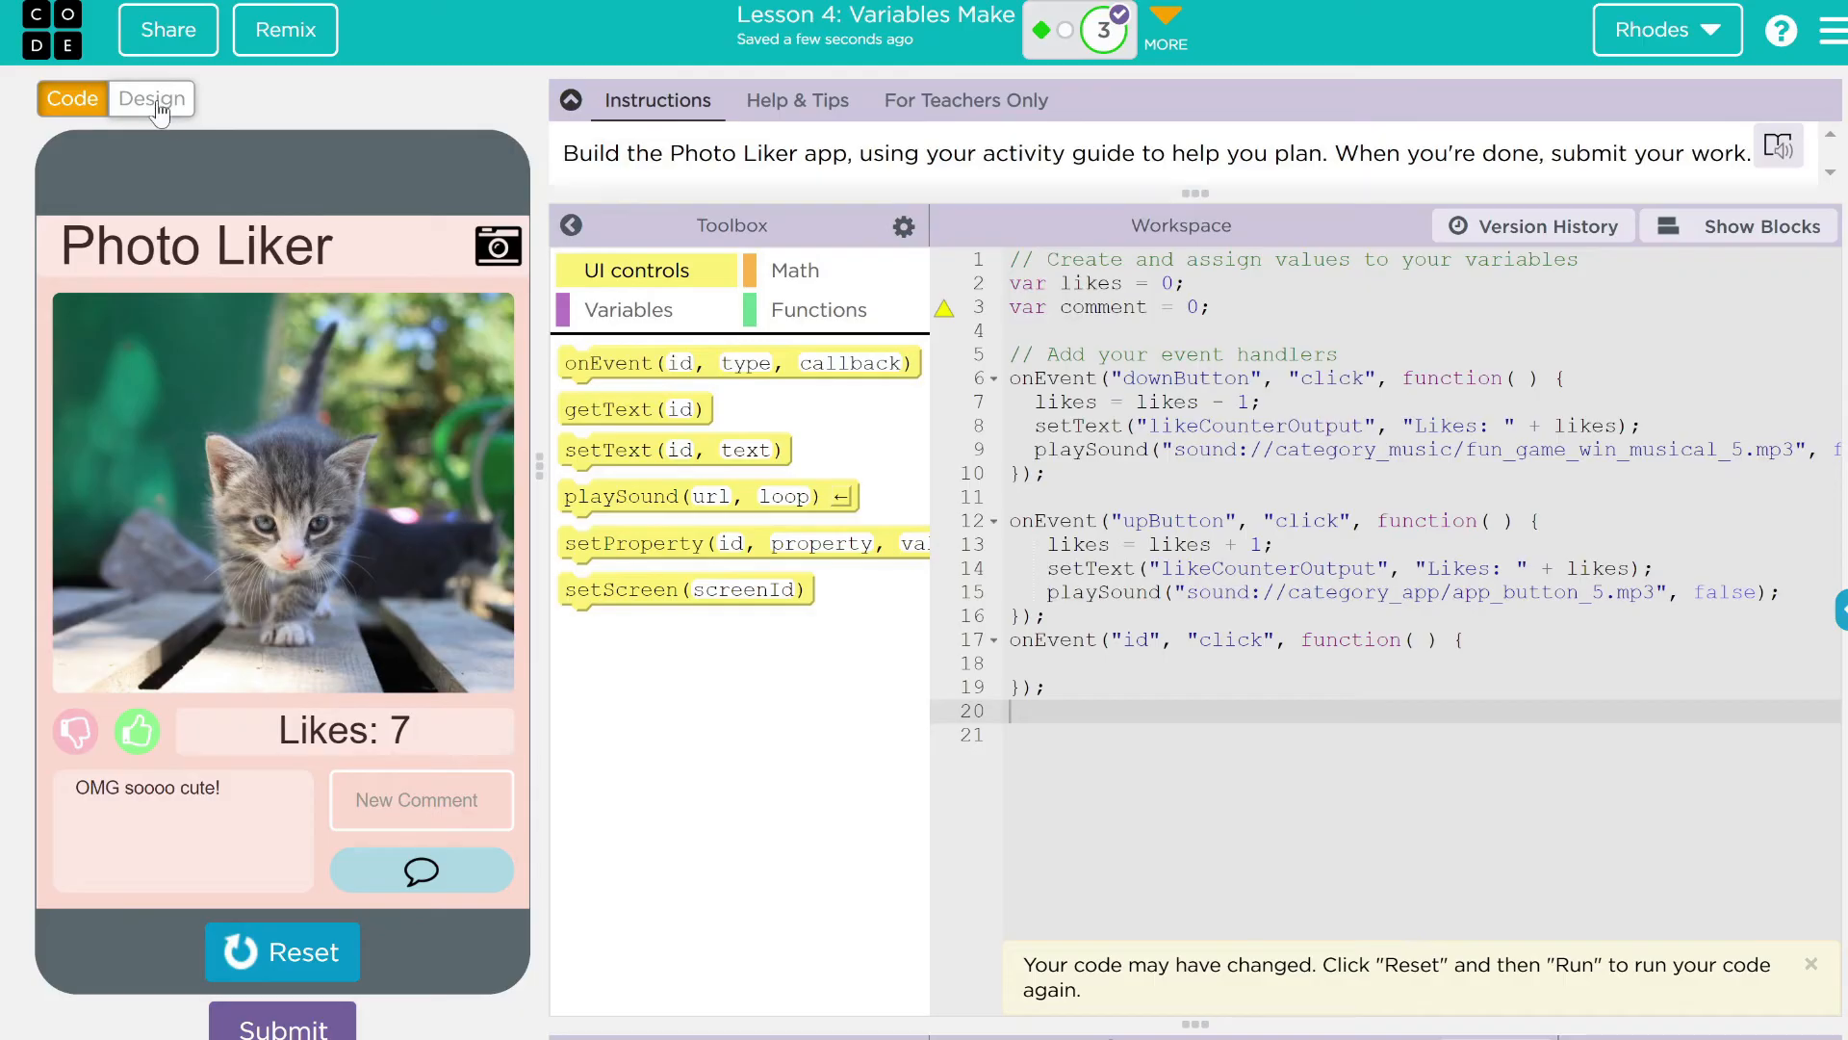
Write comment = comment + "\n" + getText("newCommentInput") in the new click handler
left_click(150, 98)
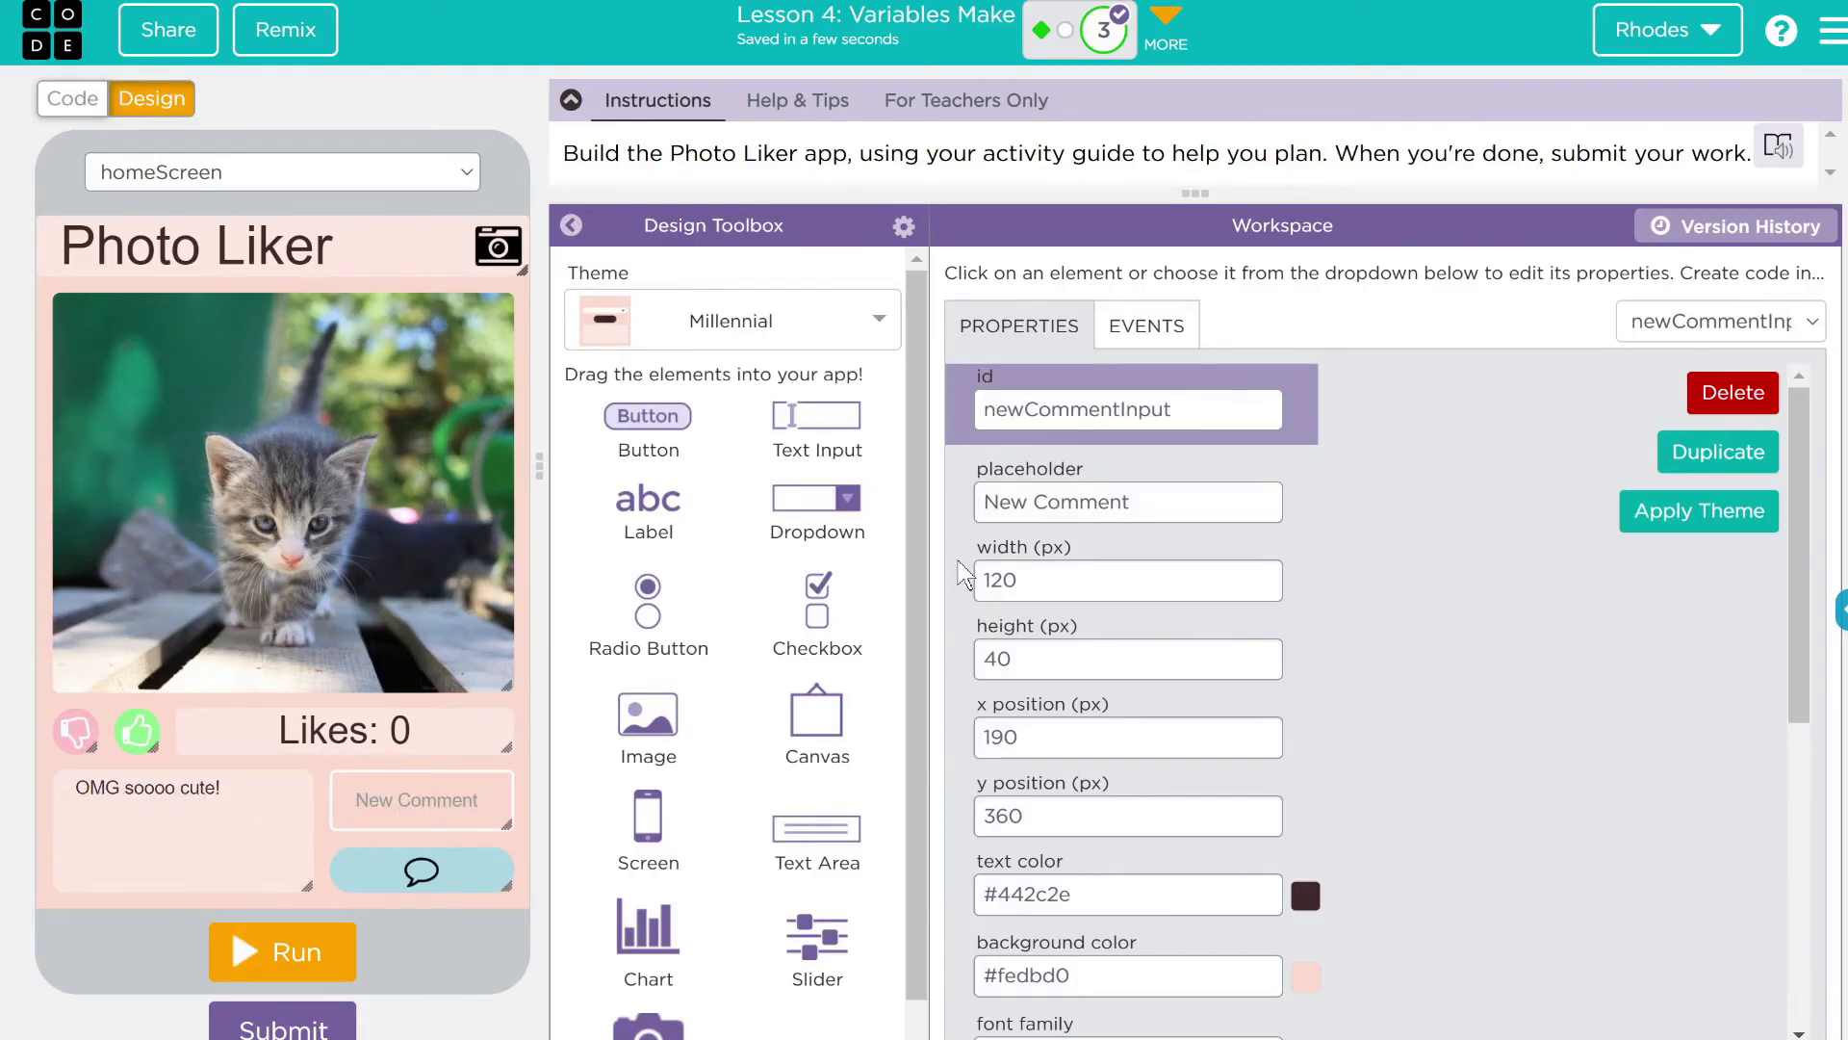
mouse_move(928, 574)
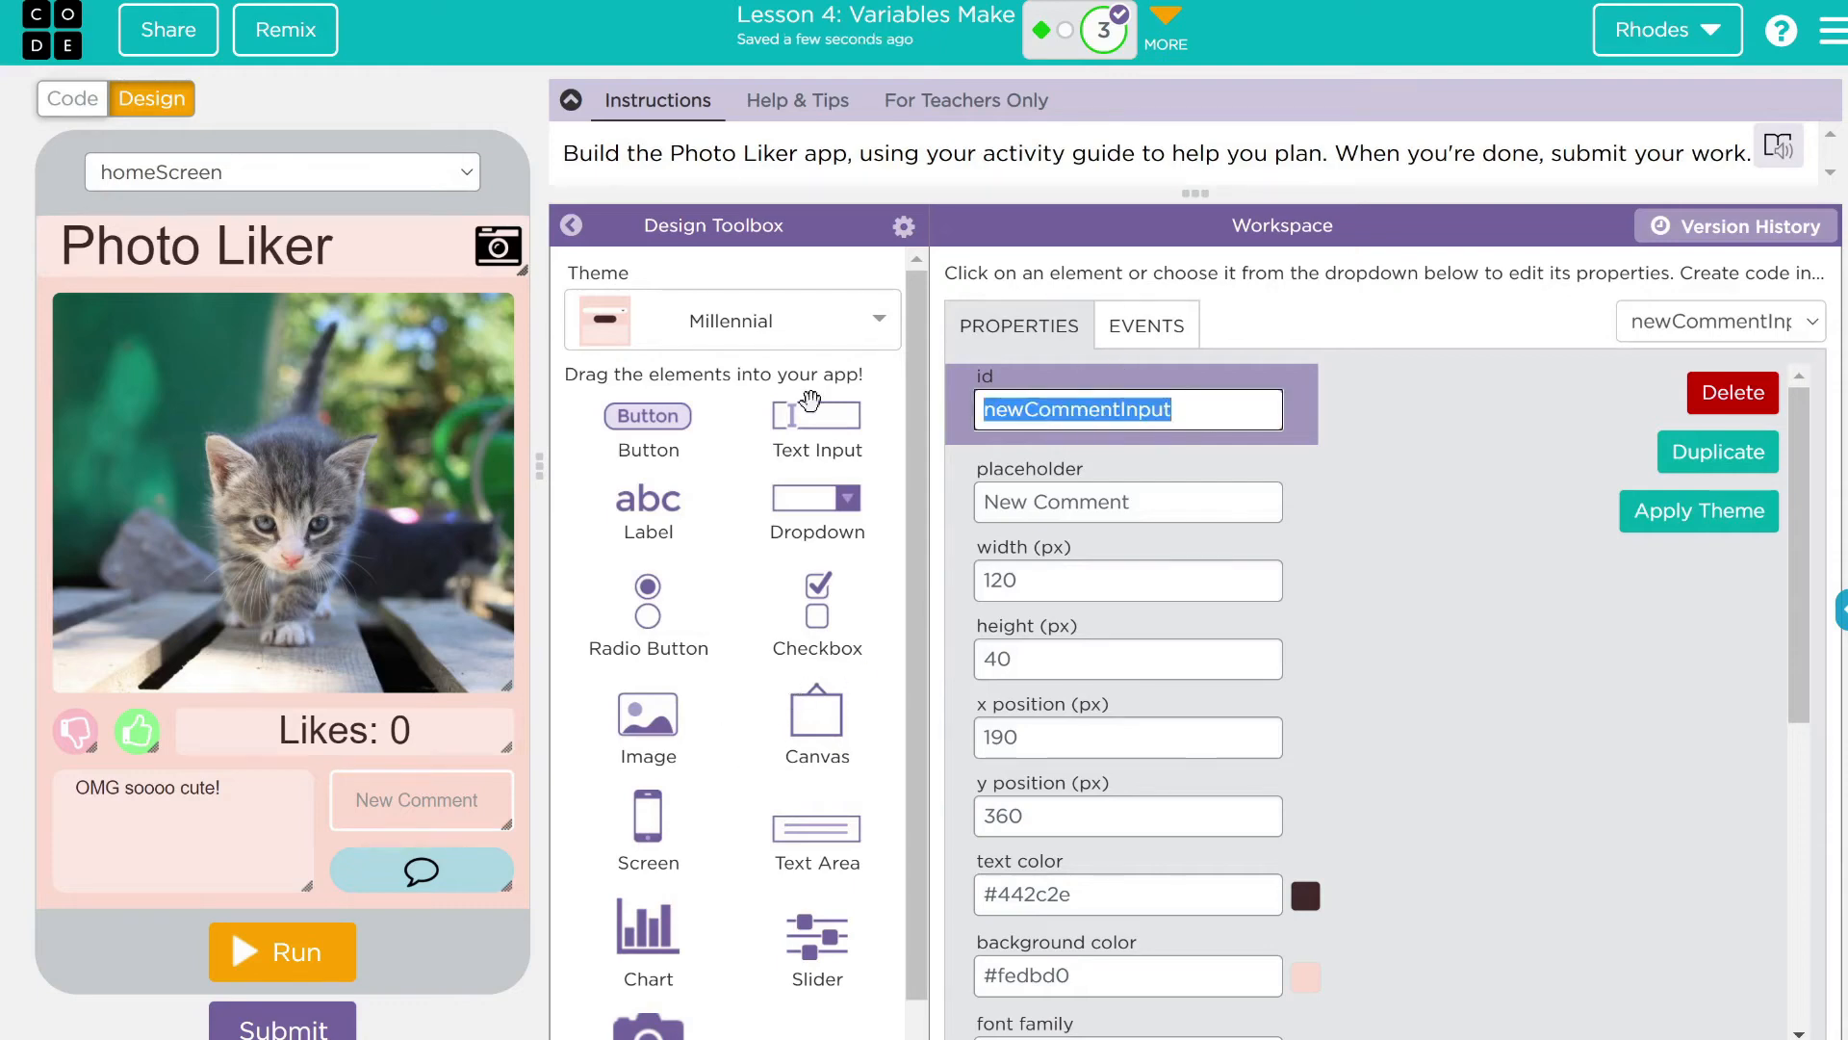
mouse_move(862, 393)
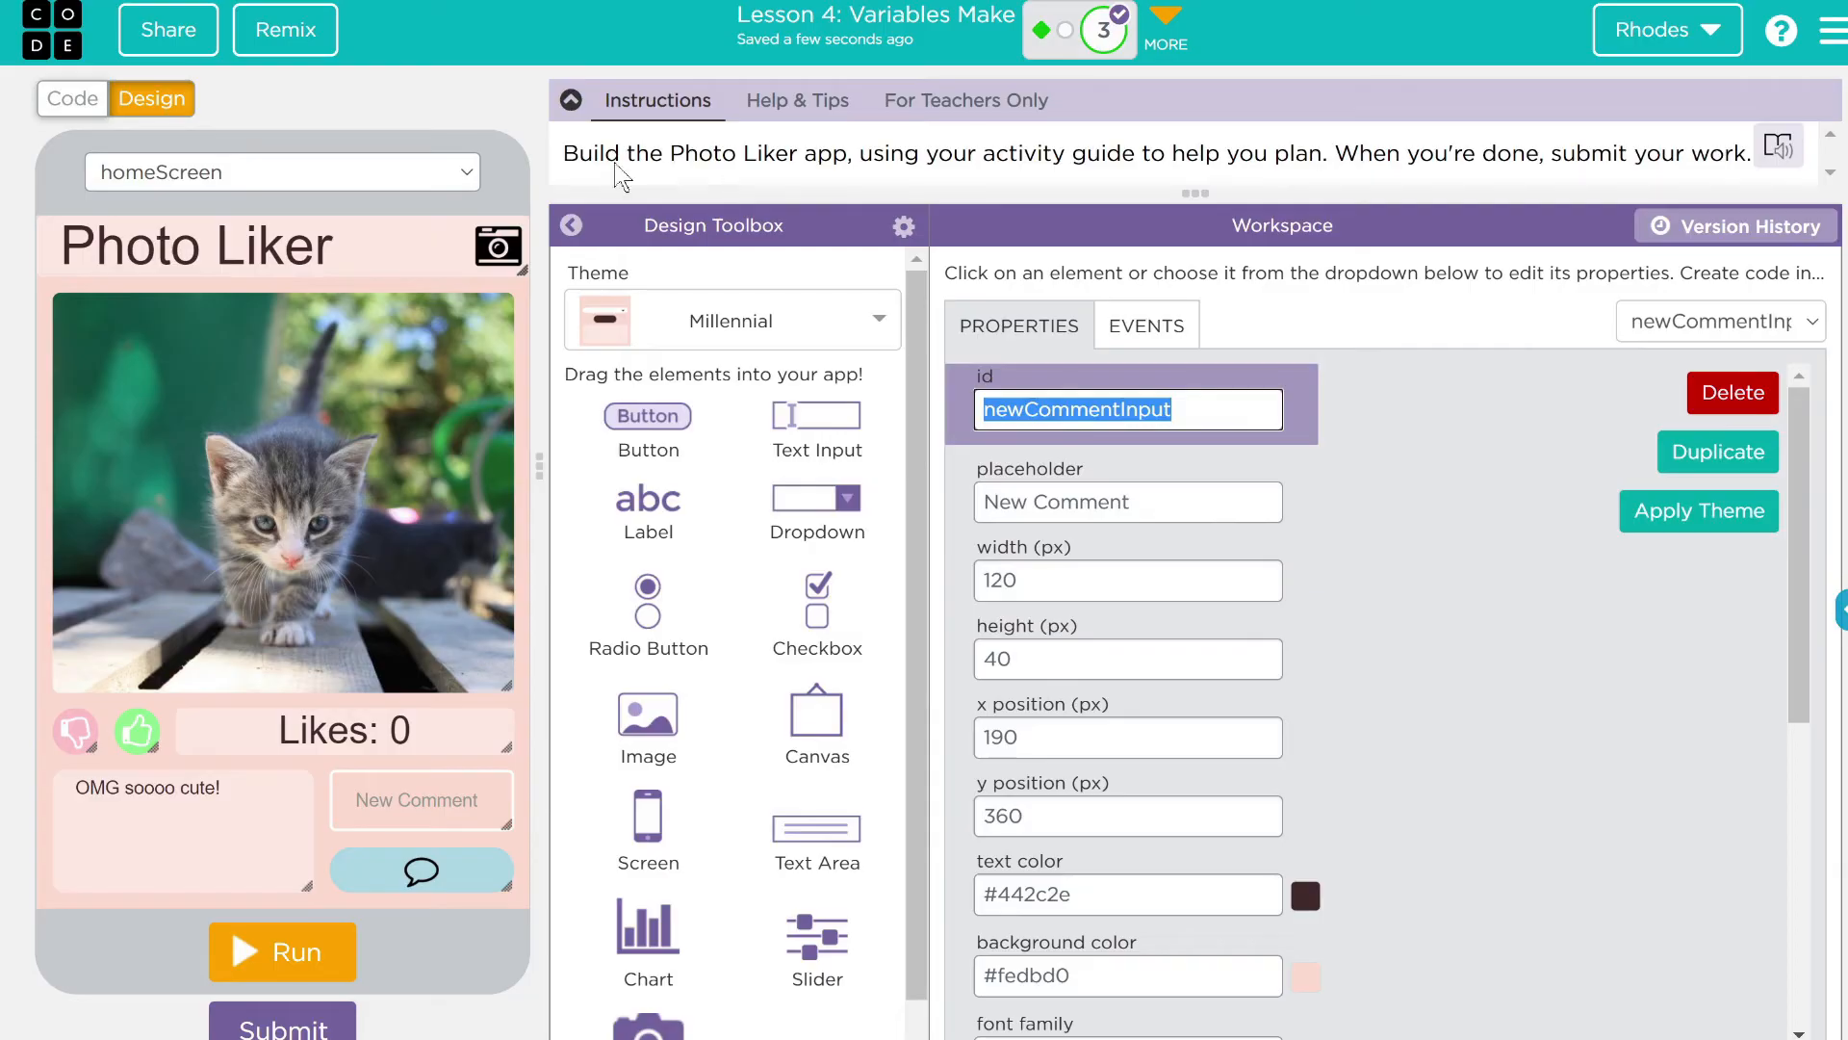
left_click(71, 98)
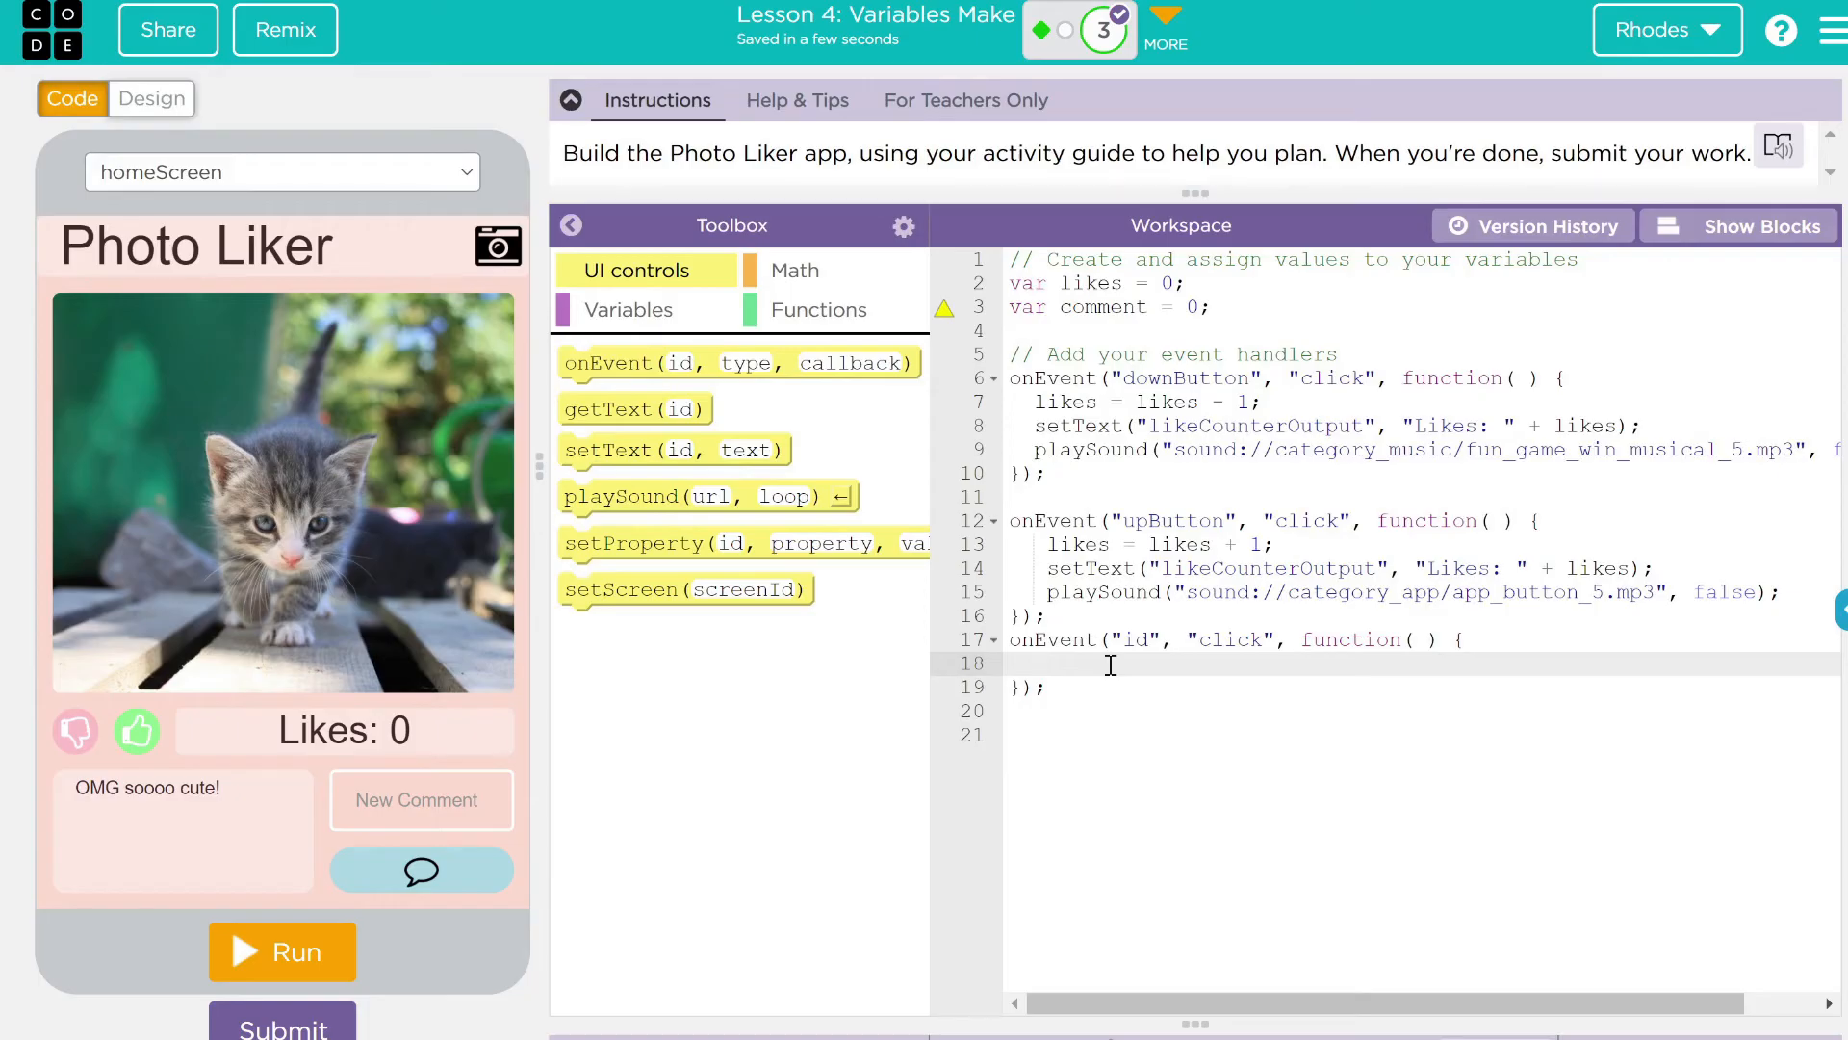
type("comment")
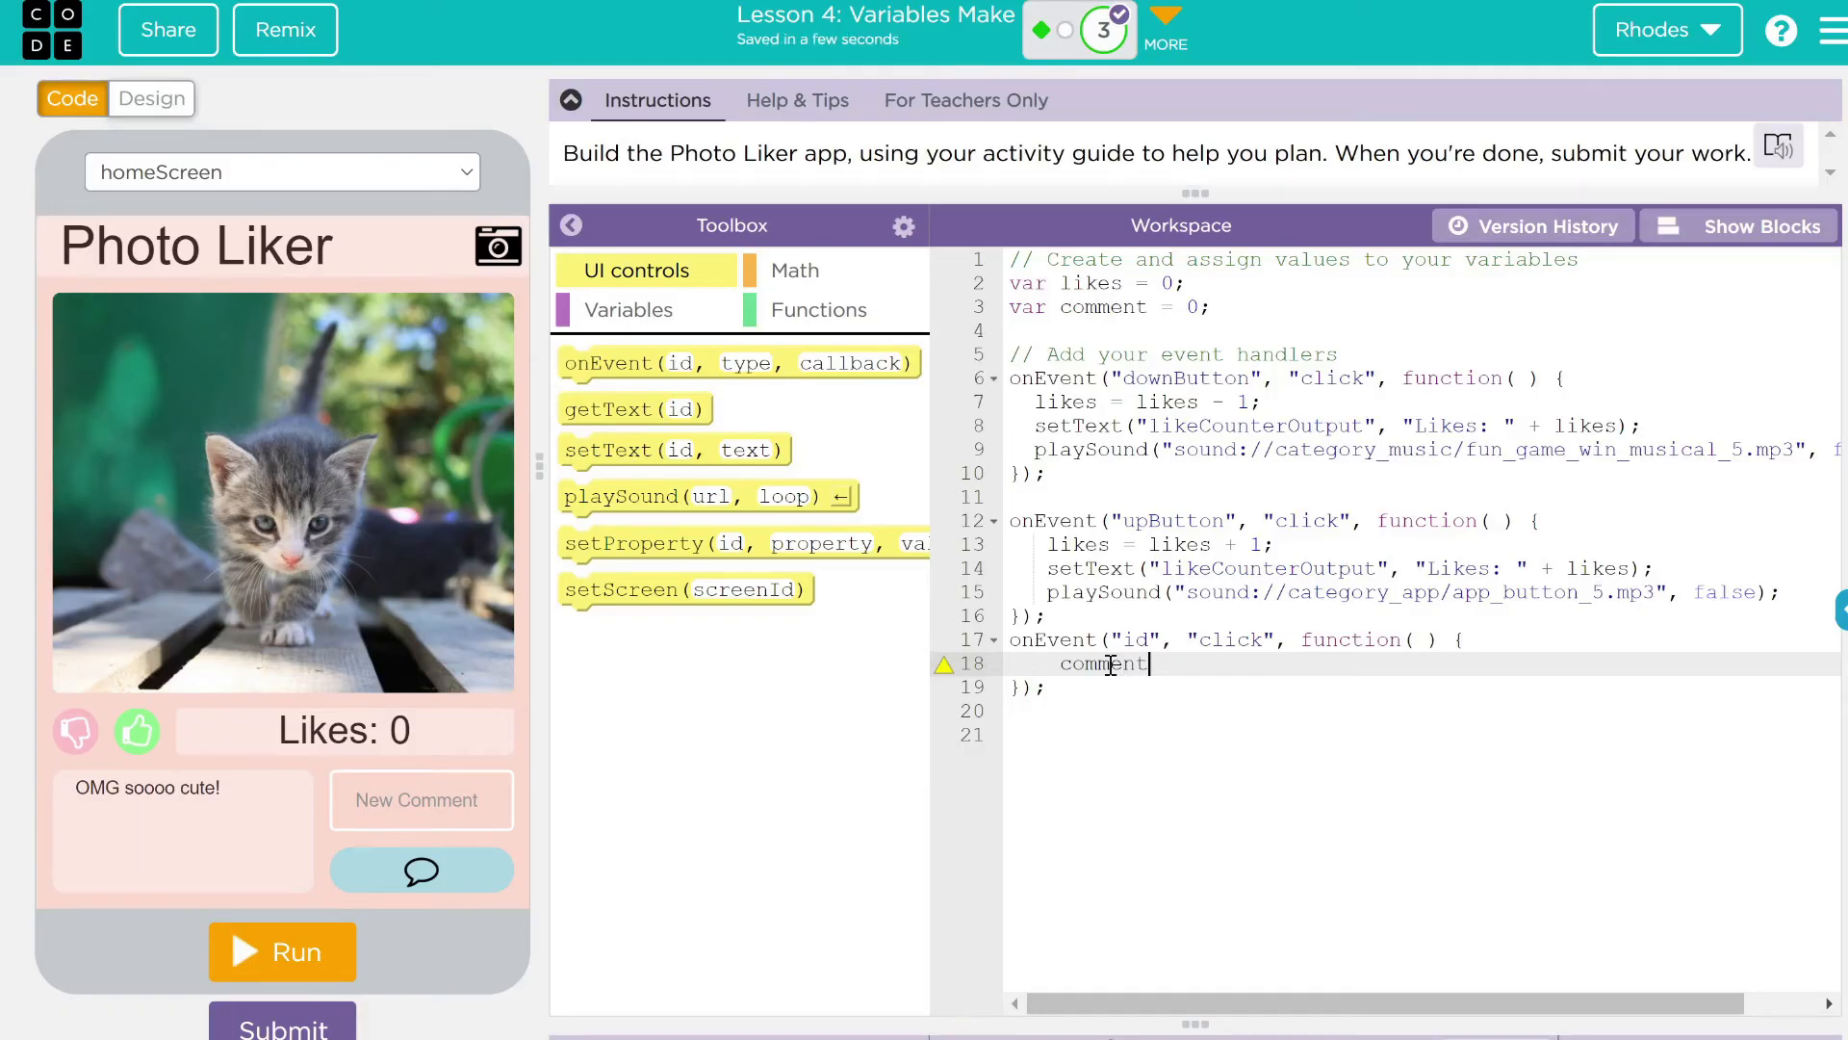
type("=")
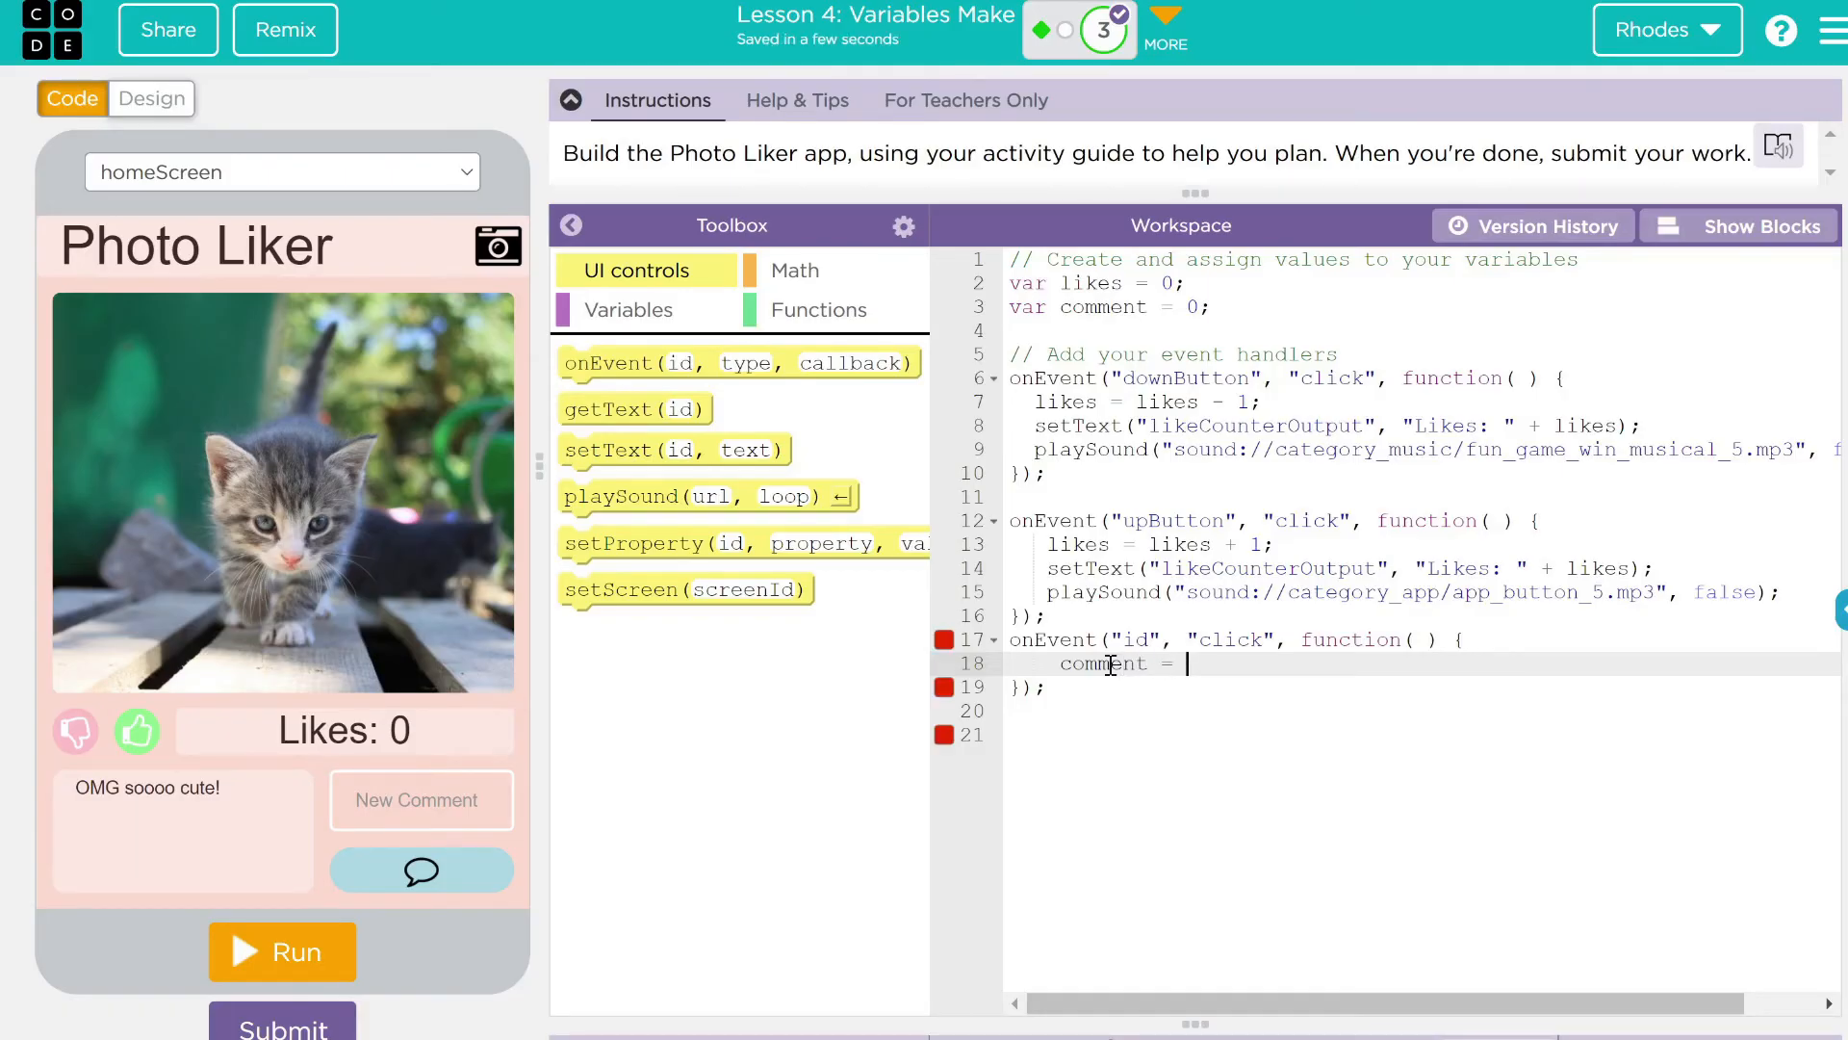
type("comm")
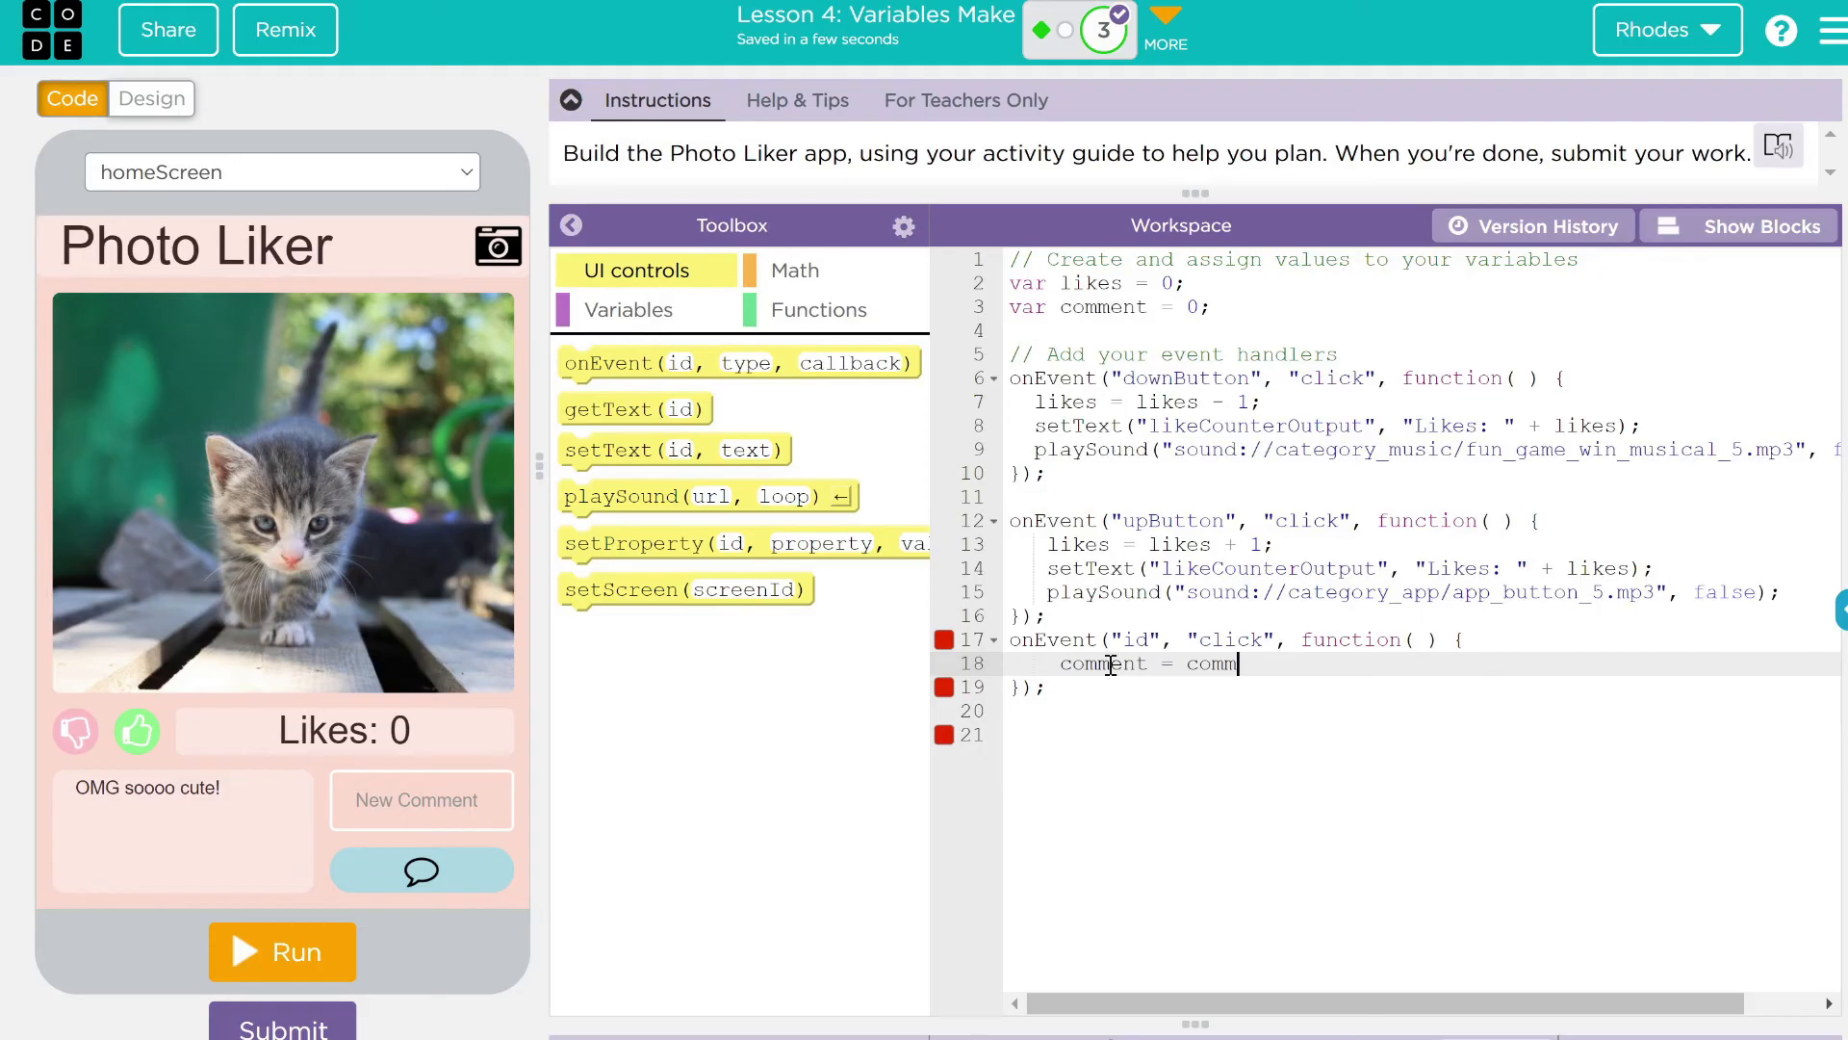
type("coment")
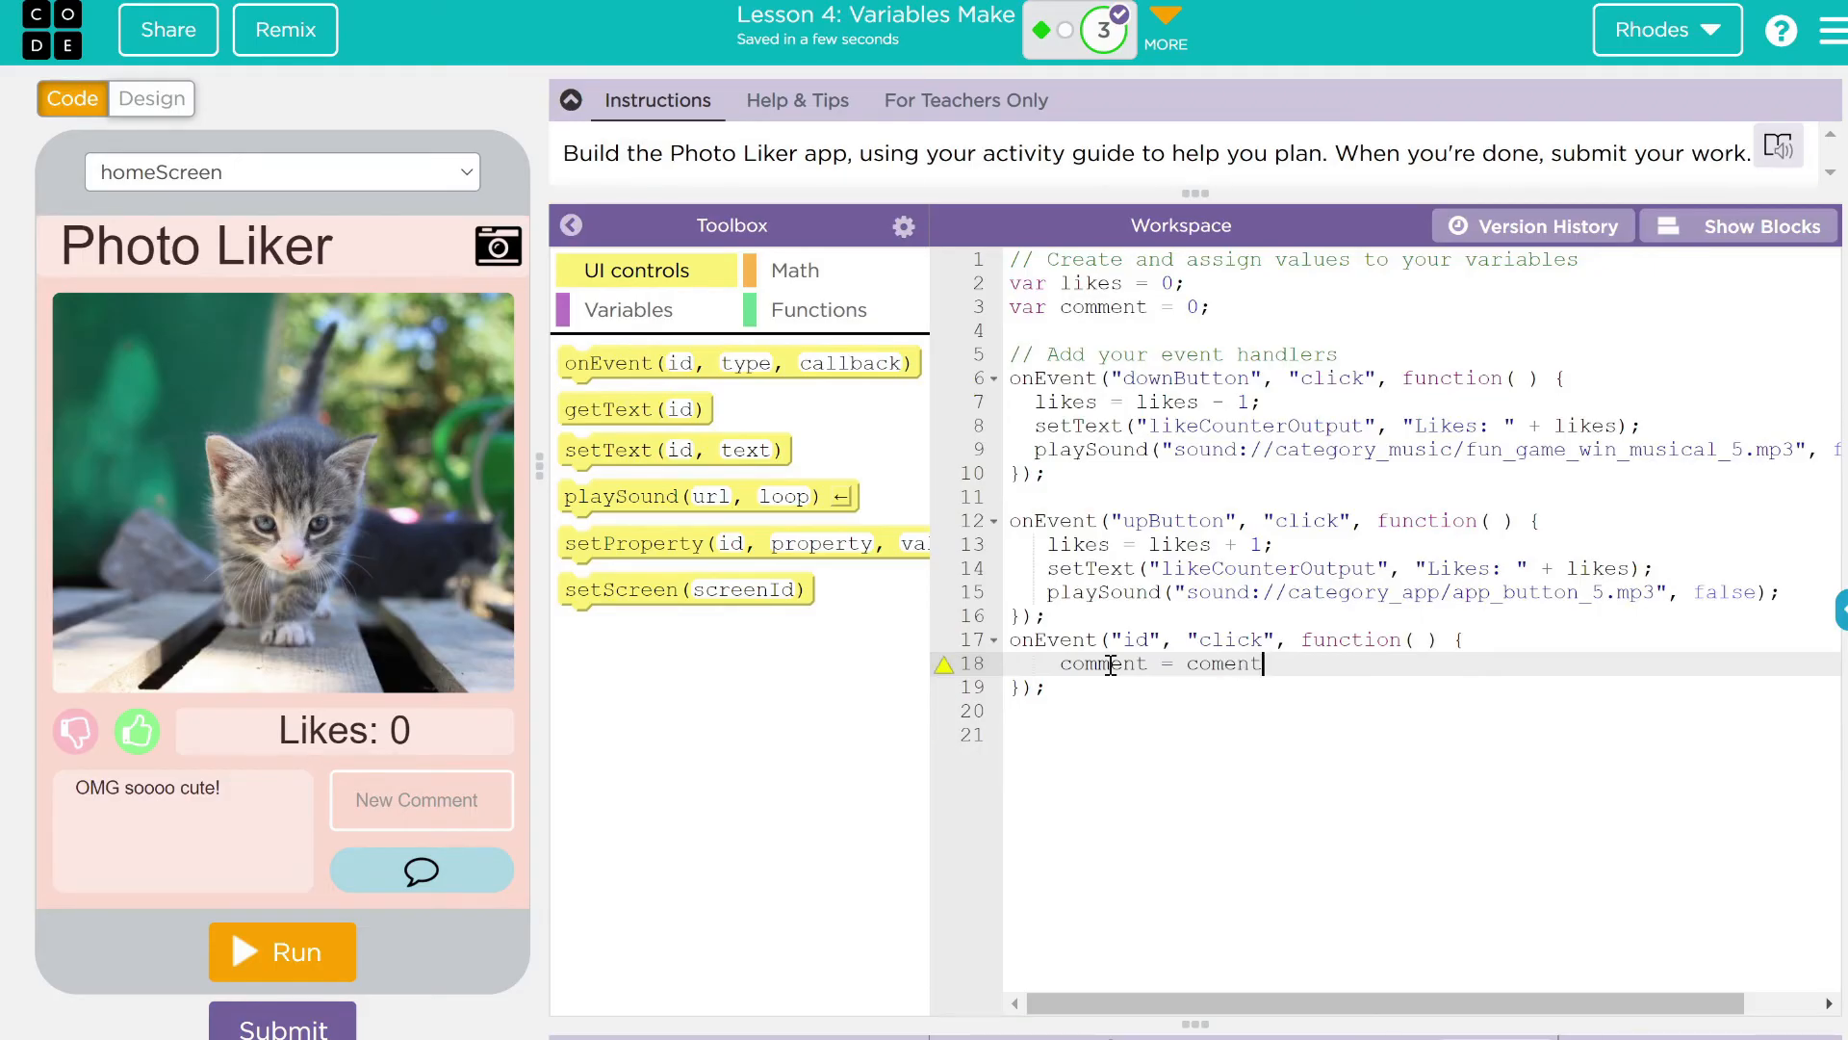
key("Backspace")
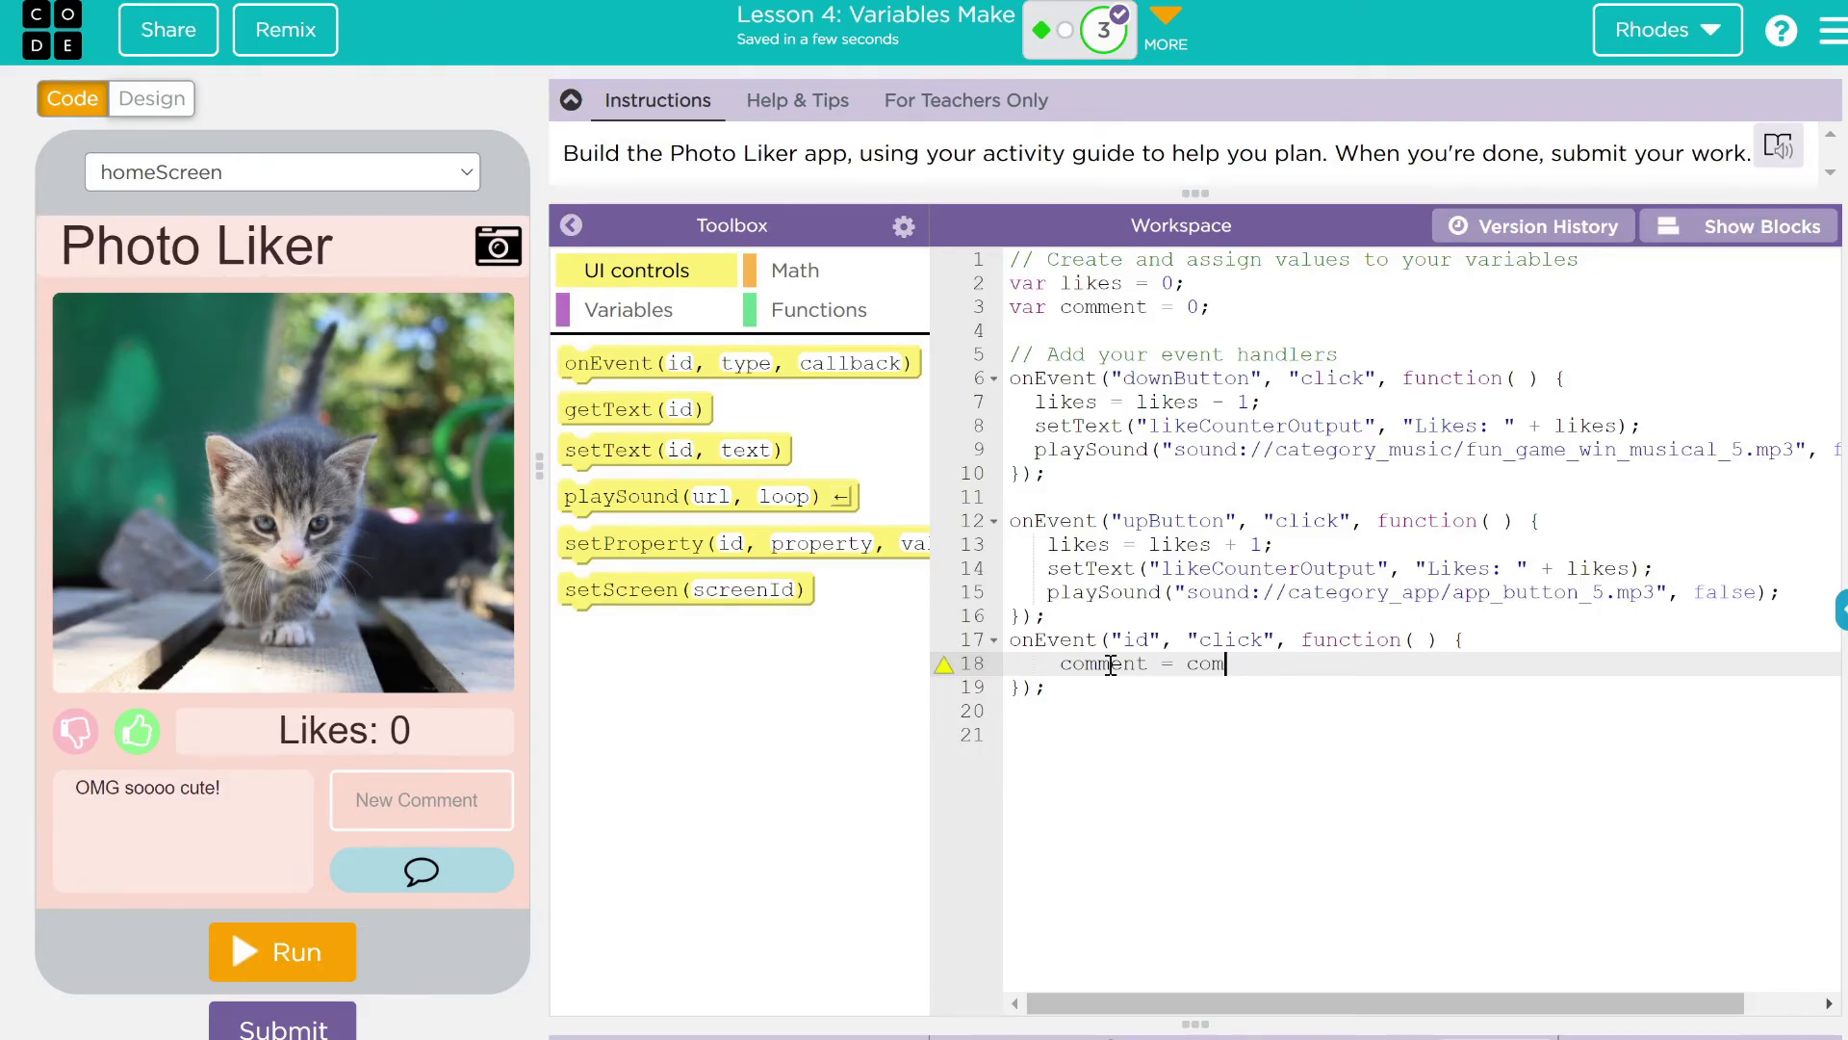
type("ment")
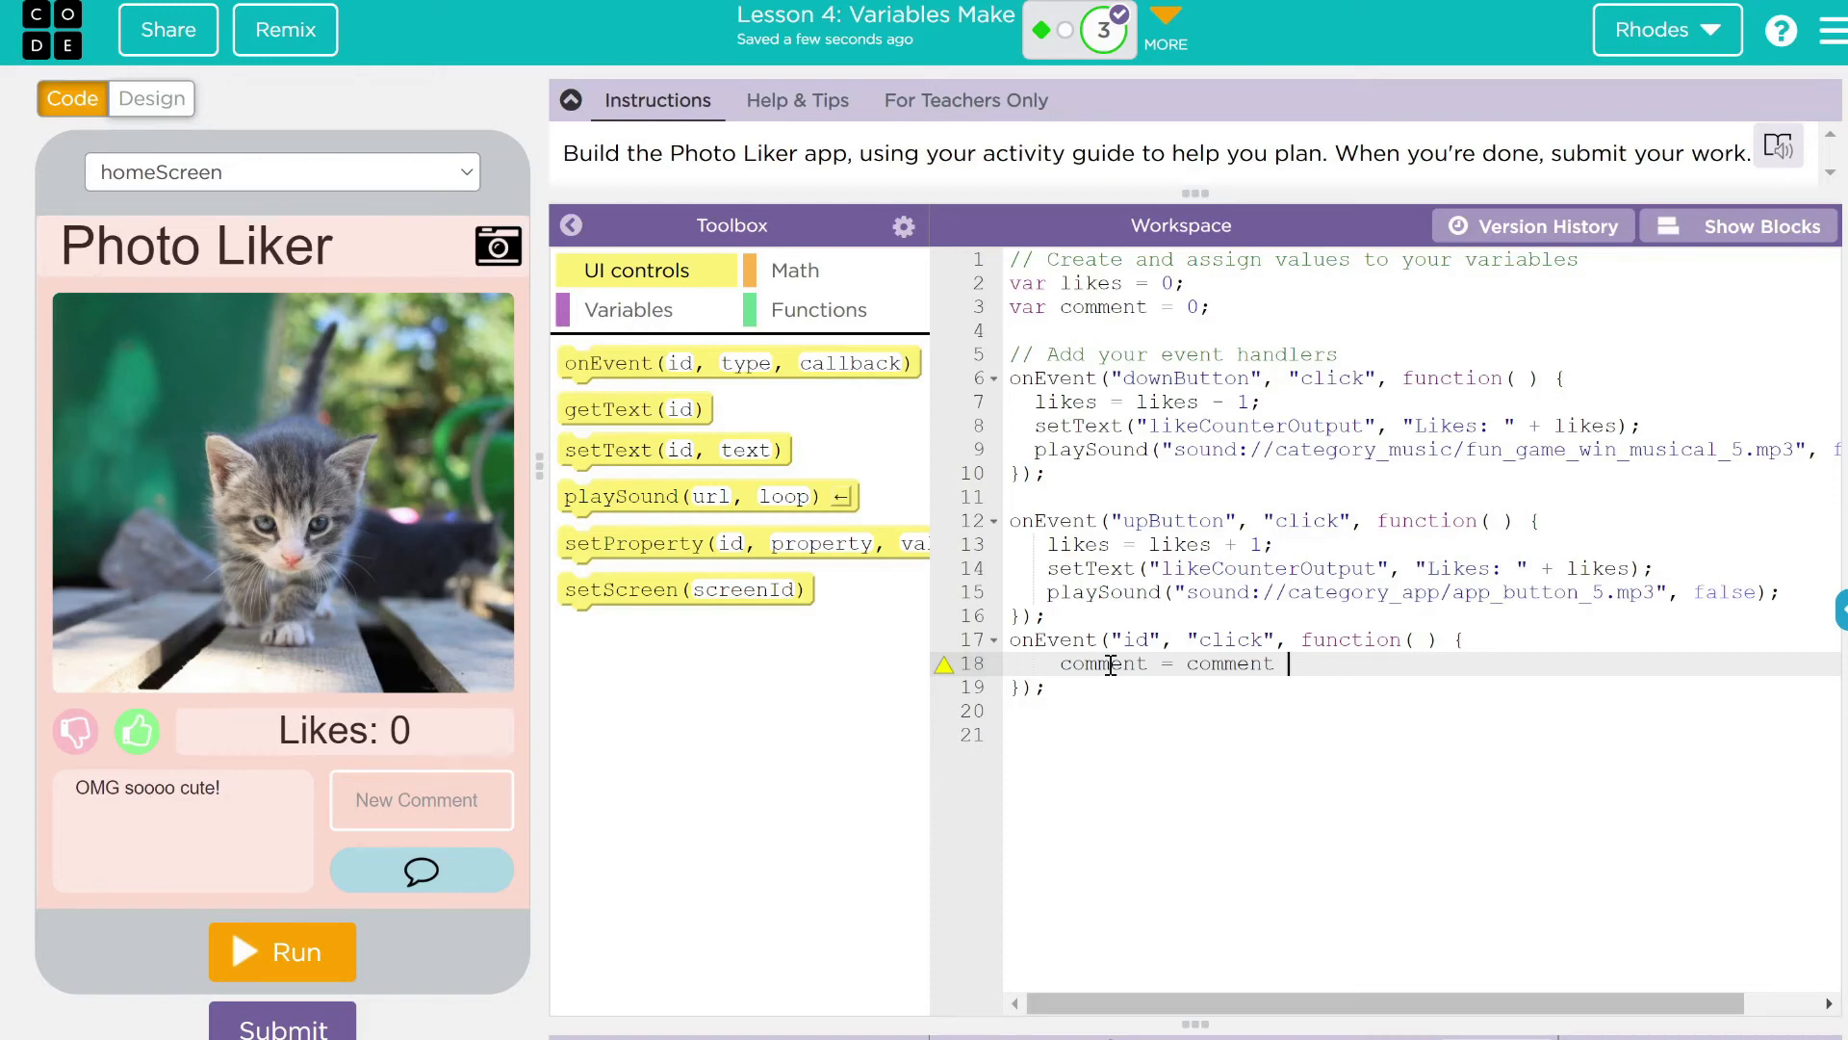
type("+")
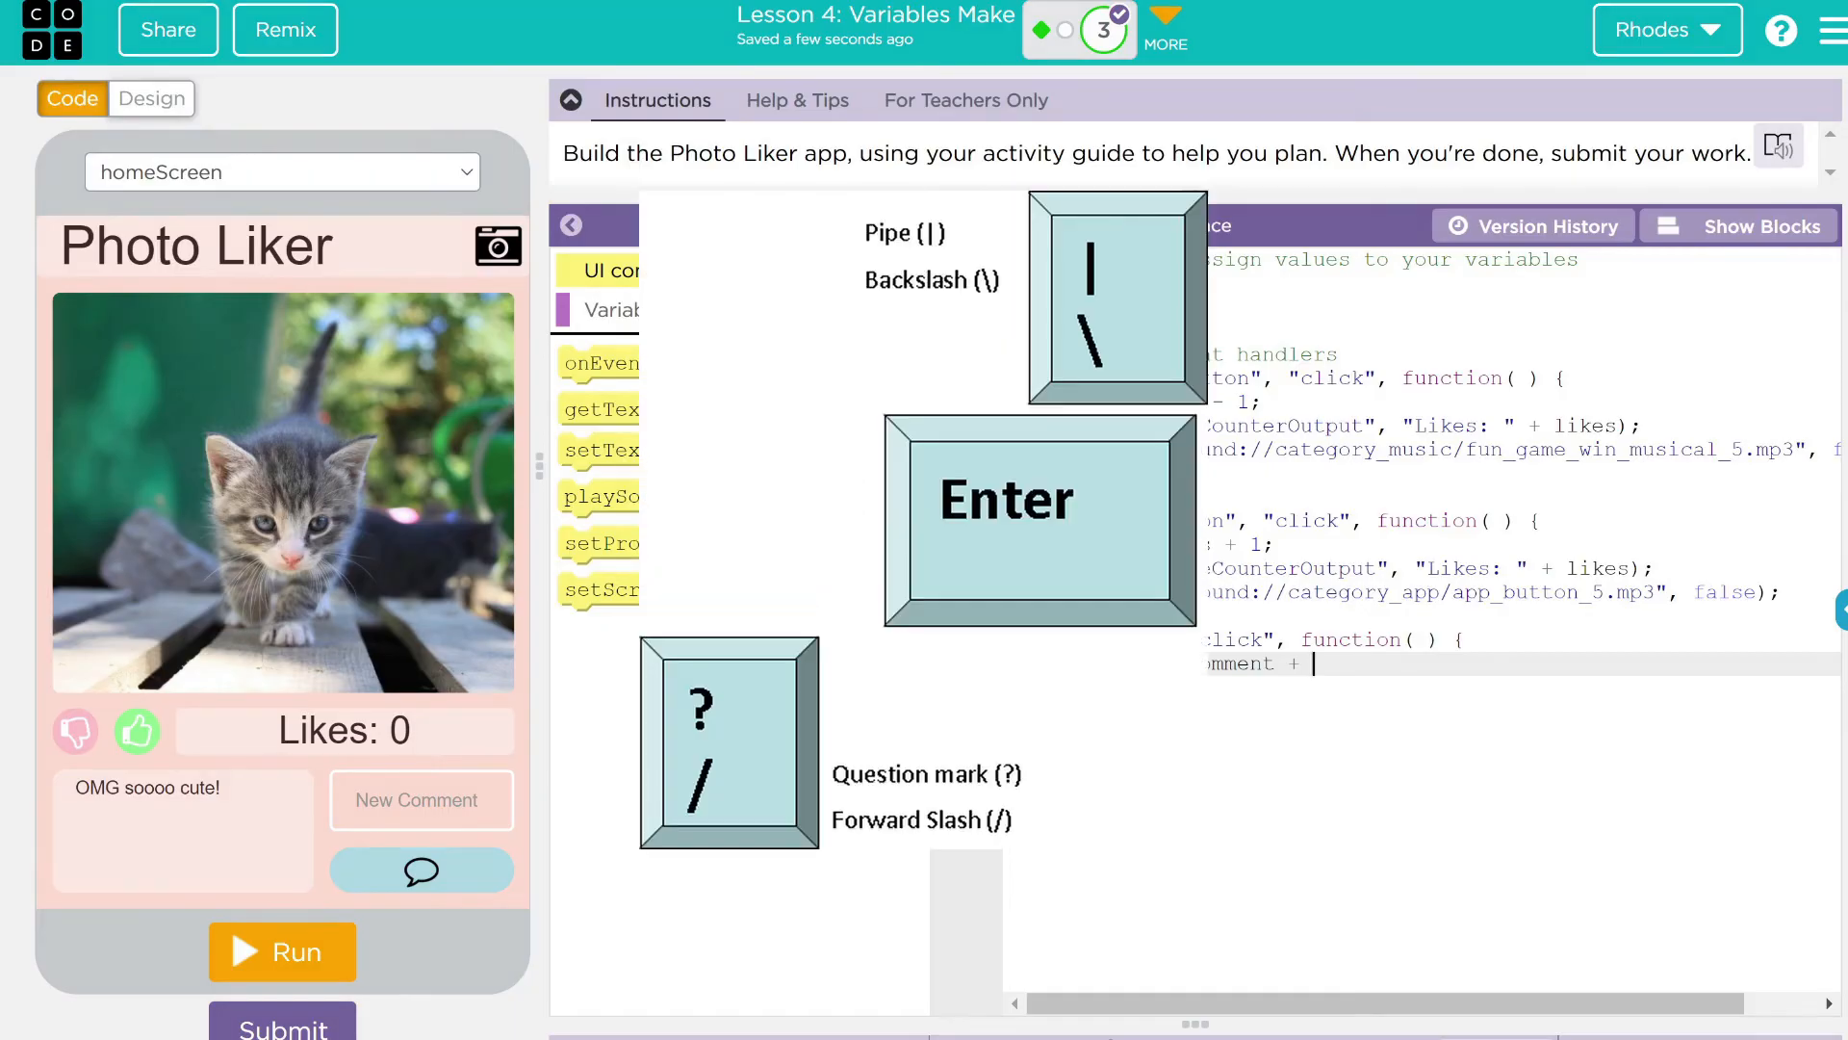
type("\\n")
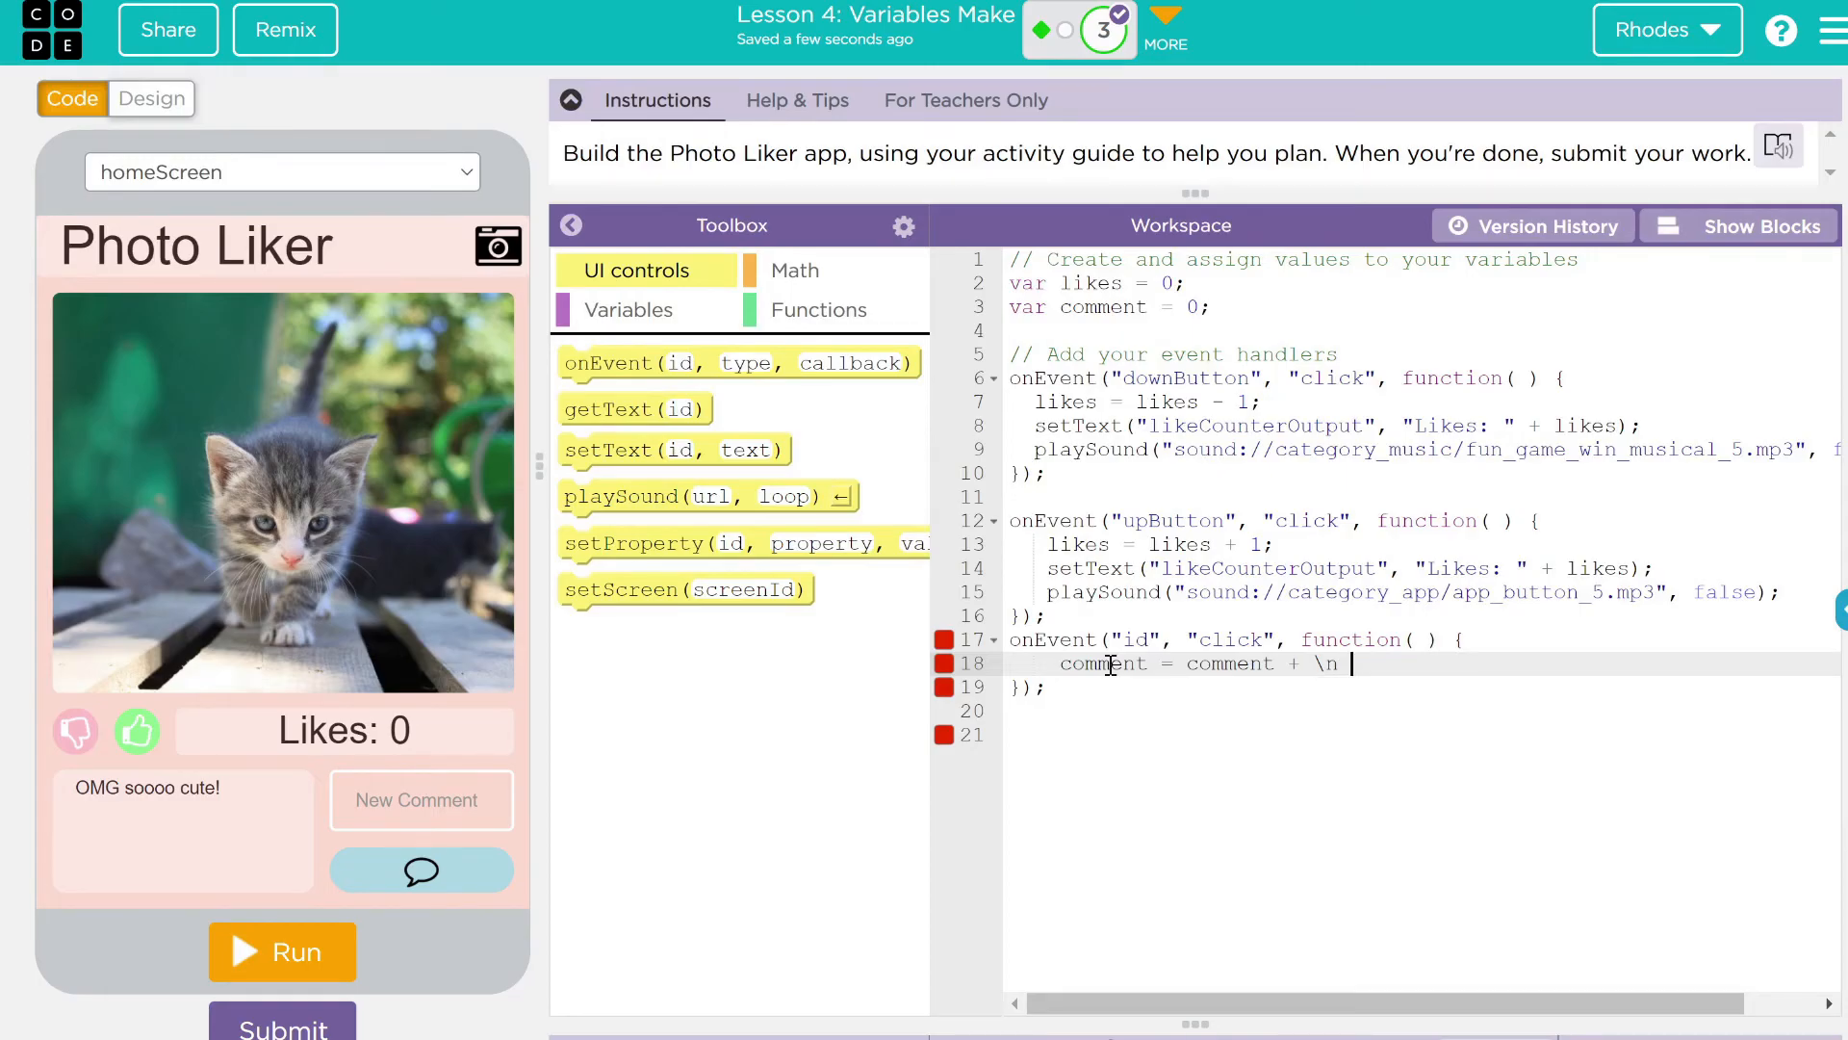
type("+ getText(\"id")
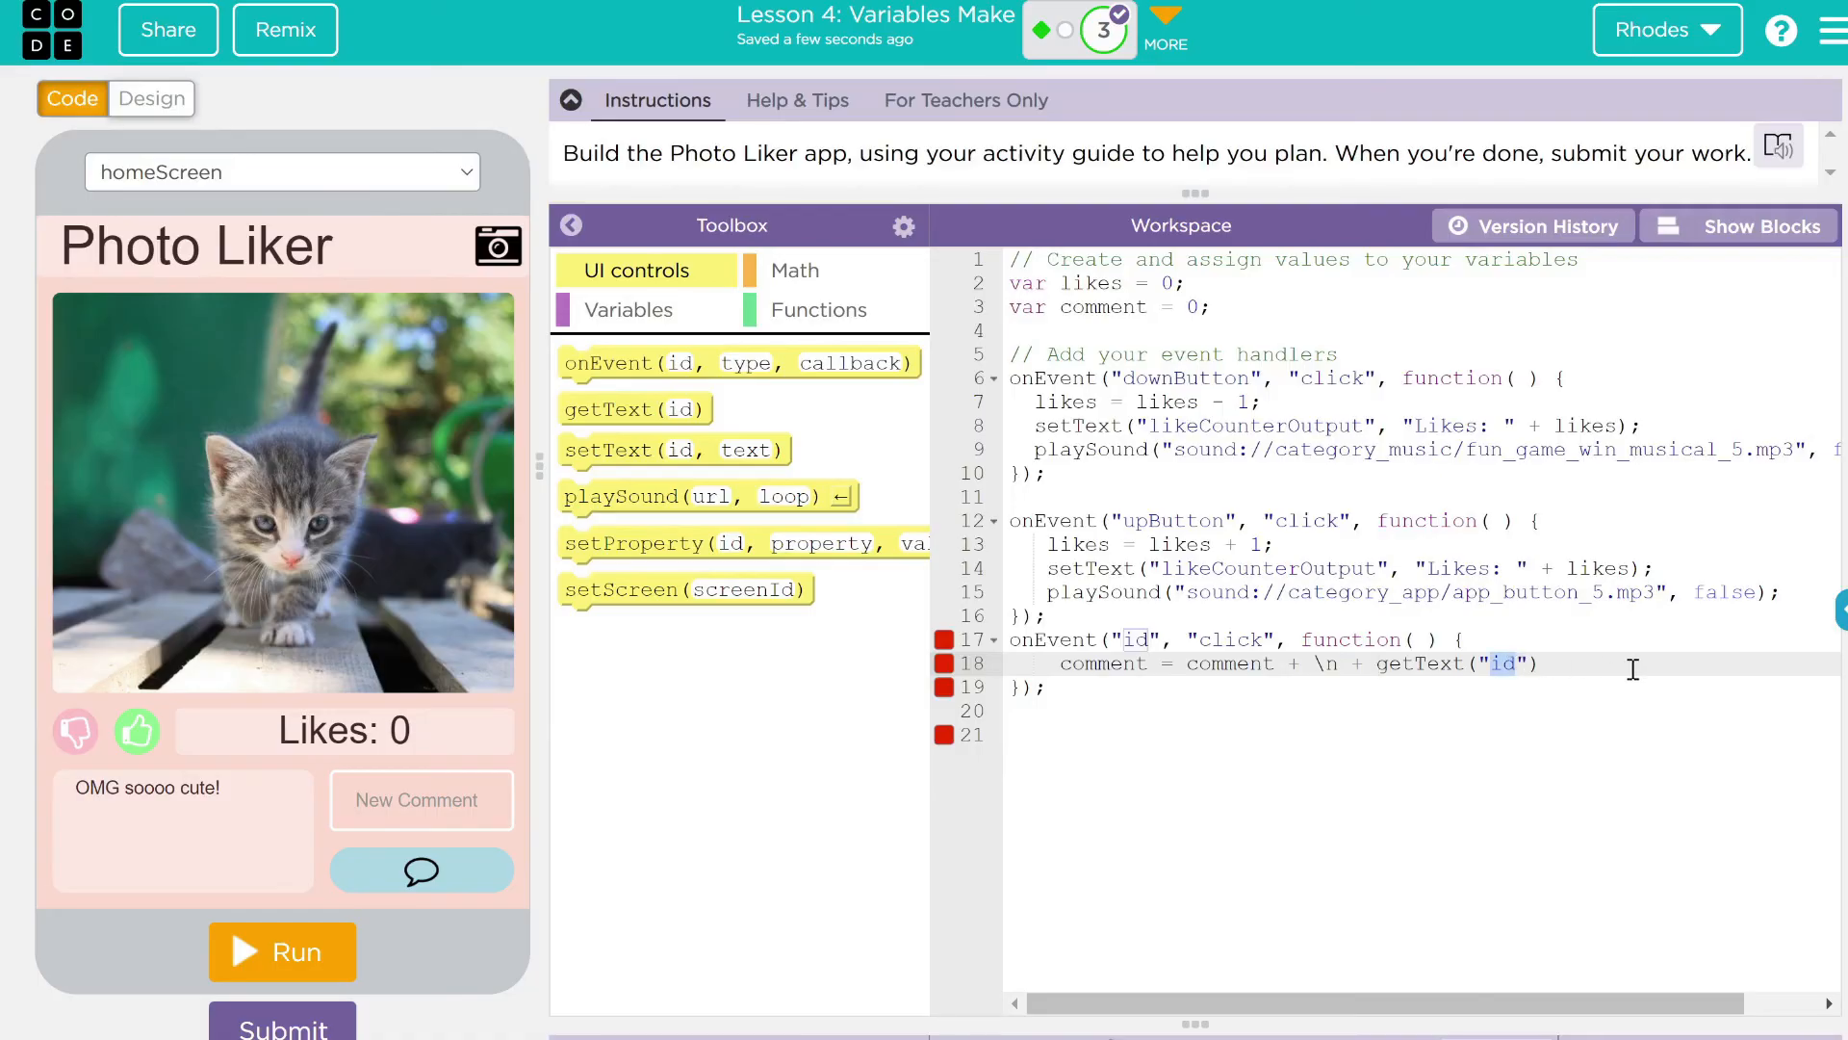
type("newCommentInput")
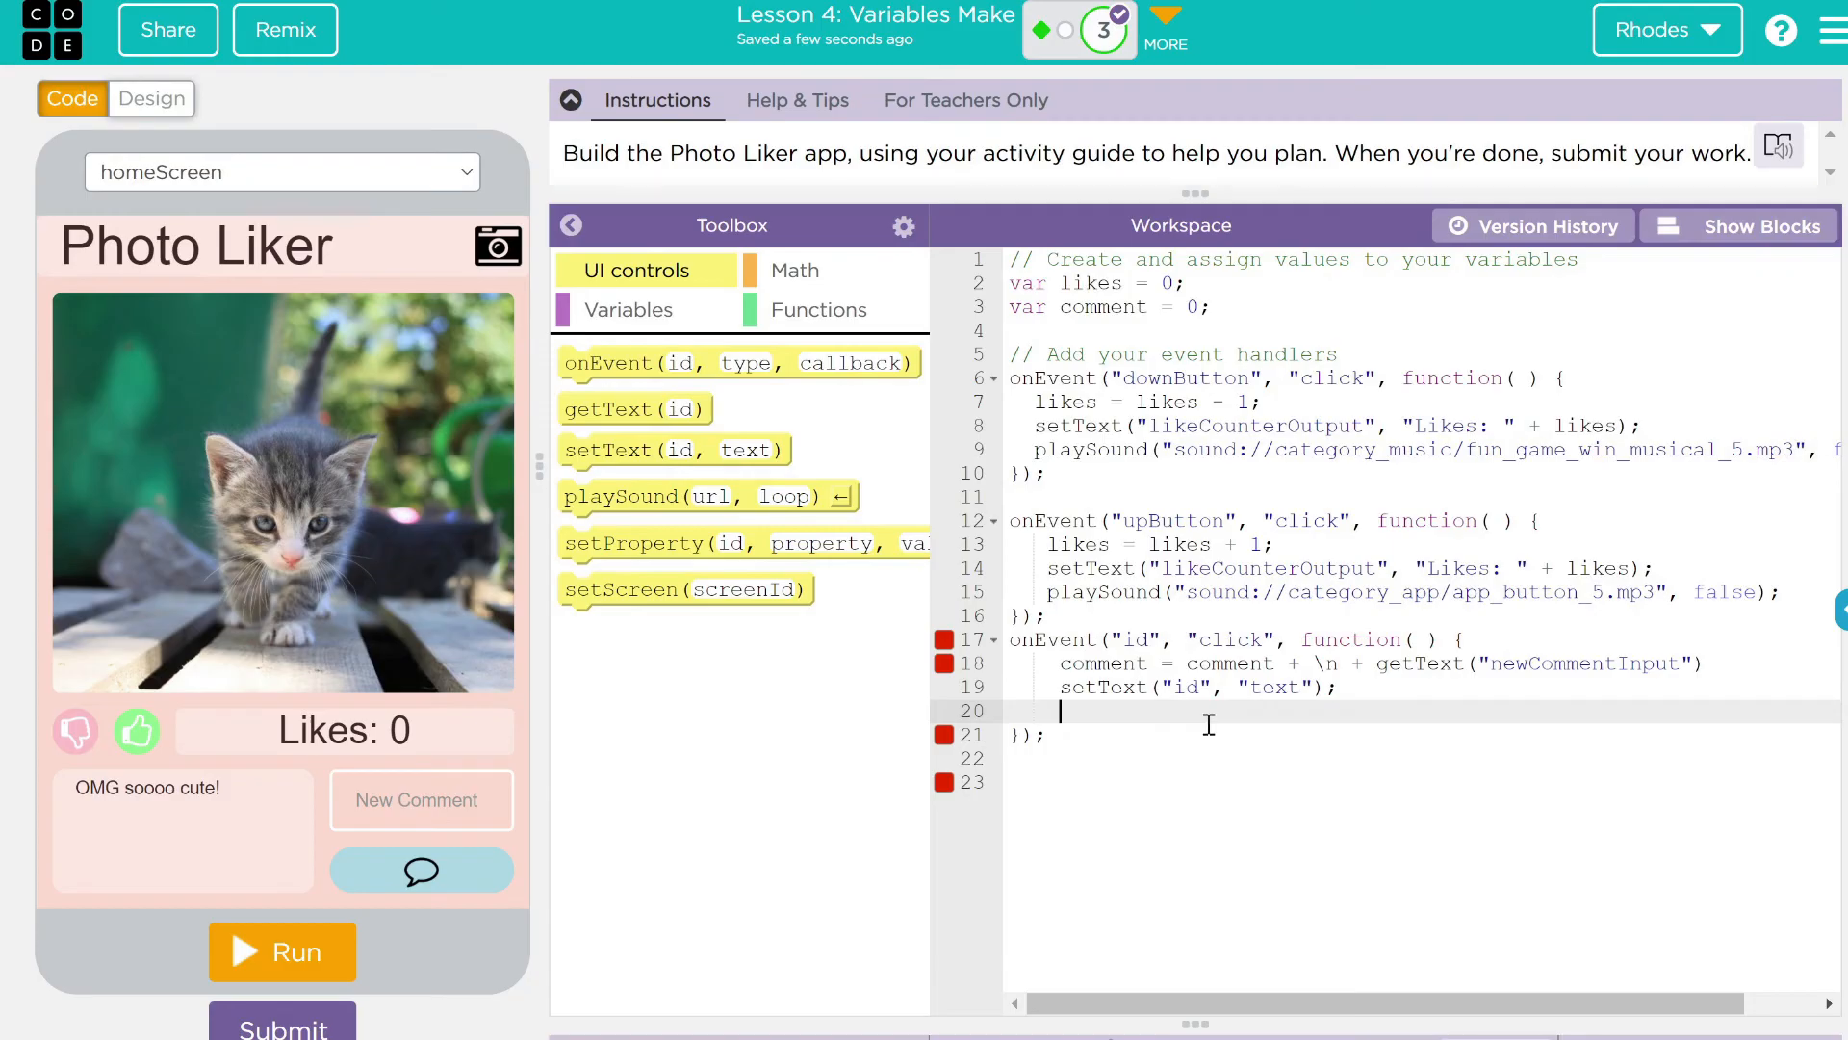
mouse_move(248, 841)
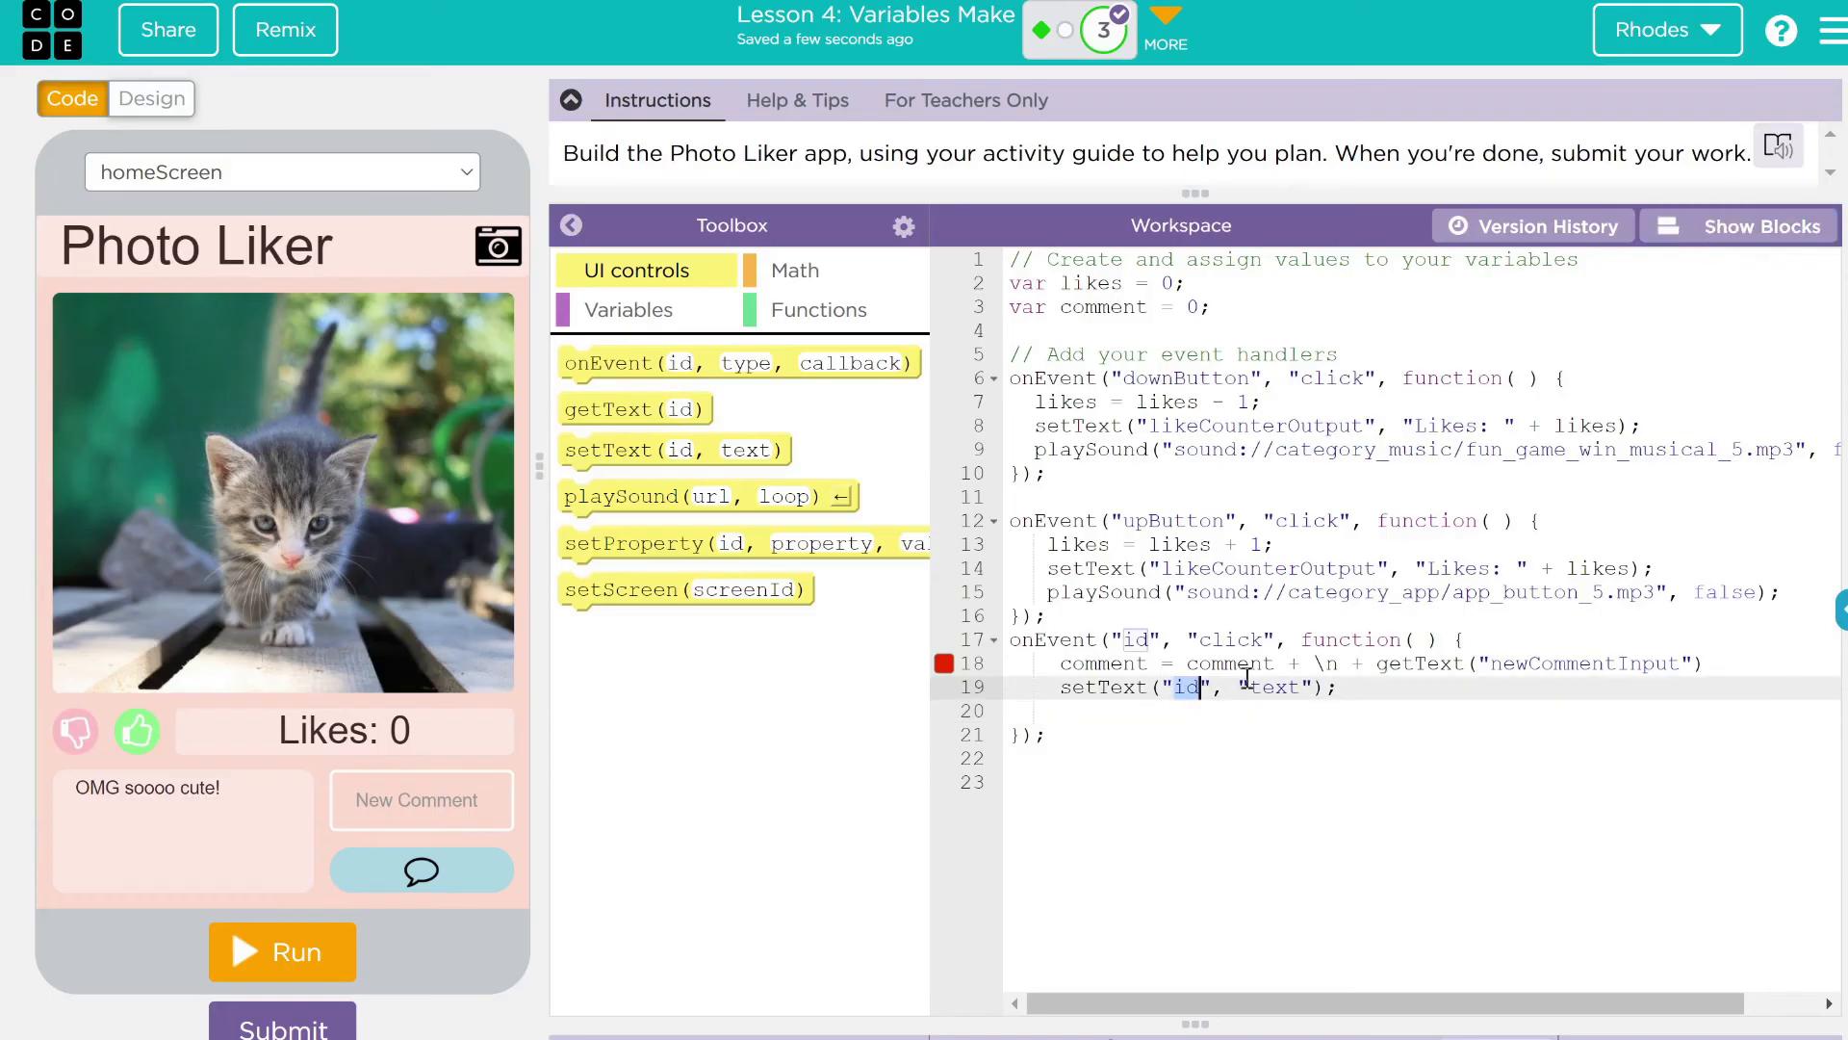
Add setText("allCommentsOutput", comment) and show the code as blocks
type("allComment")
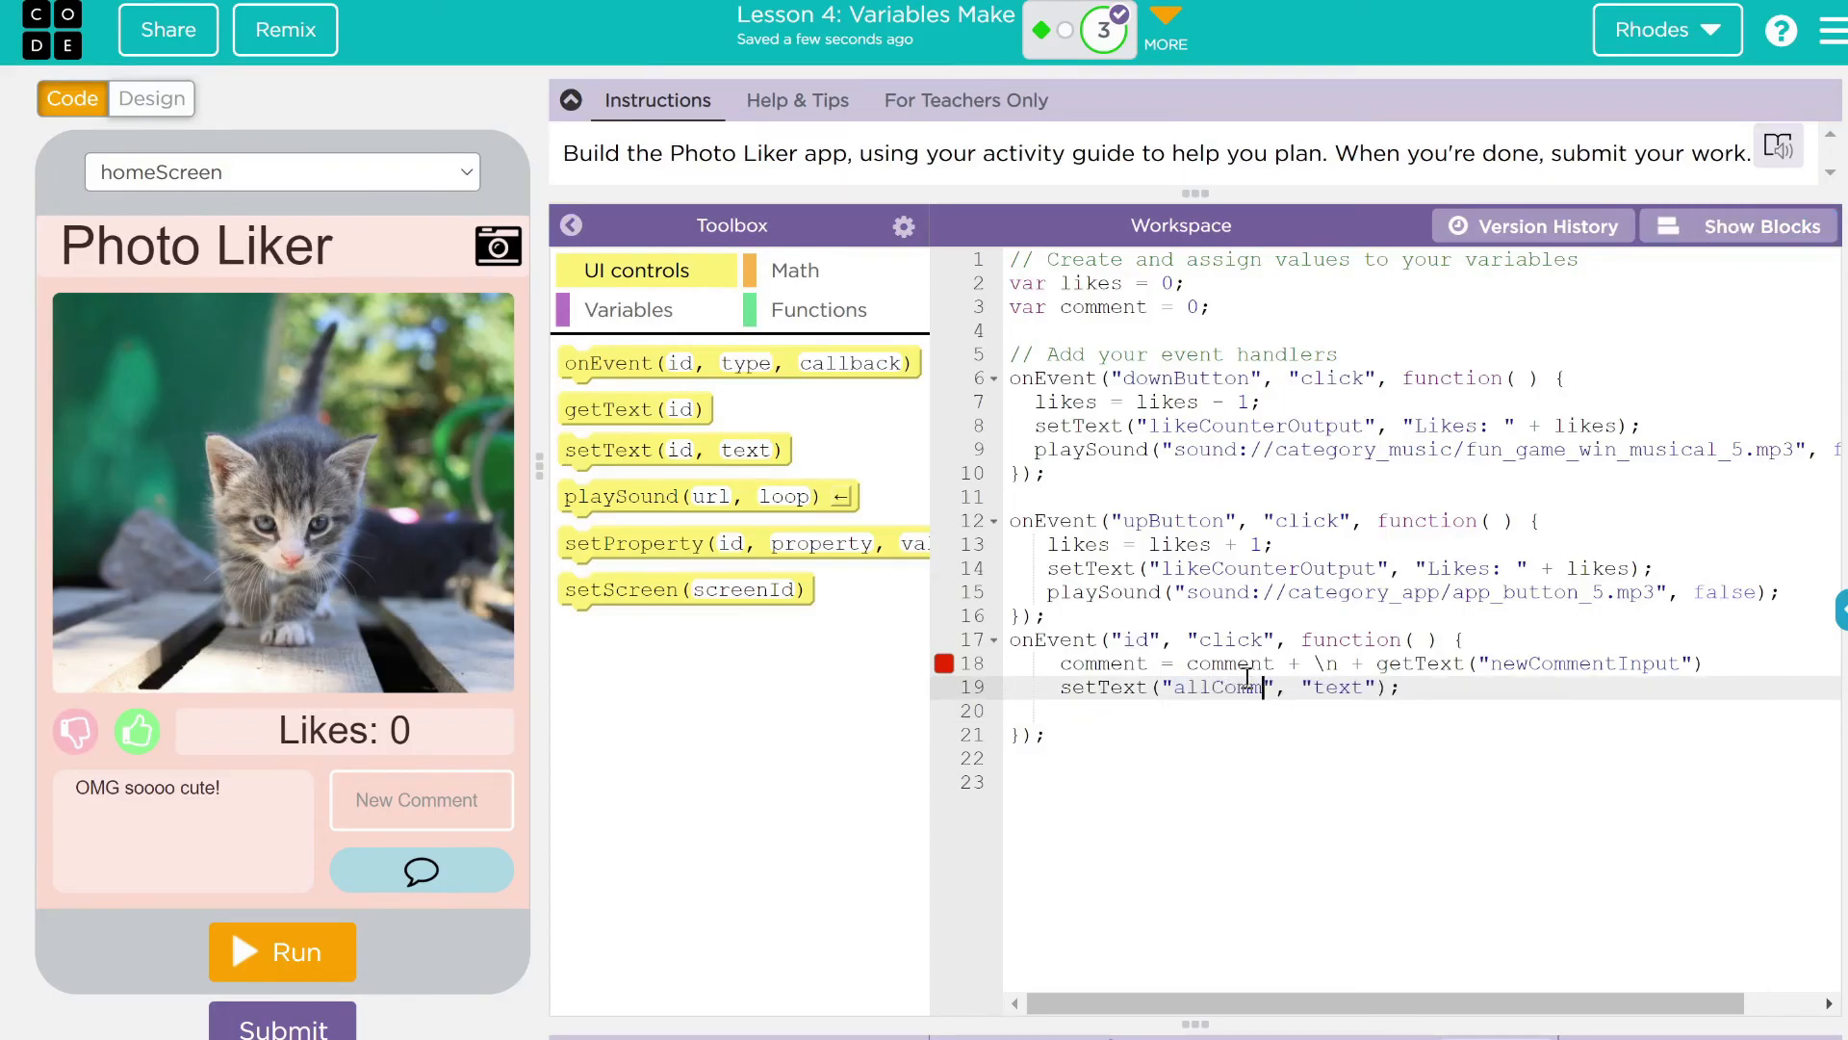
type("mentsOu")
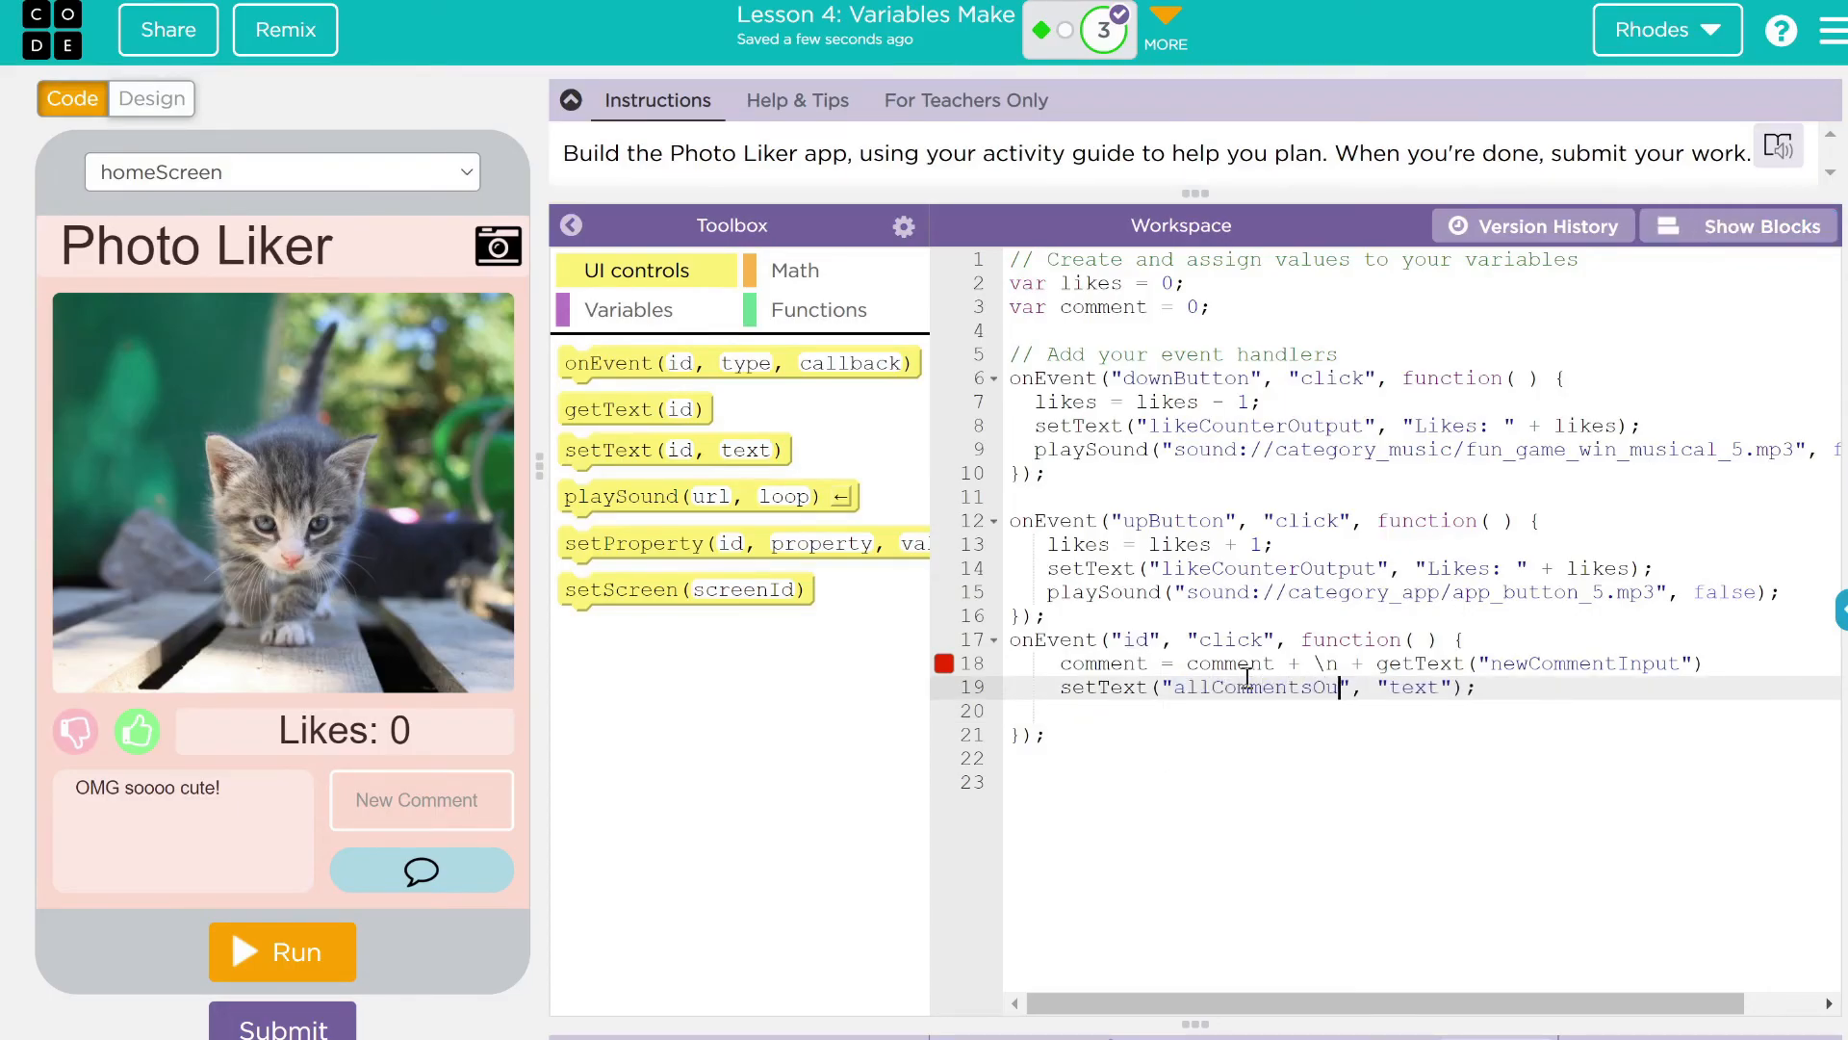
type("tput")
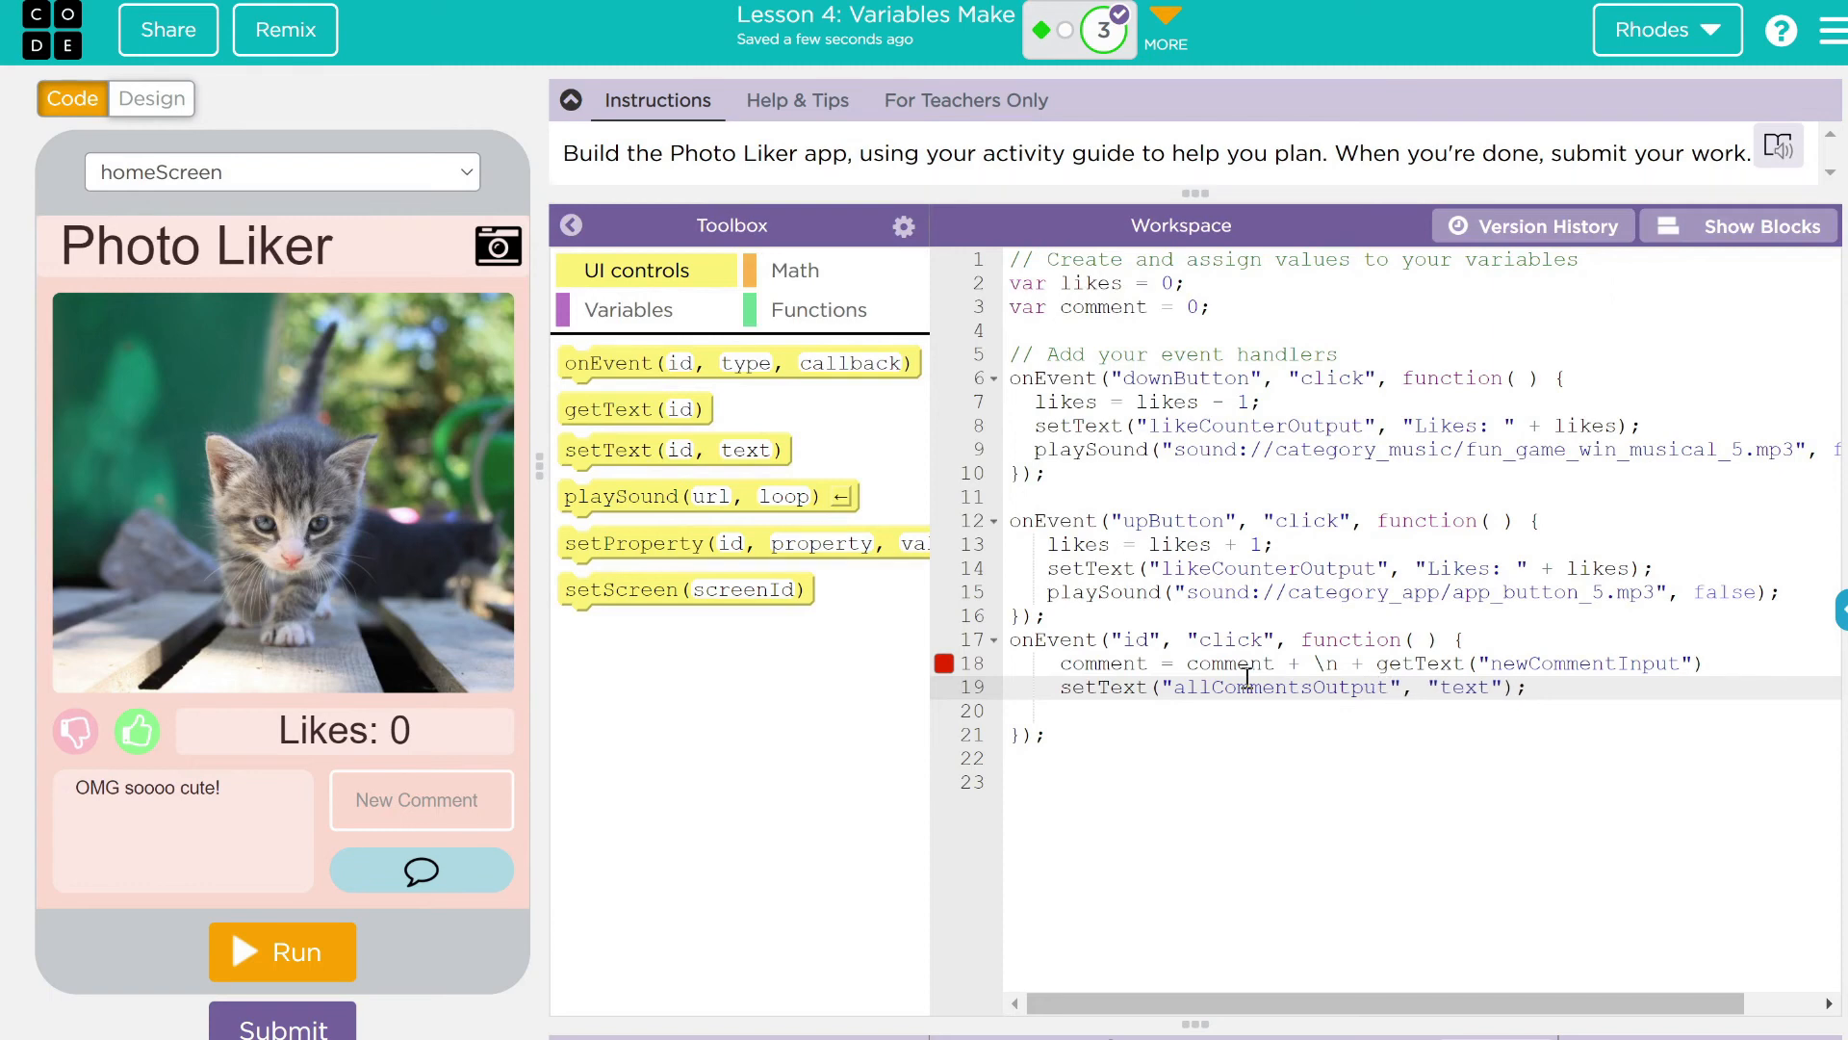
double_click(1465, 687)
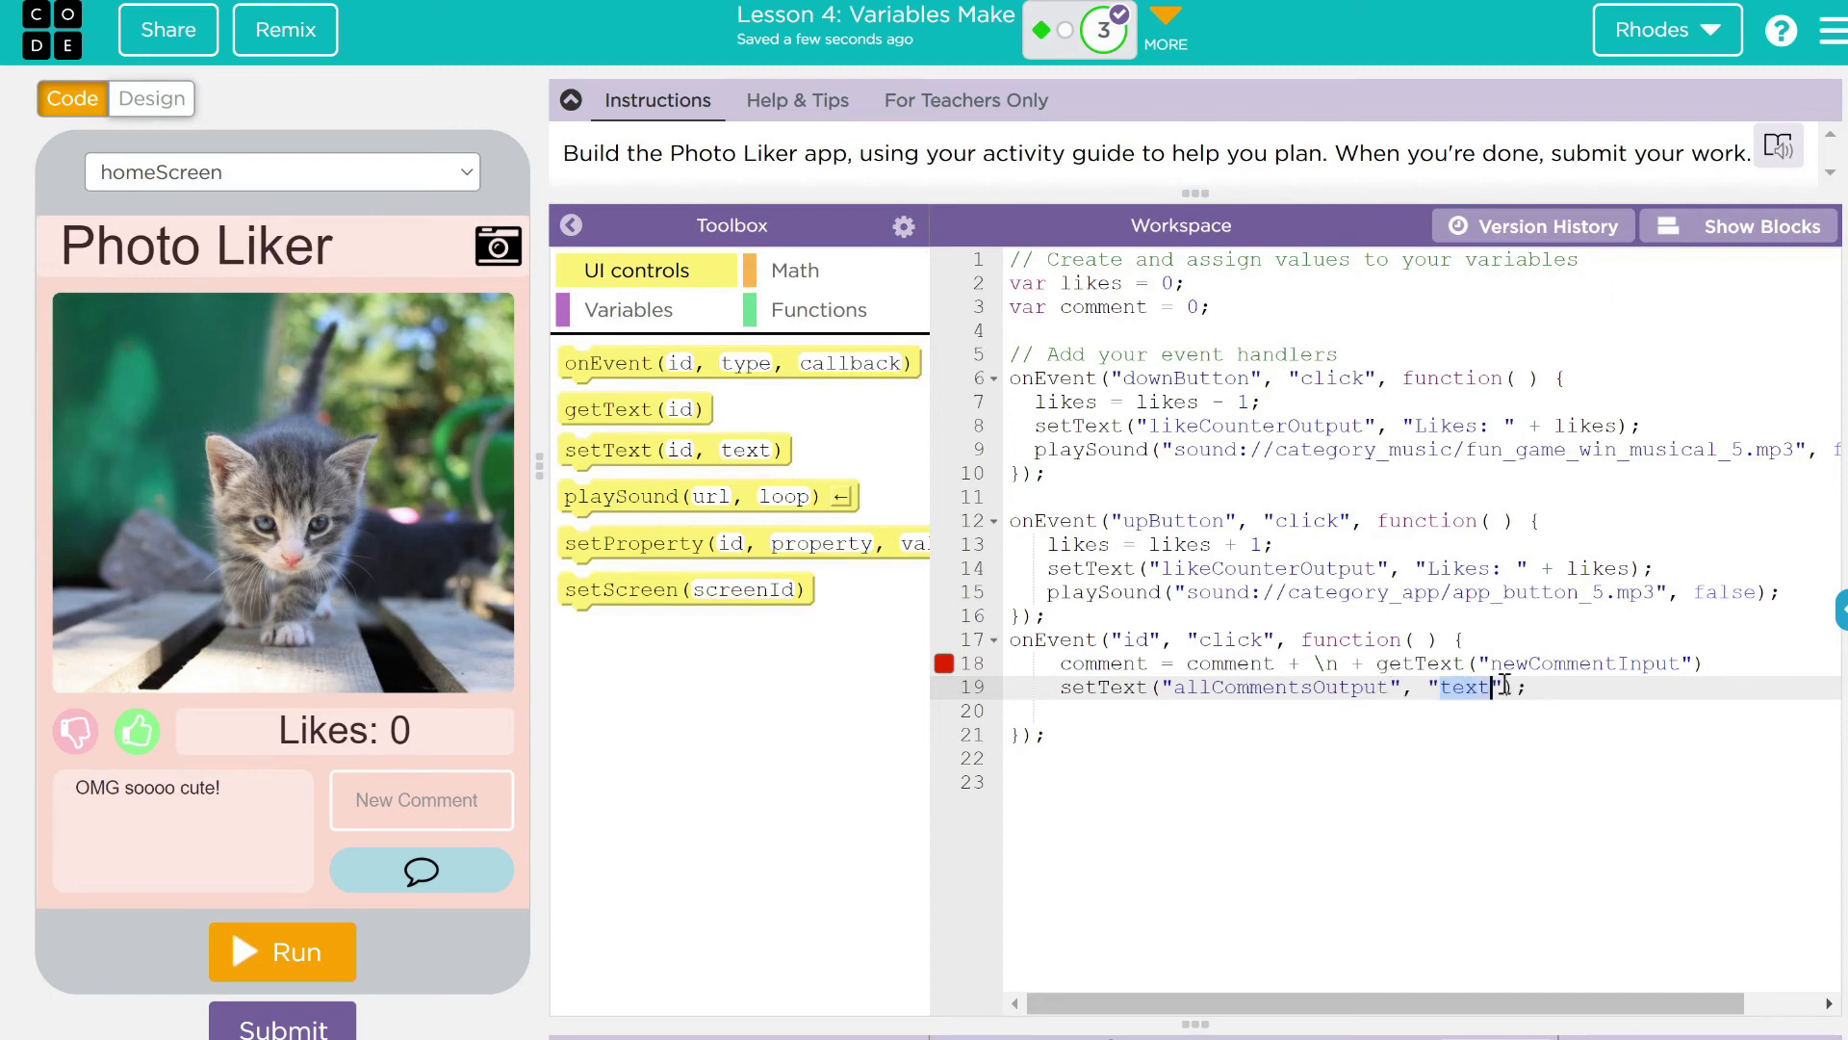
key("Delete")
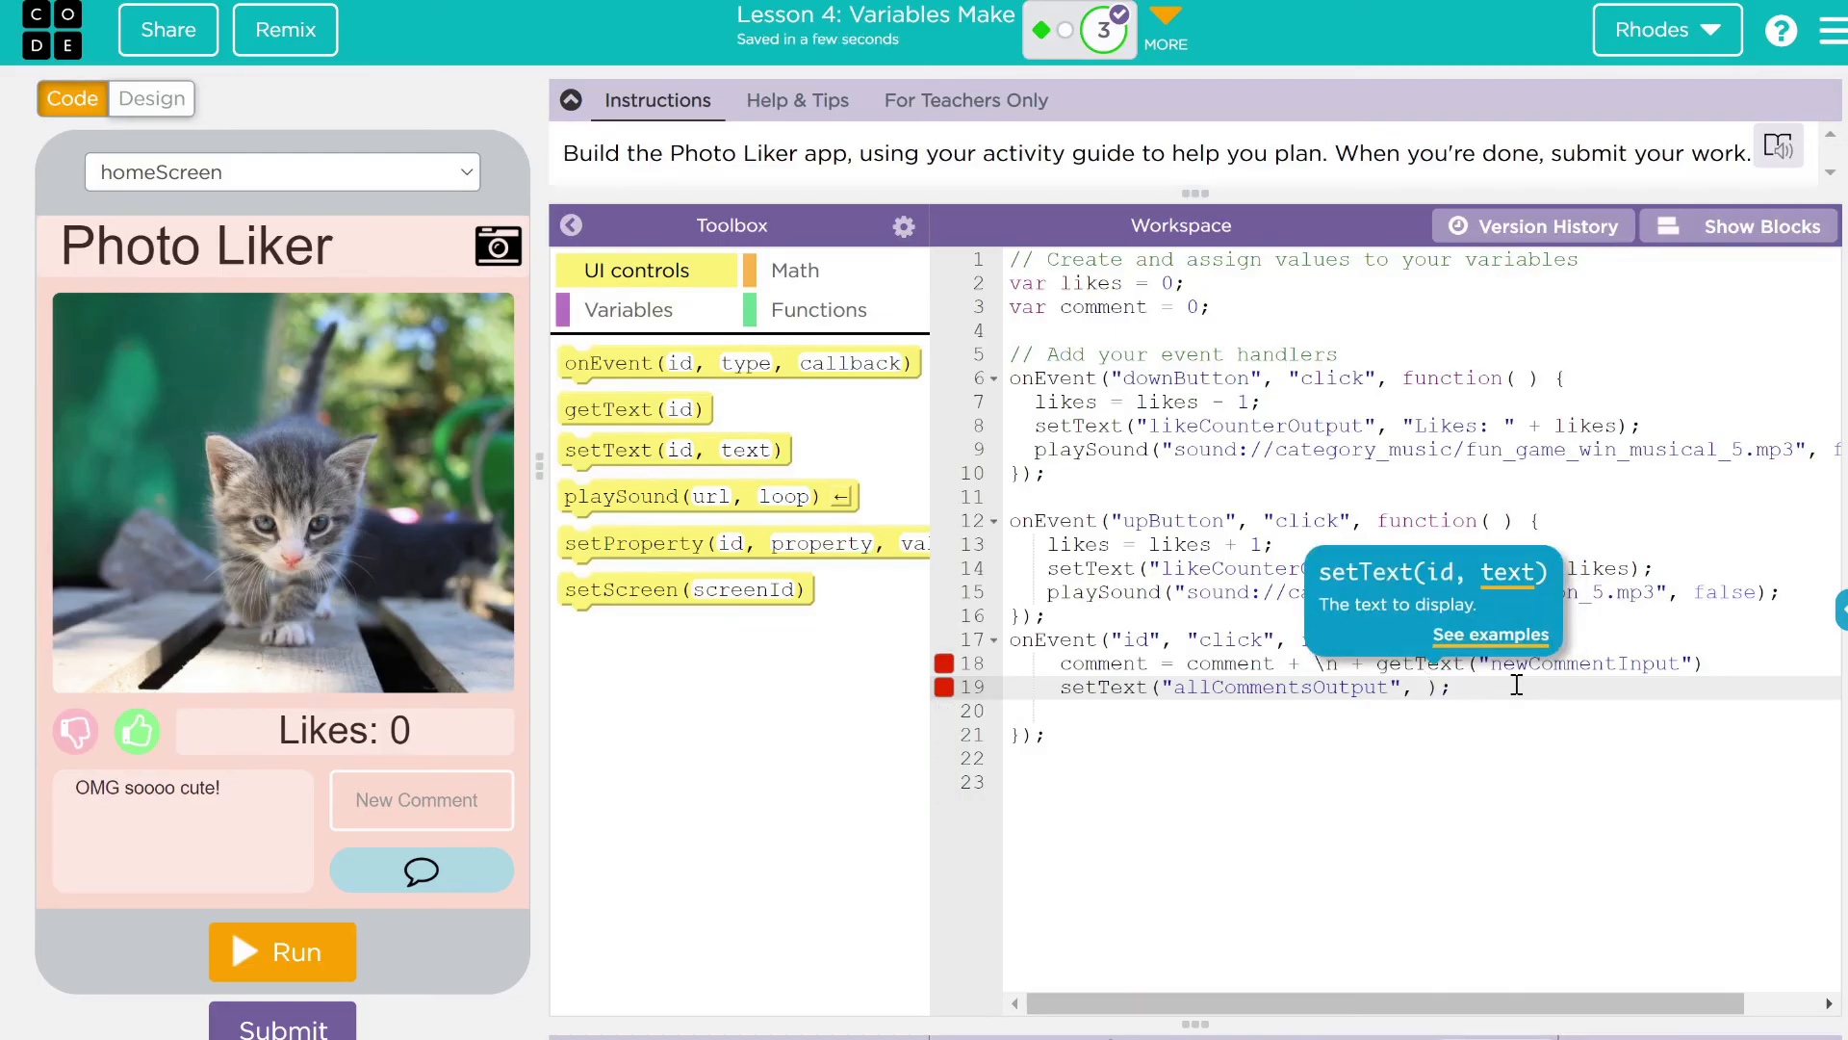
type("comment")
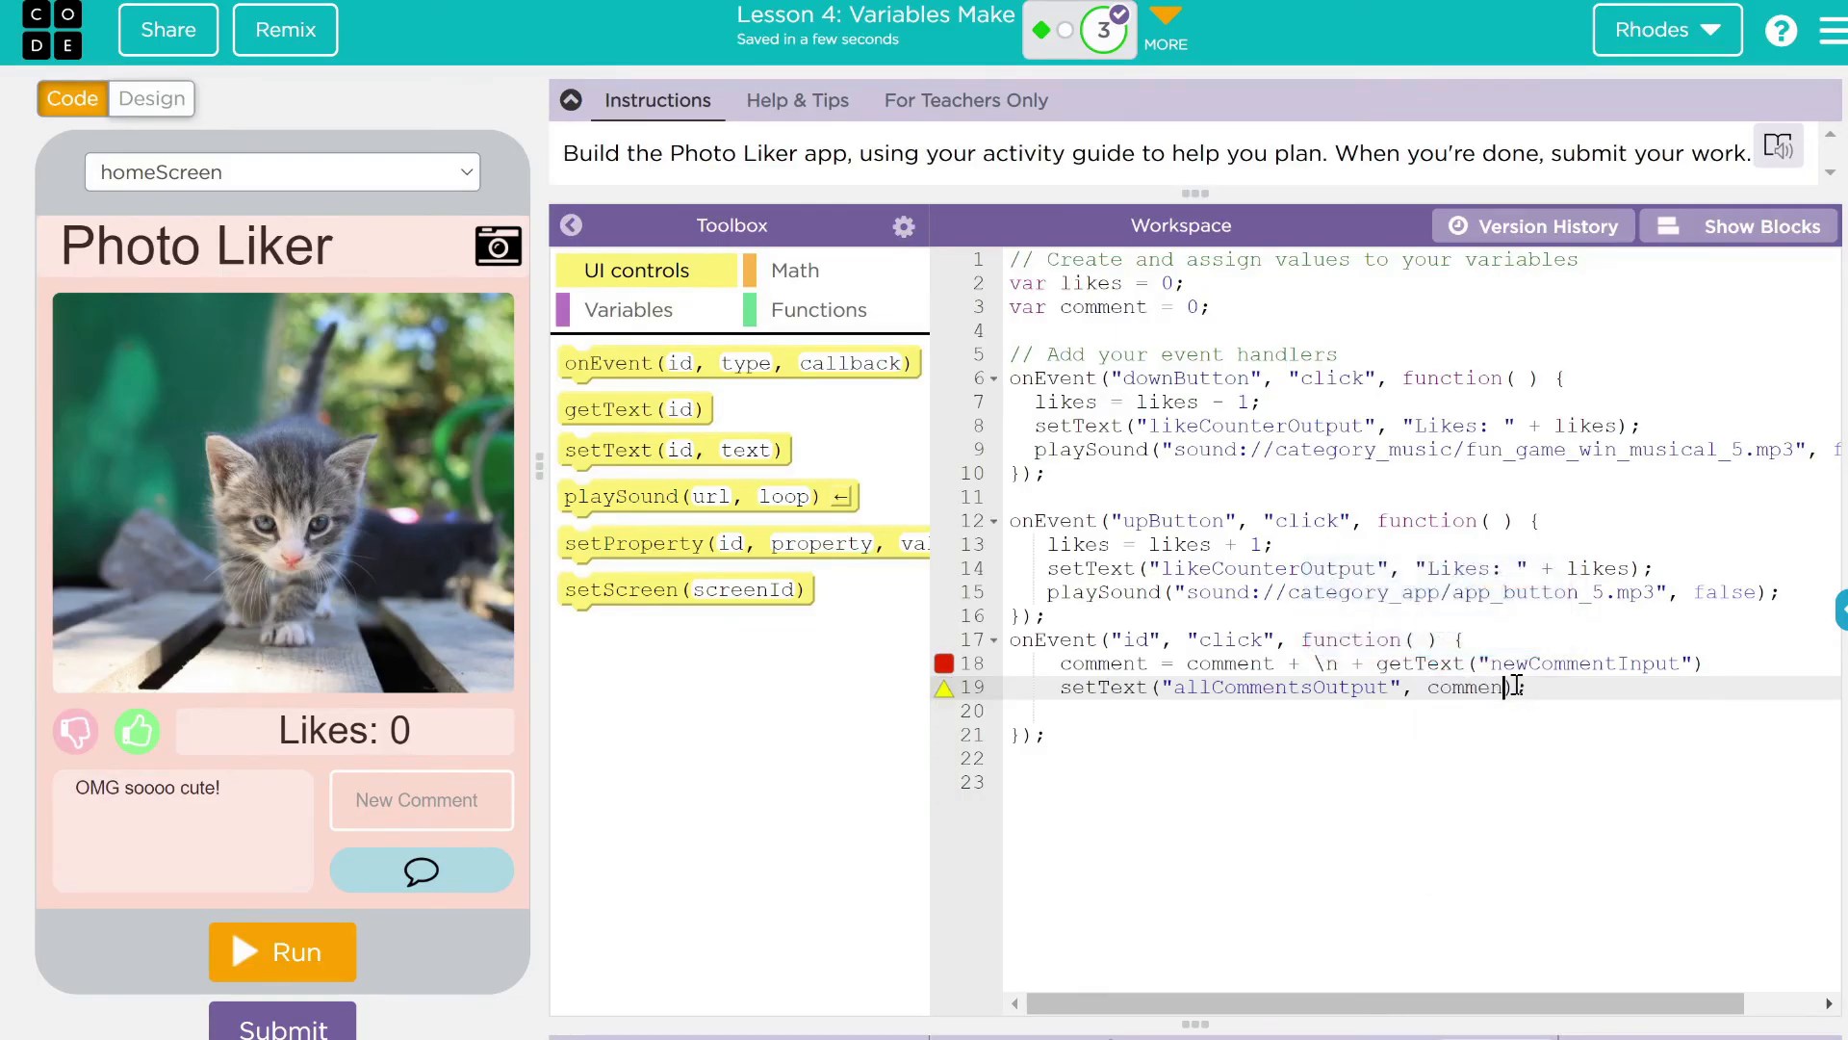
double_click(1469, 687)
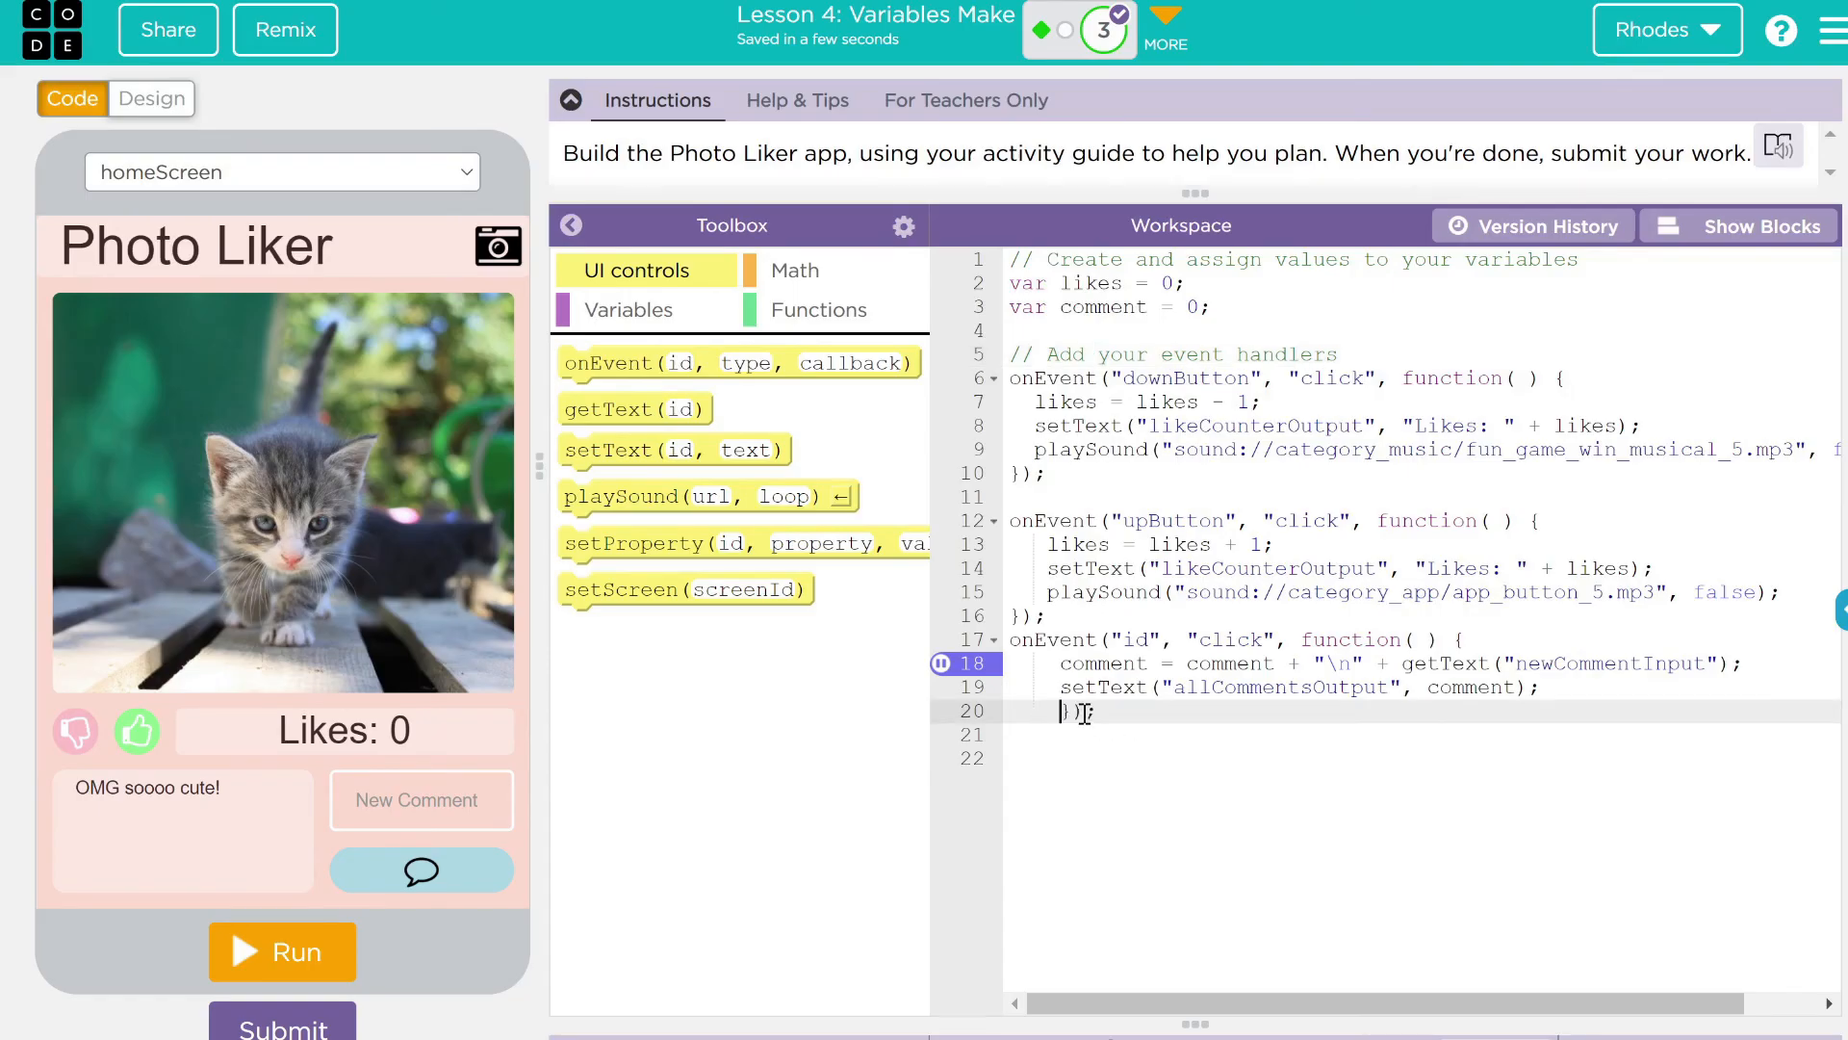
left_click(1750, 226)
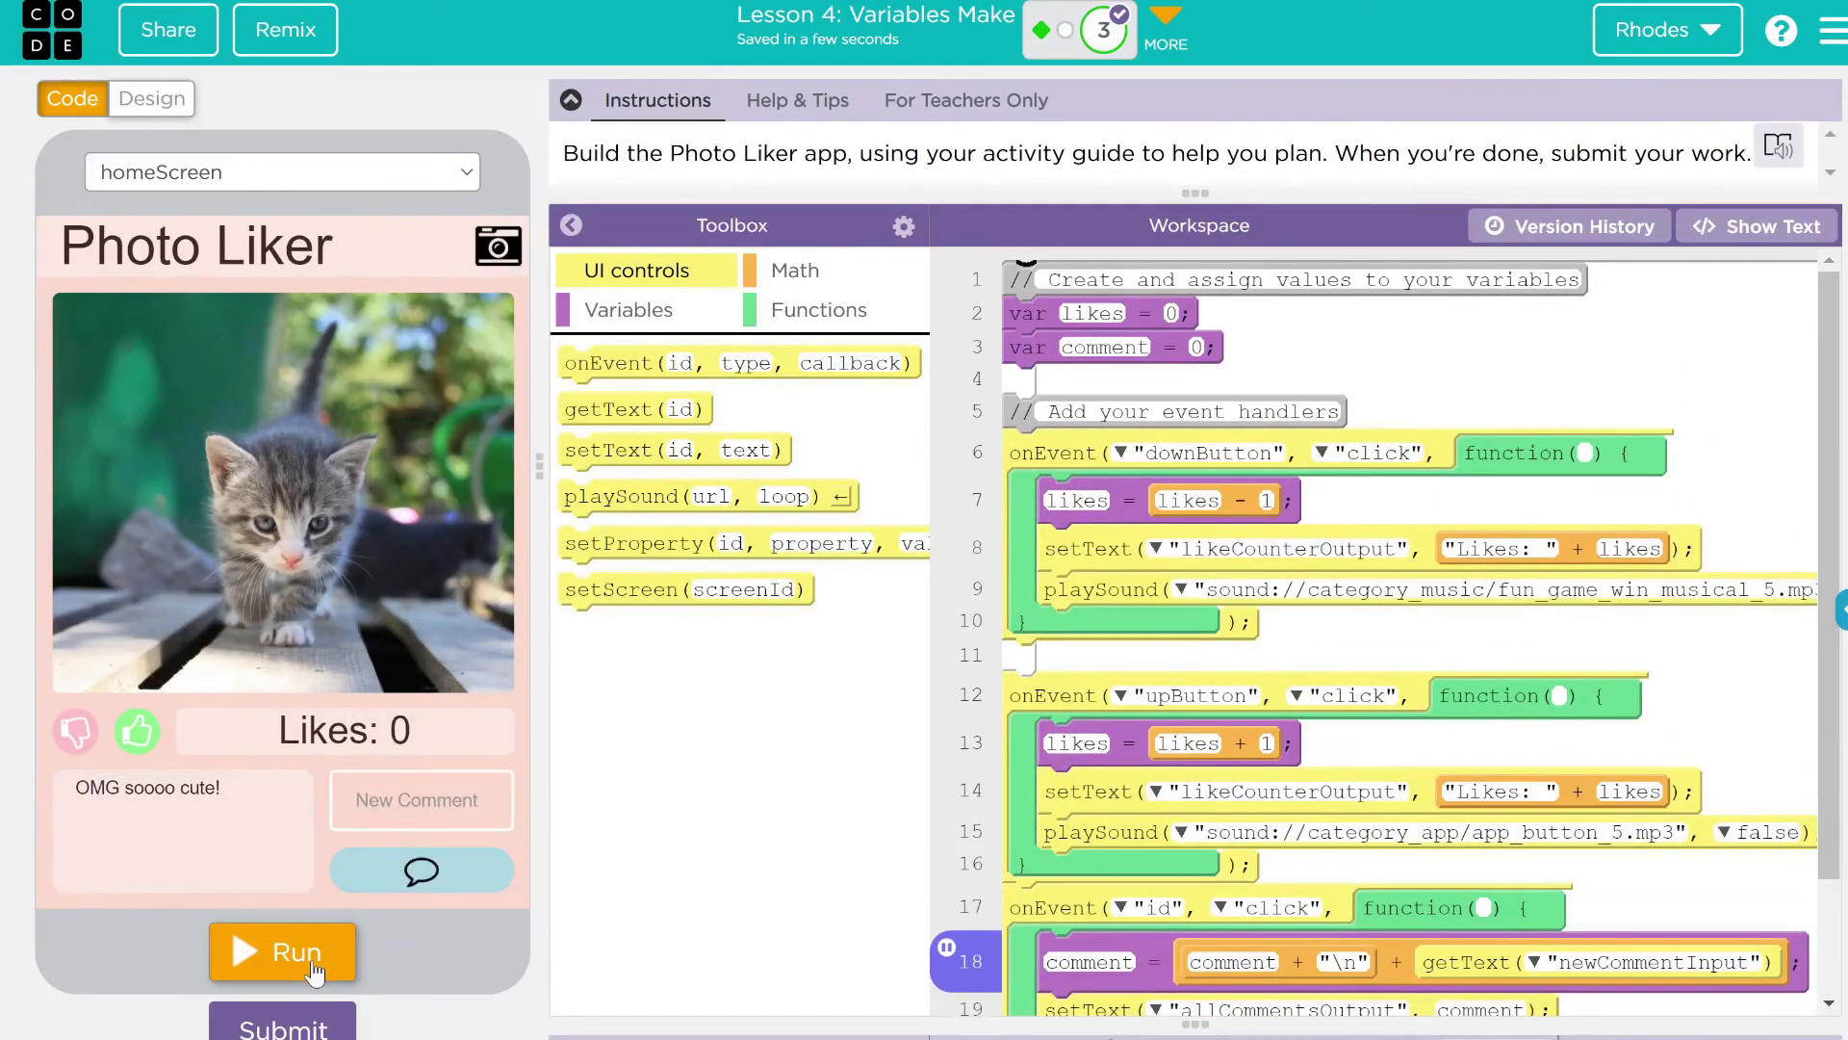
Run the app, then point the comment handler's onEvent at commentButton instead of the placeholder id
left_click(301, 953)
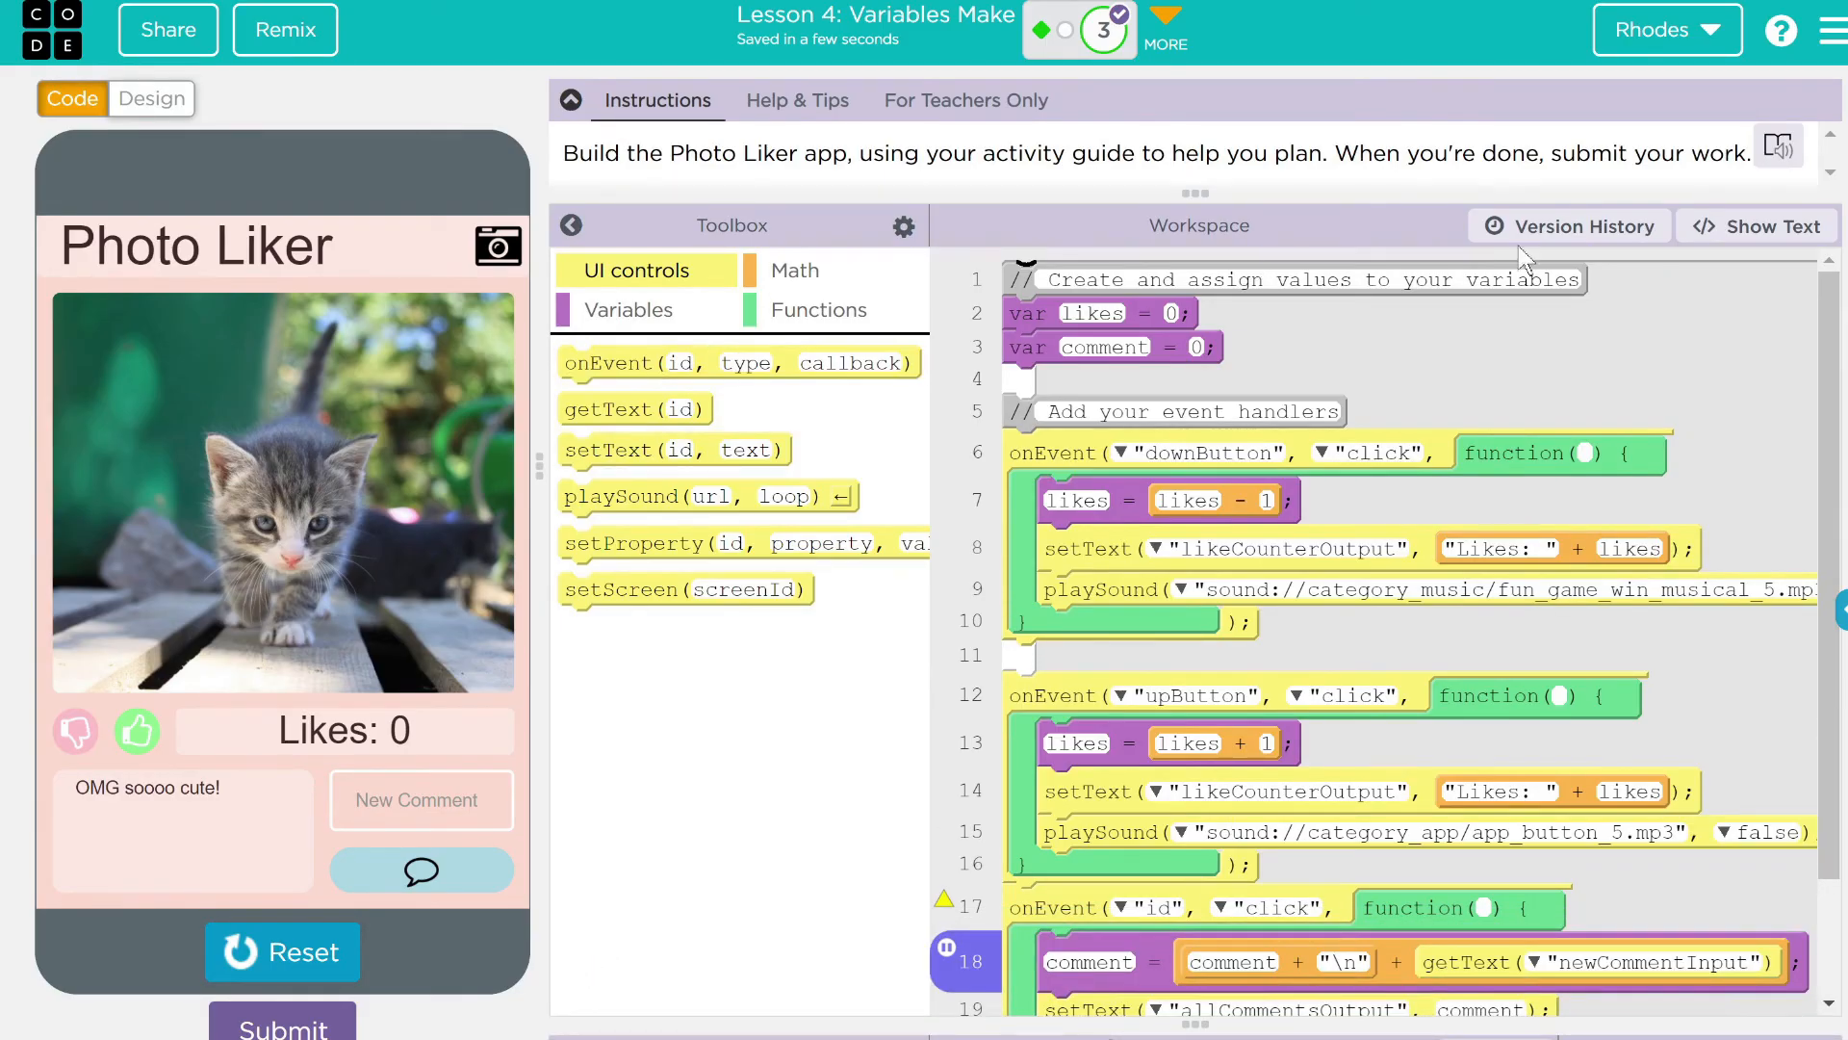
left_click(1768, 225)
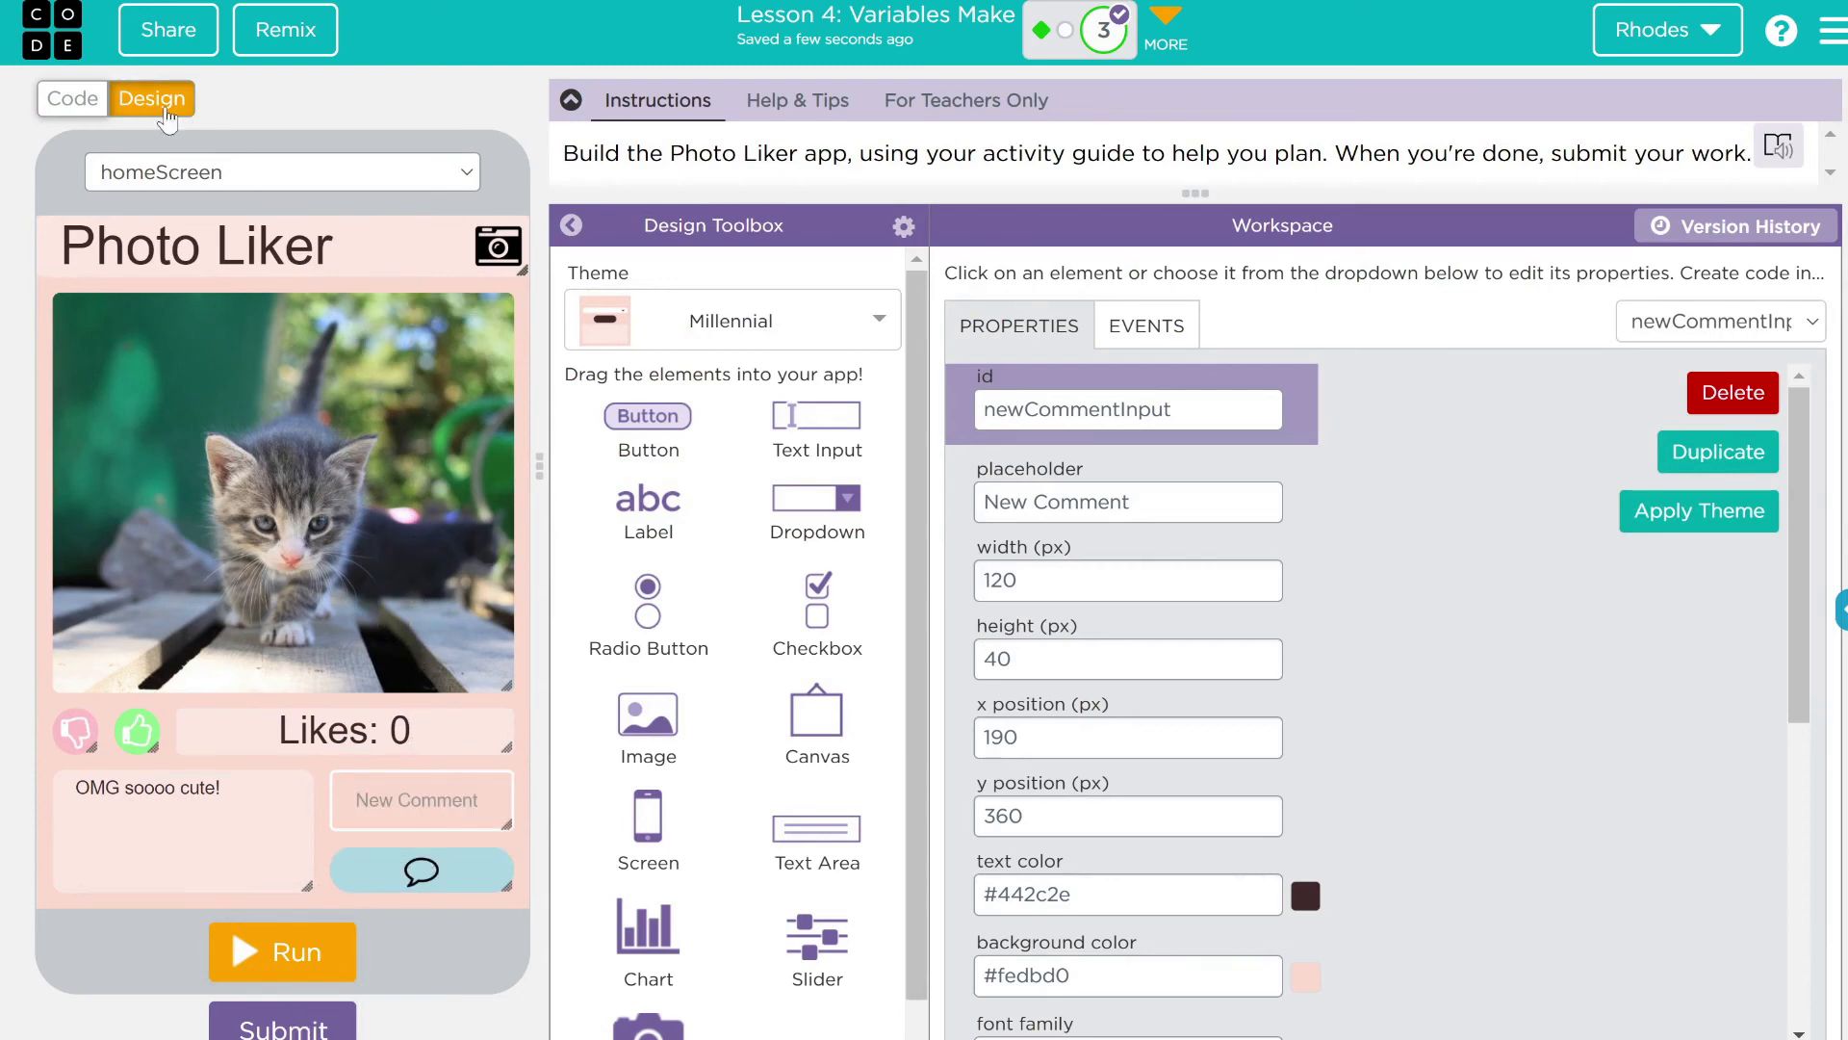
left_click(71, 98)
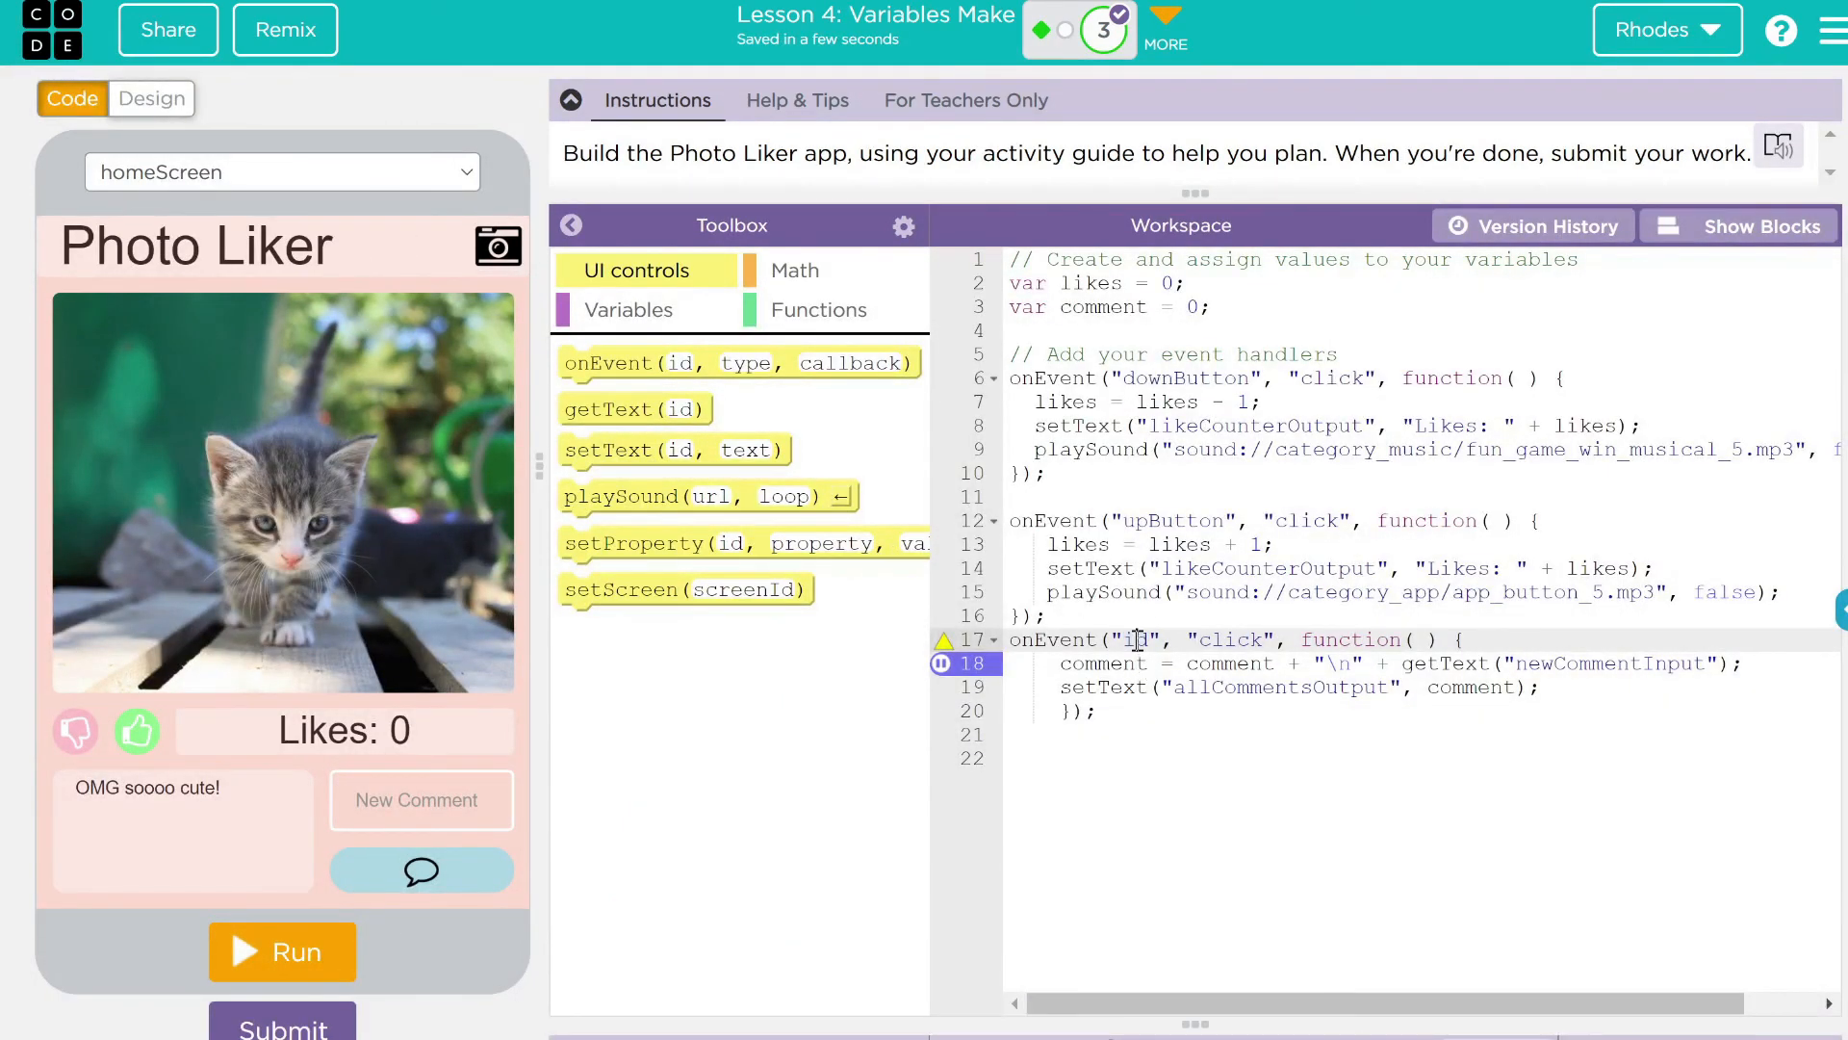
type("commentButton")
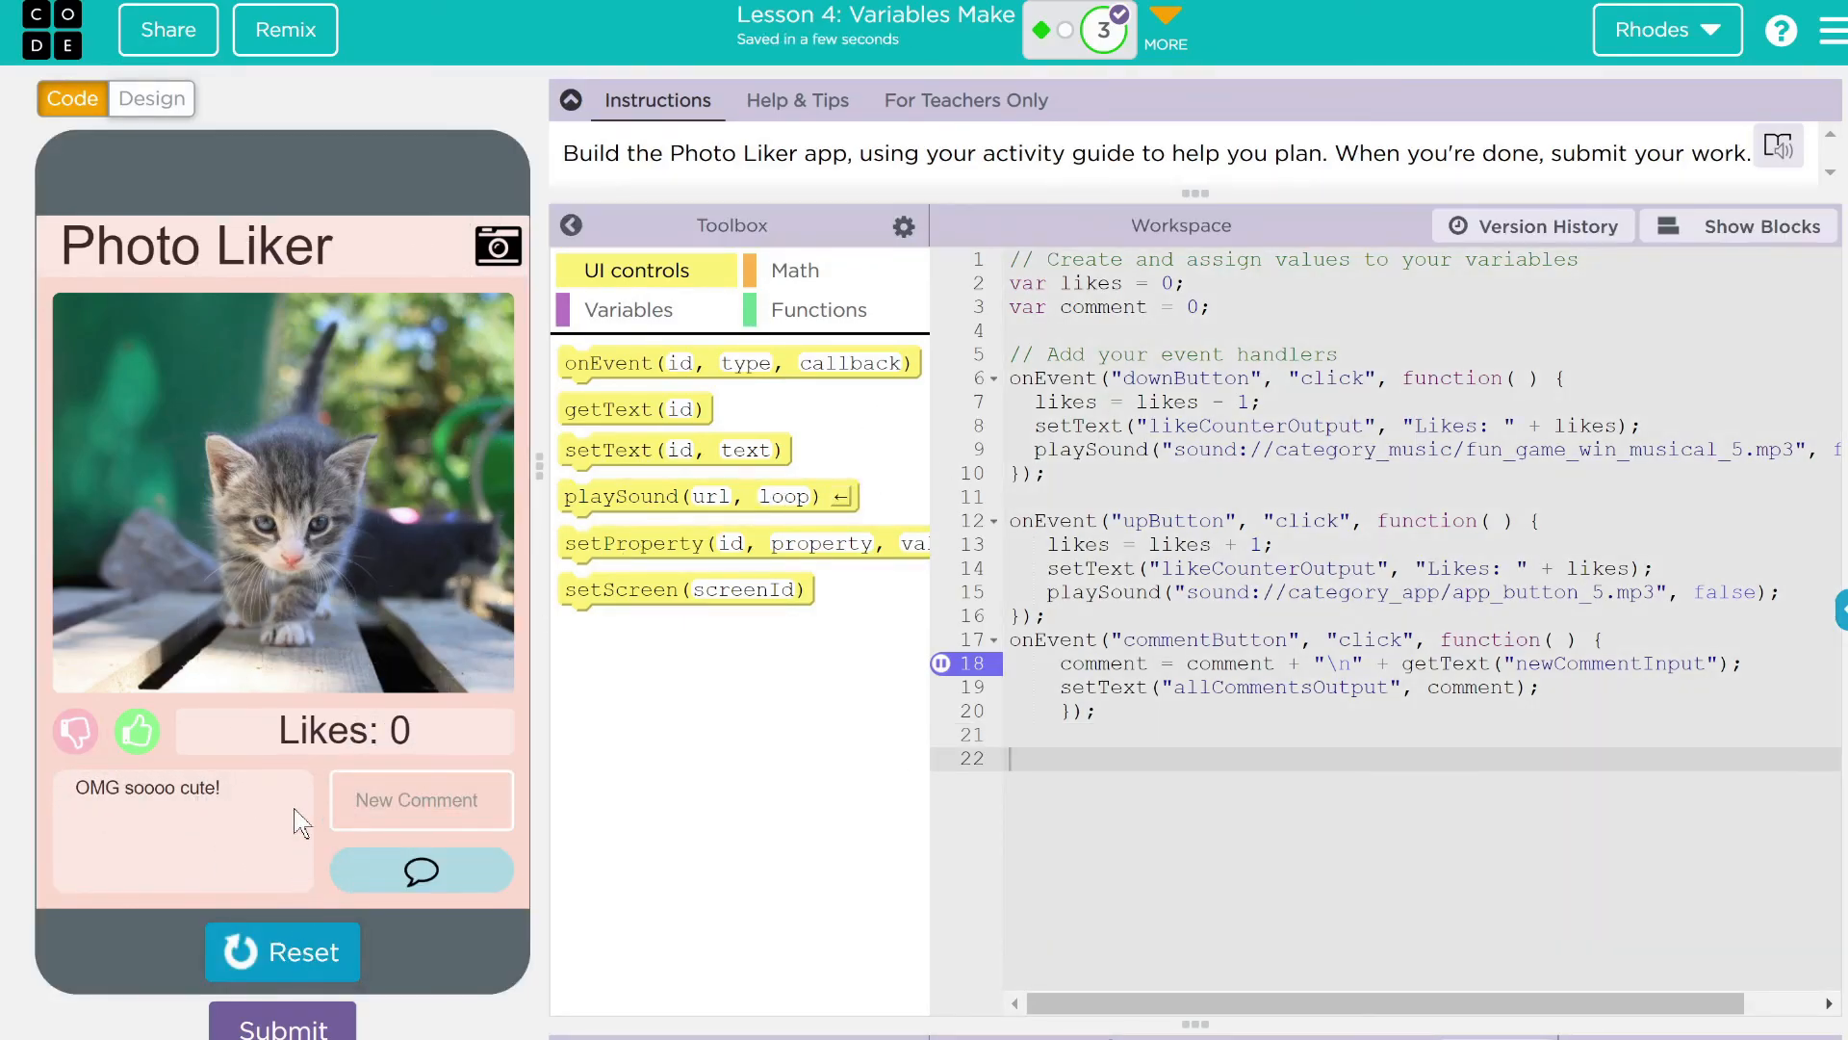
Like the photo twice, start typing a comment and continue past the breakpoint
left_click(137, 732)
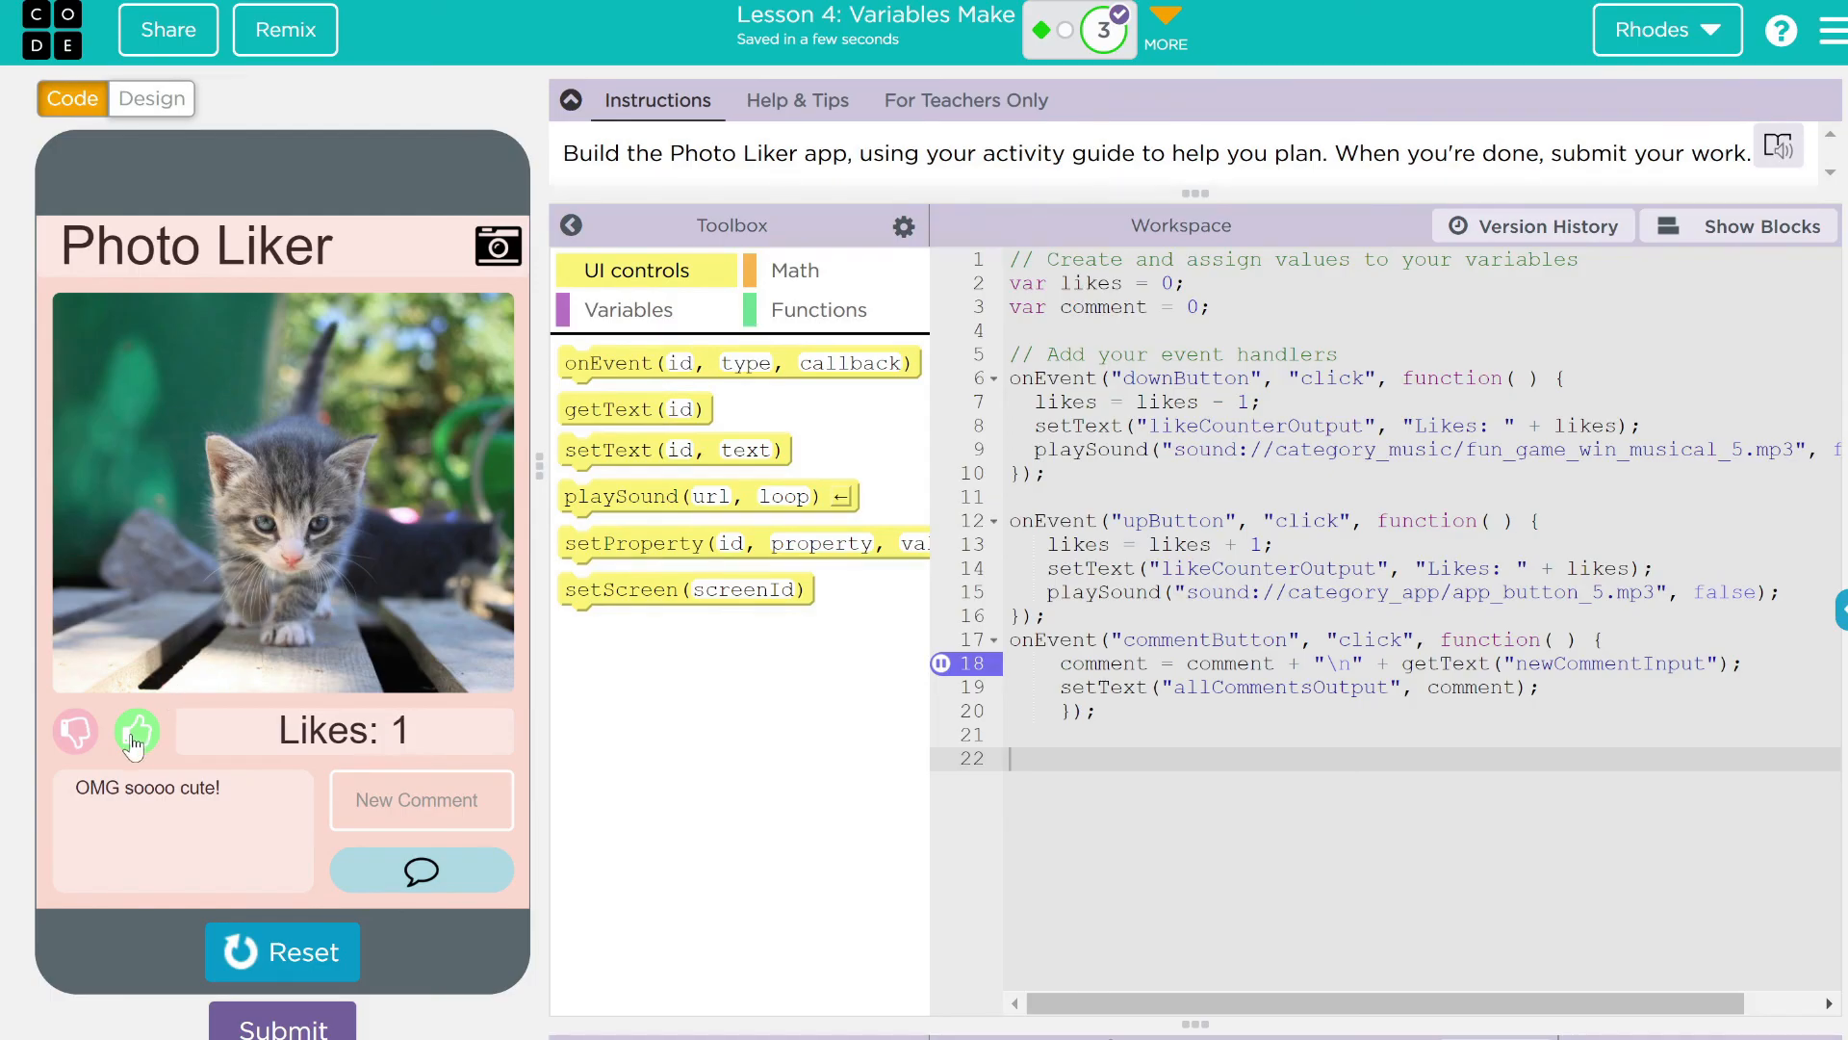
left_click(134, 731)
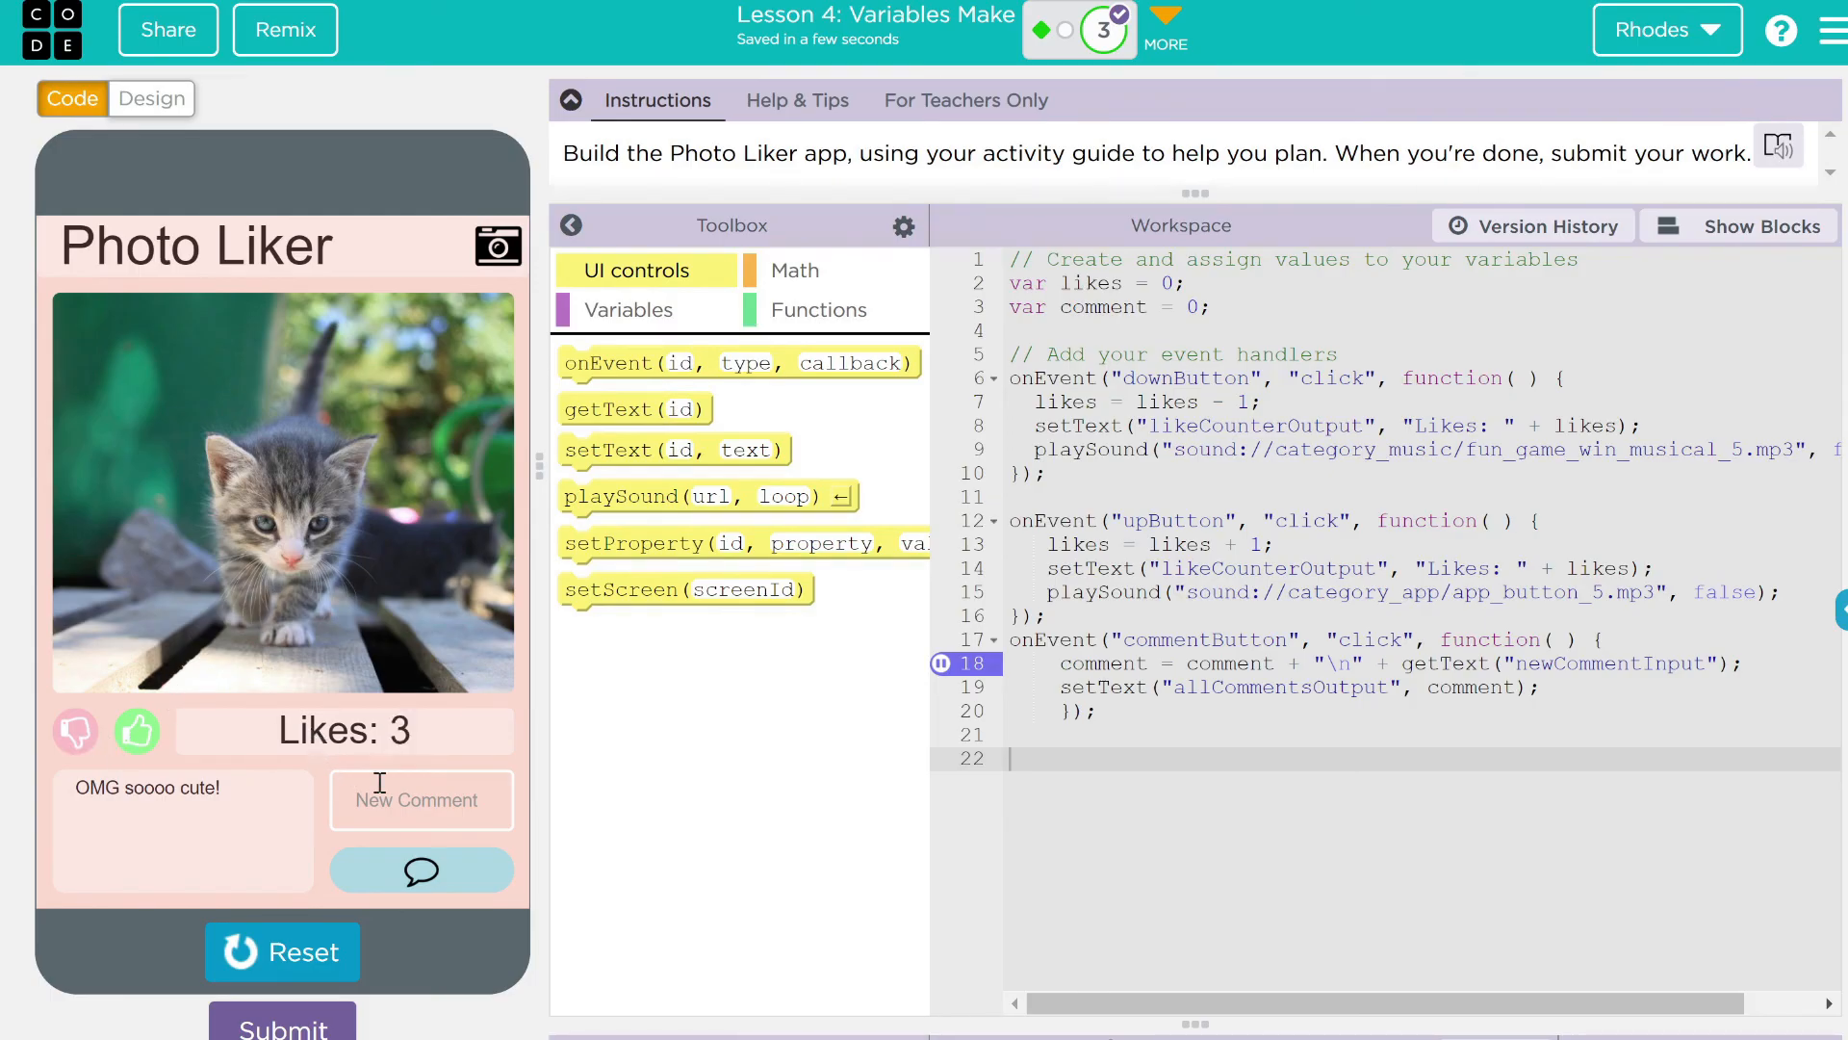
type("This is Mr. Rhod")
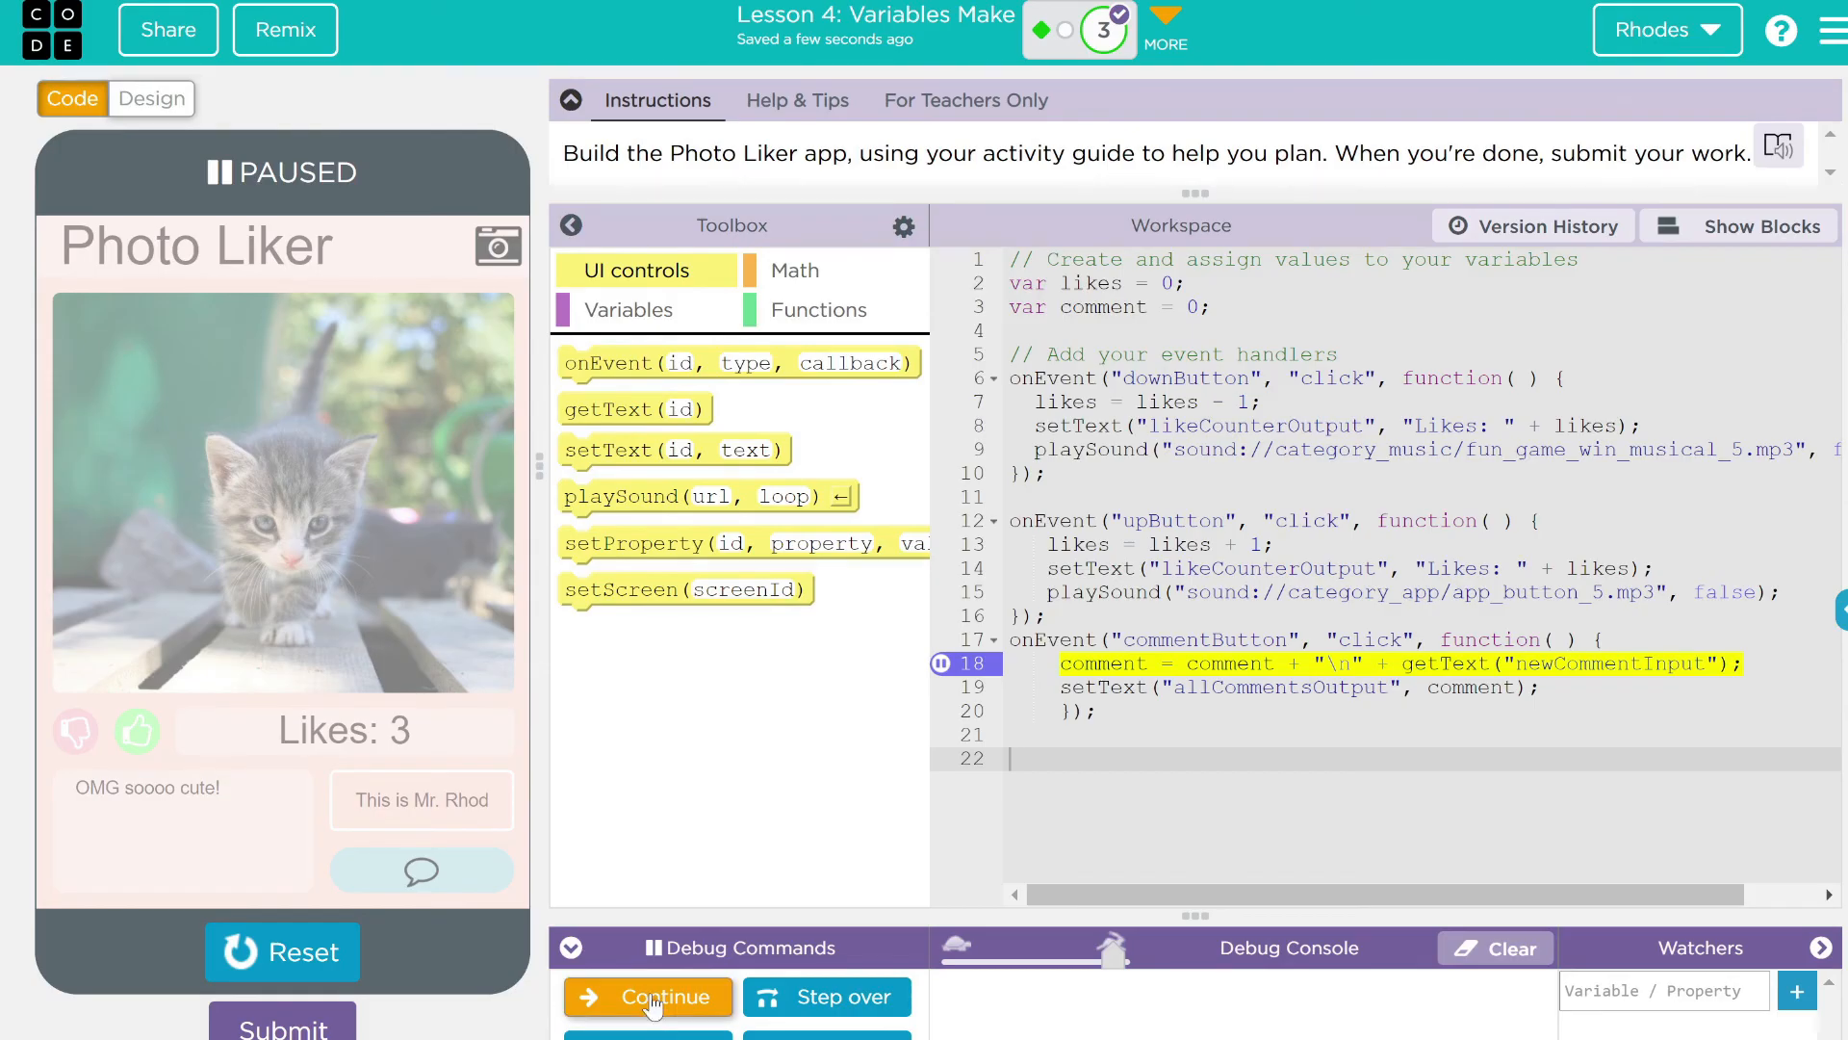
left_click(649, 995)
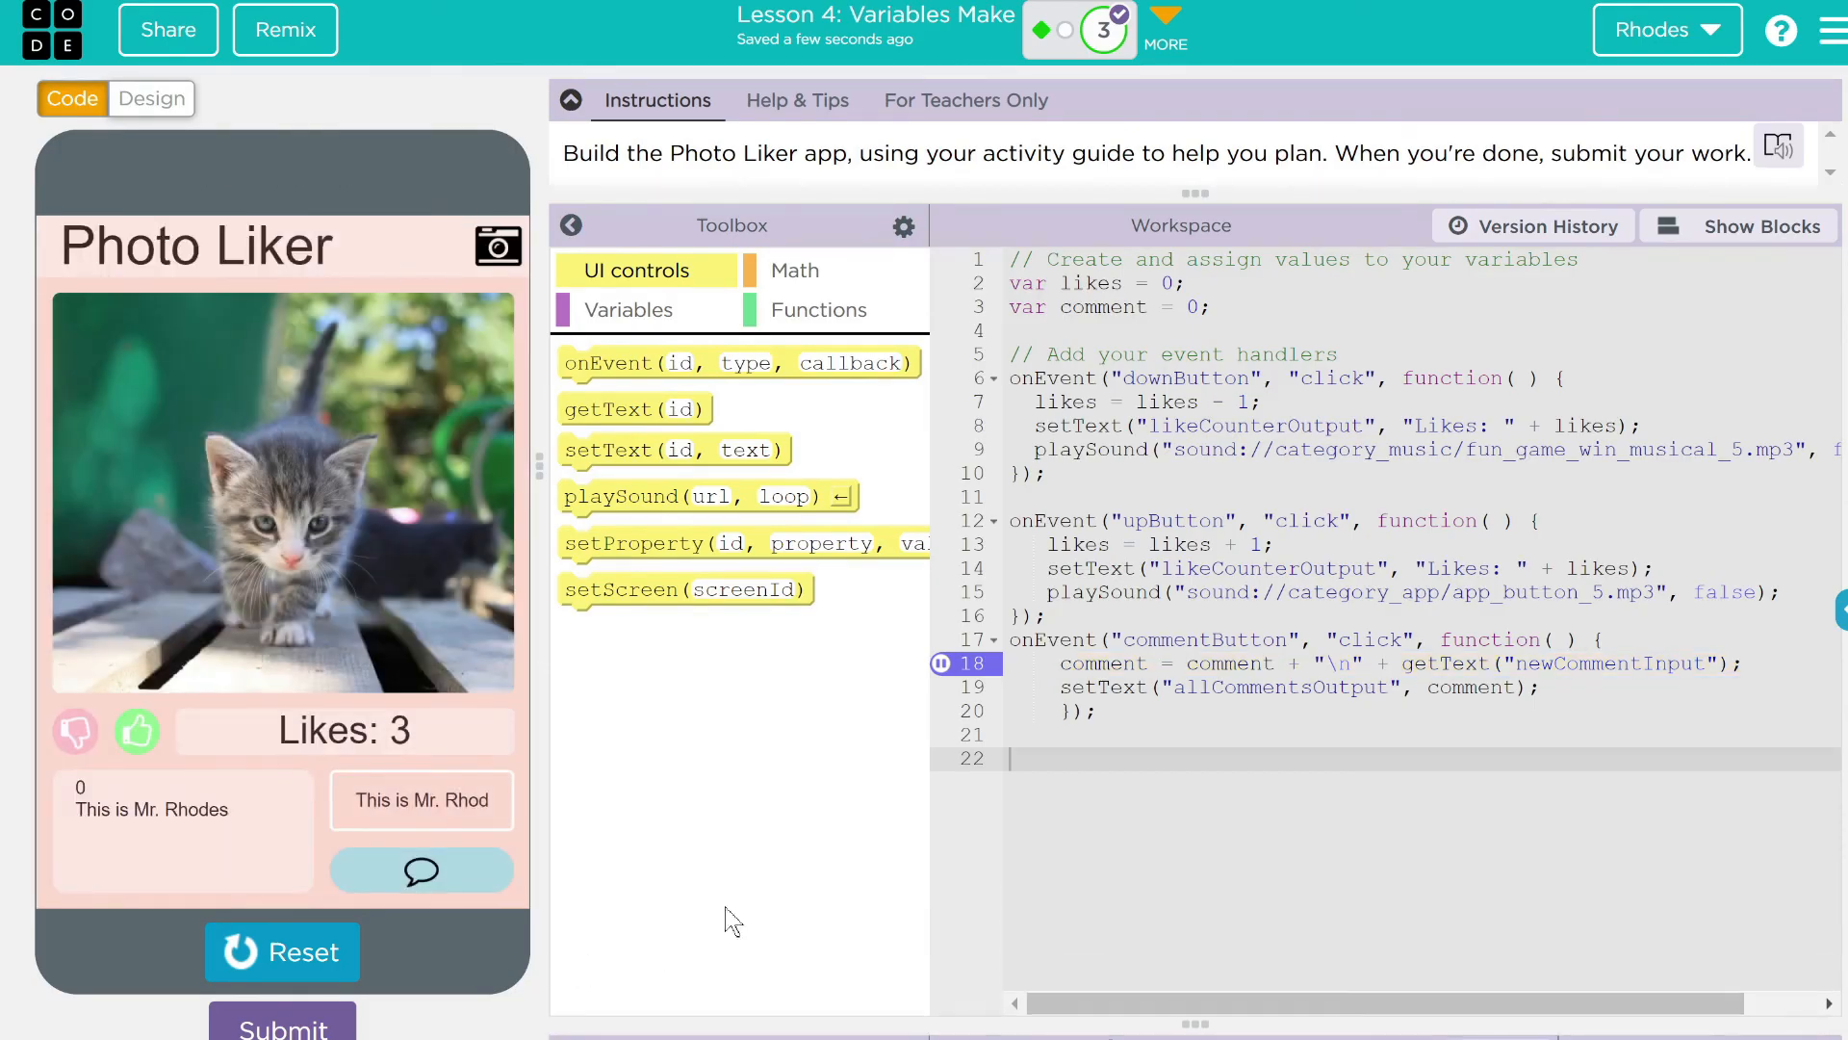
mouse_move(935, 720)
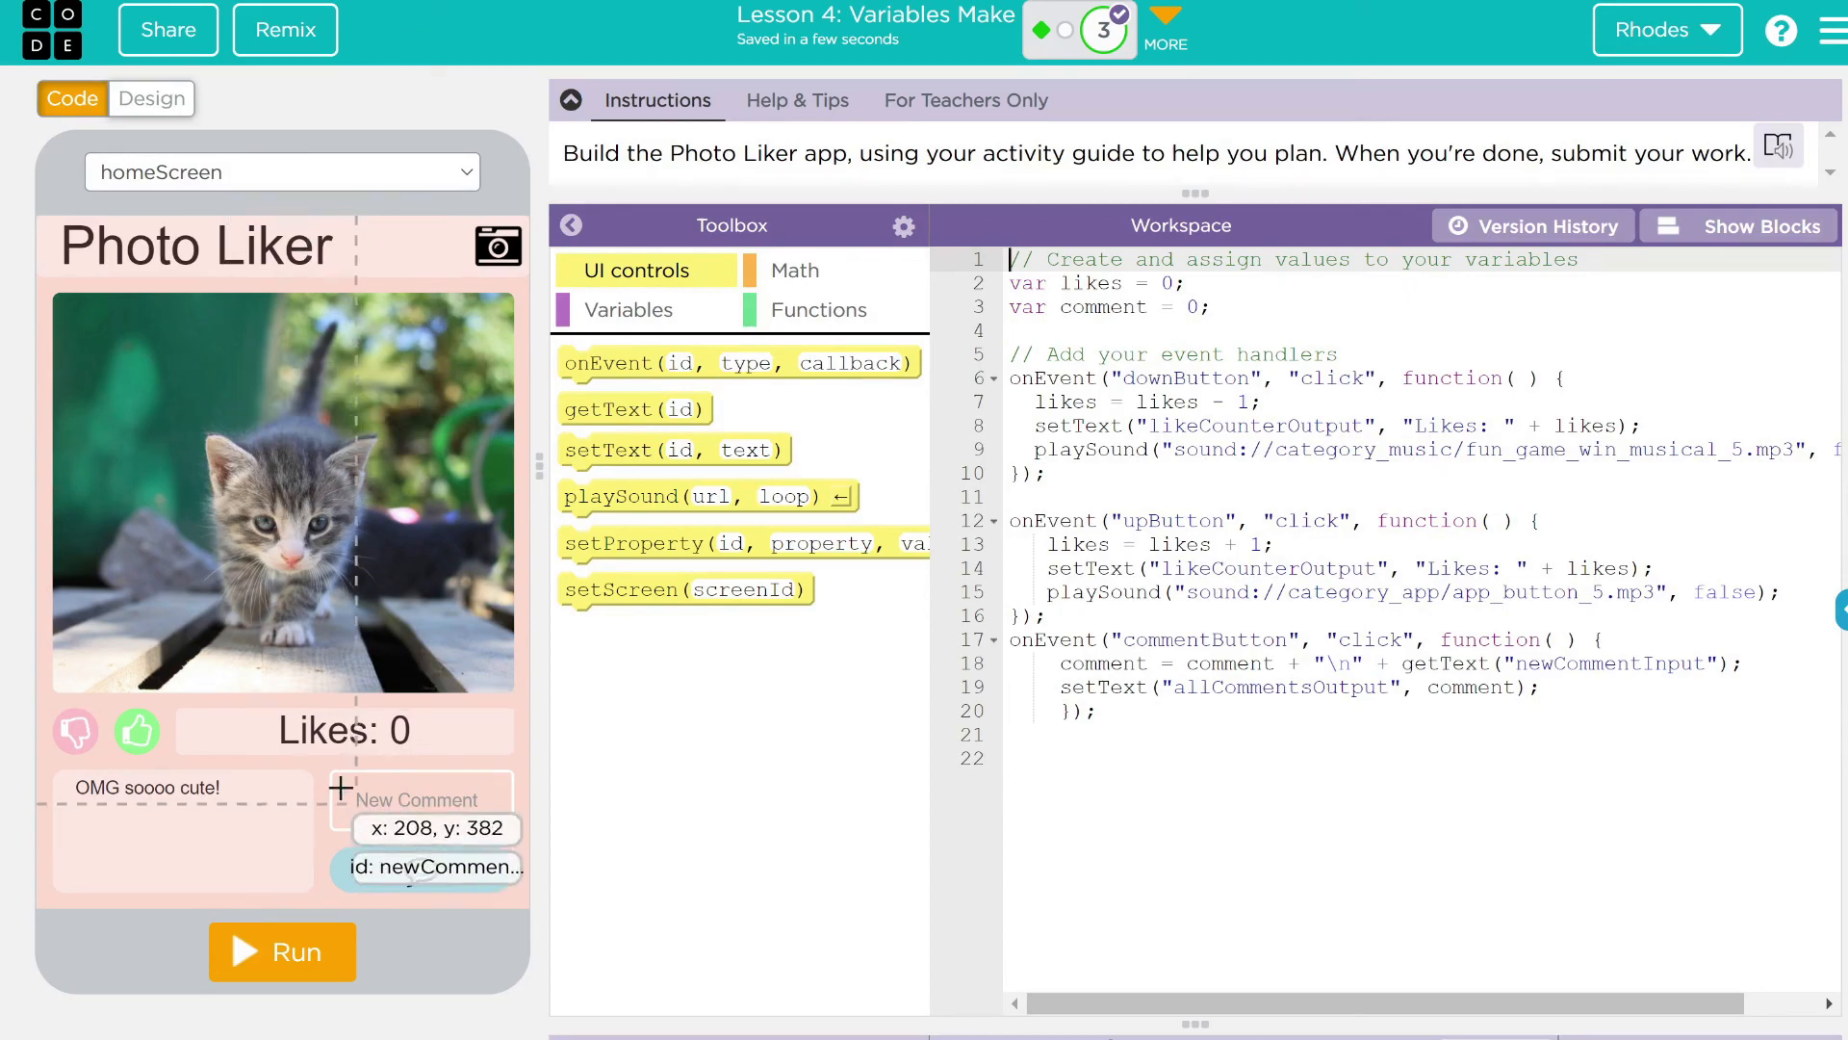
Rerun, dislike then like back to 0, and post the comments 'amazing' and 'Cat' to the comments area
left_click(281, 951)
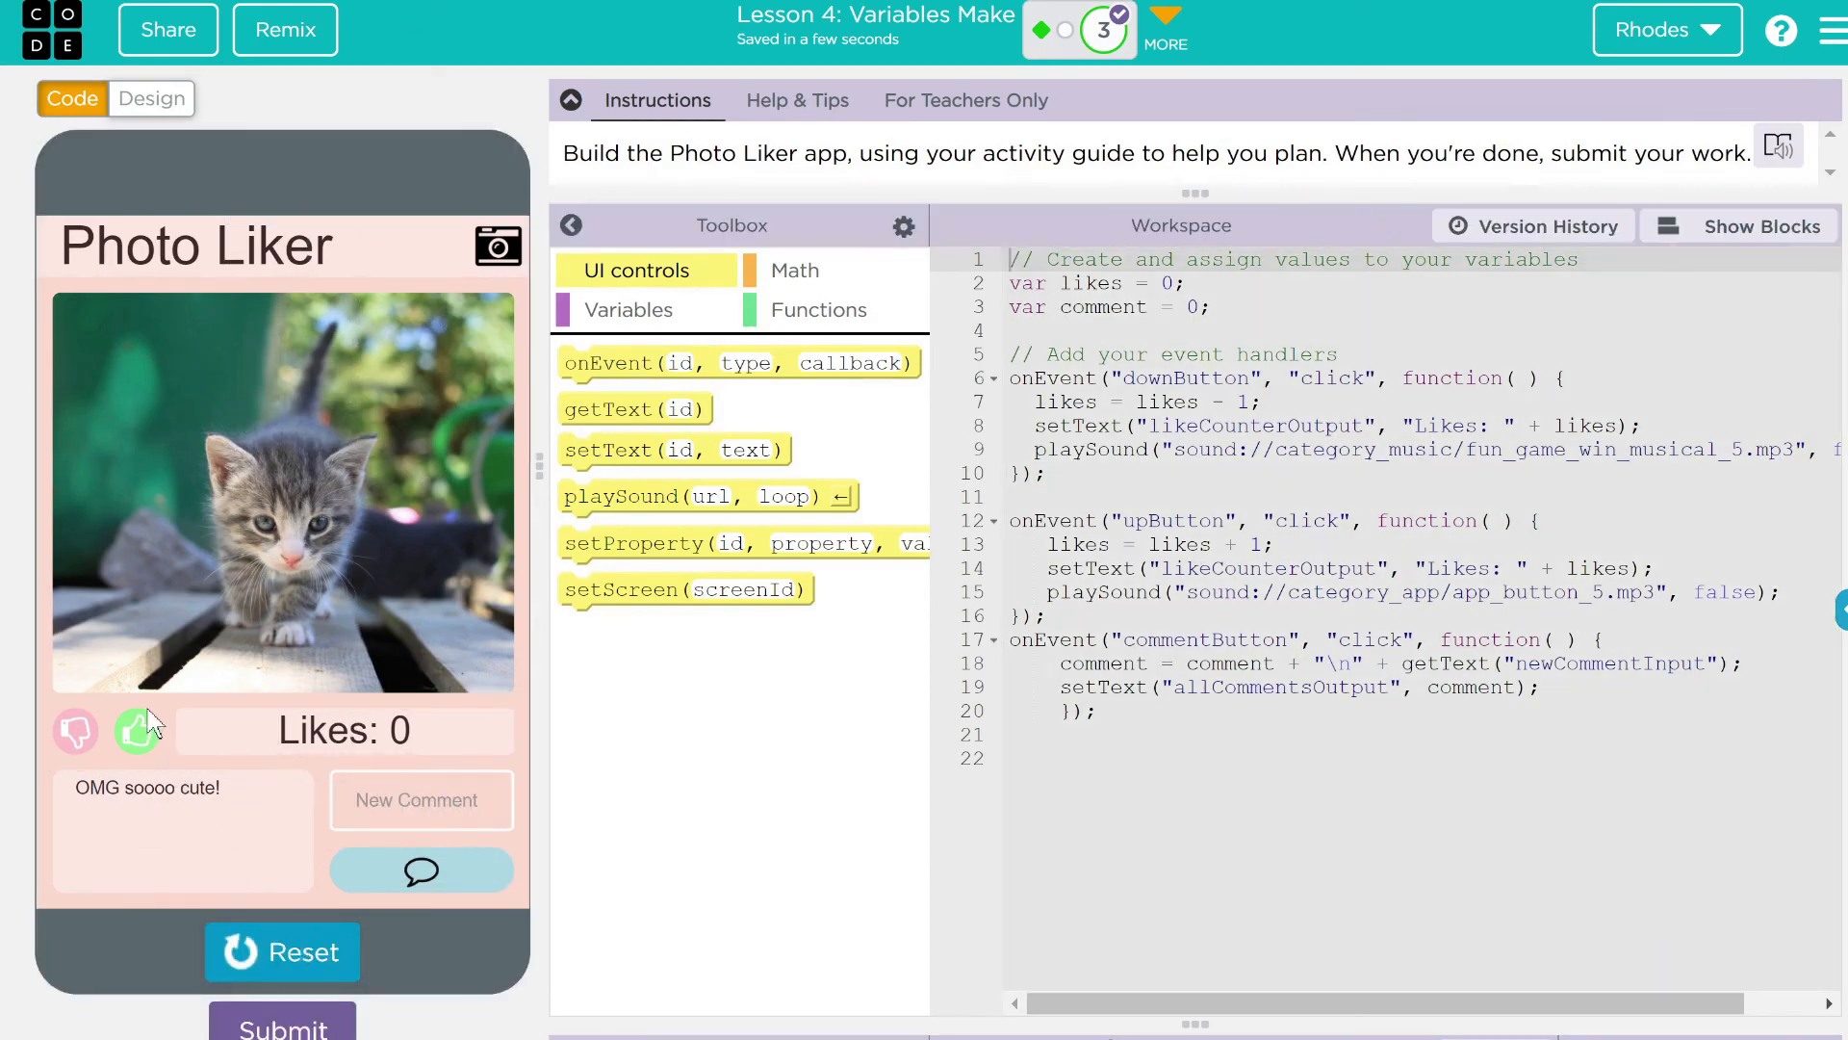
left_click(75, 732)
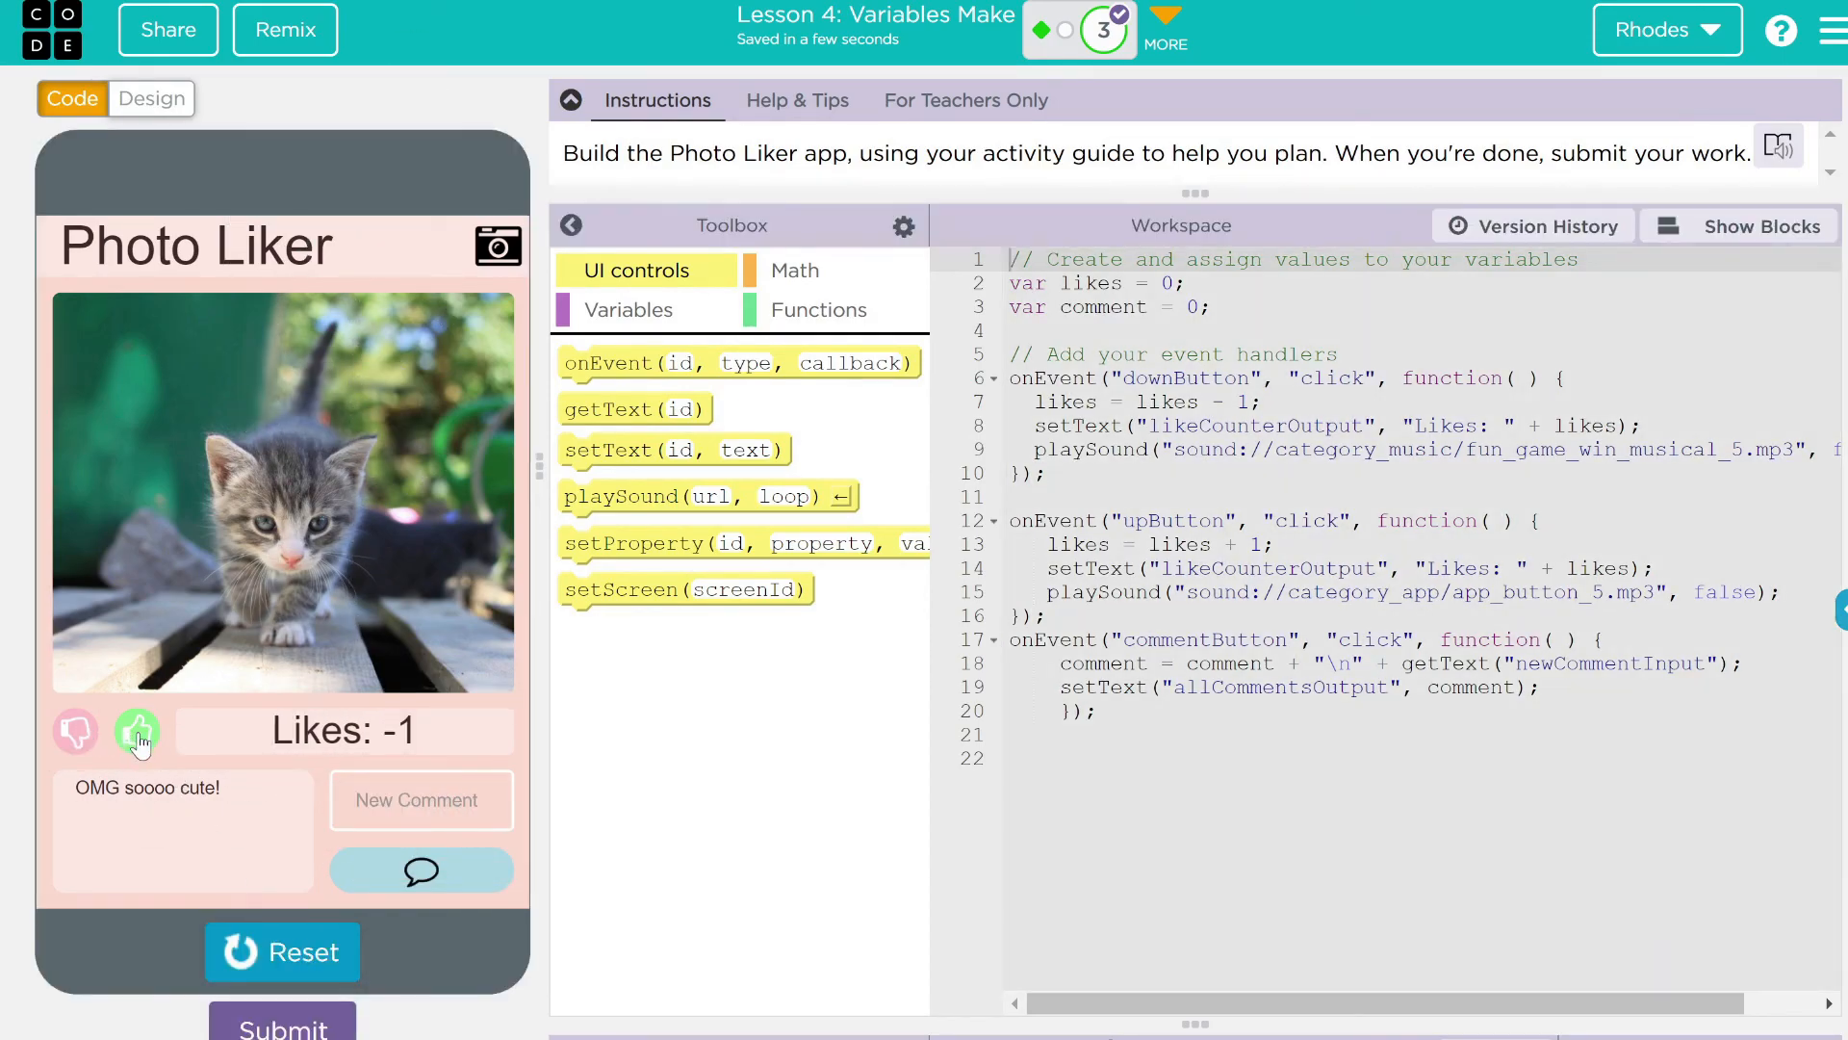
left_click(138, 730)
type("Mr. Rhodes is")
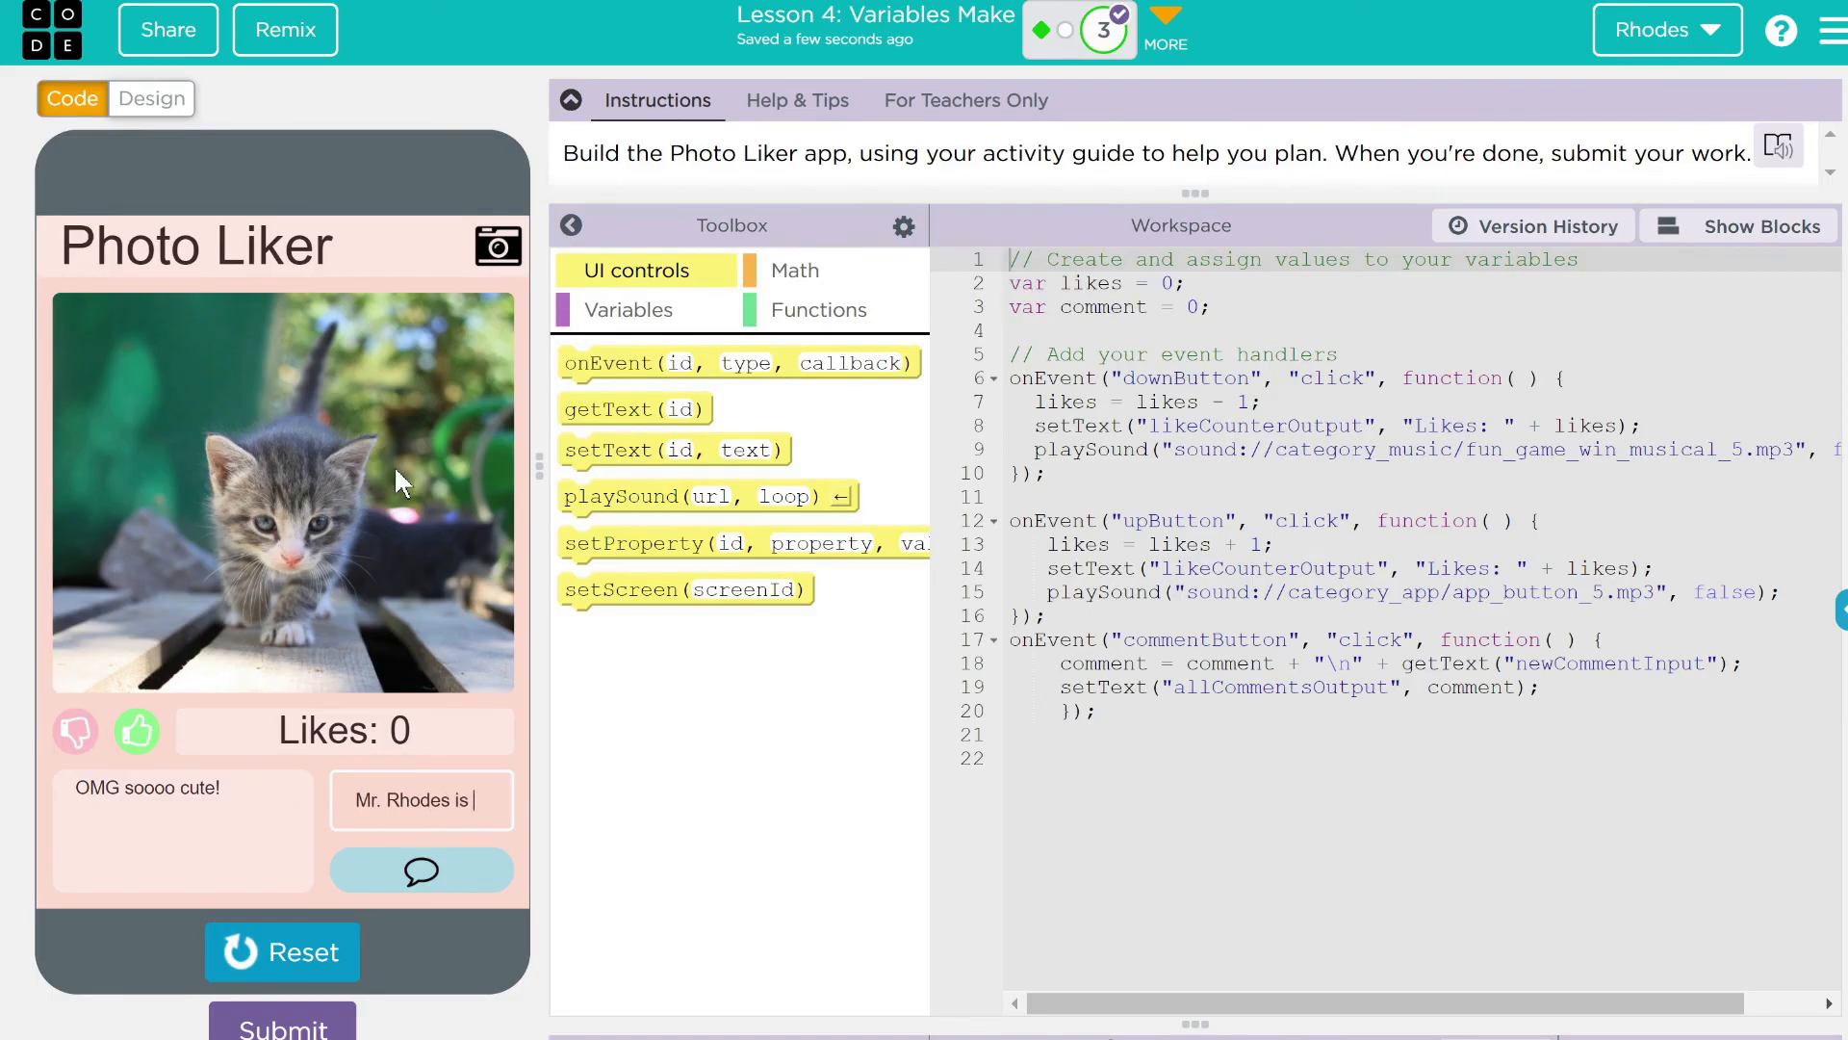
type("amazing")
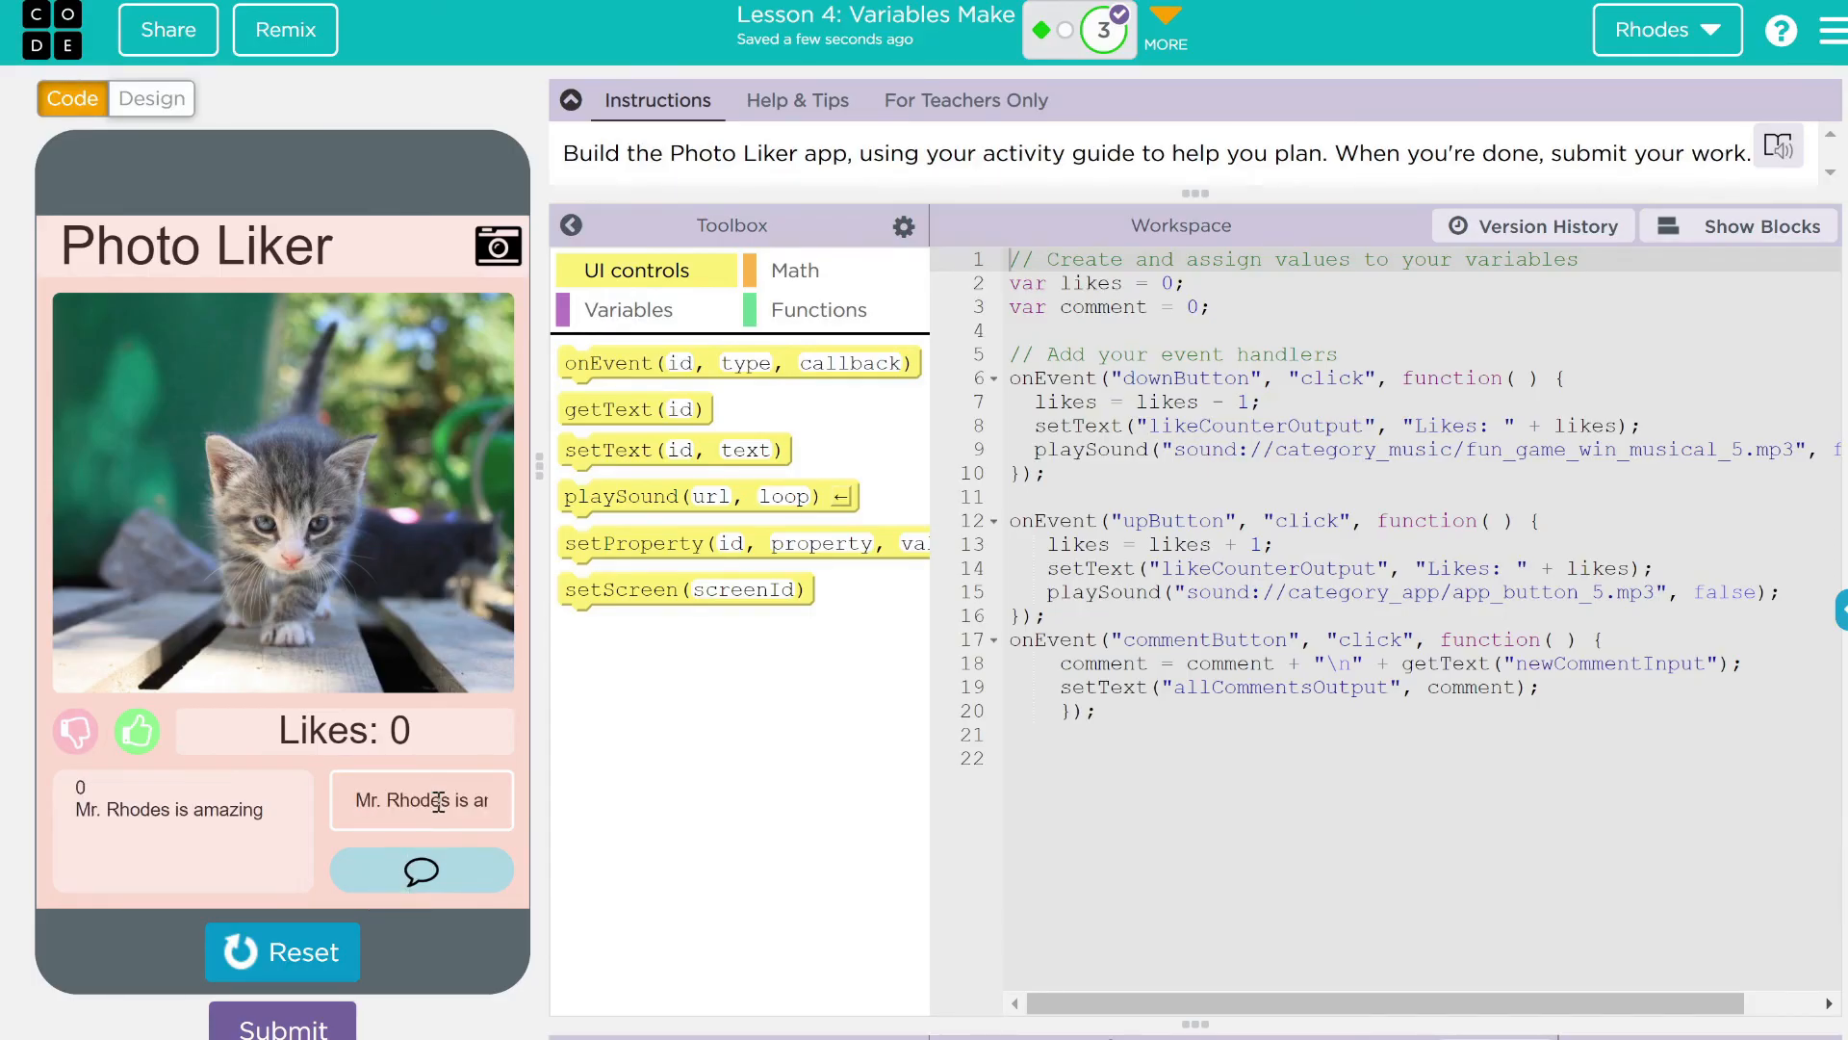
type("Cat's BOOOOO")
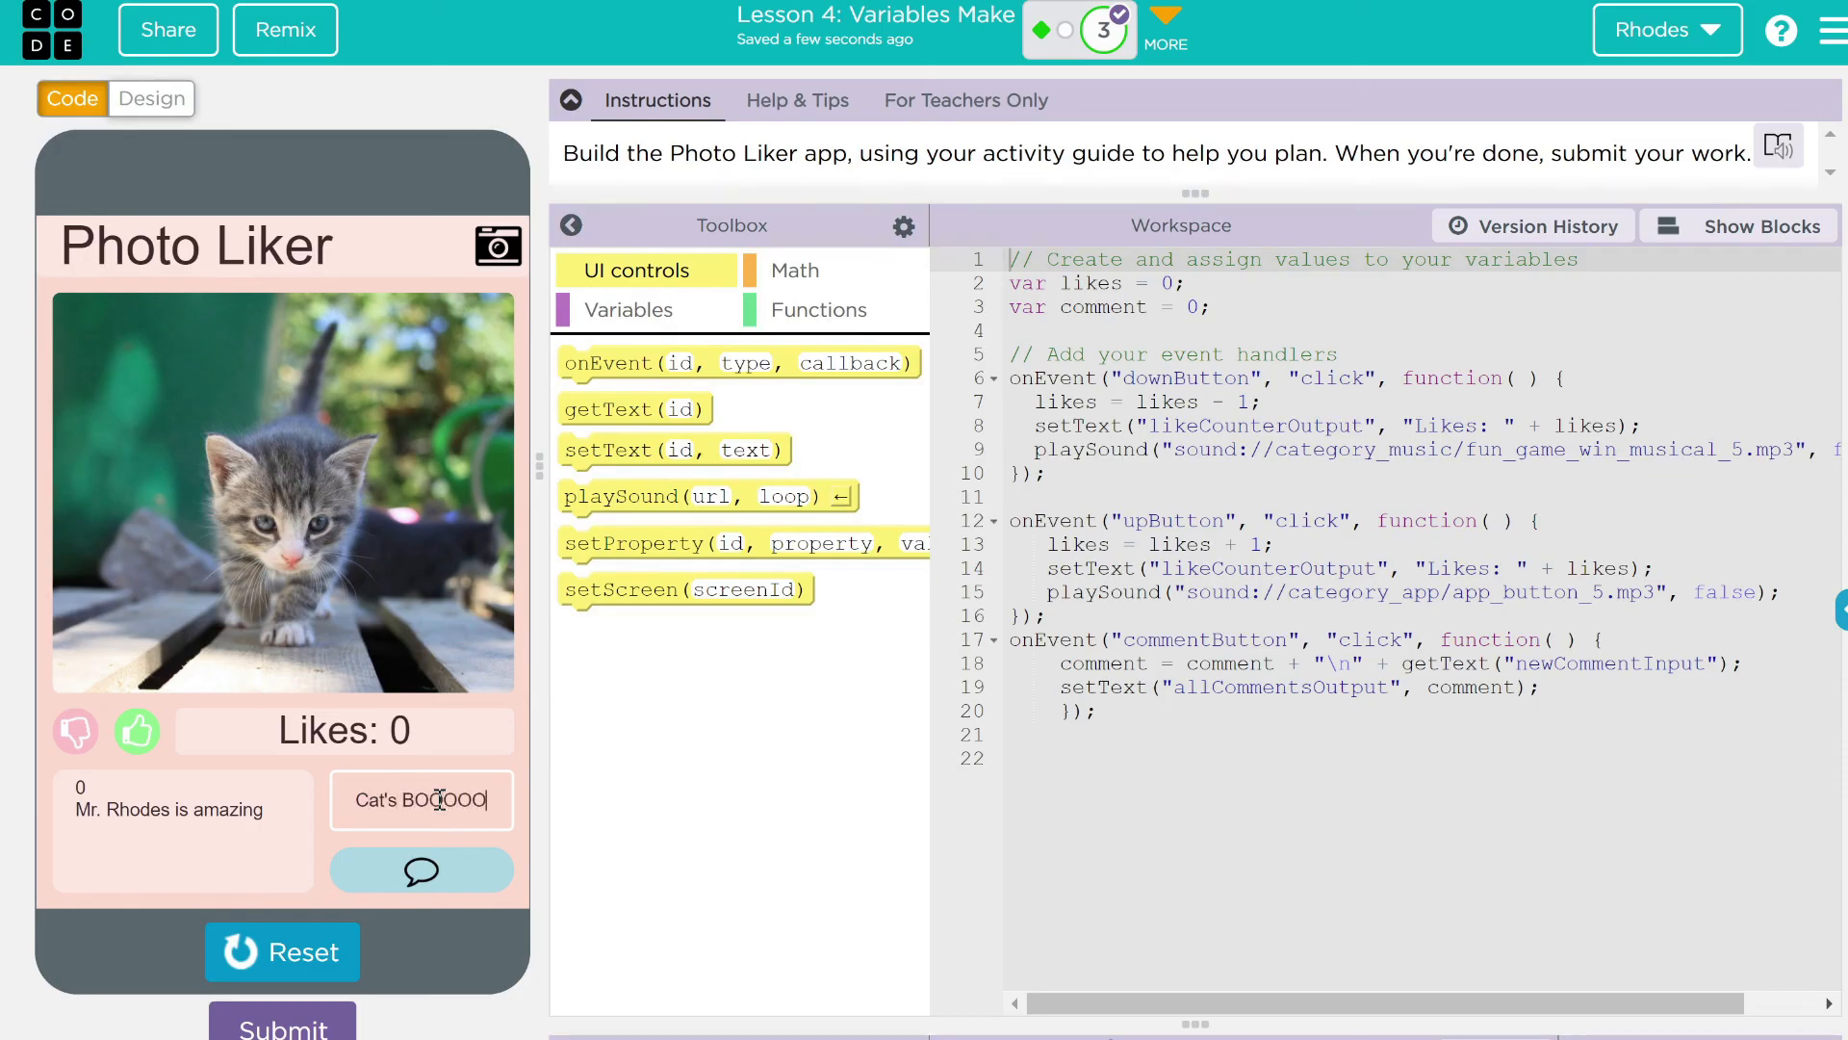
left_click(422, 871)
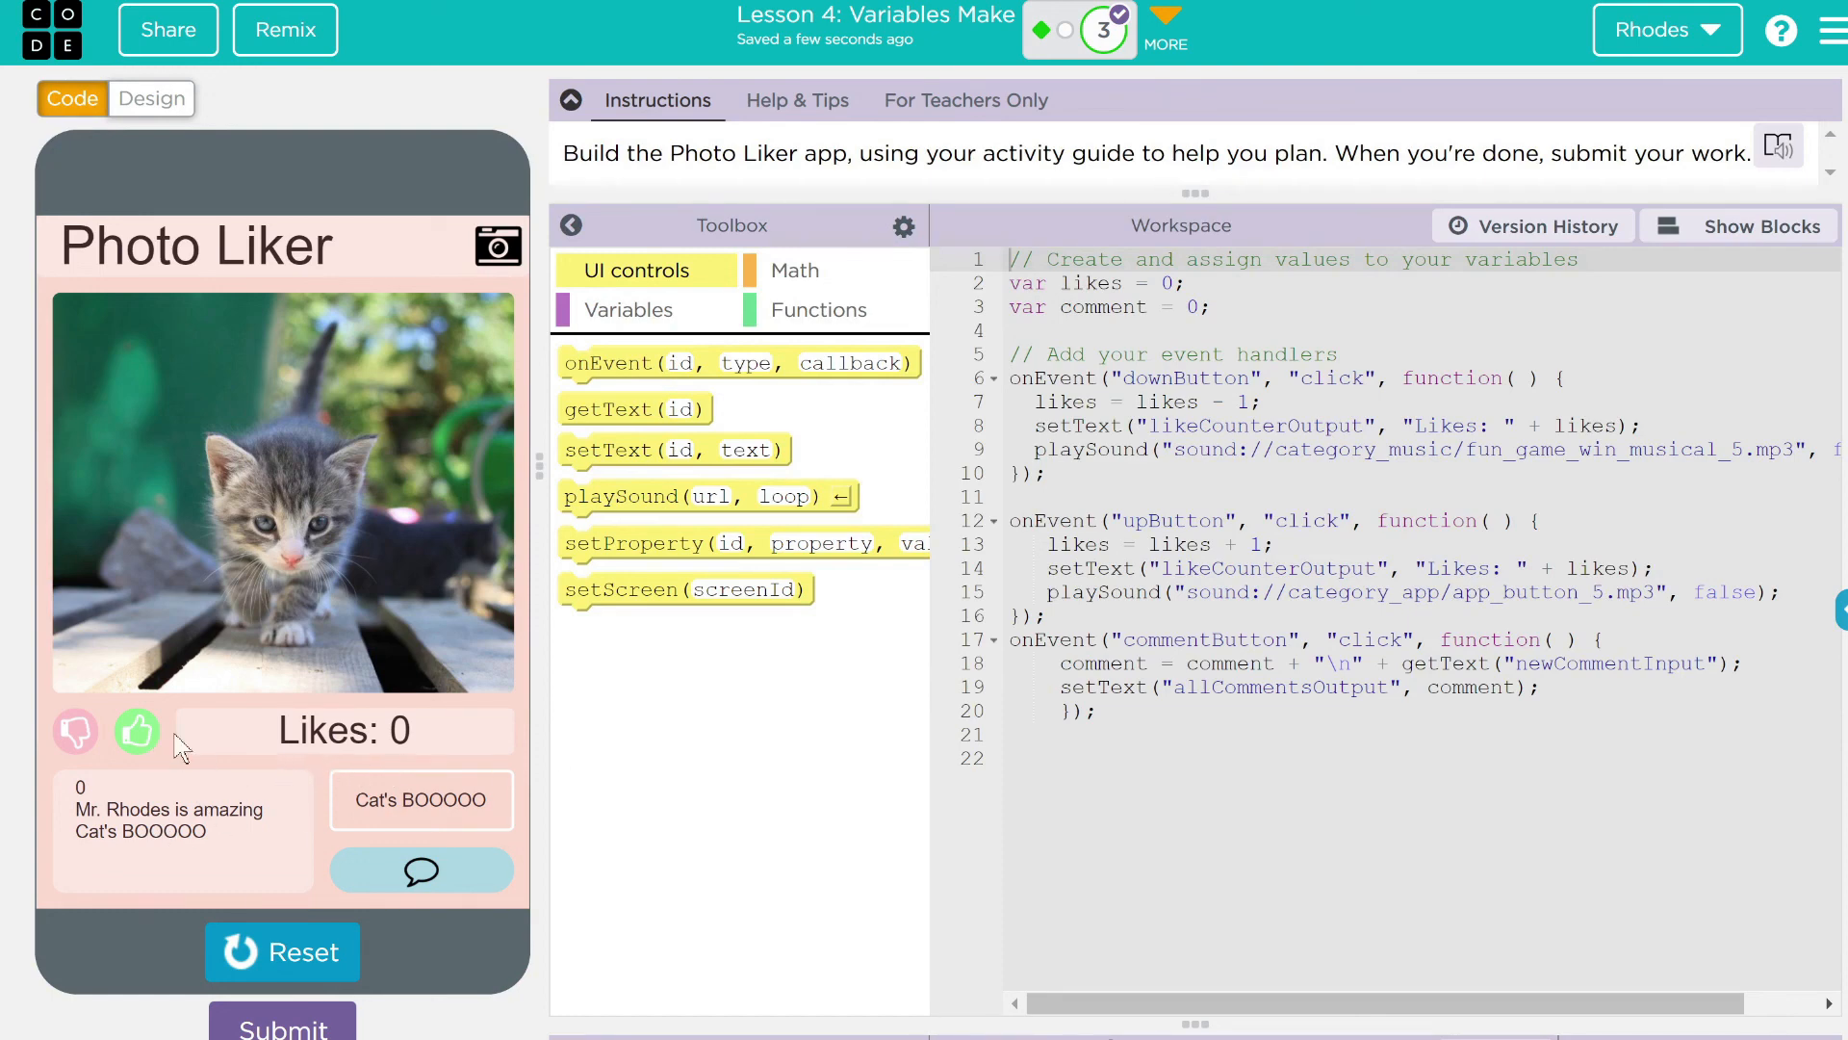
mouse_move(570, 193)
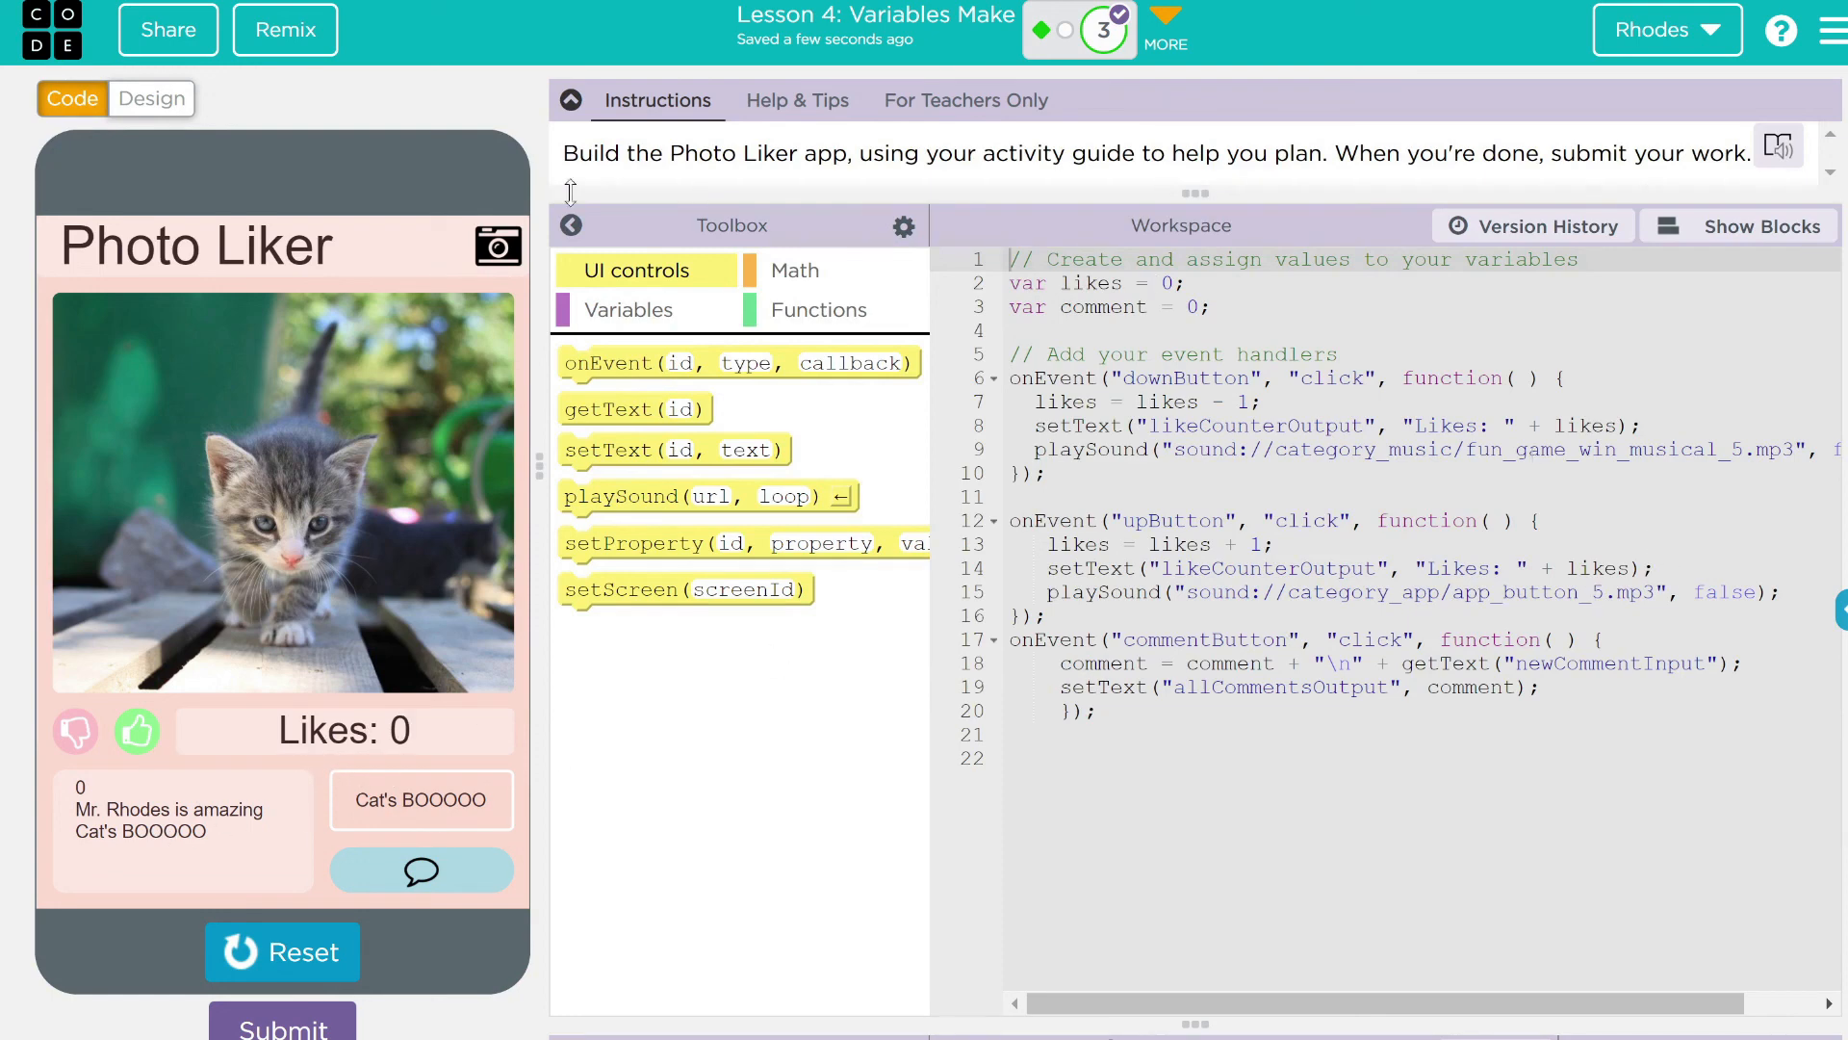
left_click(150, 99)
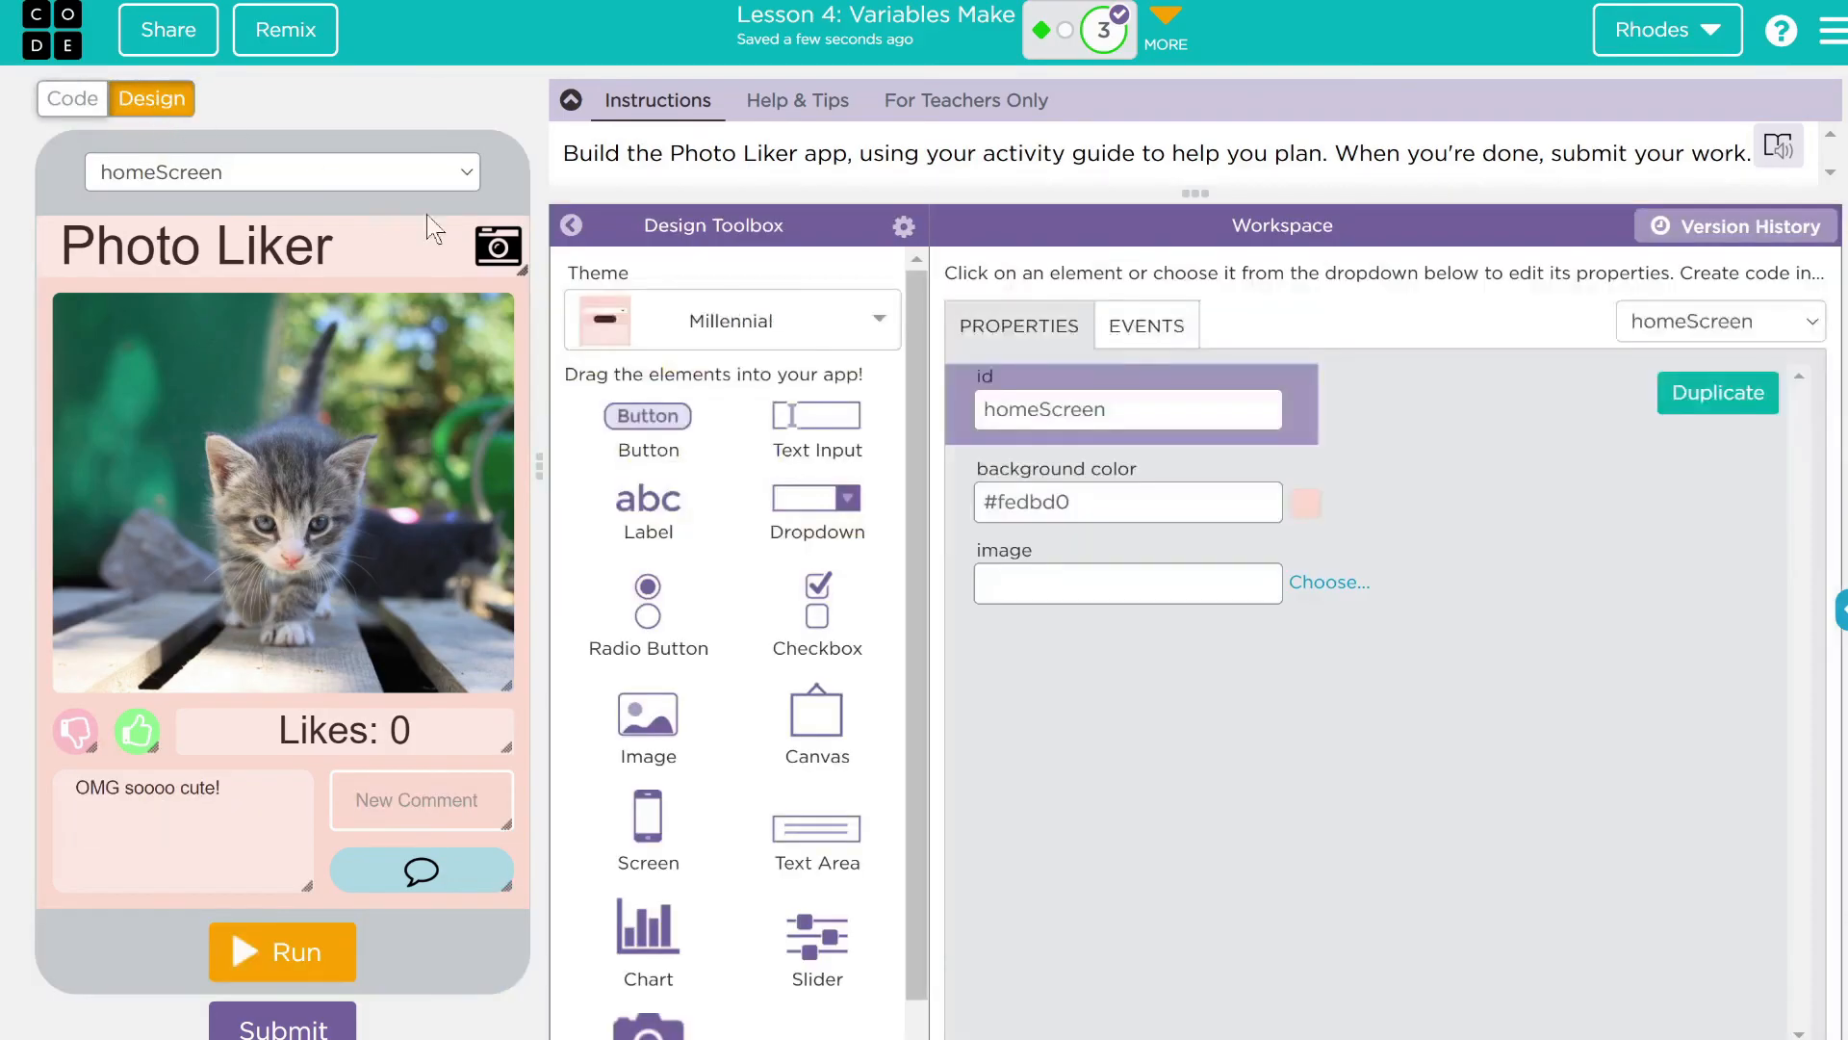
Replace allCommentsOutput's starting text with OMG Cats???? and run the app with it
left_click(182, 787)
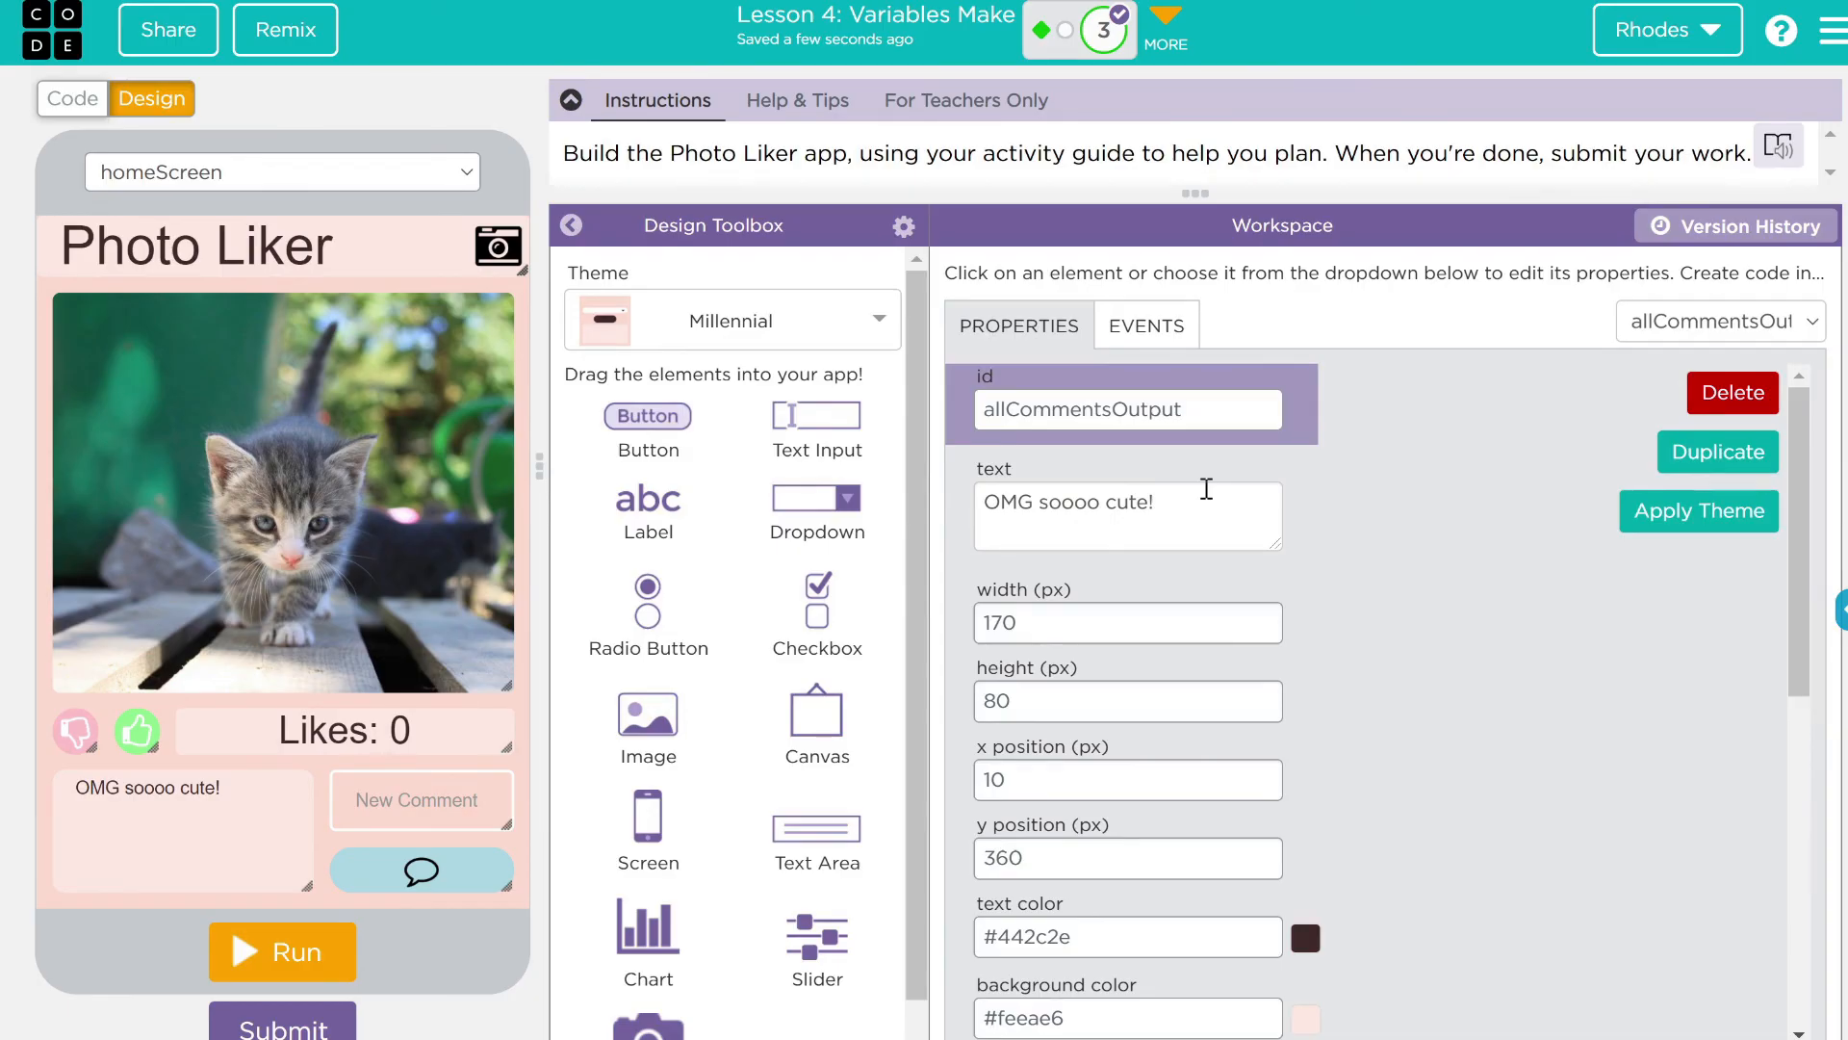
double_click(1101, 503)
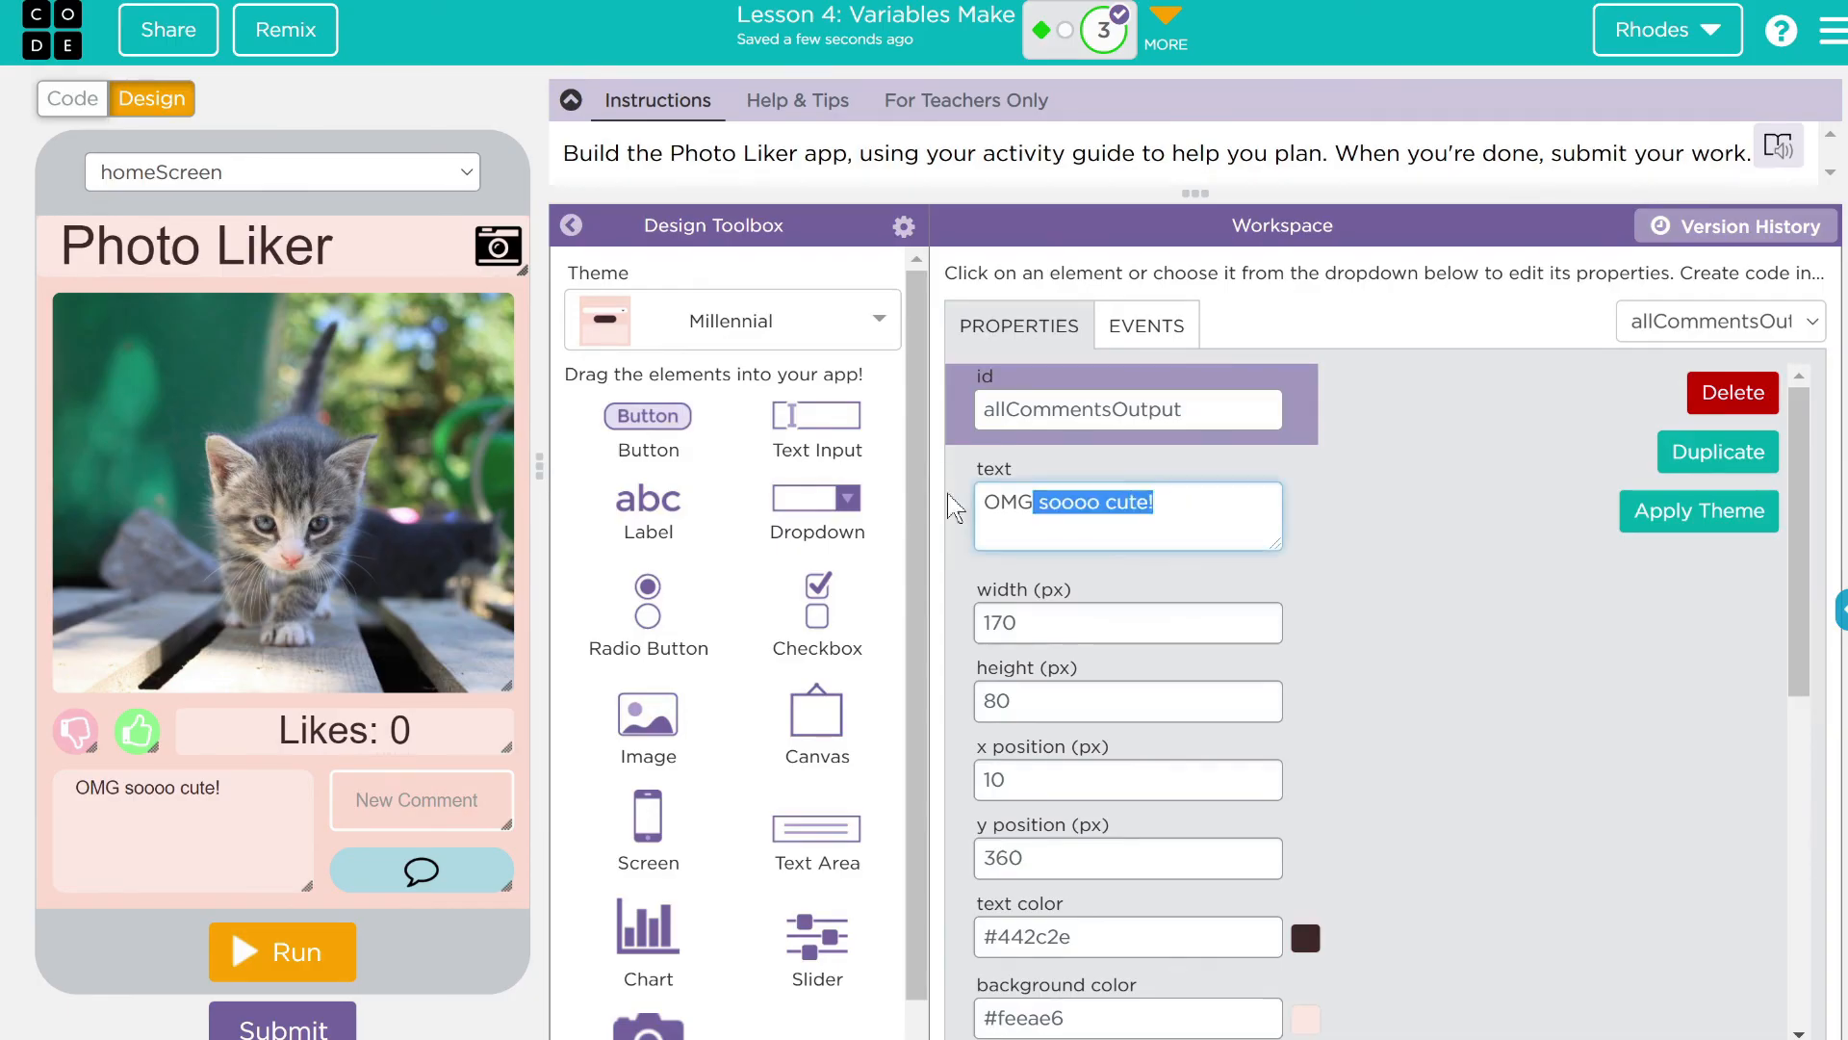
type("Comm")
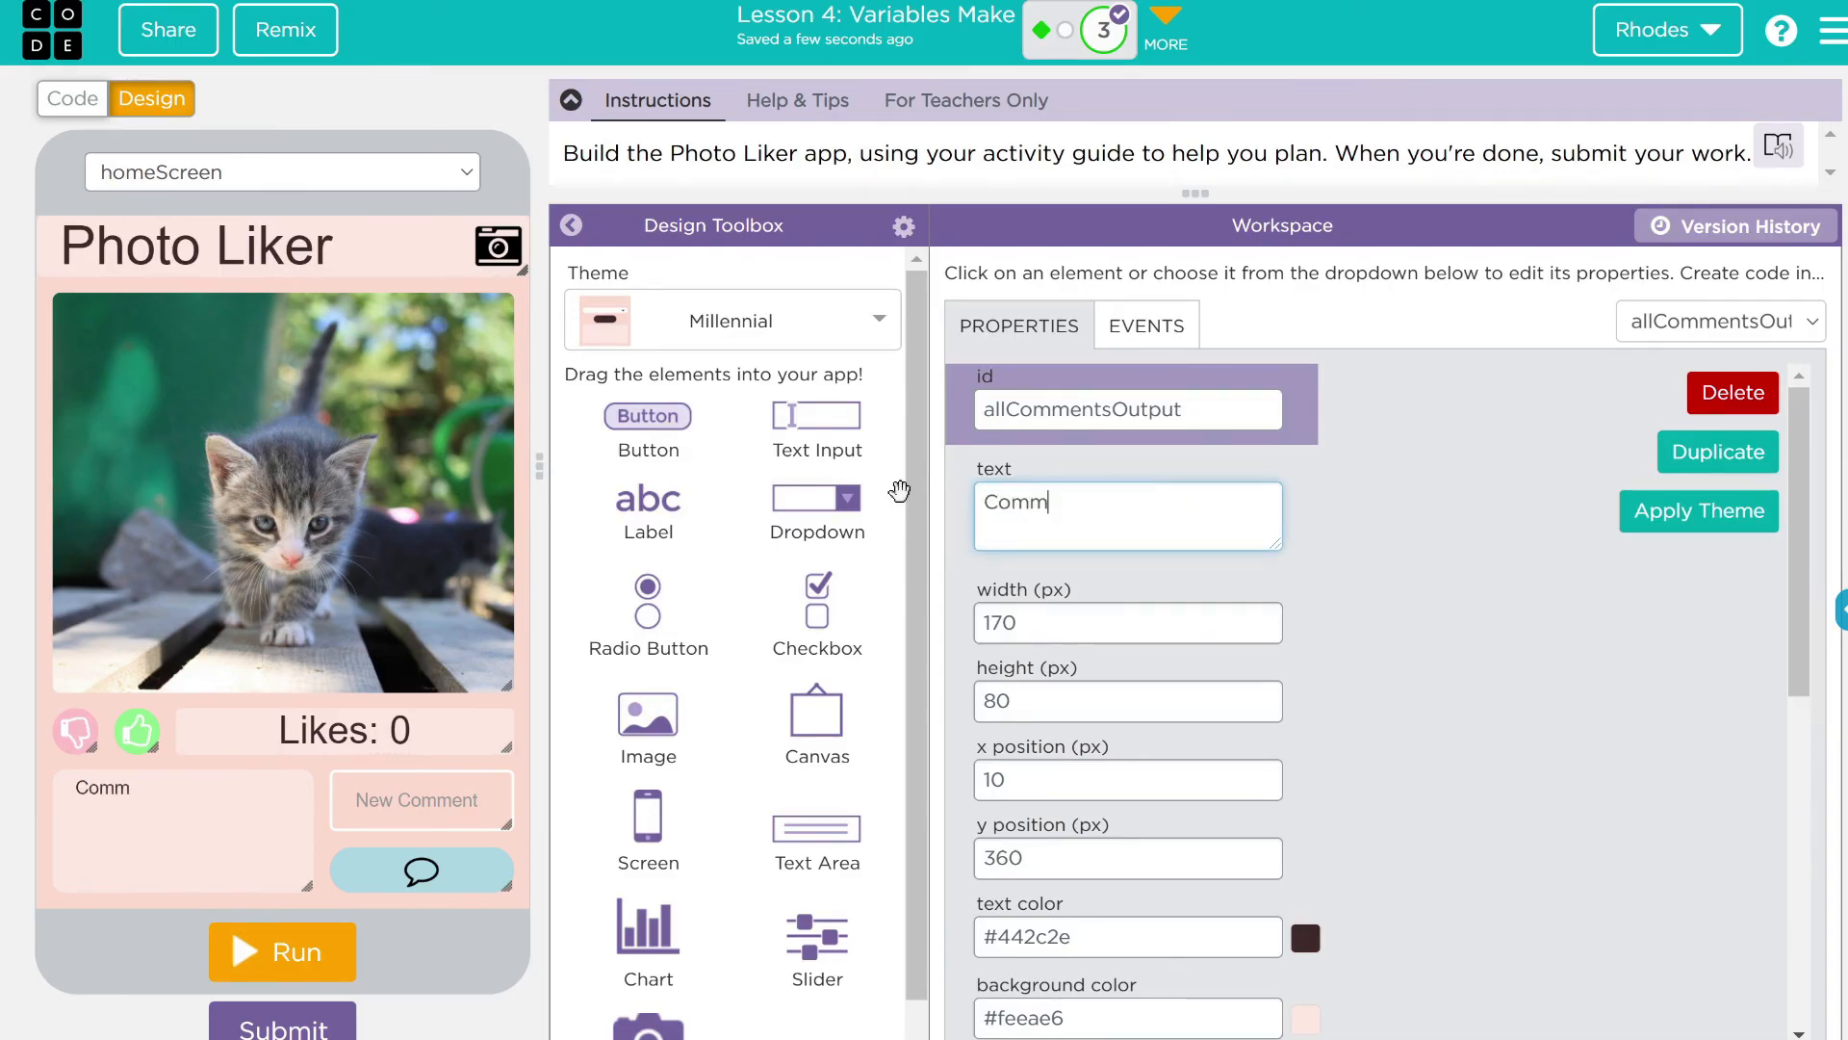
type("Commments Here")
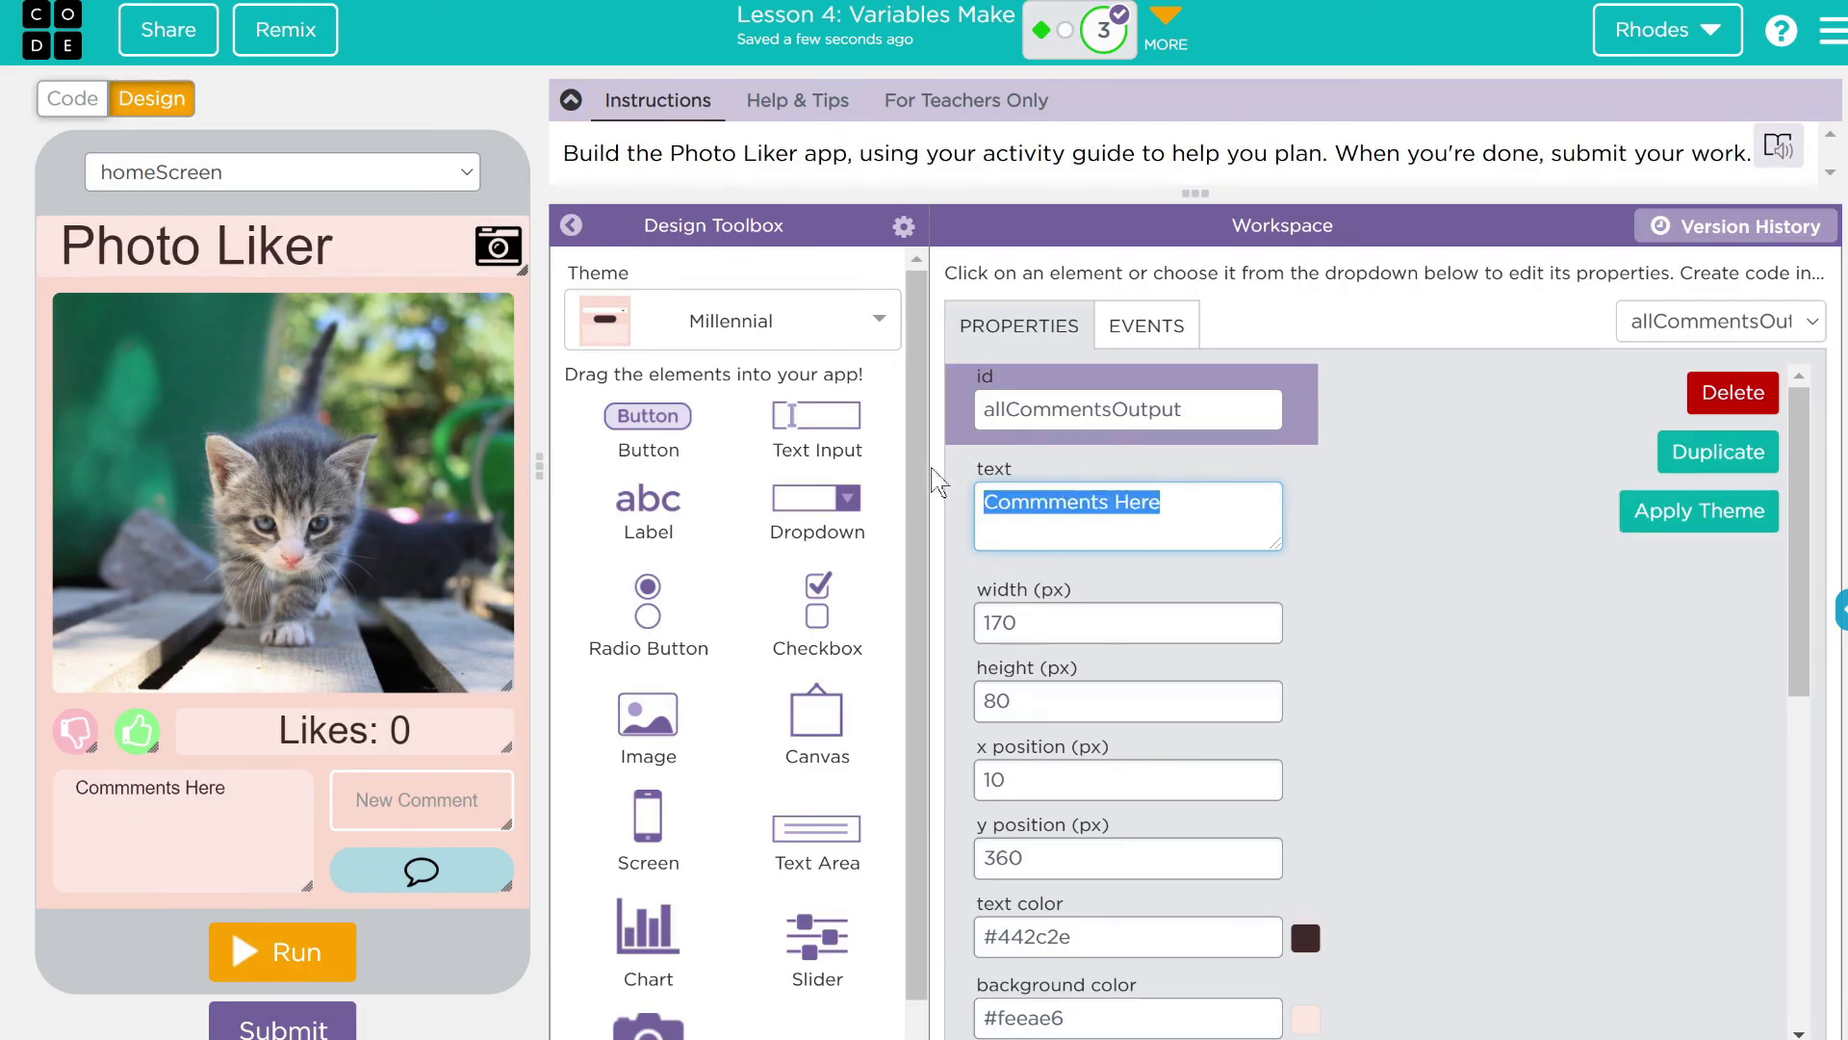
type("OMG Cats")
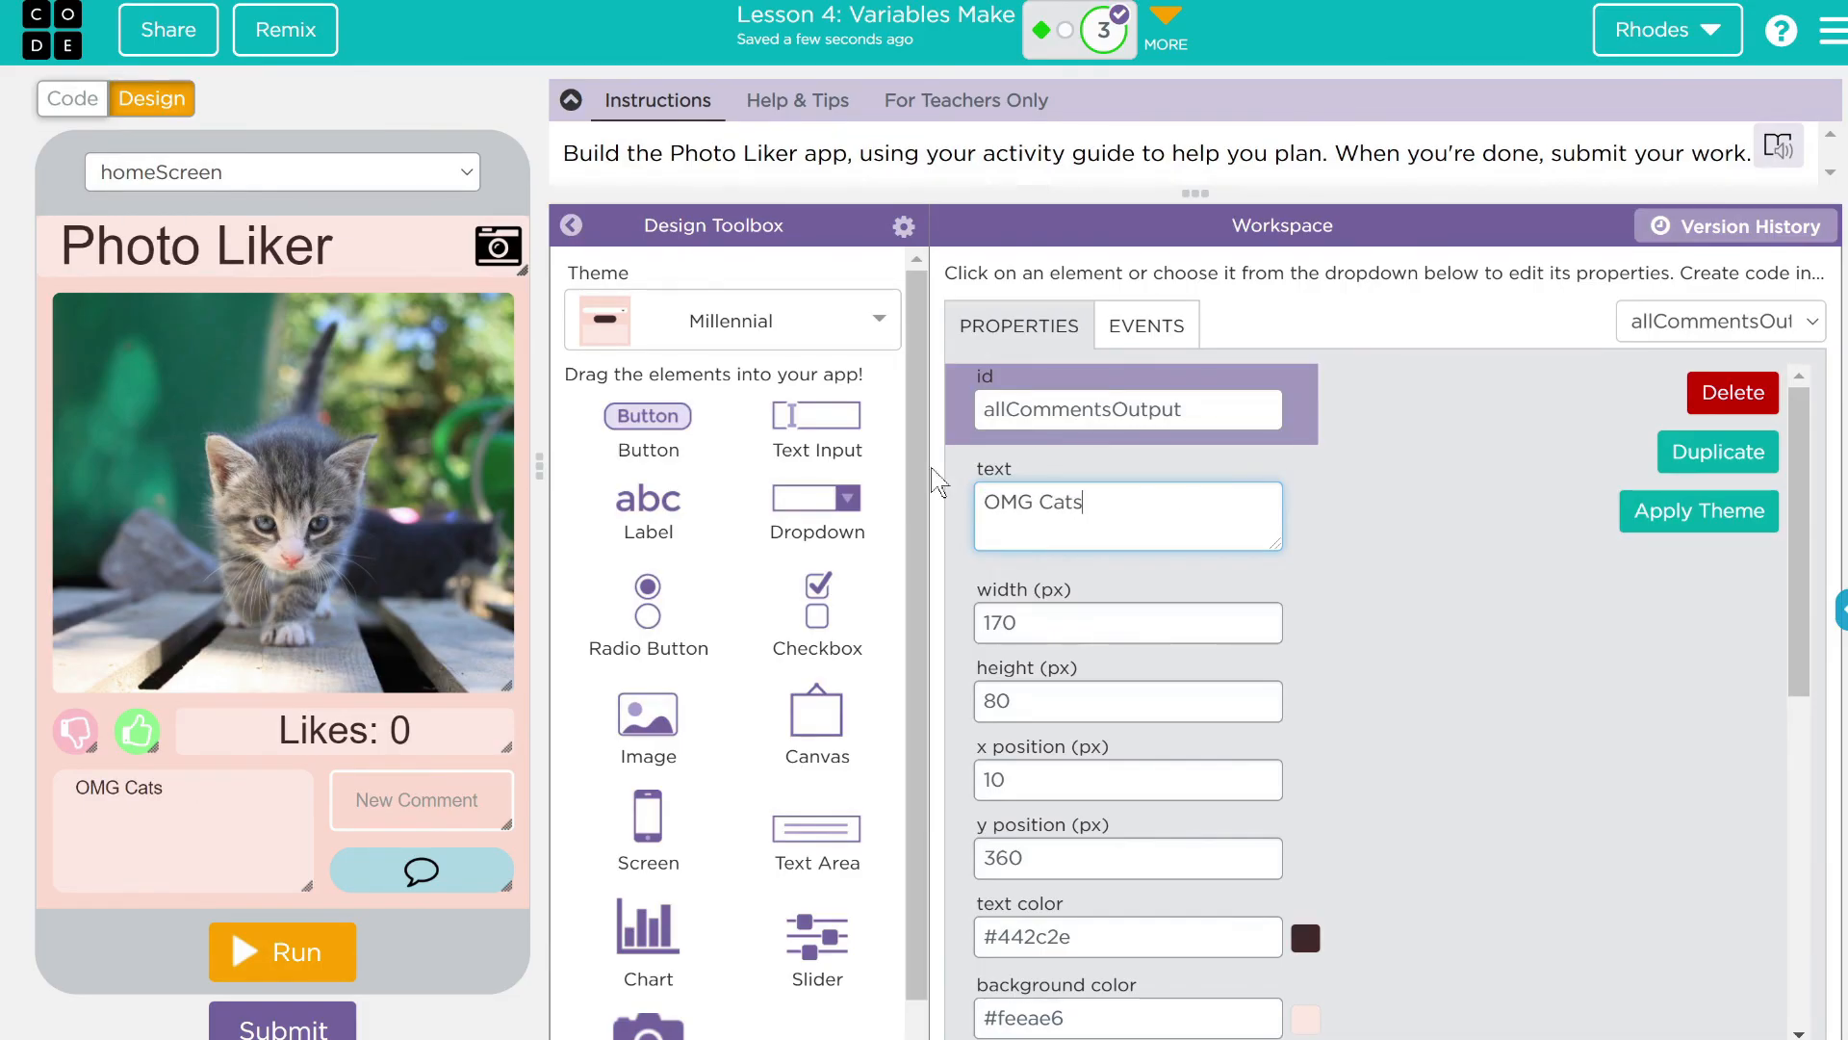
type("????")
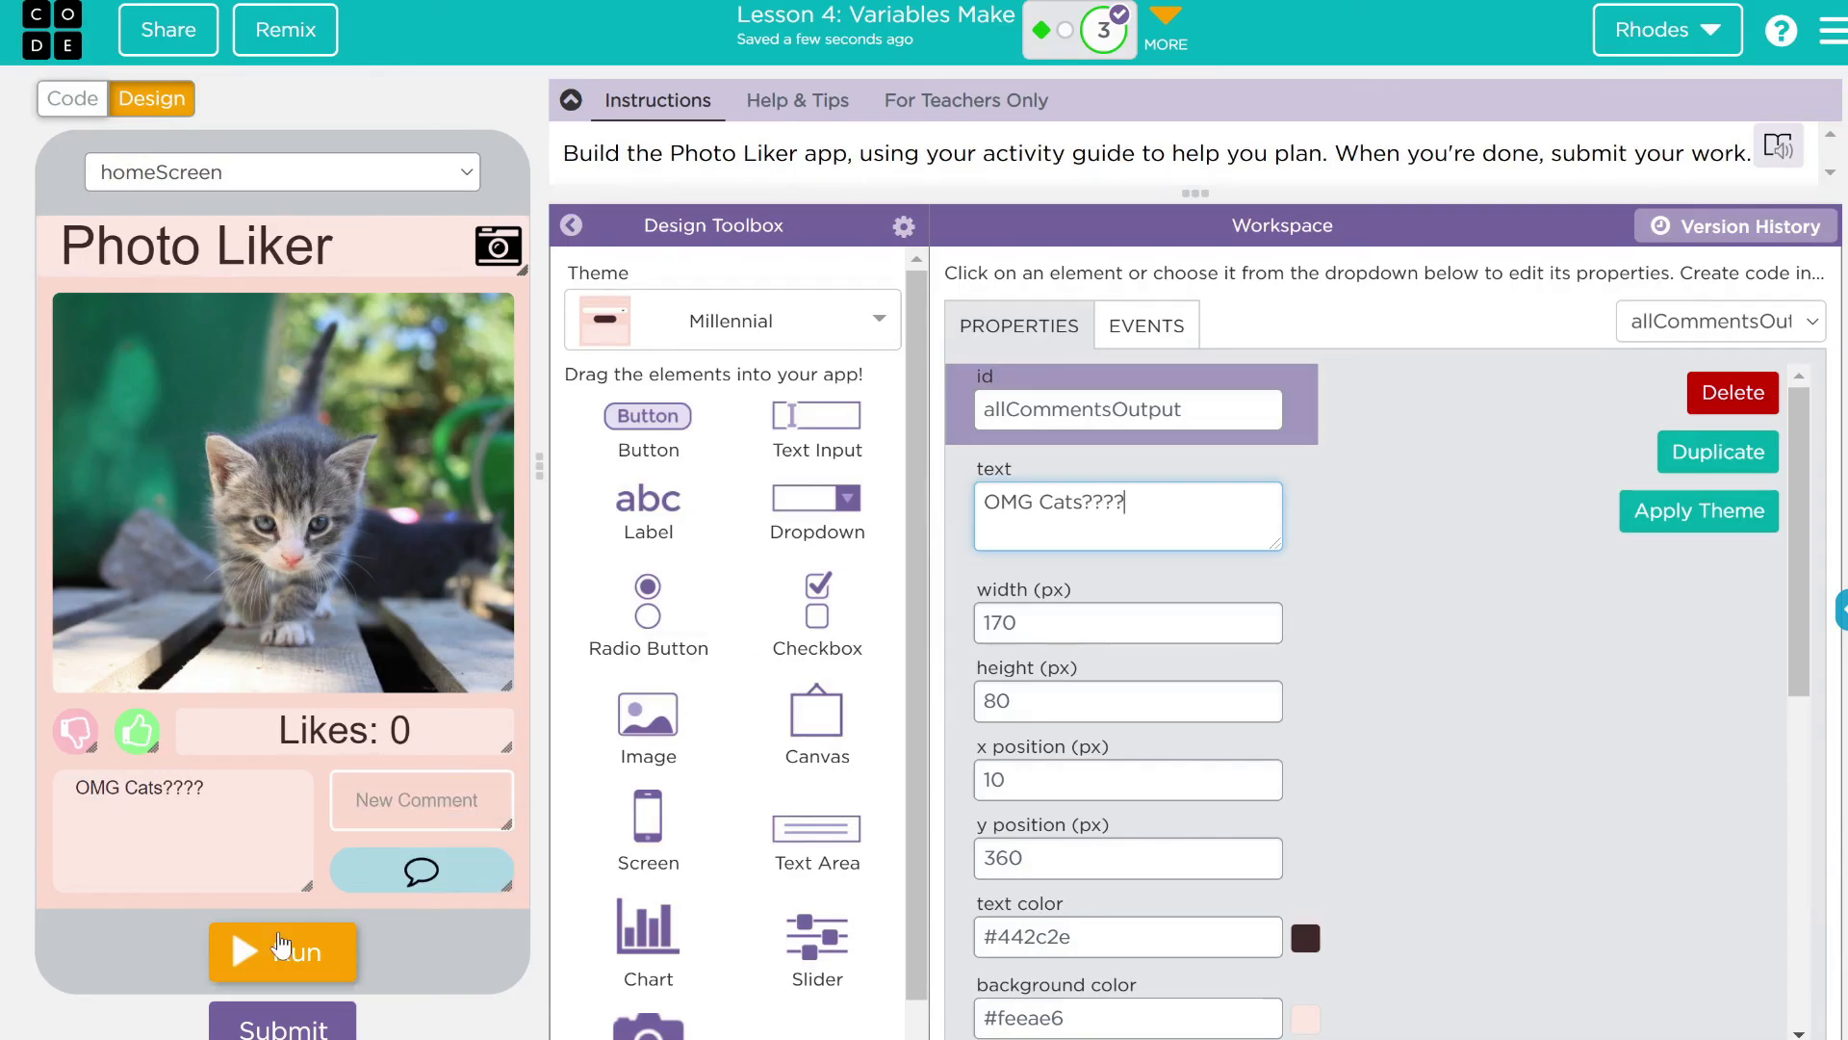
left_click(281, 951)
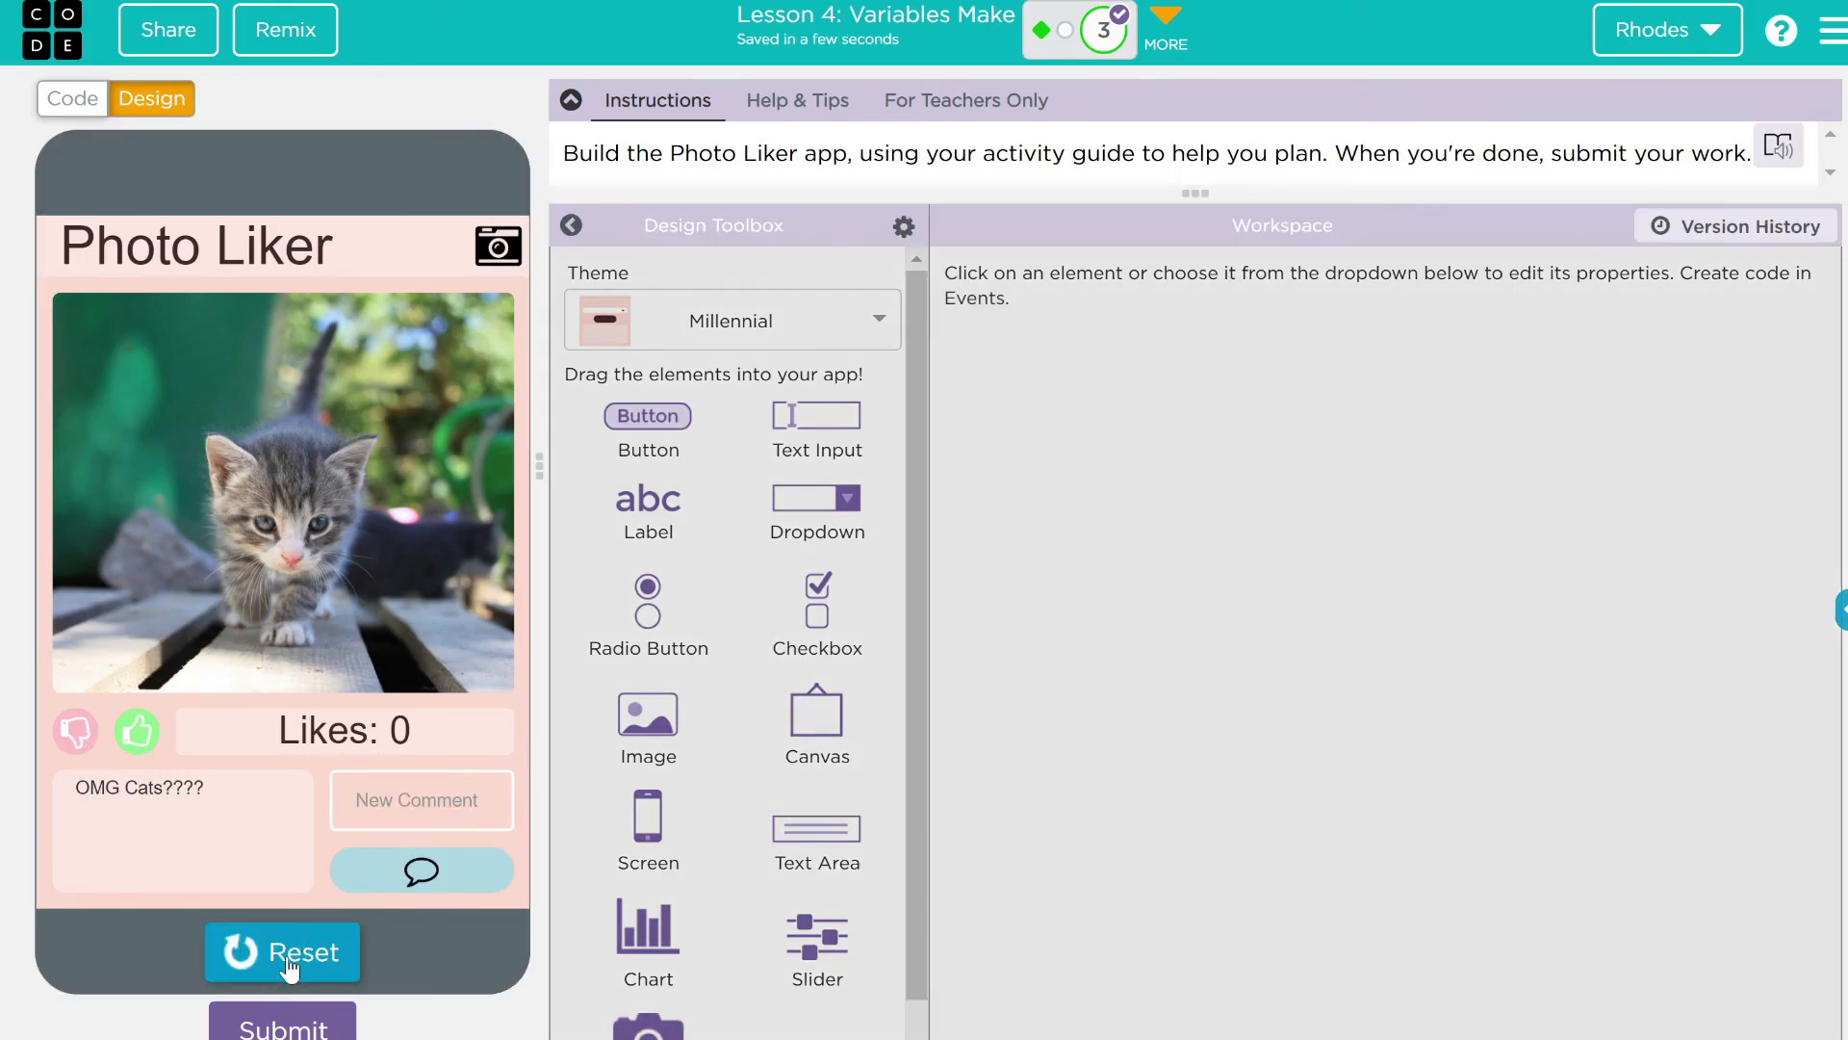
left_click(72, 98)
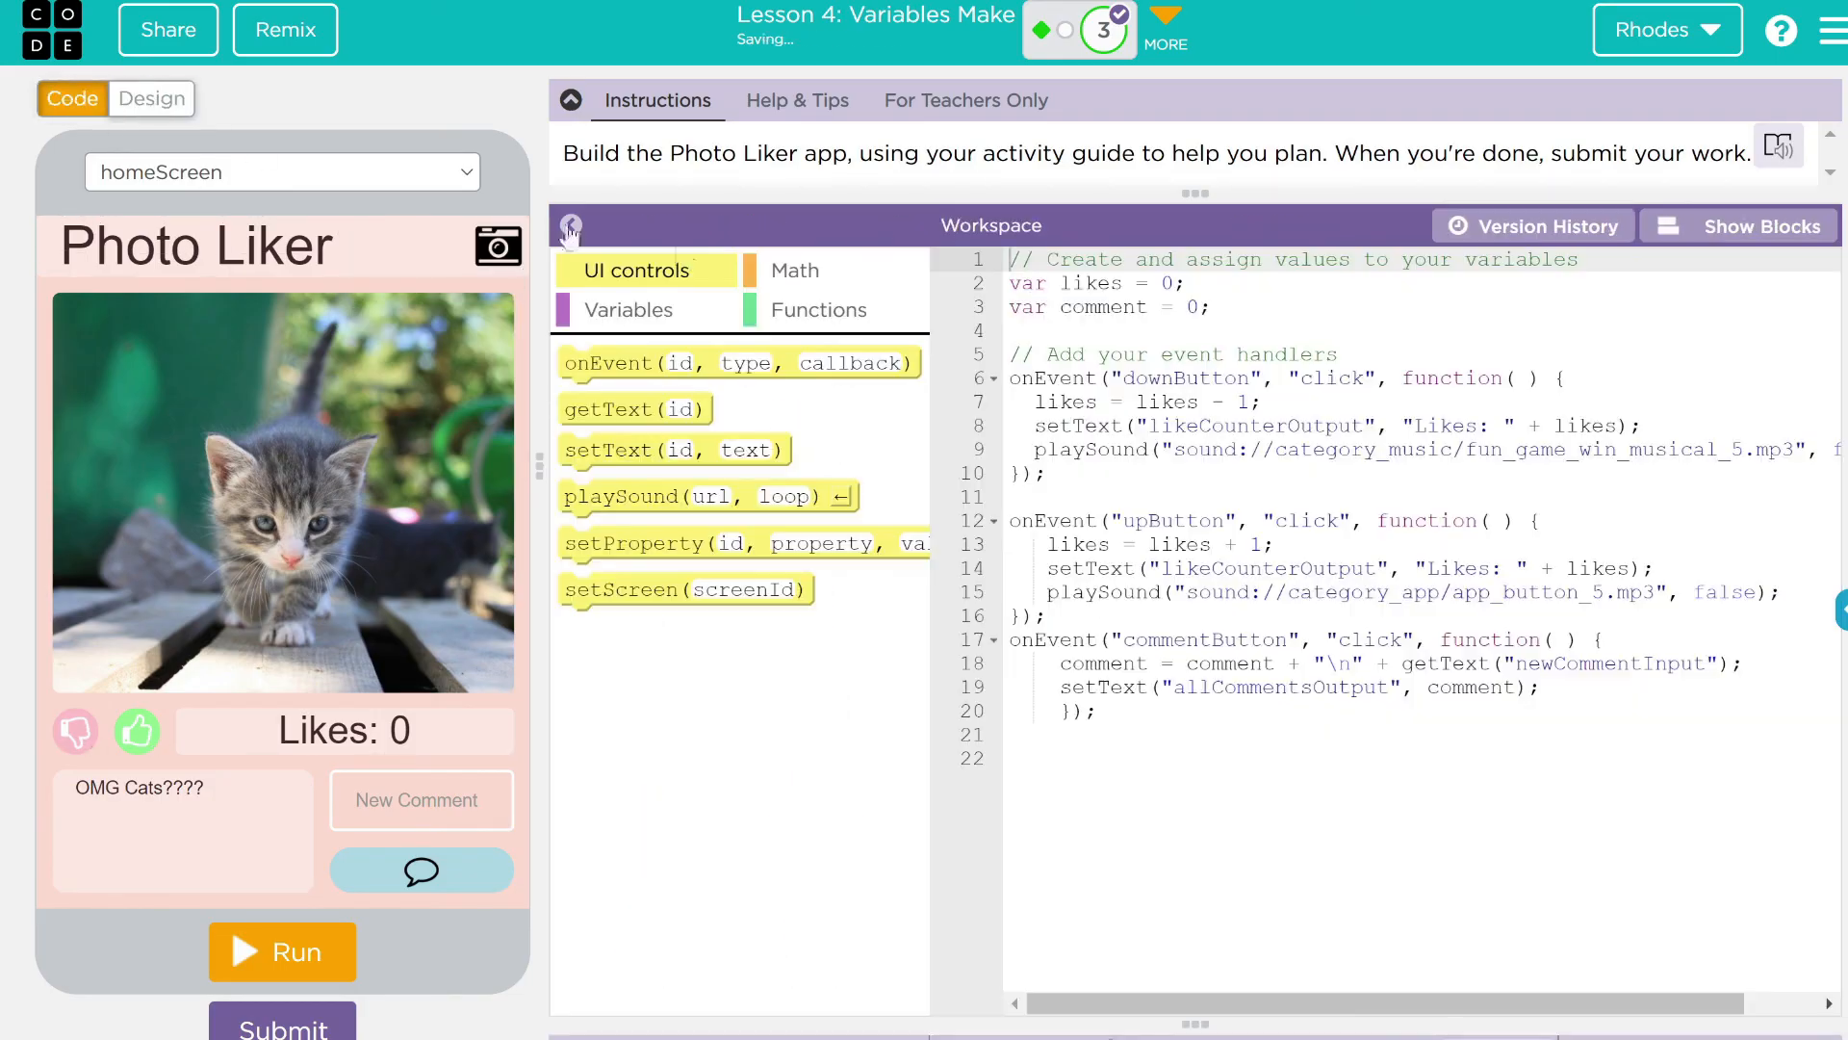
Return from the screen design to the code view
left_click(570, 225)
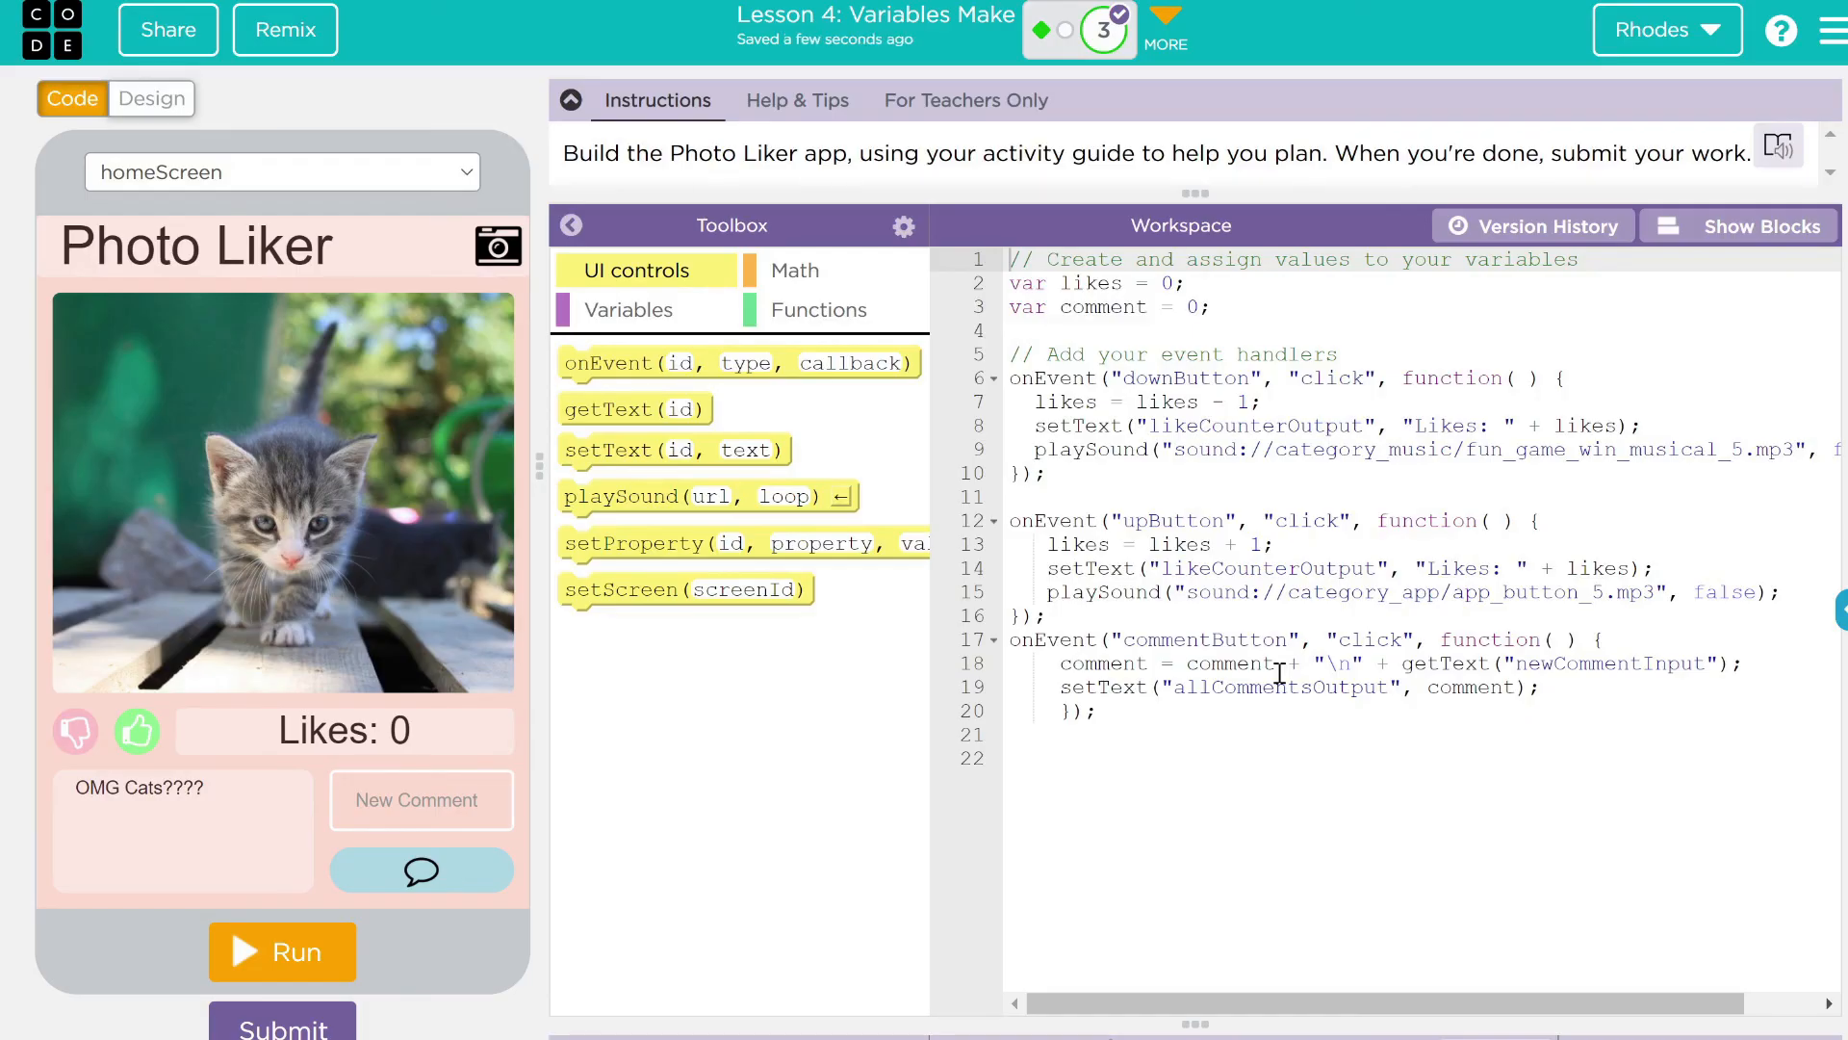
mouse_move(606, 683)
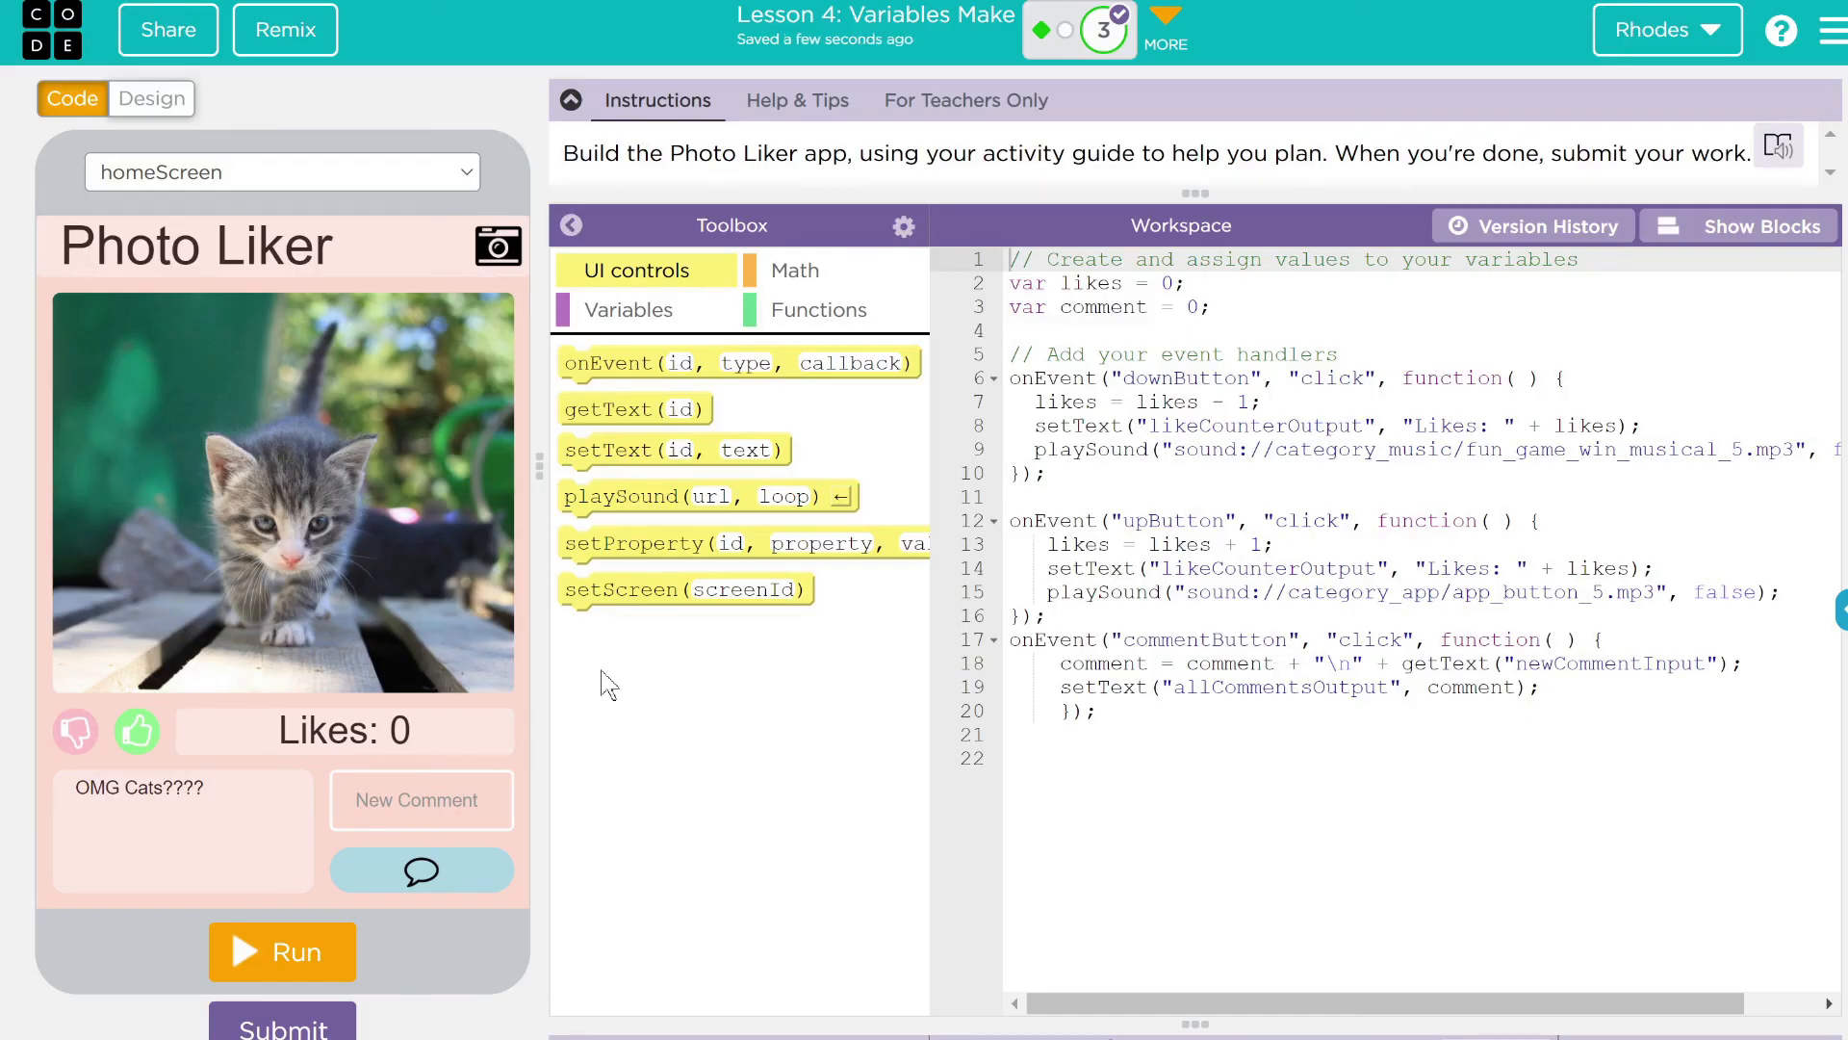